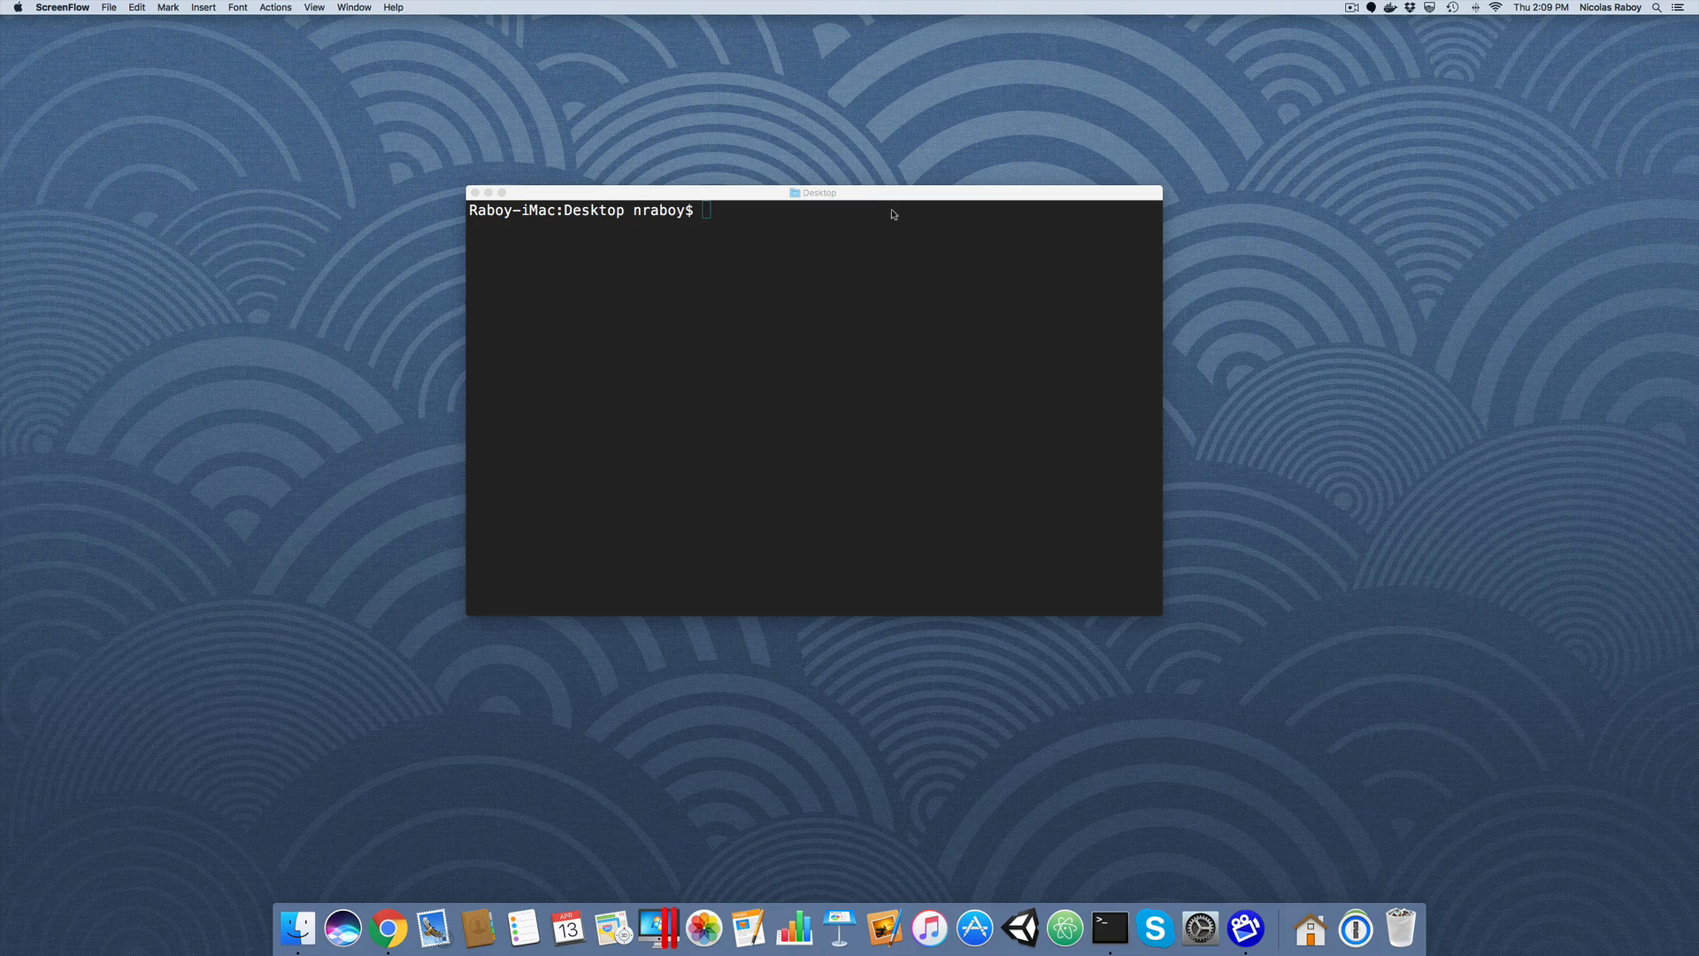
Generate a new Angular project MyProject with 'ng new MyProject' in Terminal
left_click(812, 276)
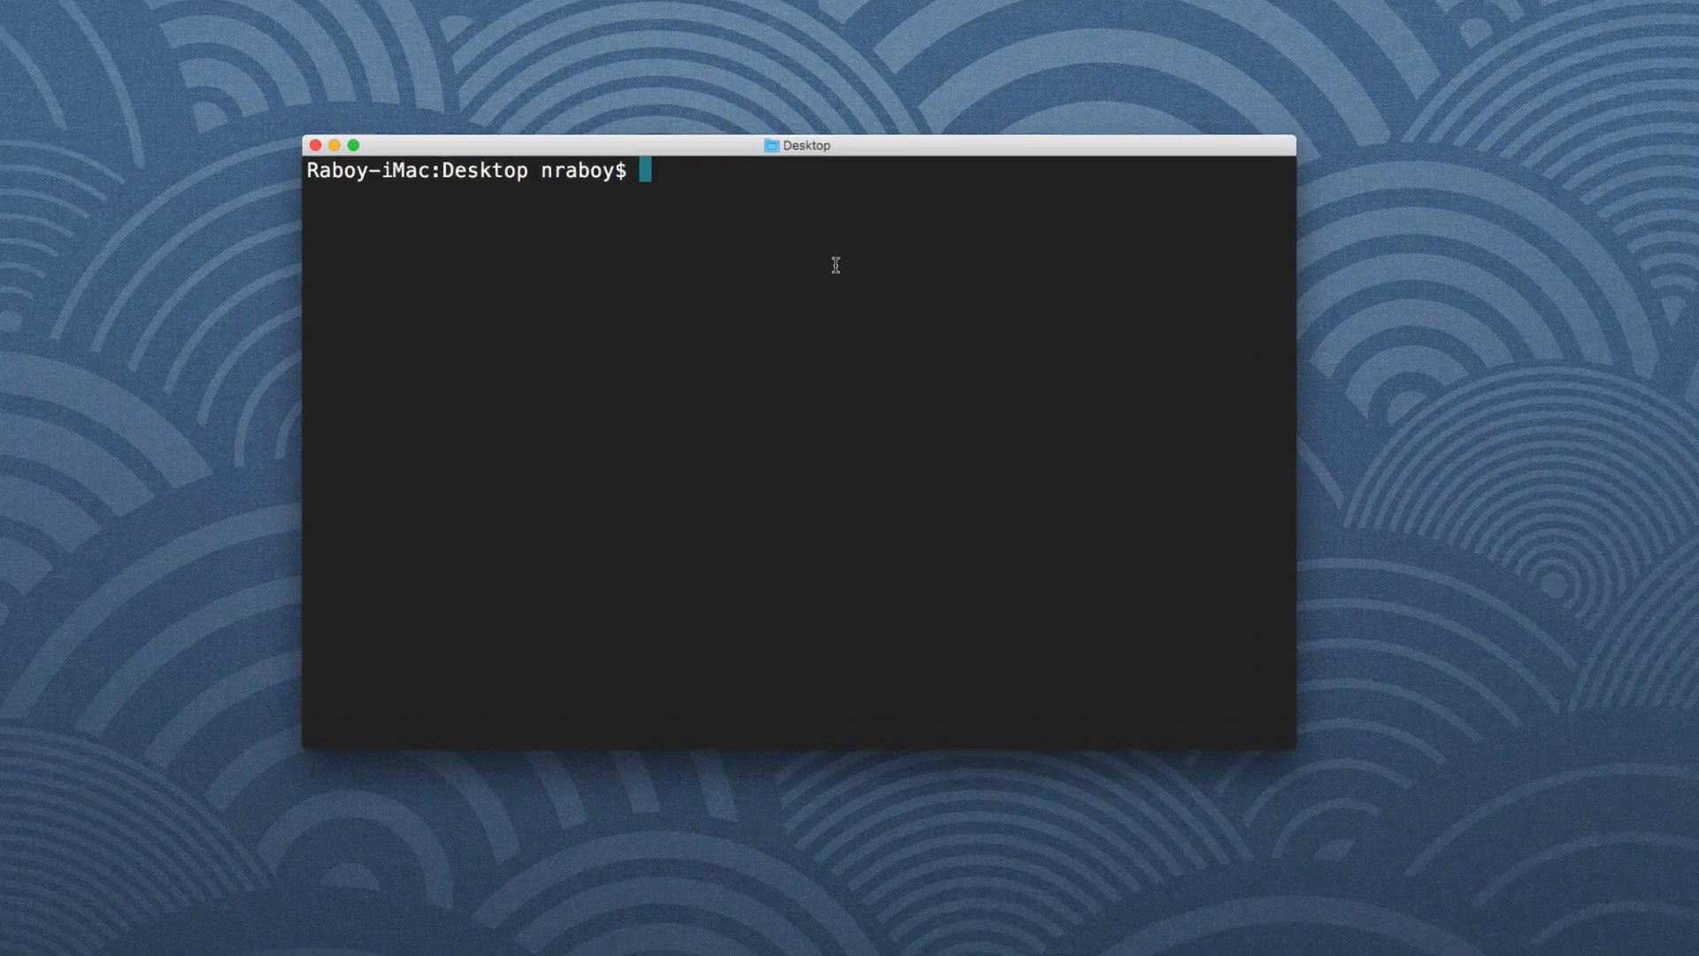
type("ng")
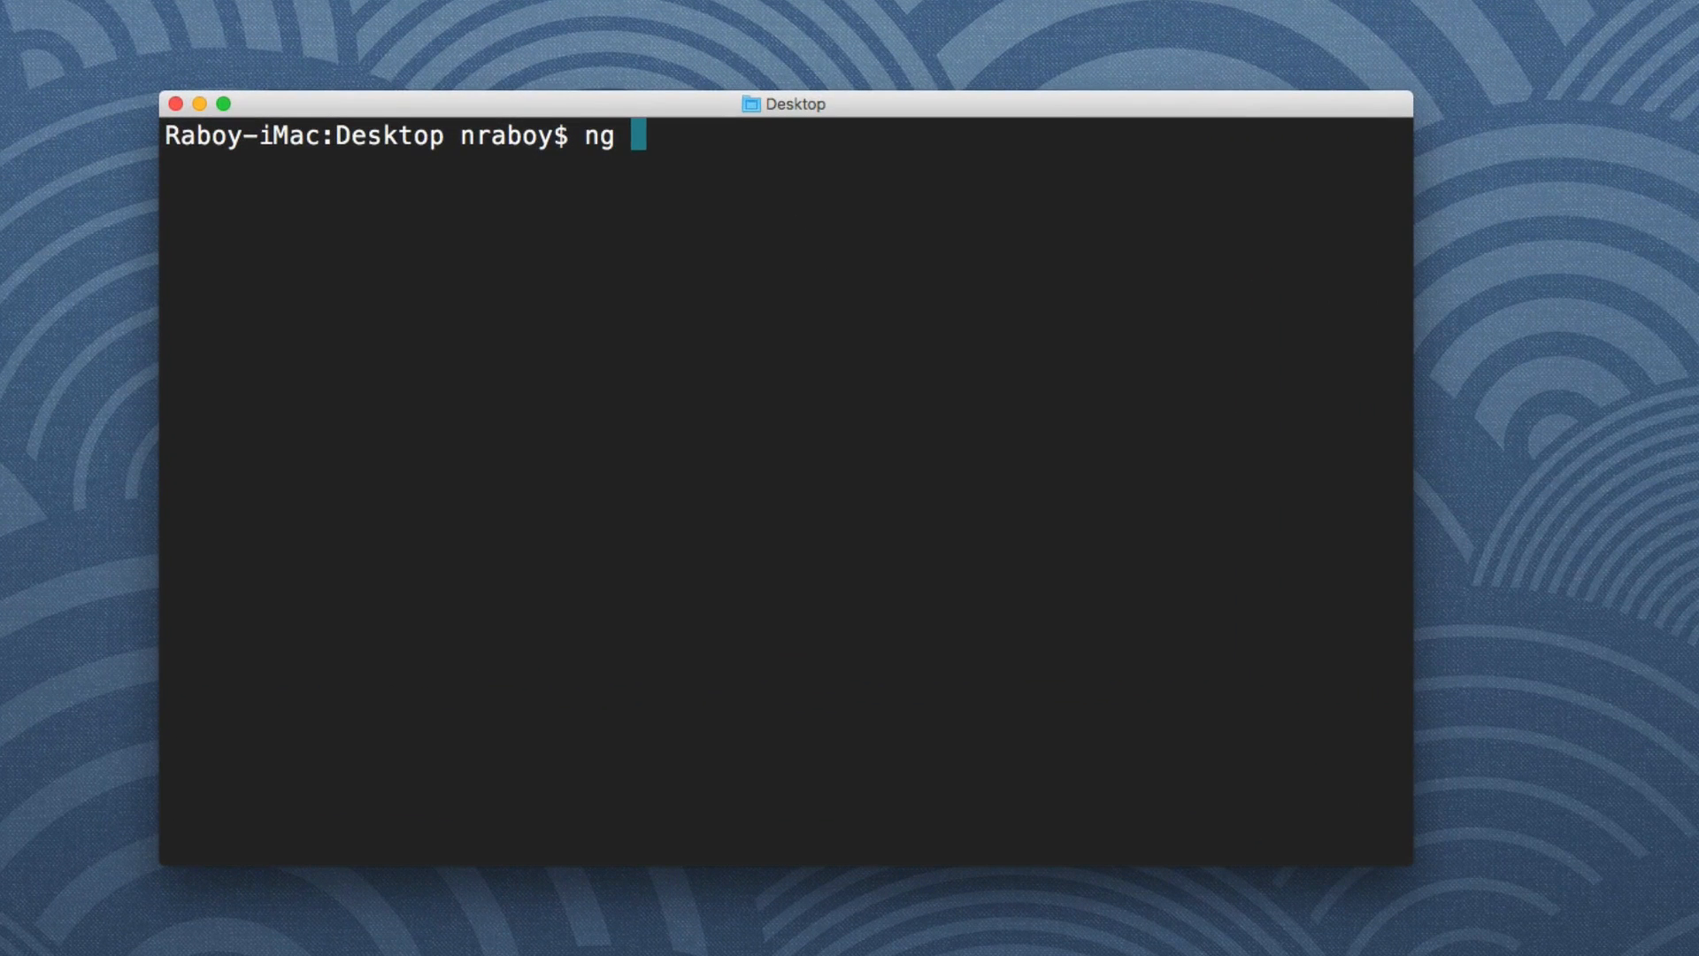
type("new MyProject")
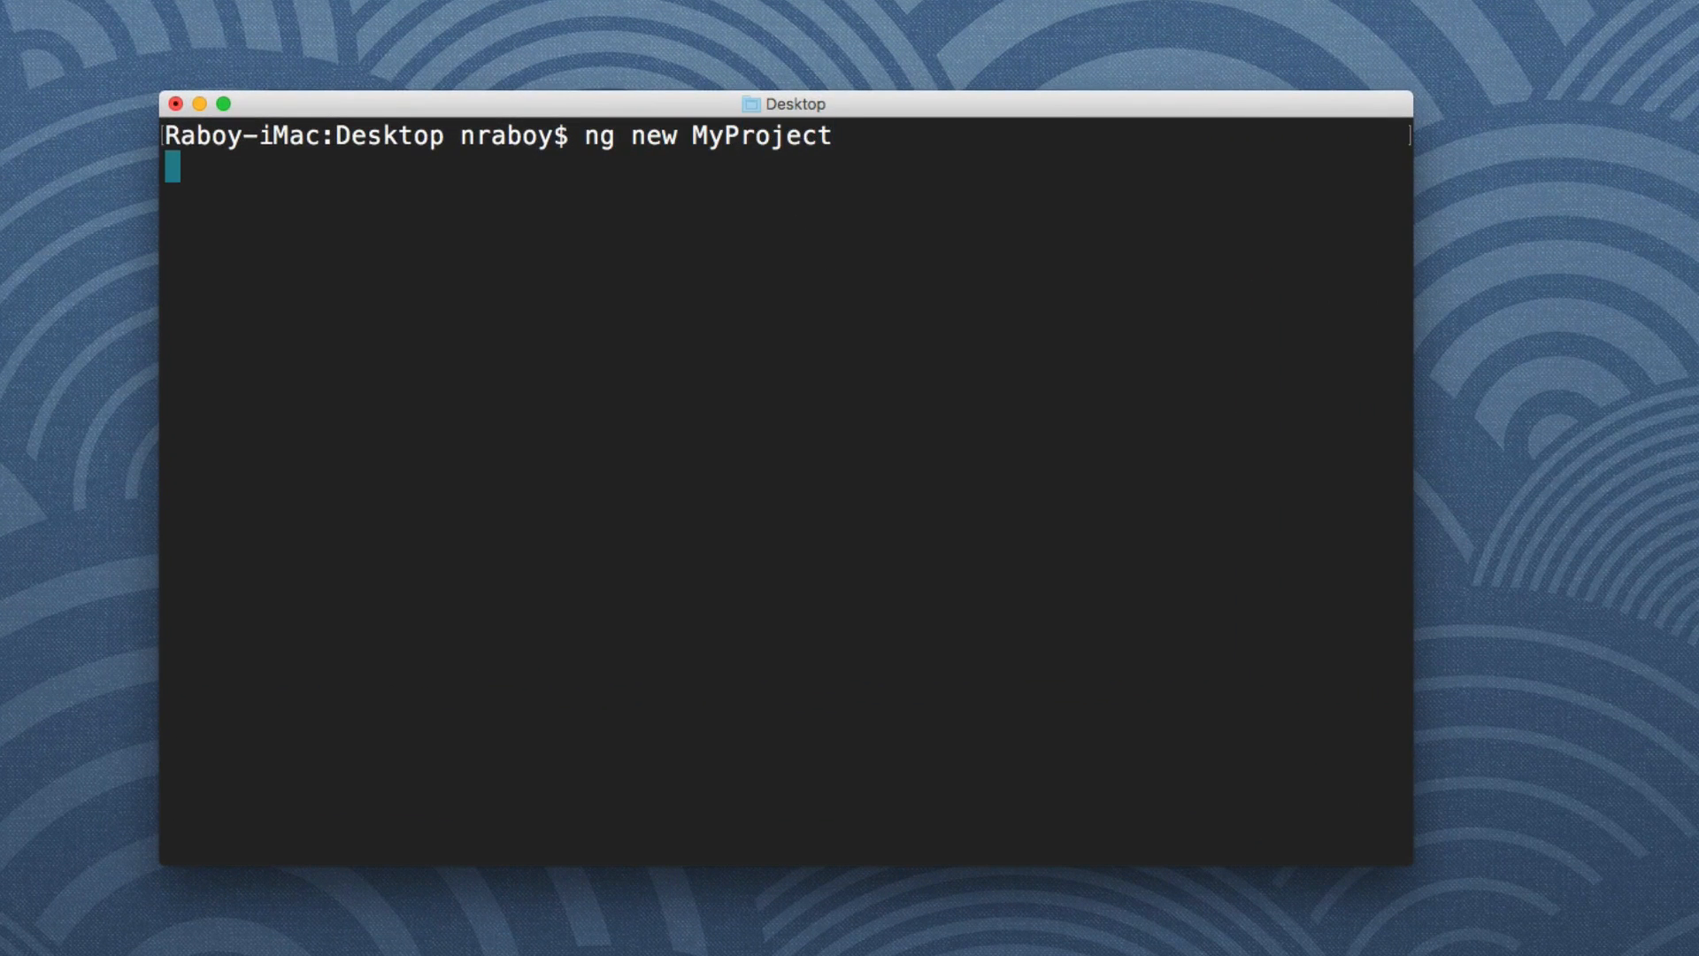
key("Return")
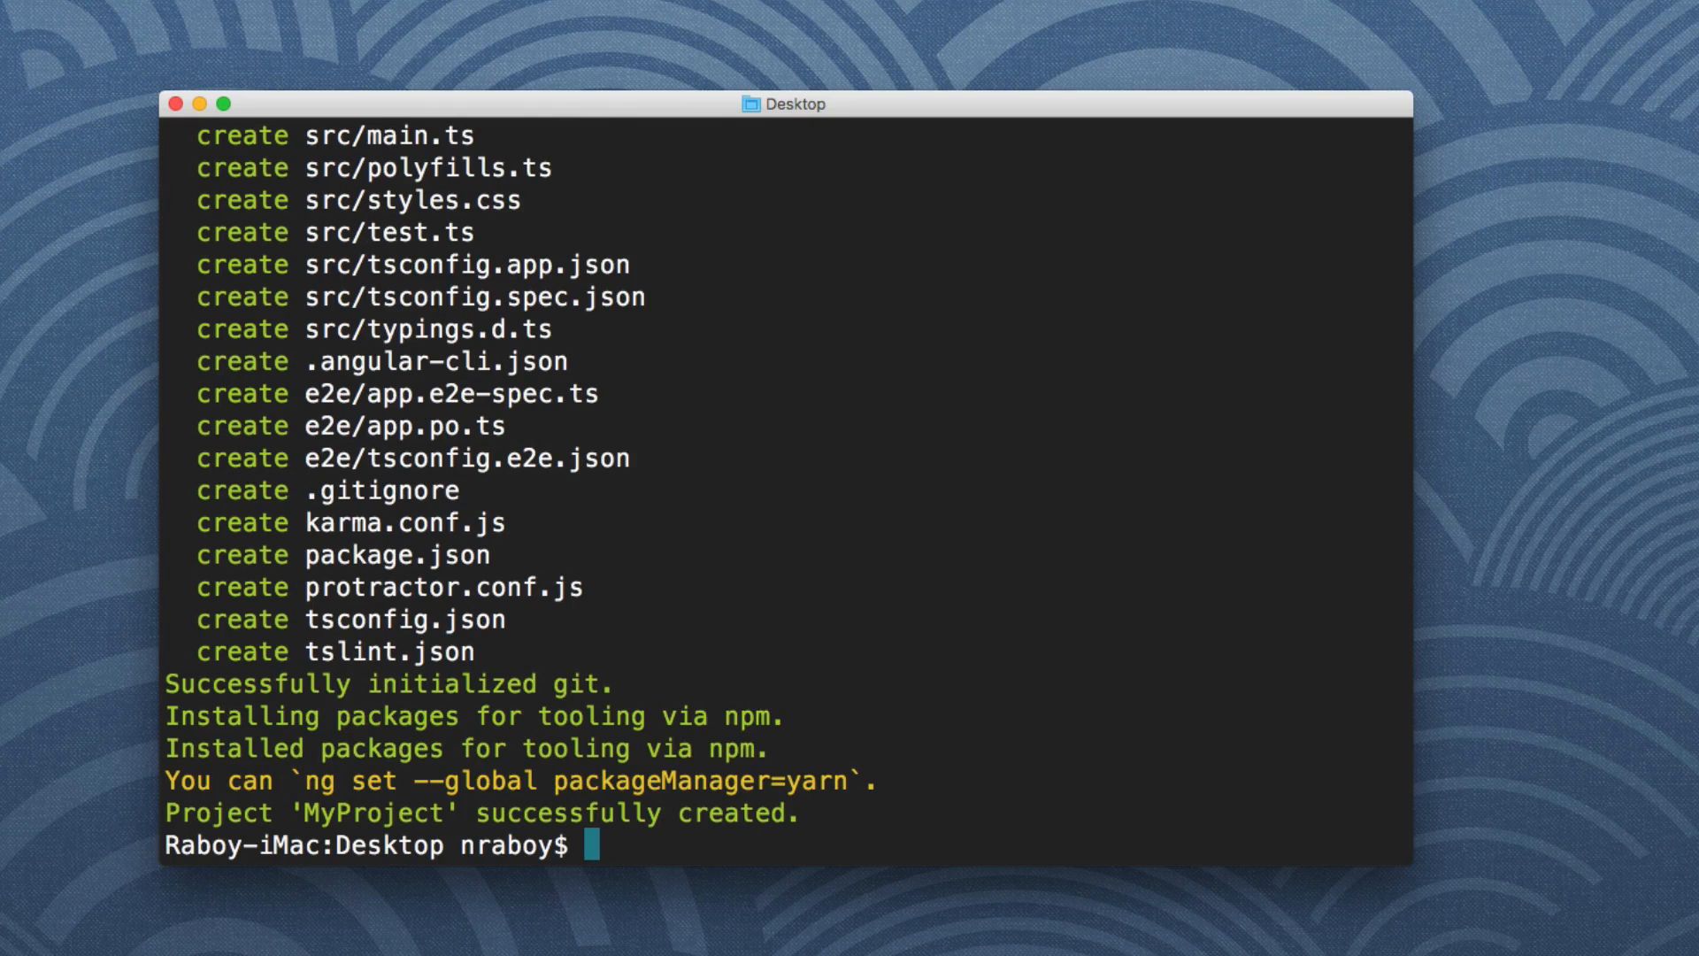
Move into the MyProject folder and launch Atom on it with 'atom .'
type("cd My")
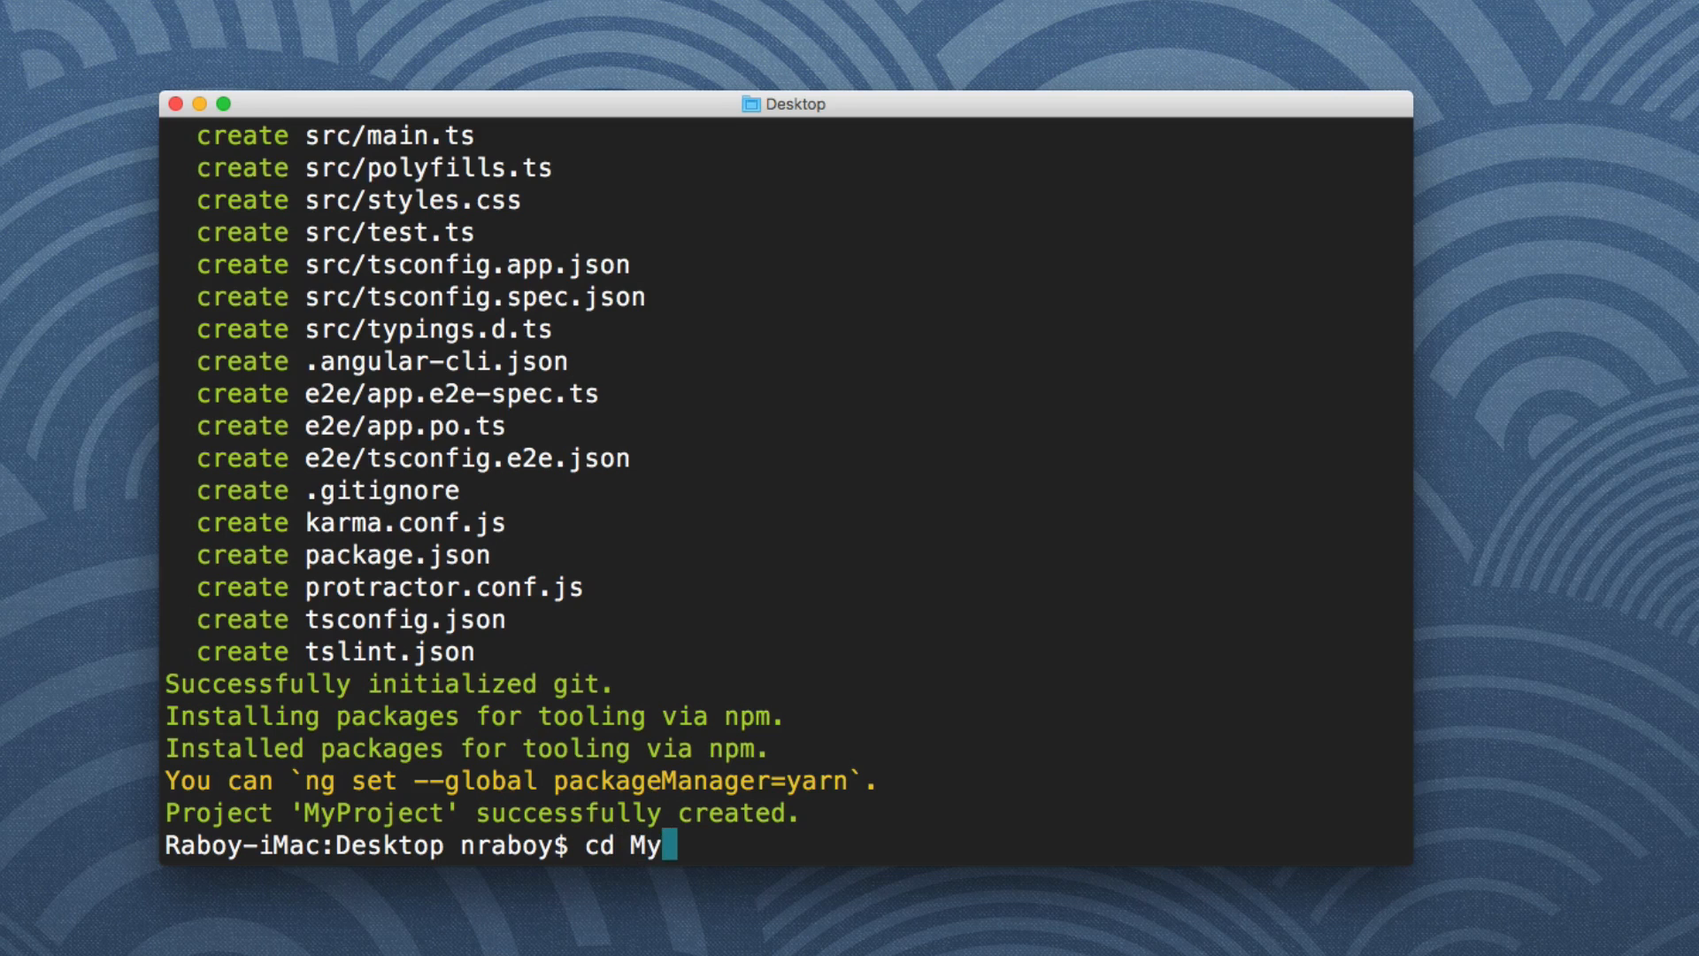
key("Return")
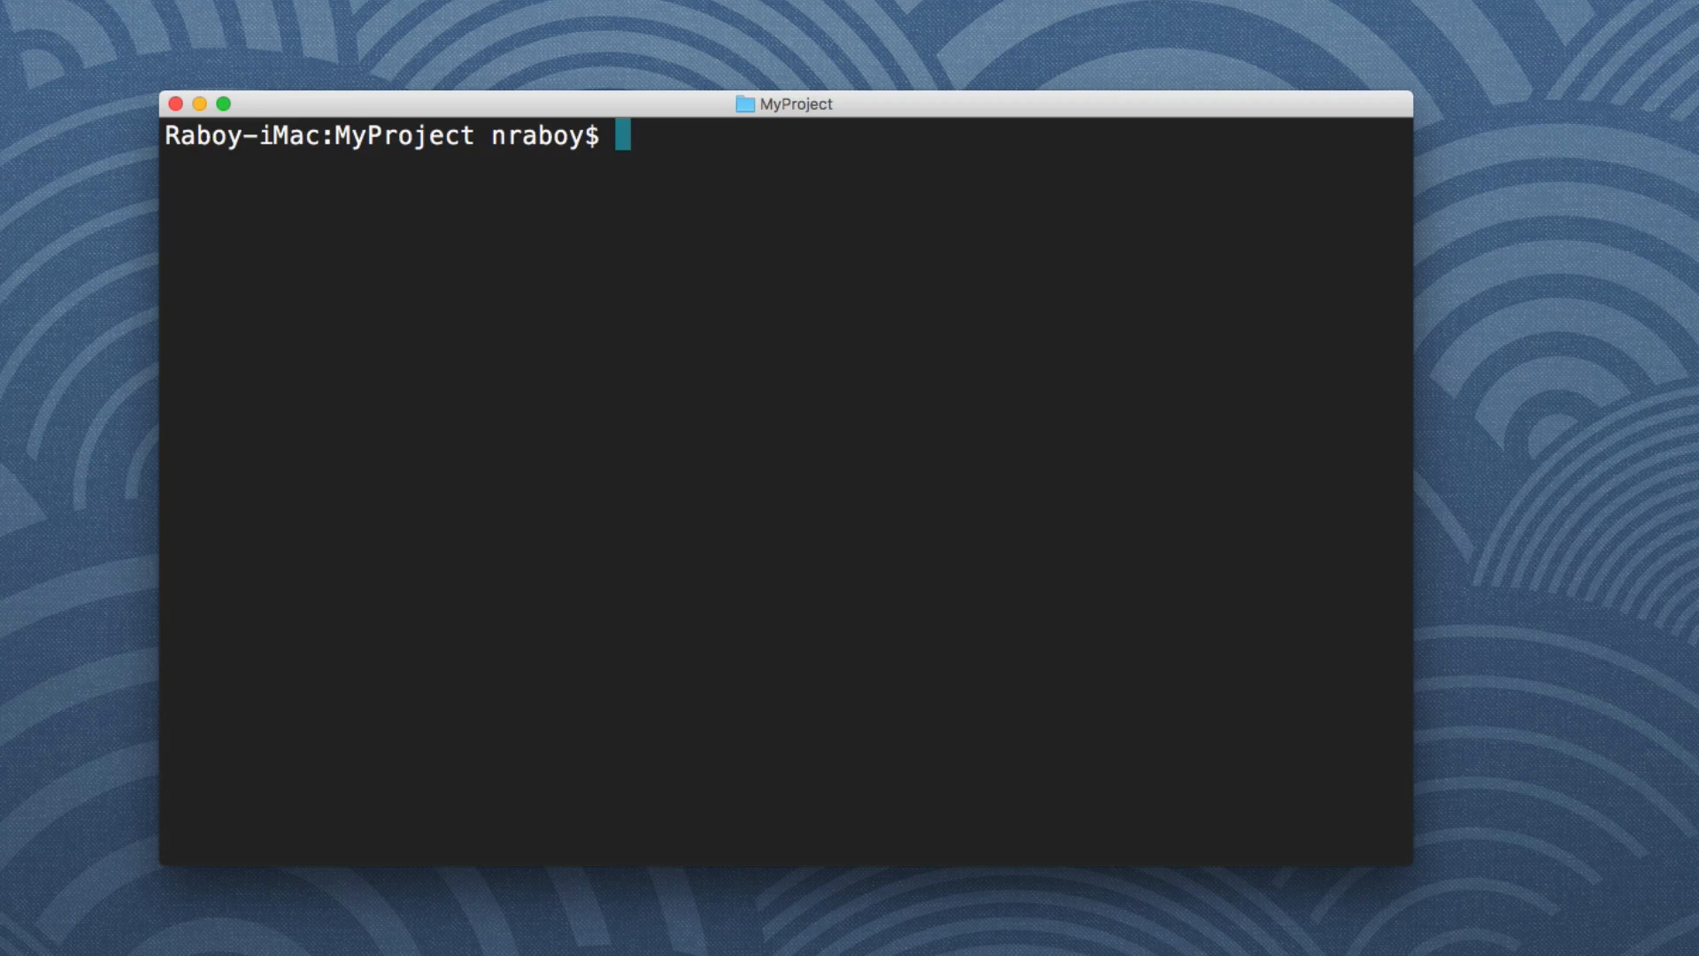
type("atom .")
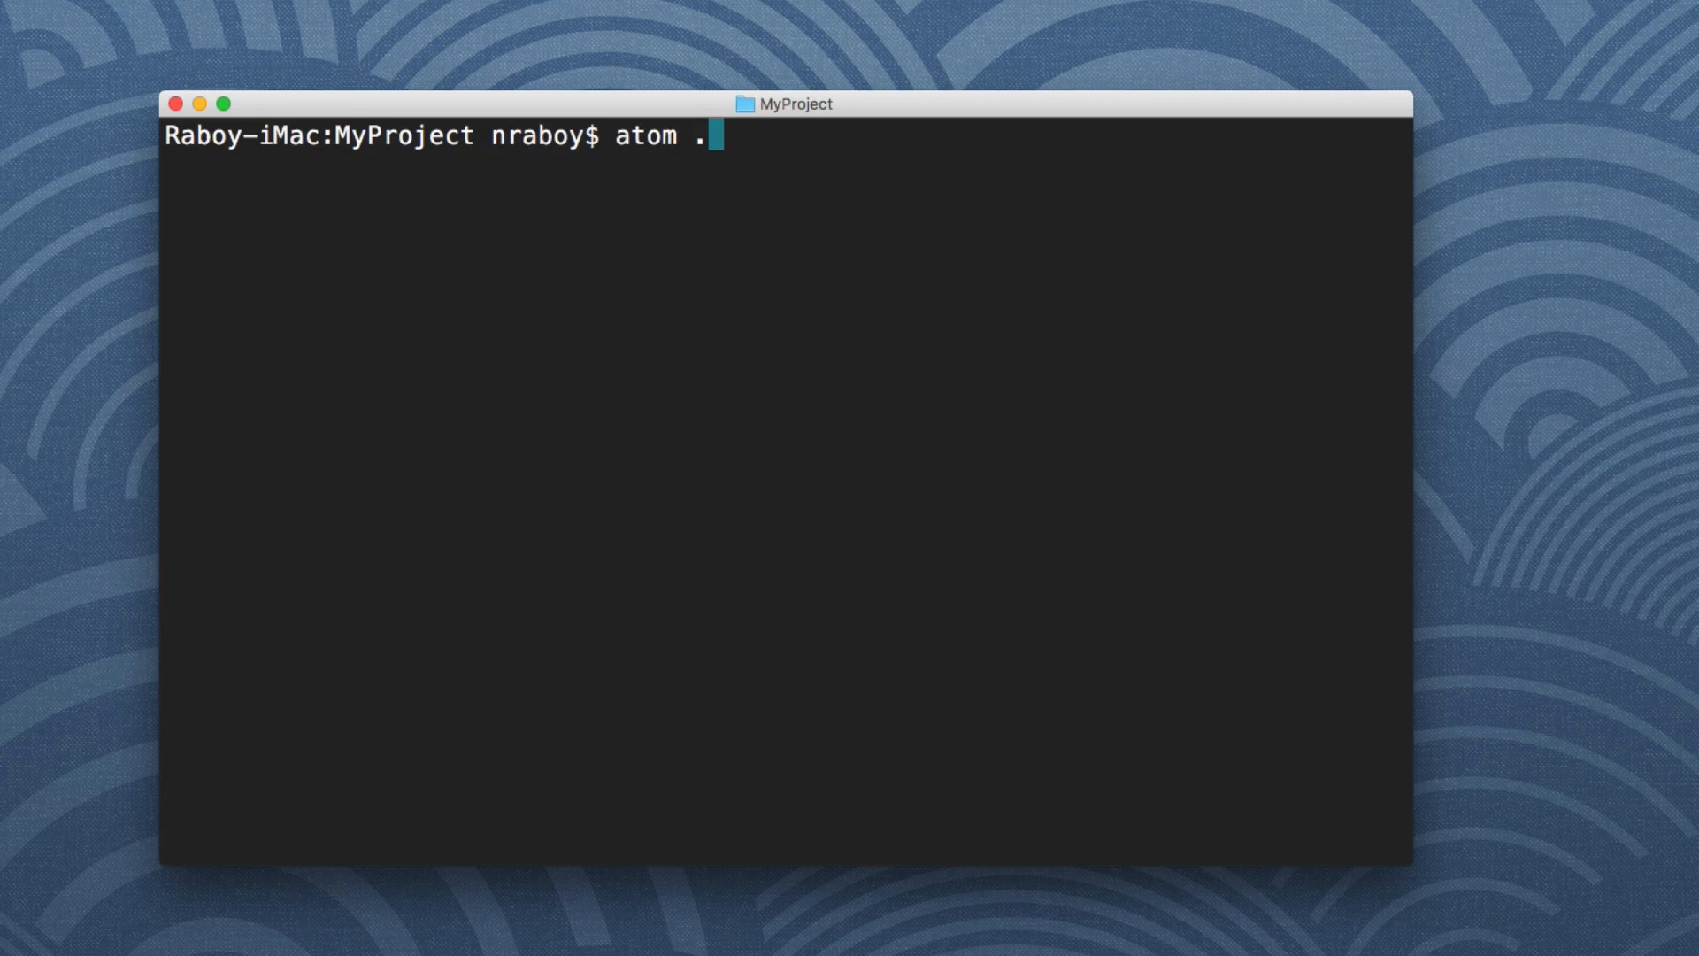
key("Return")
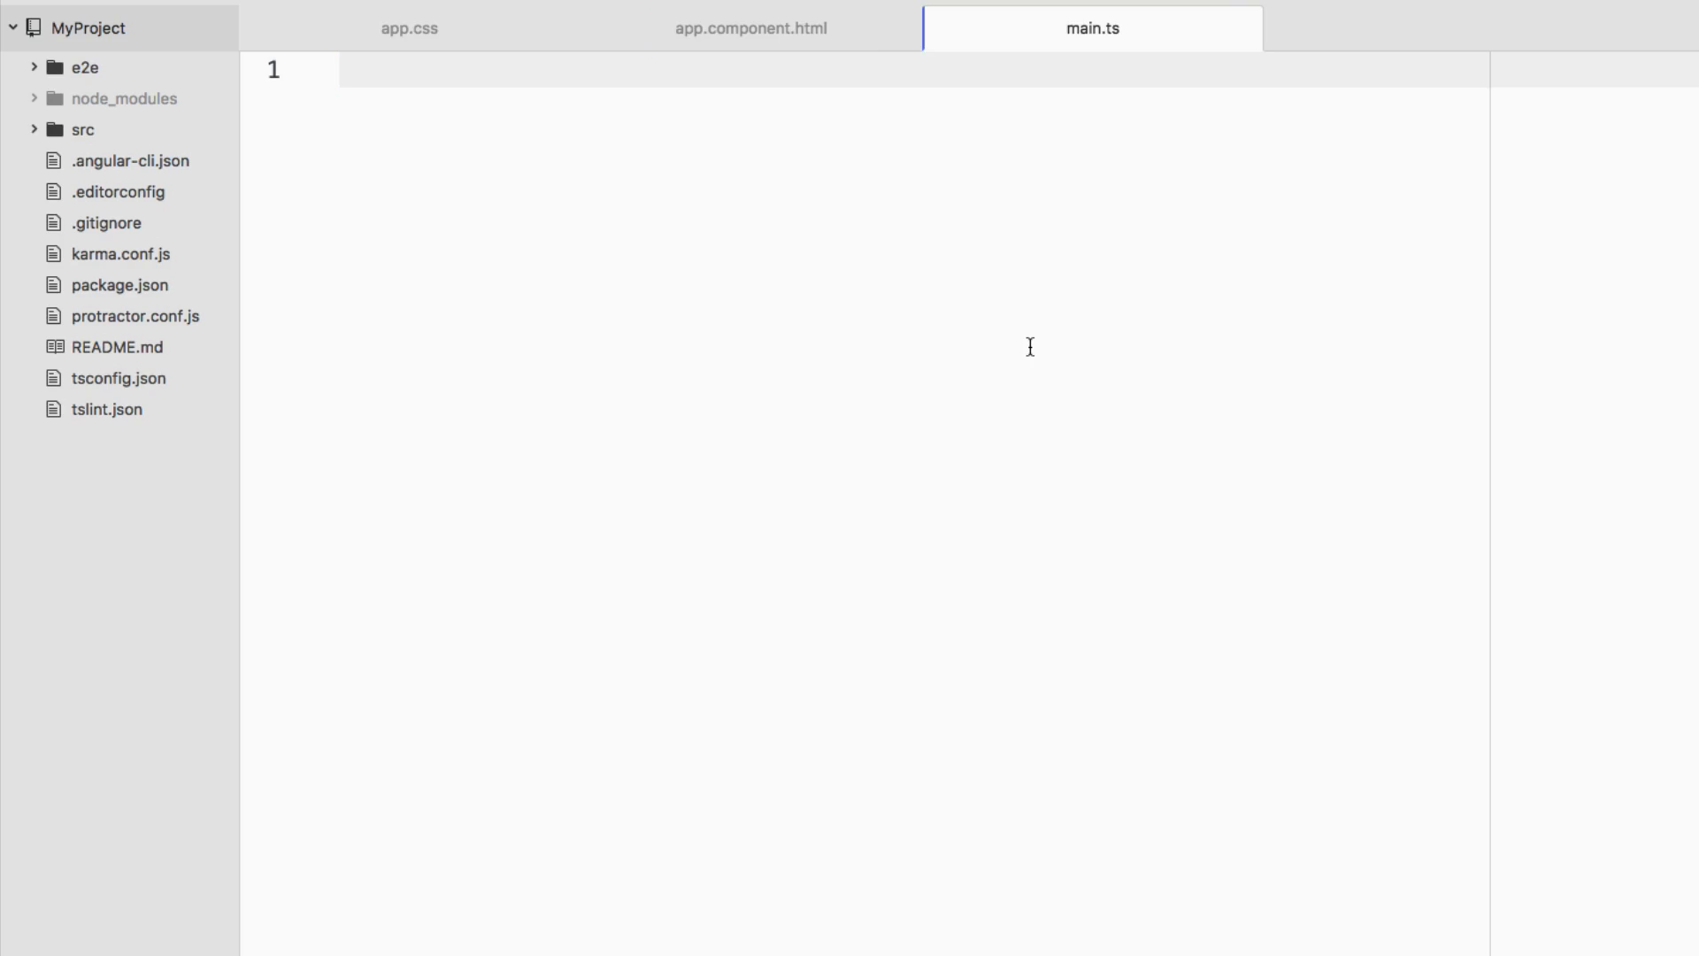
Close all previously open editor tabs via the tab context menu
right_click(1092, 27)
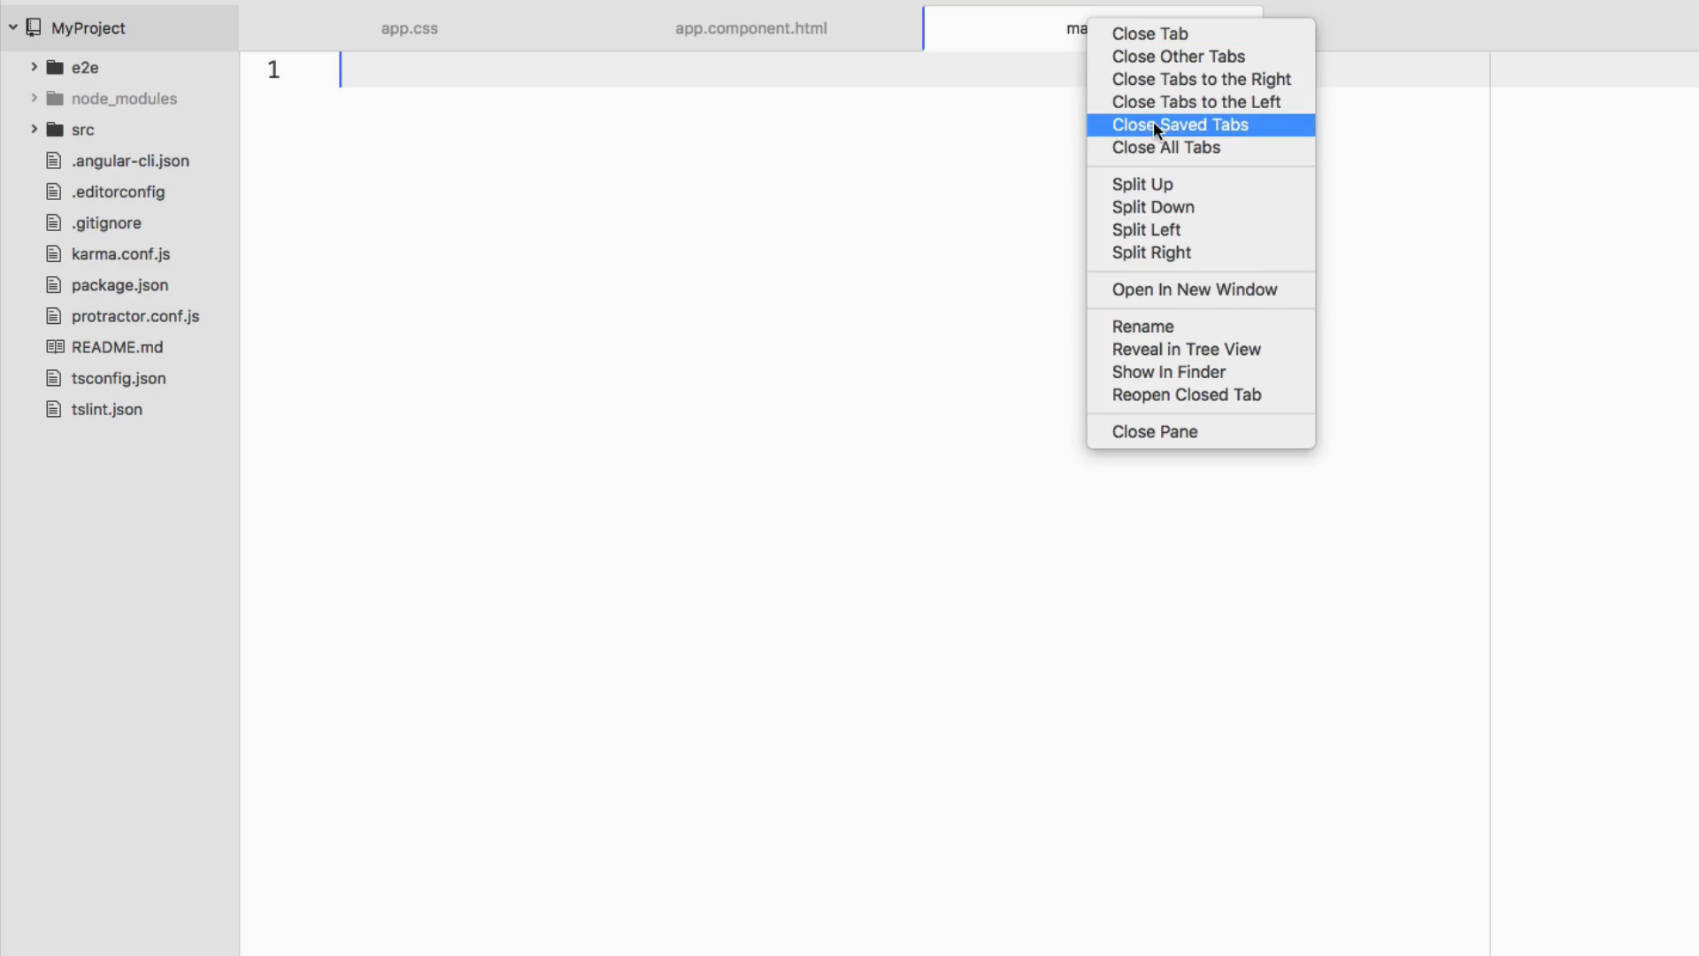
left_click(1175, 124)
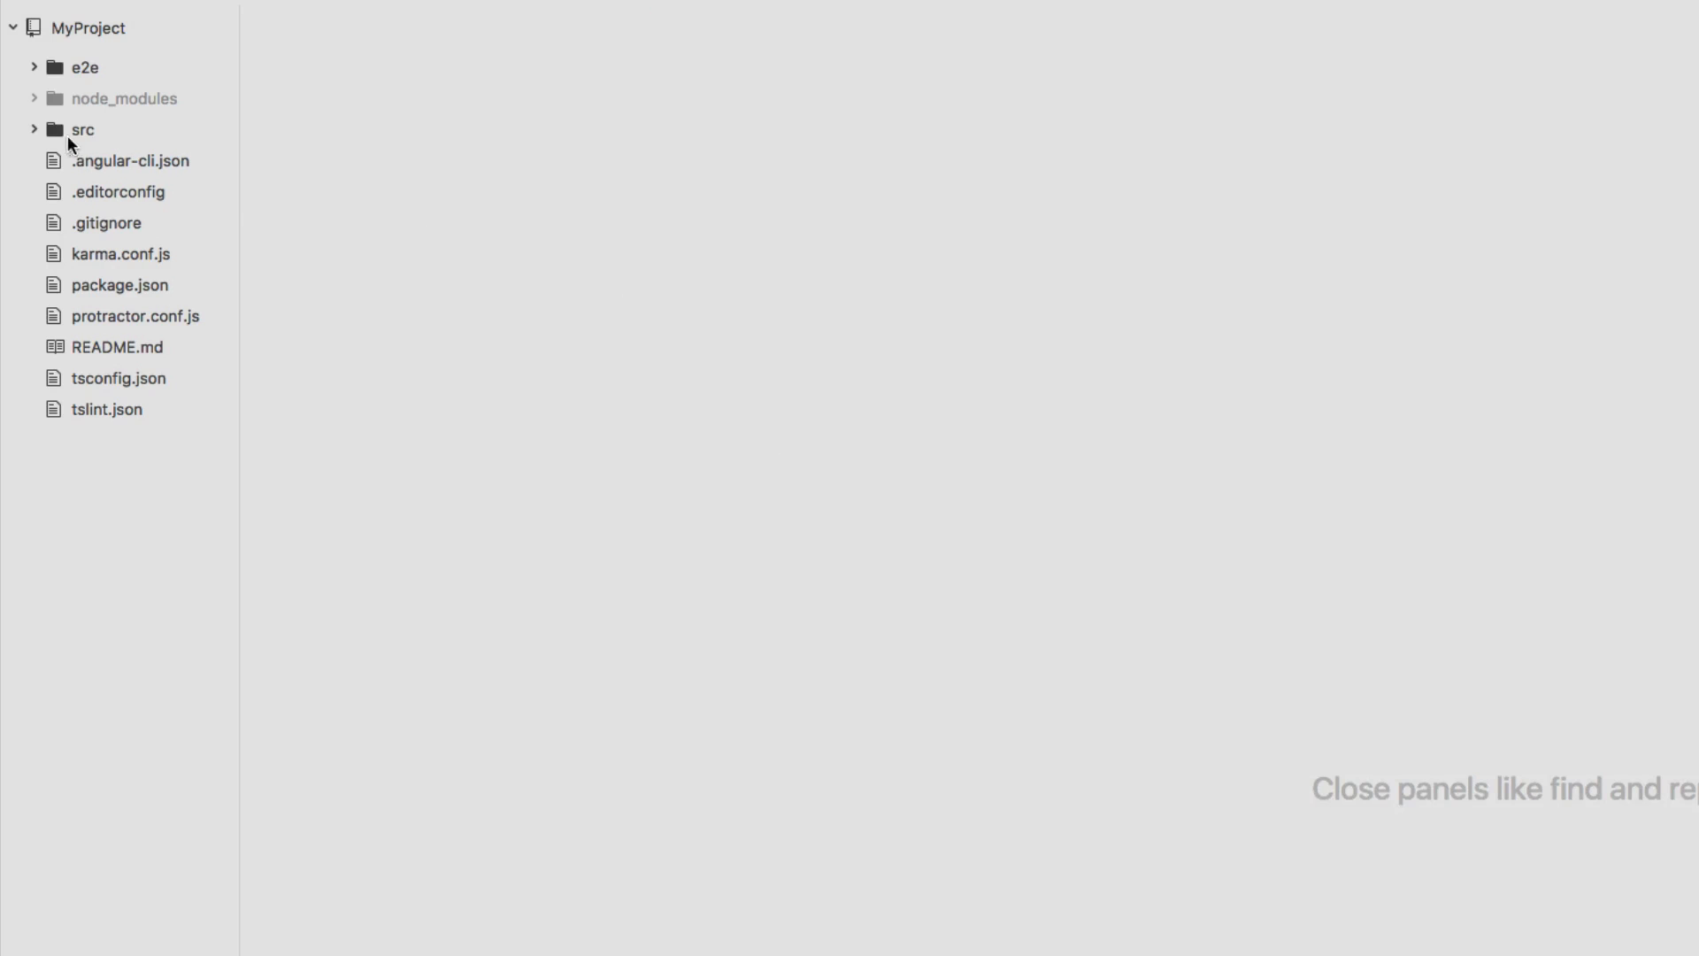
Expand src/app in the tree view and open app.component.html
left_click(81, 129)
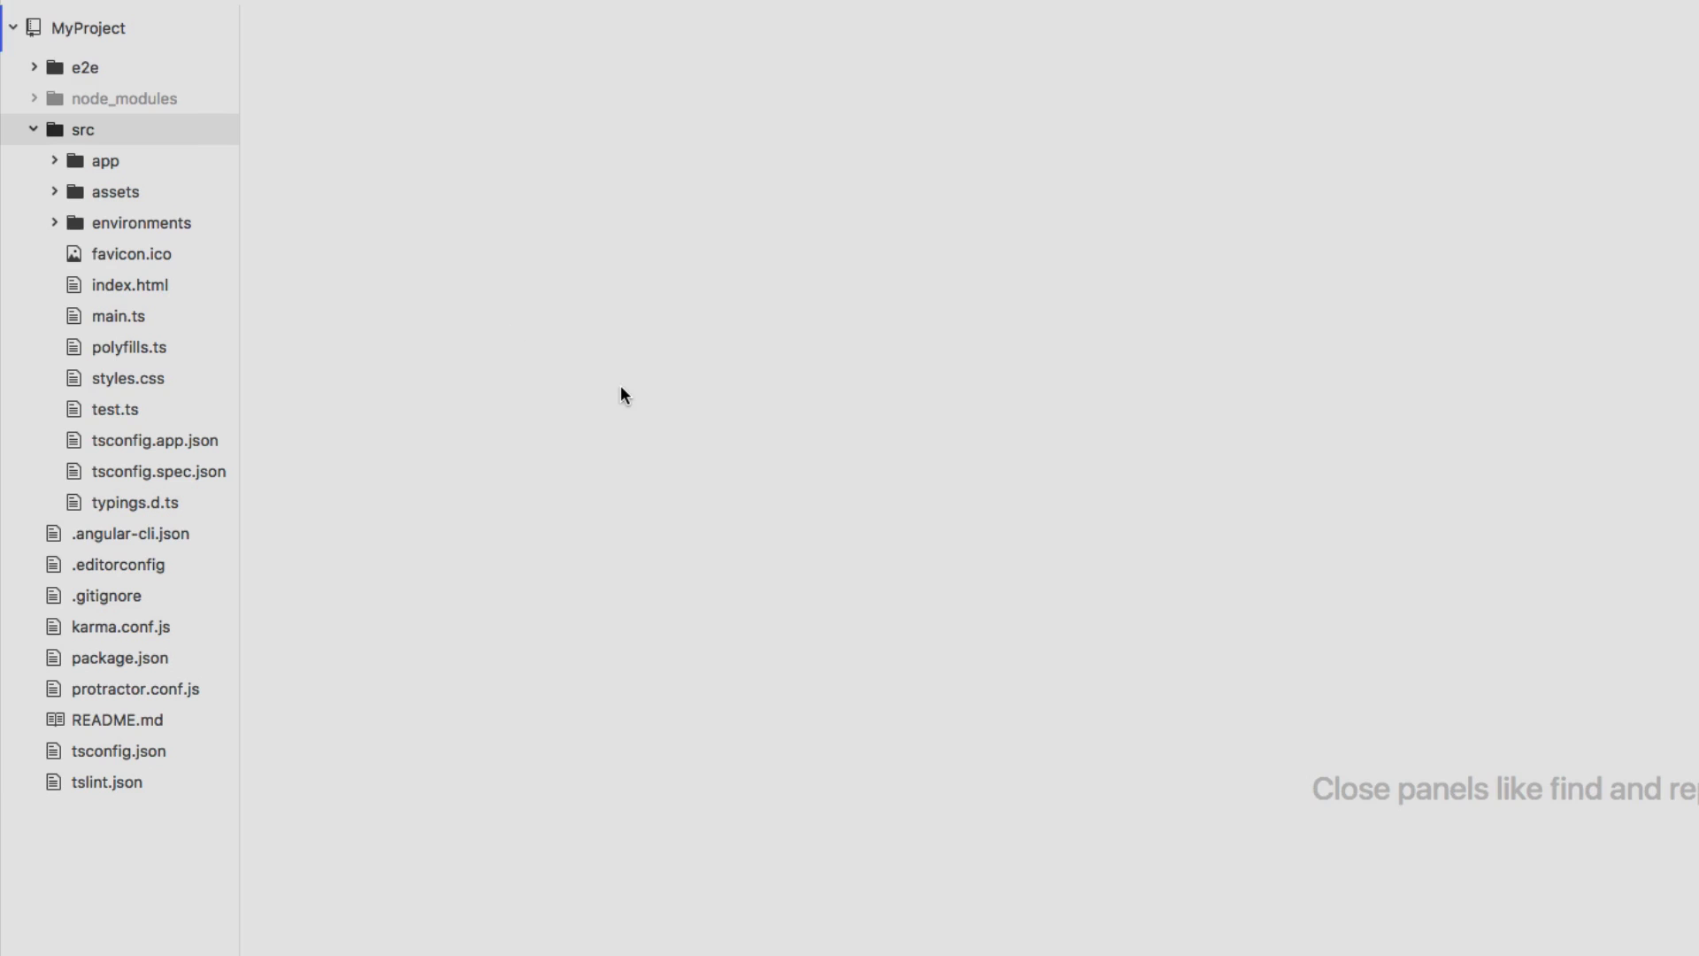
mouse_move(213, 298)
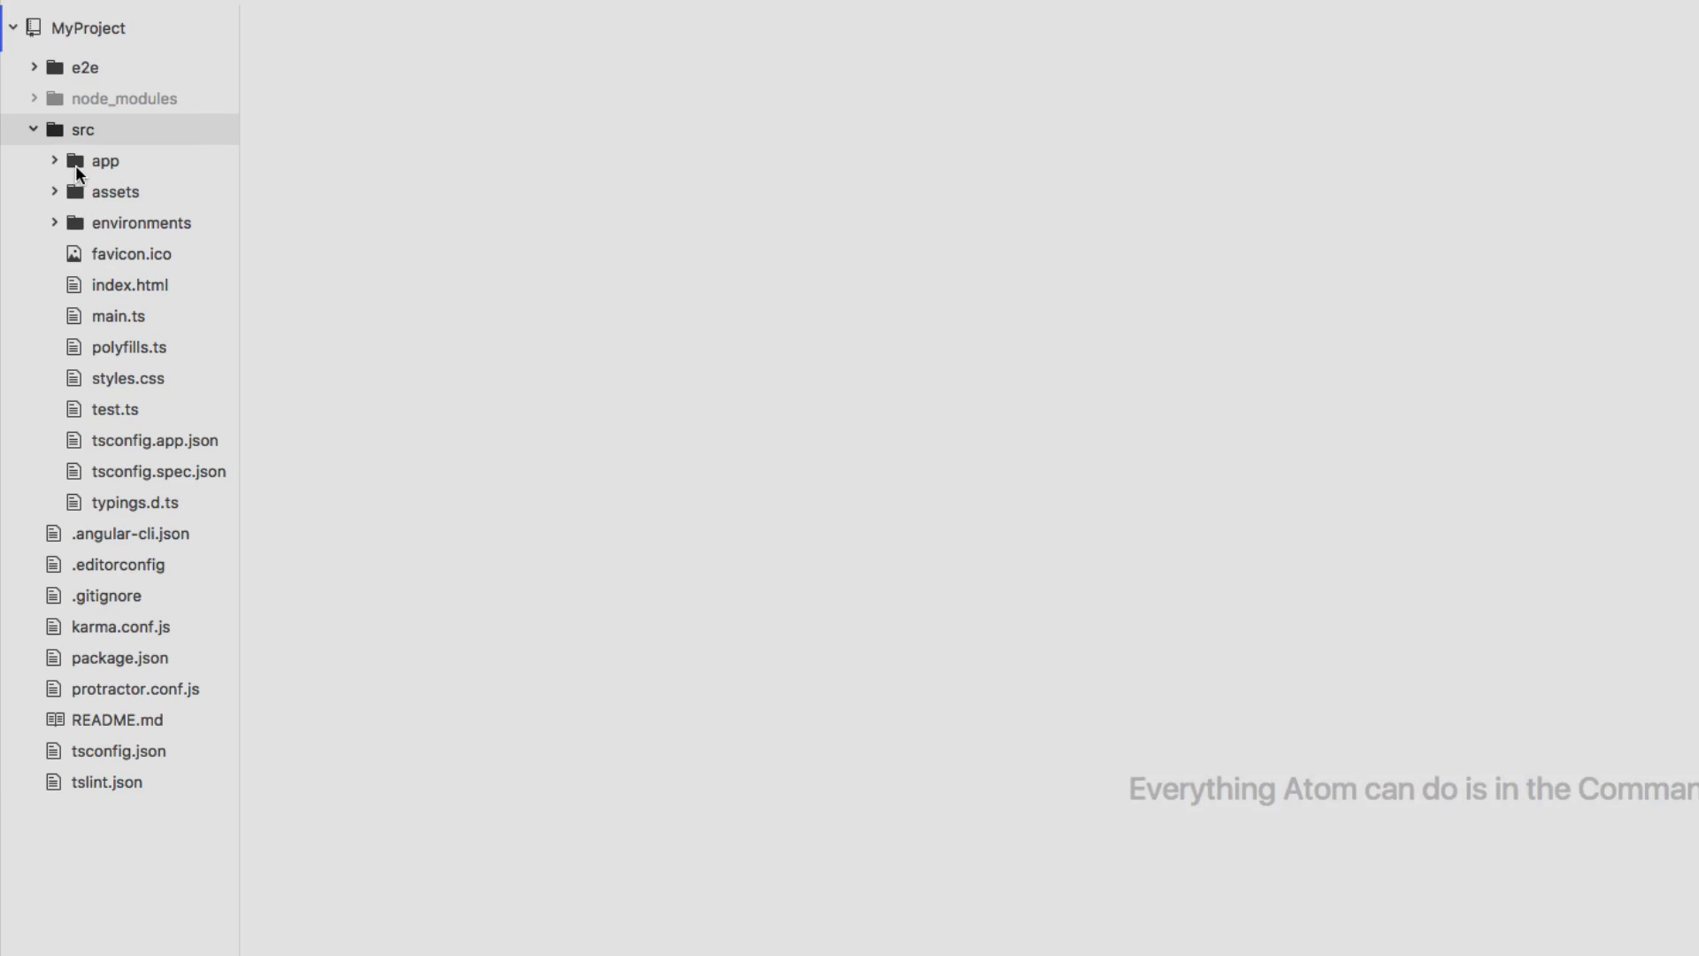
mouse_move(104, 161)
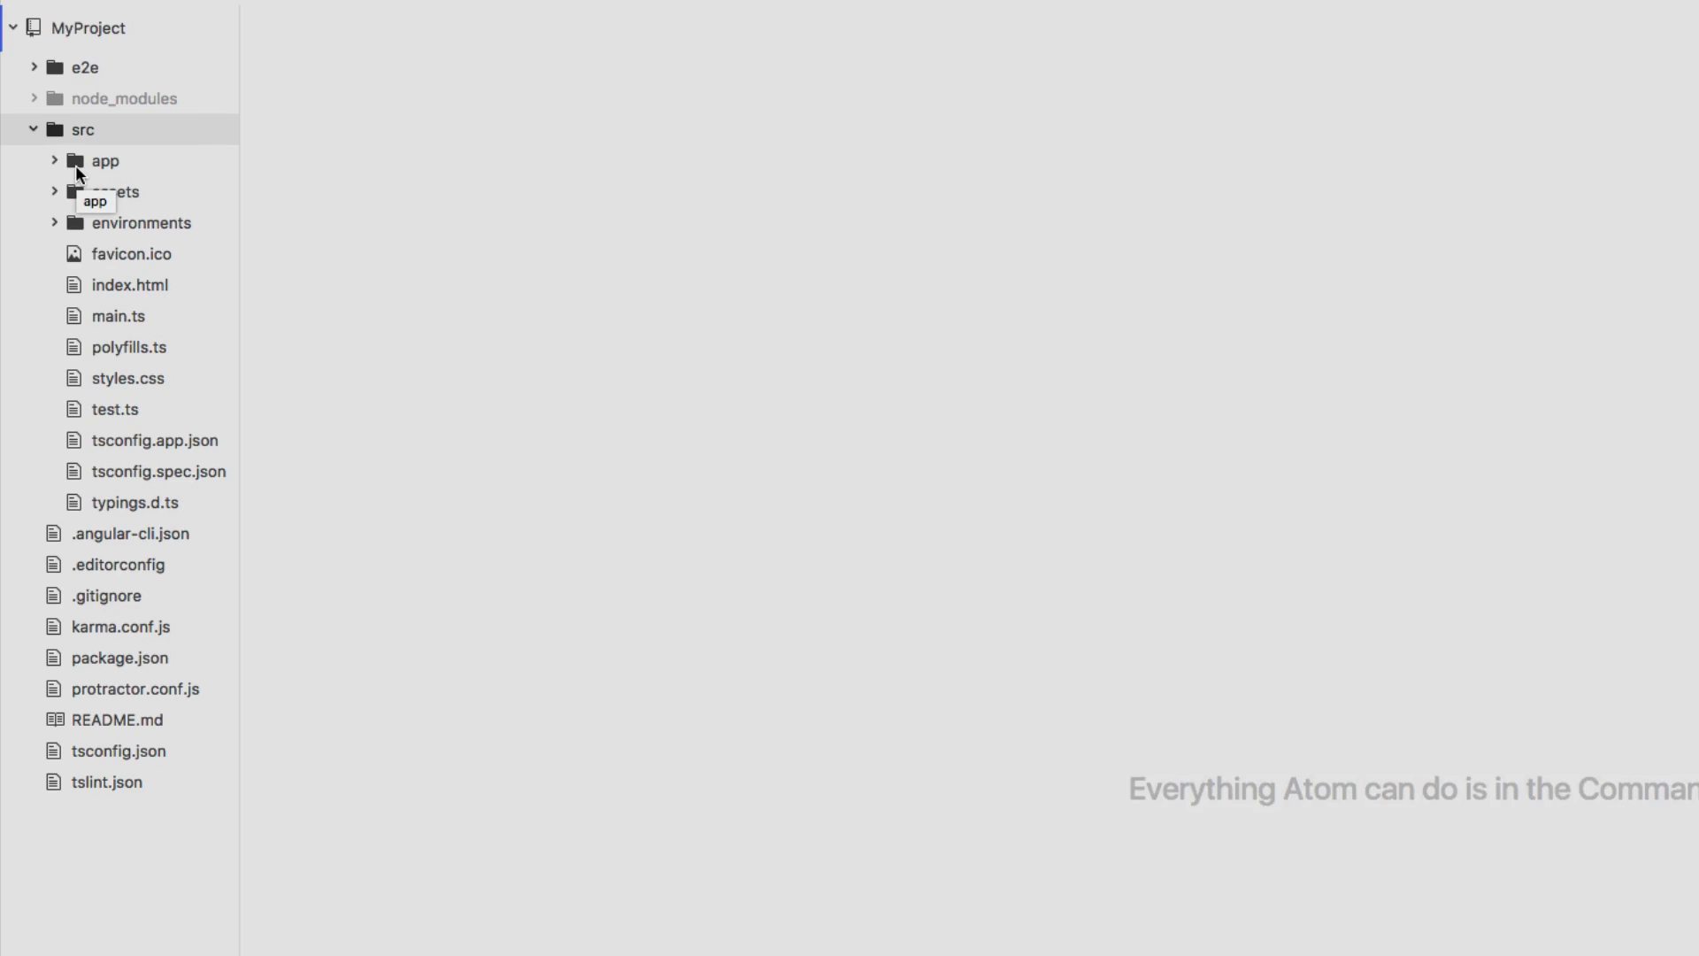
mouse_move(274, 301)
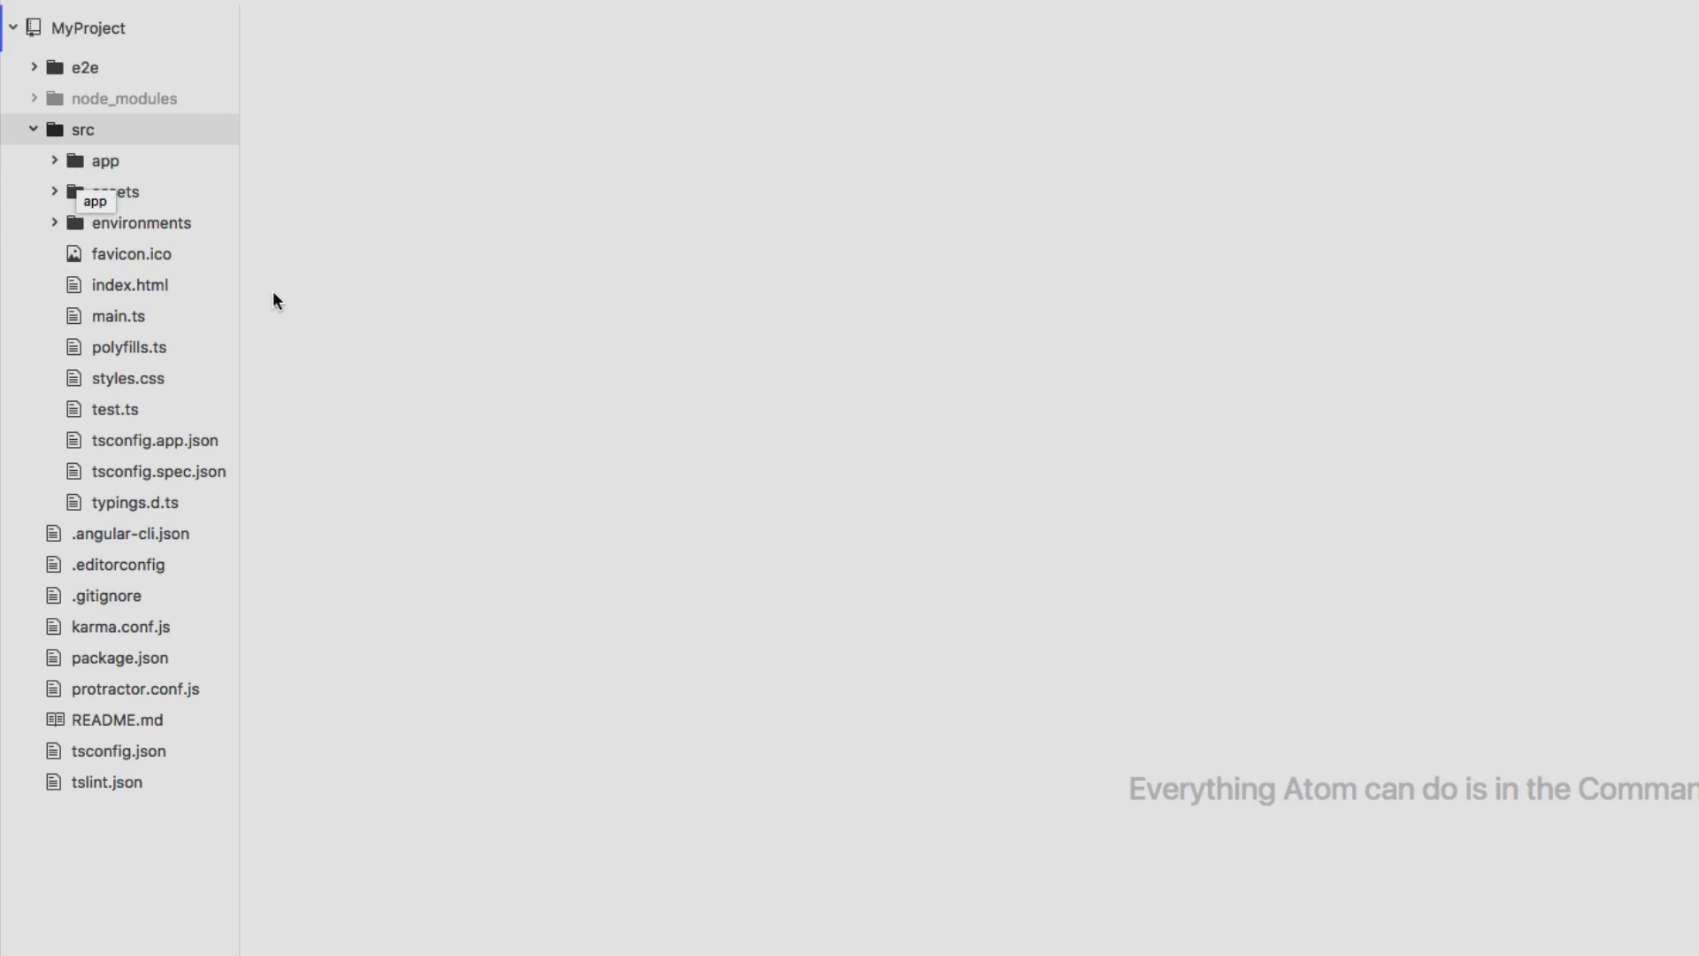
mouse_move(55, 144)
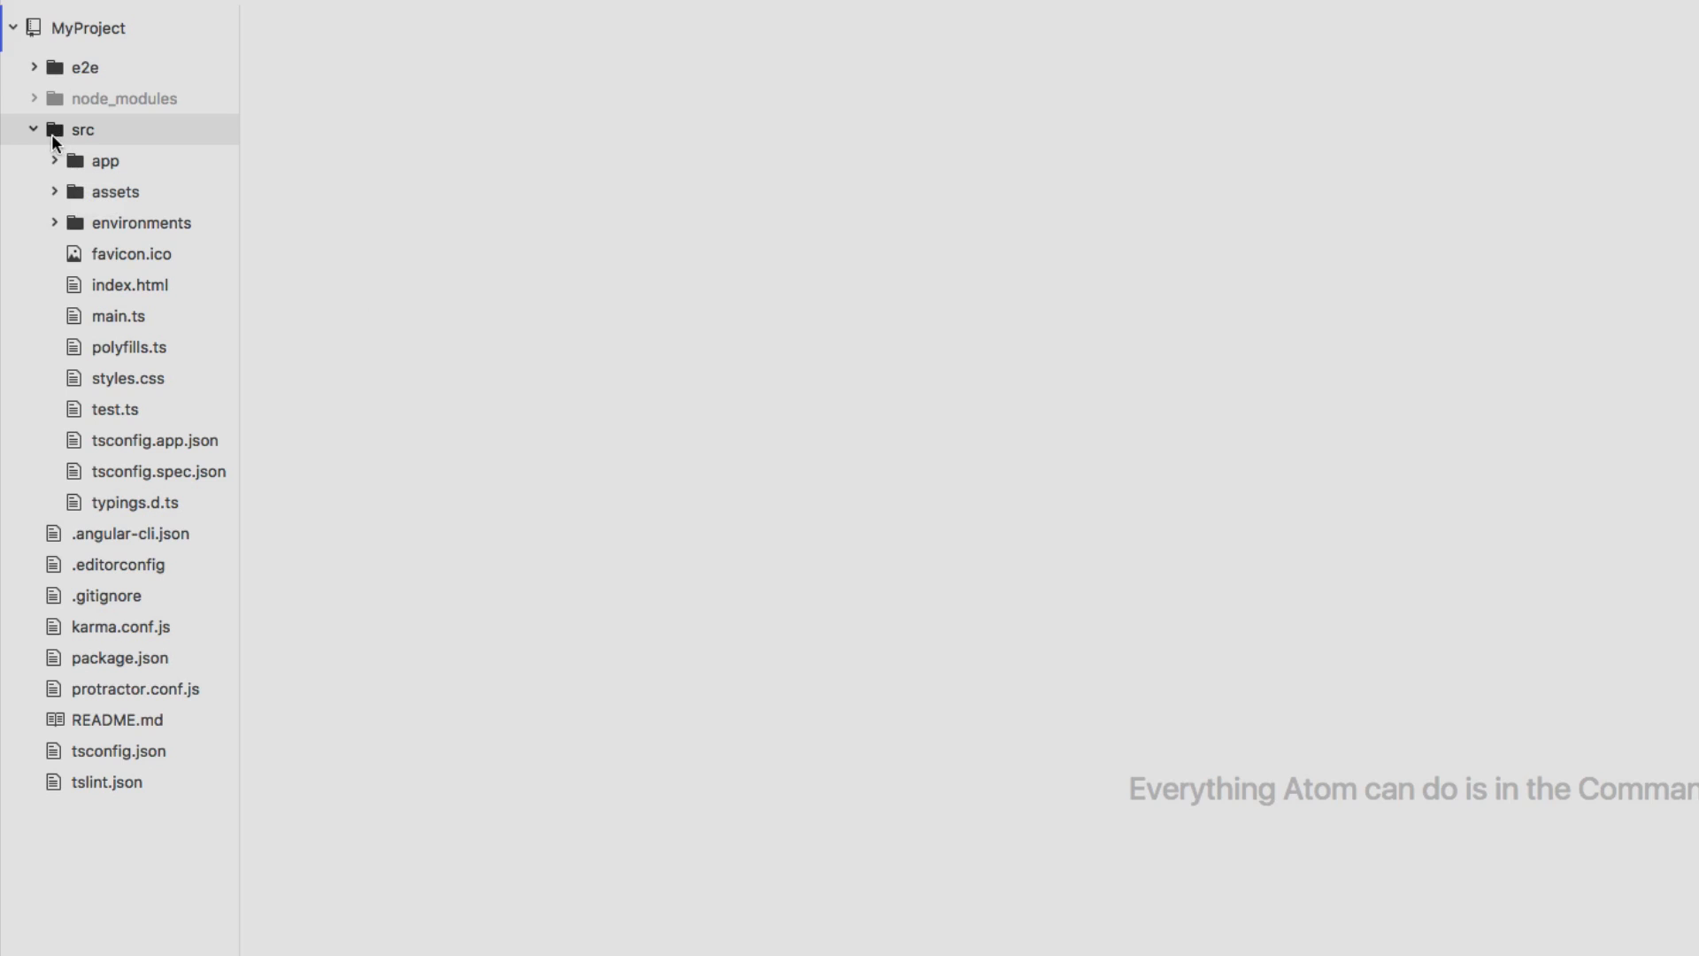
left_click(104, 161)
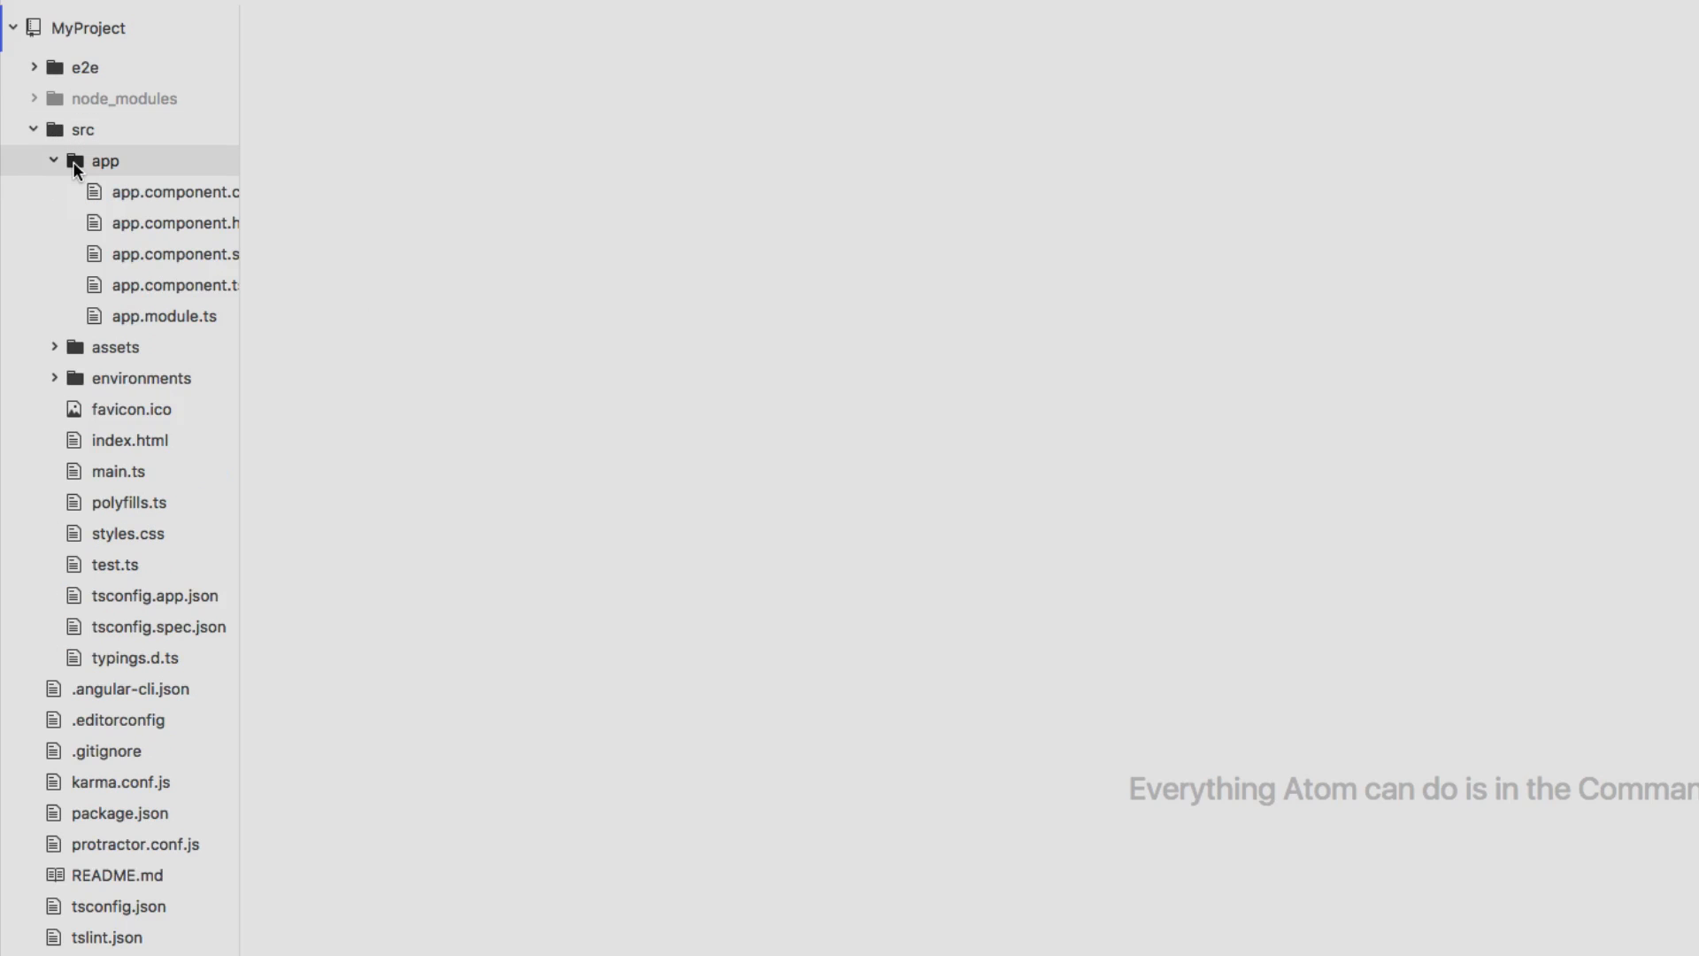
left_click(179, 223)
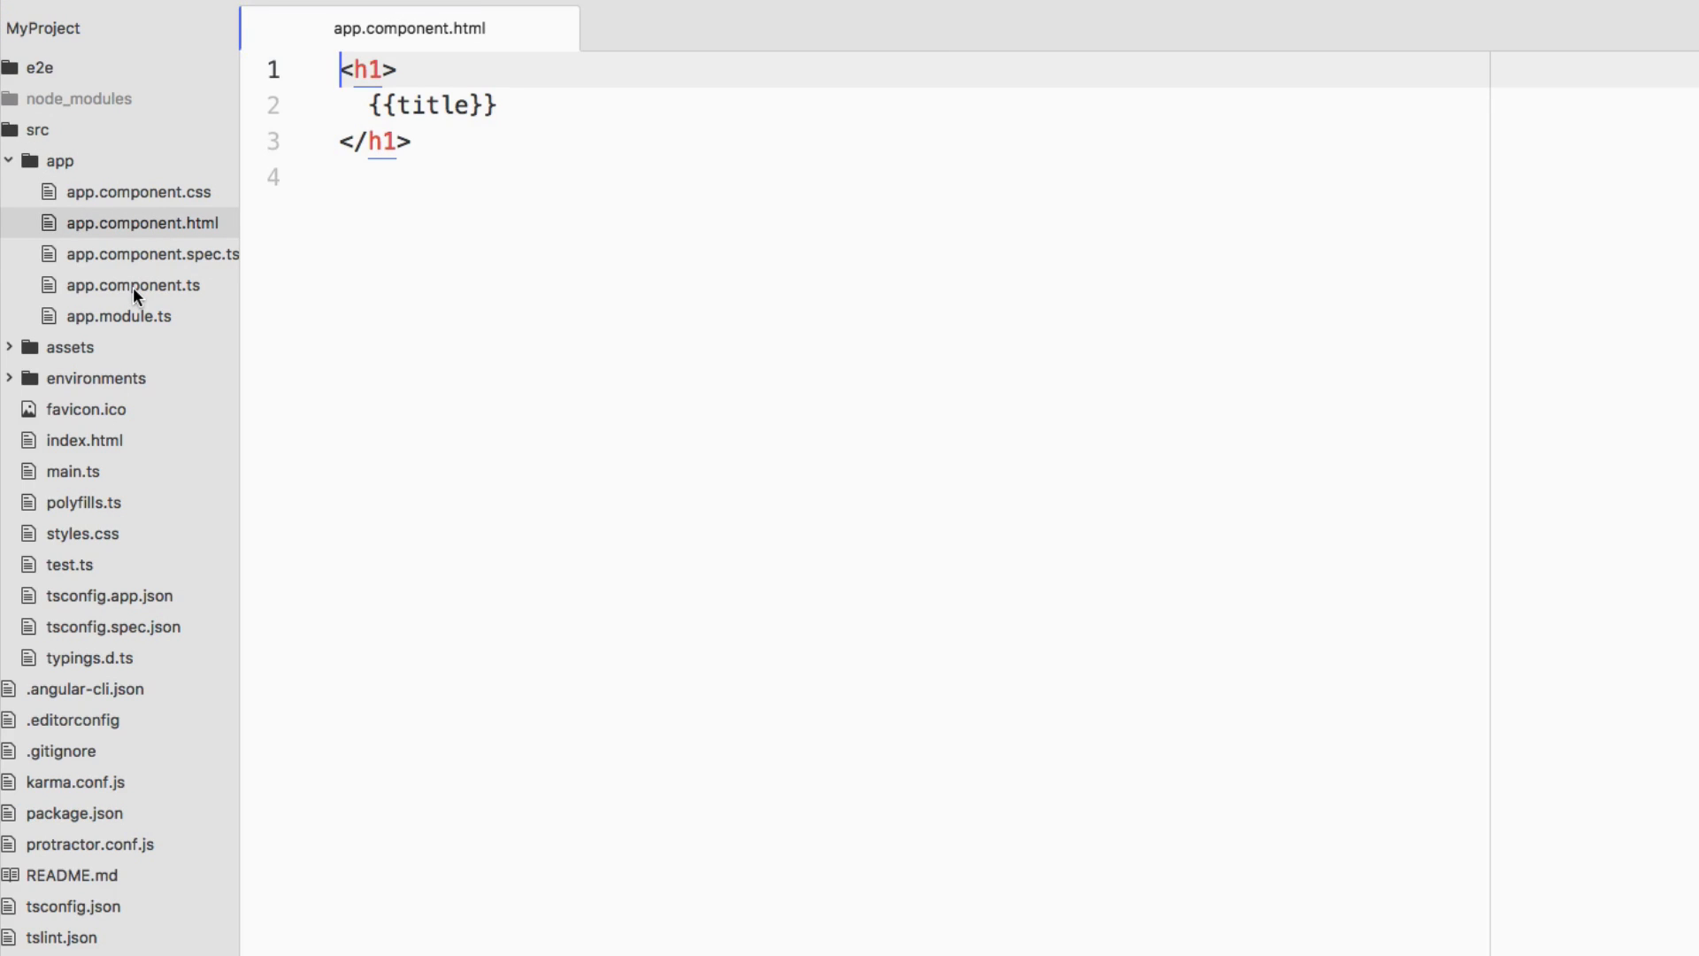
Open app.component.ts and begin editing the AppComponent class to drop the title property
left_click(133, 283)
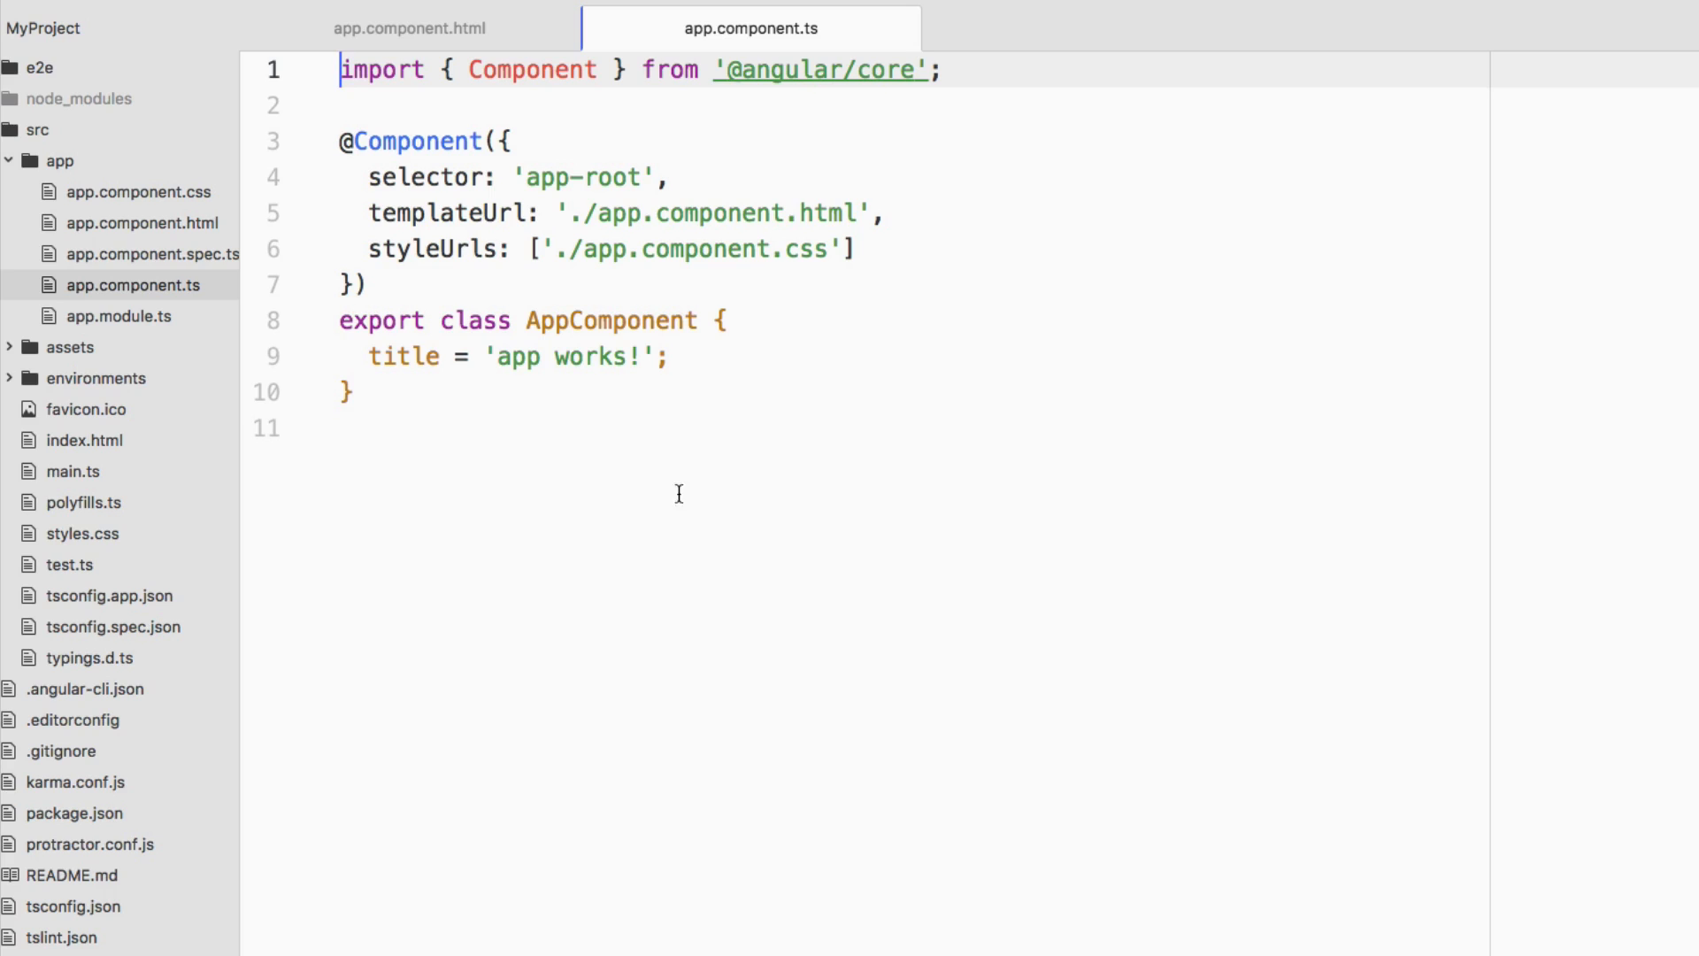
mouse_move(800, 181)
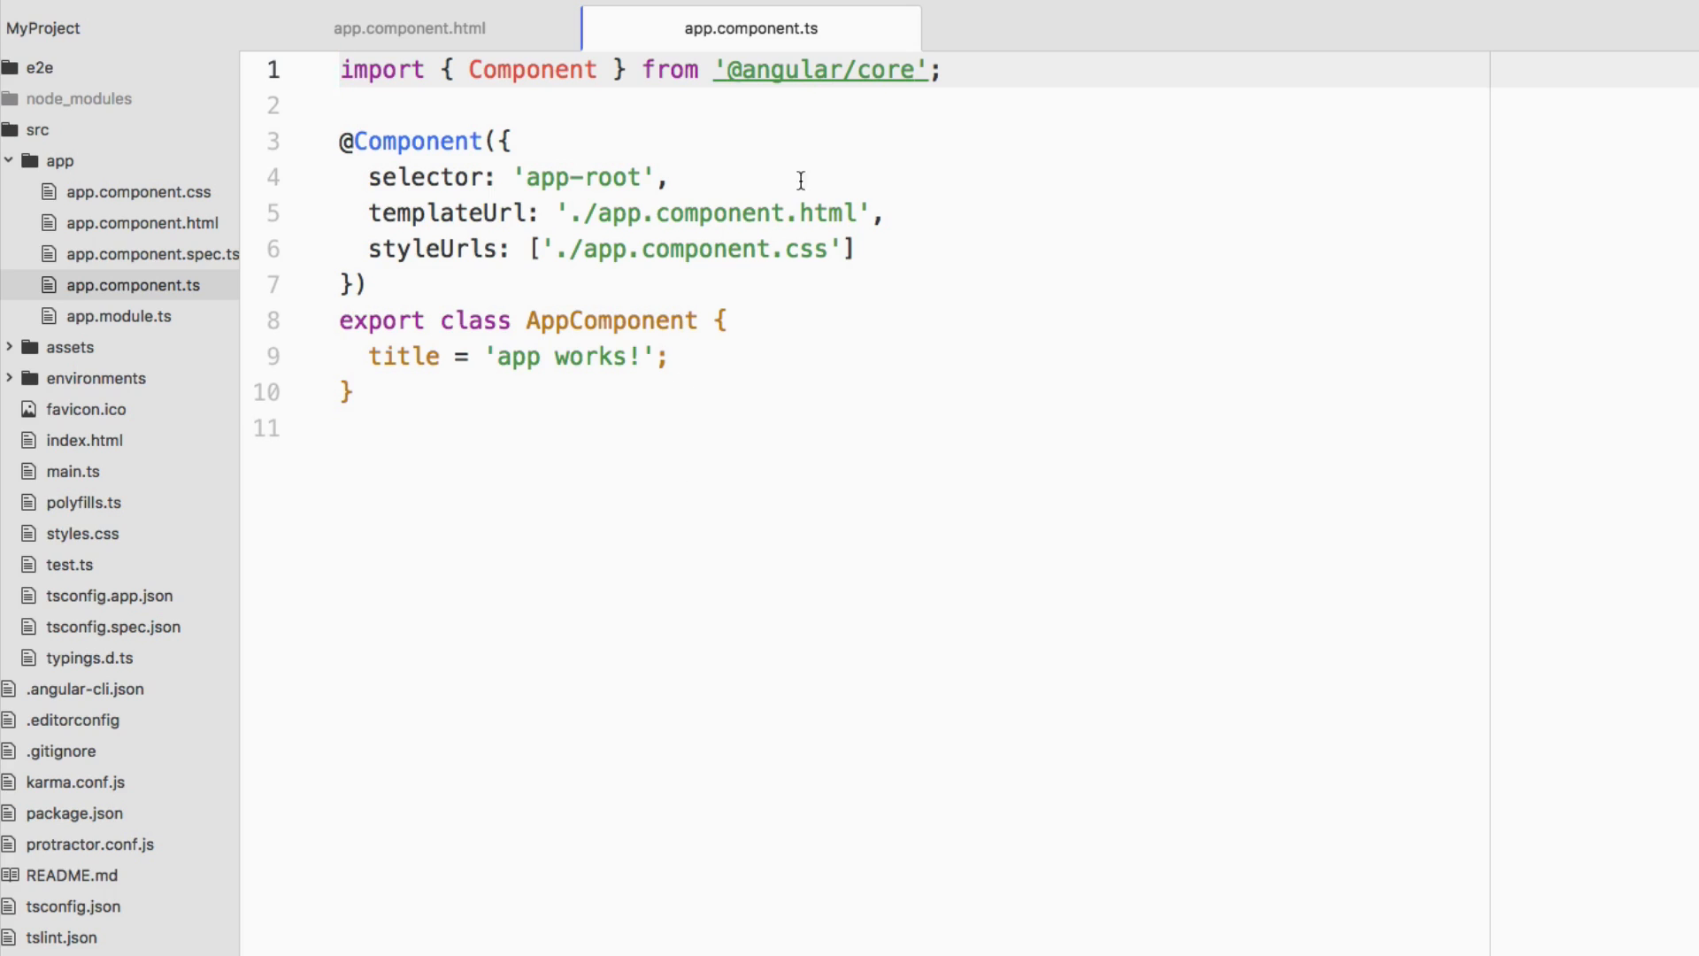
left_click(368, 356)
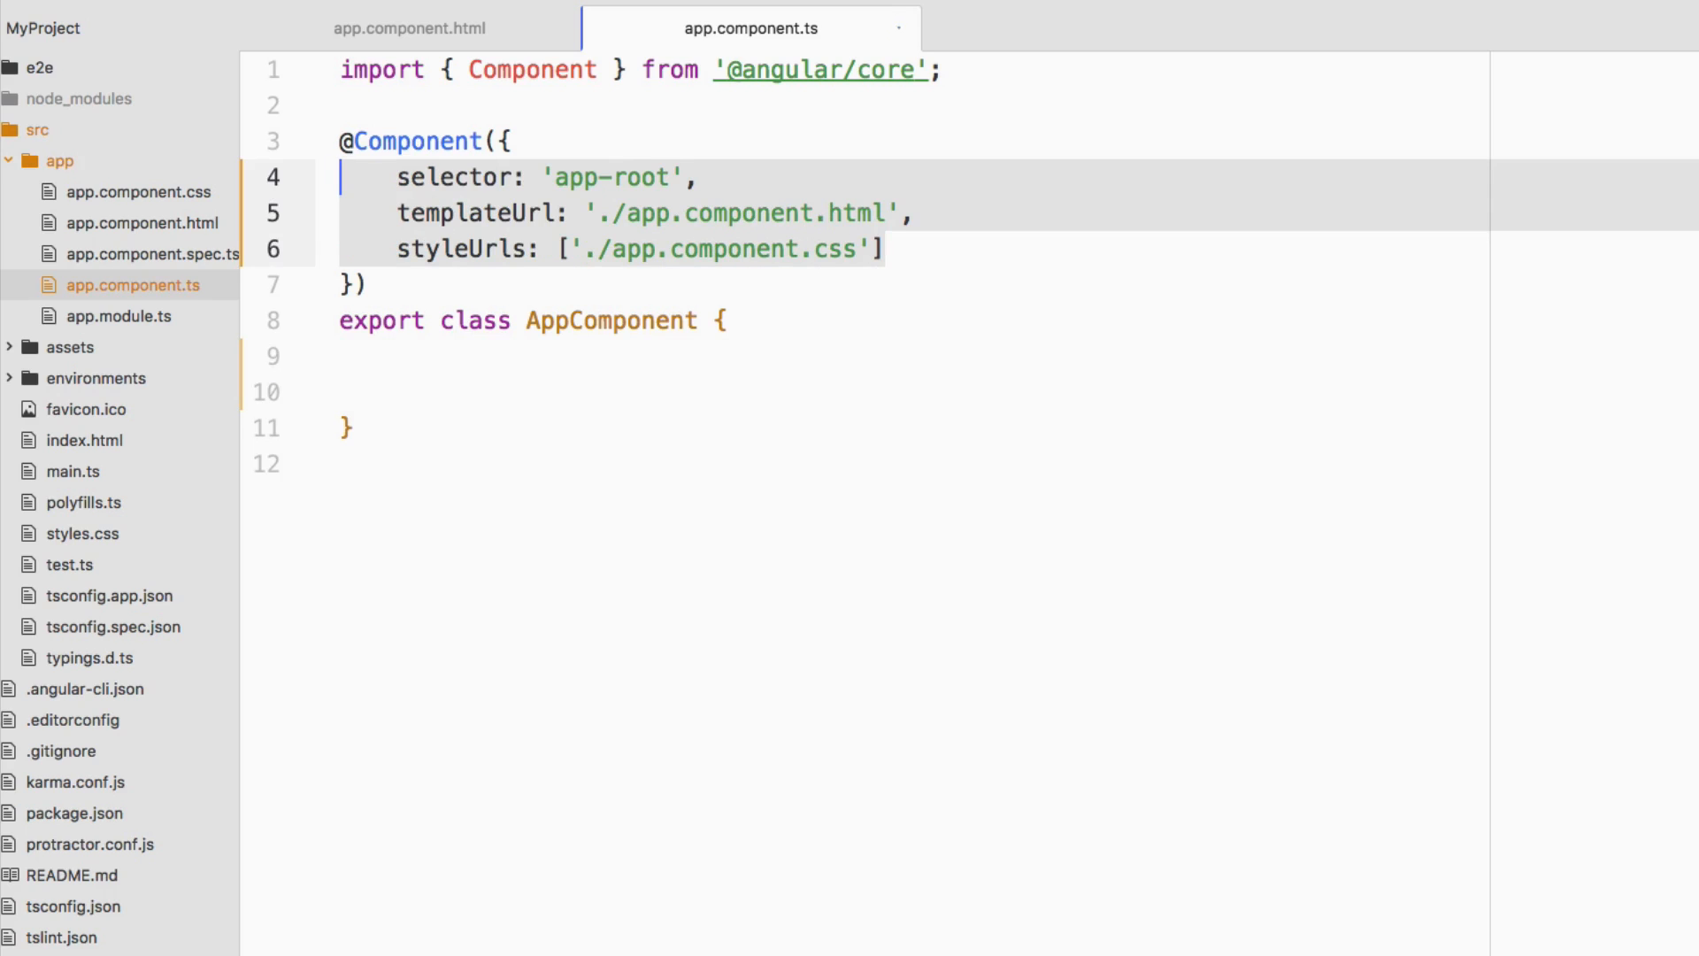
Declare a 'public info: any;' property in the AppComponent class
left_click(602, 356)
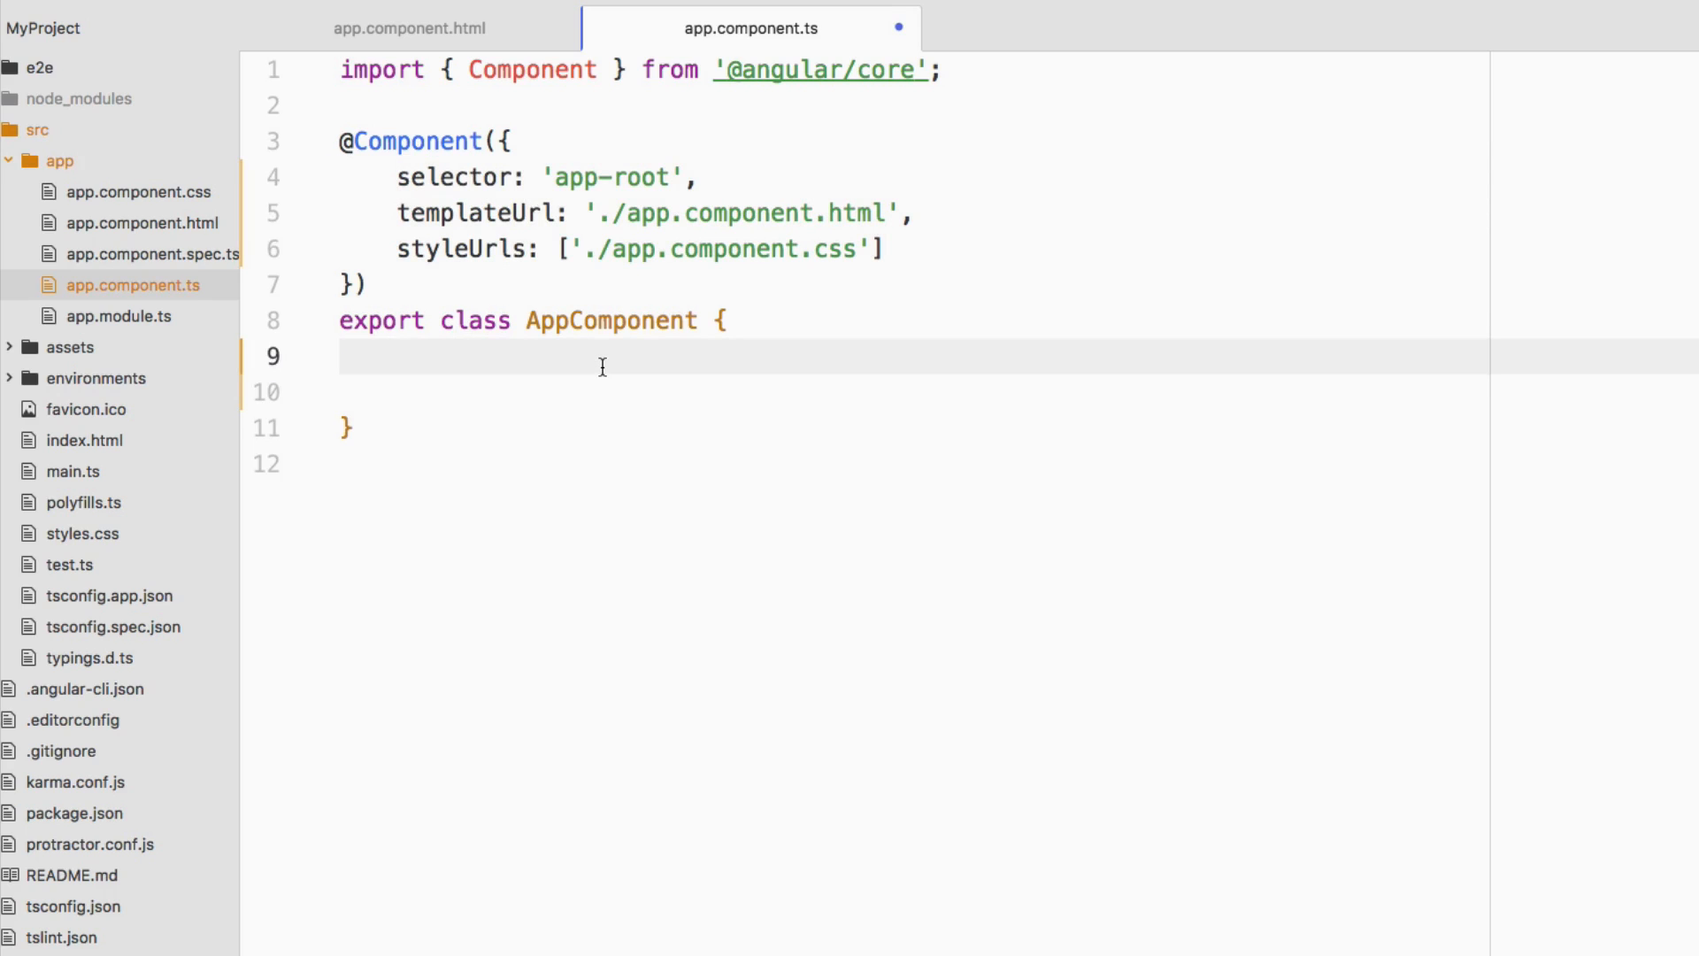
type("public")
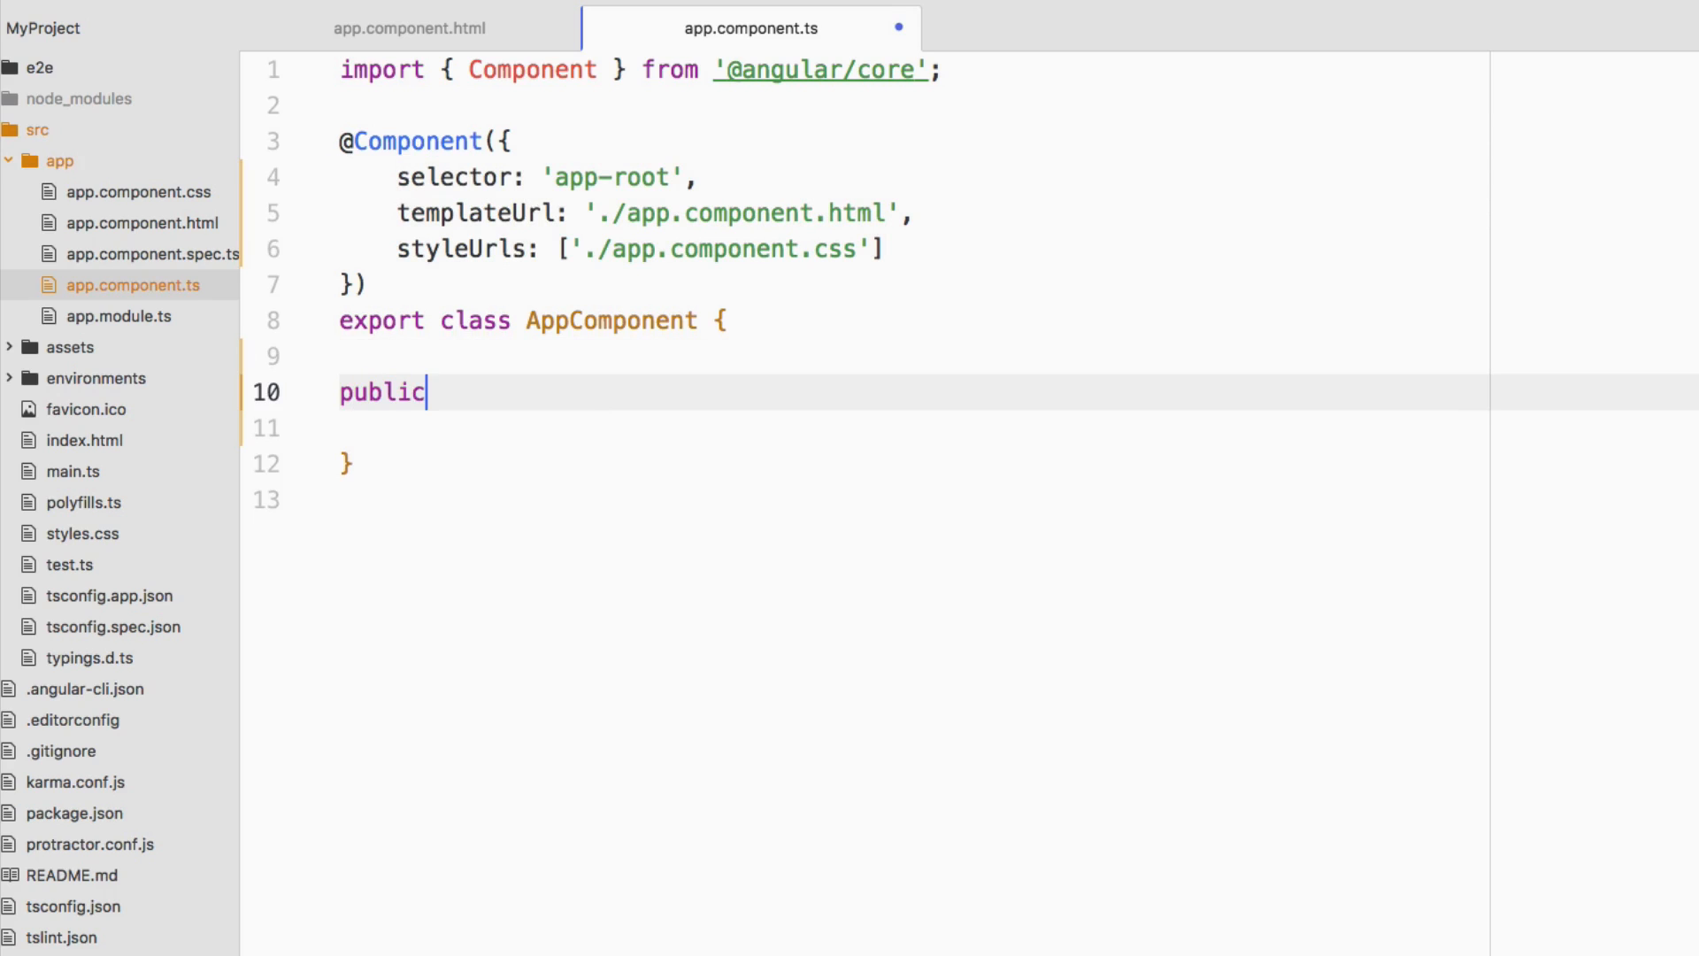
key("Backspace")
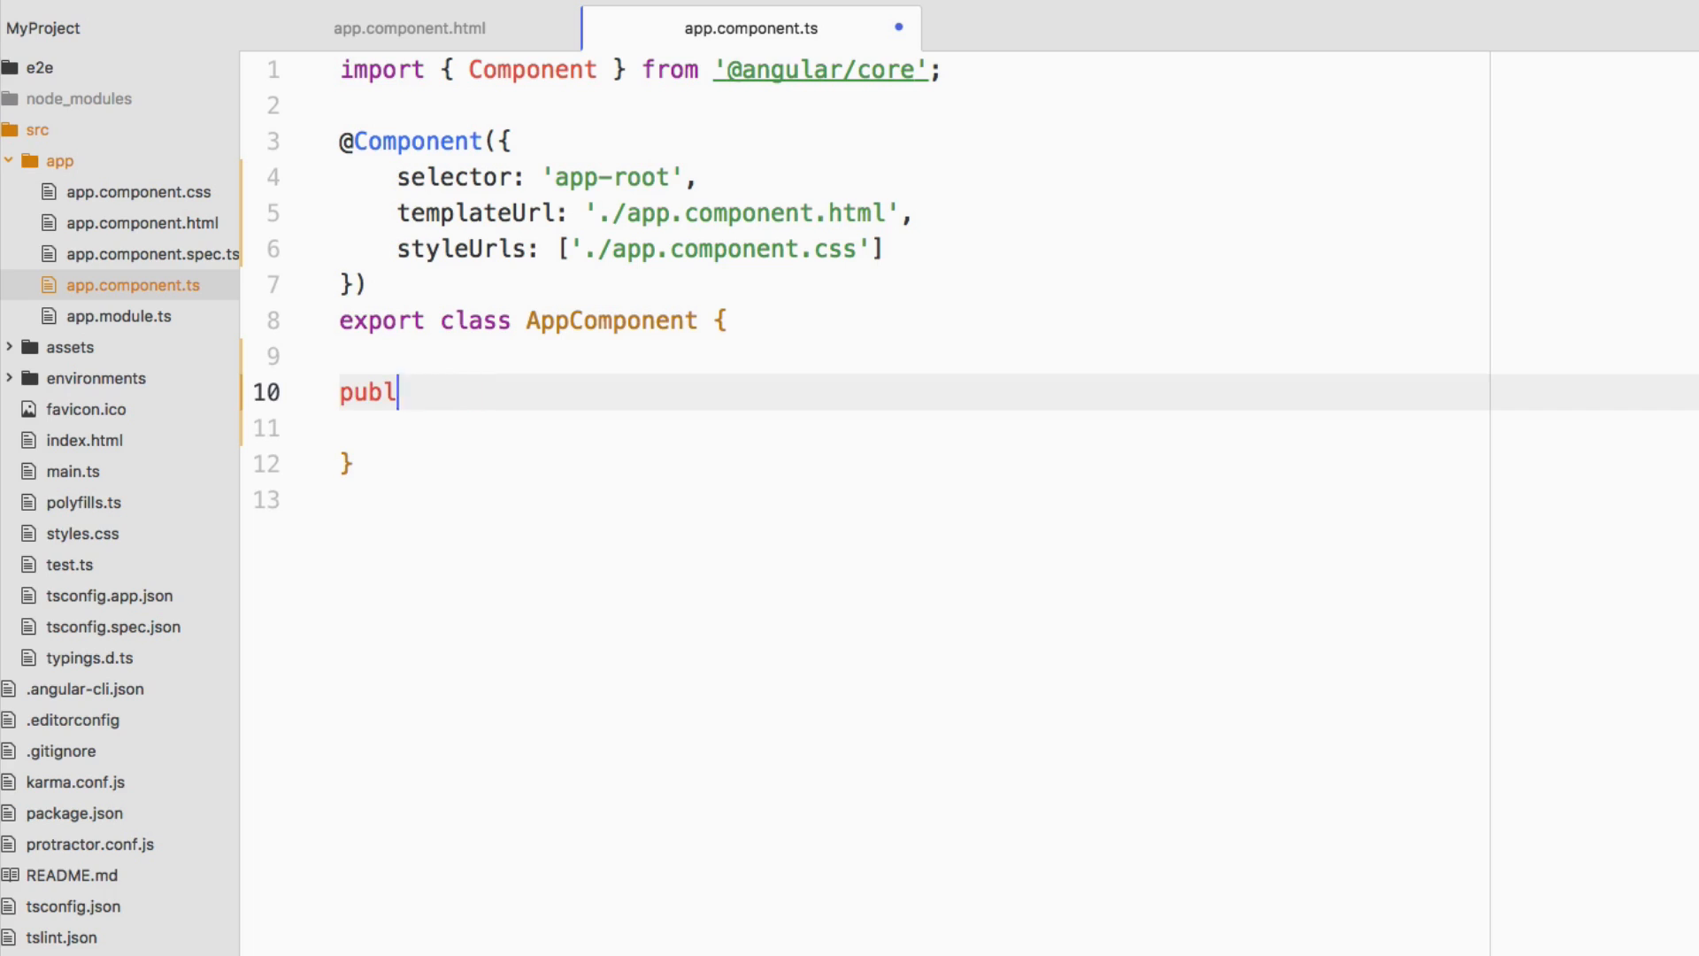
type("ic inf")
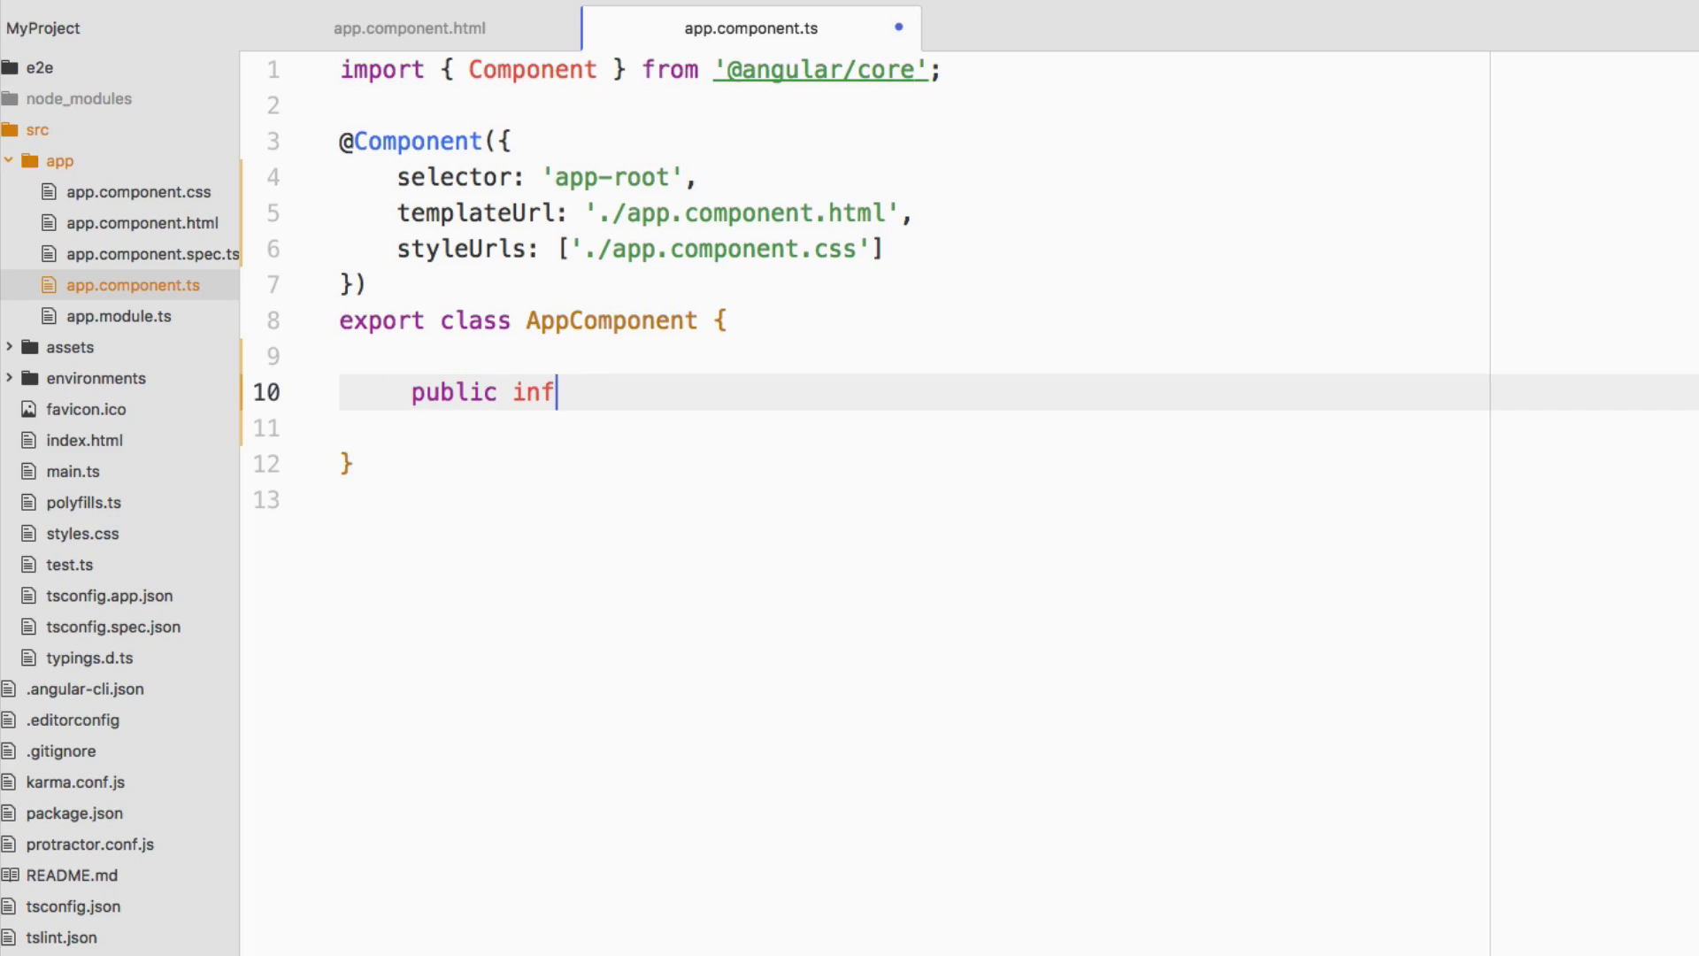
type("o: any")
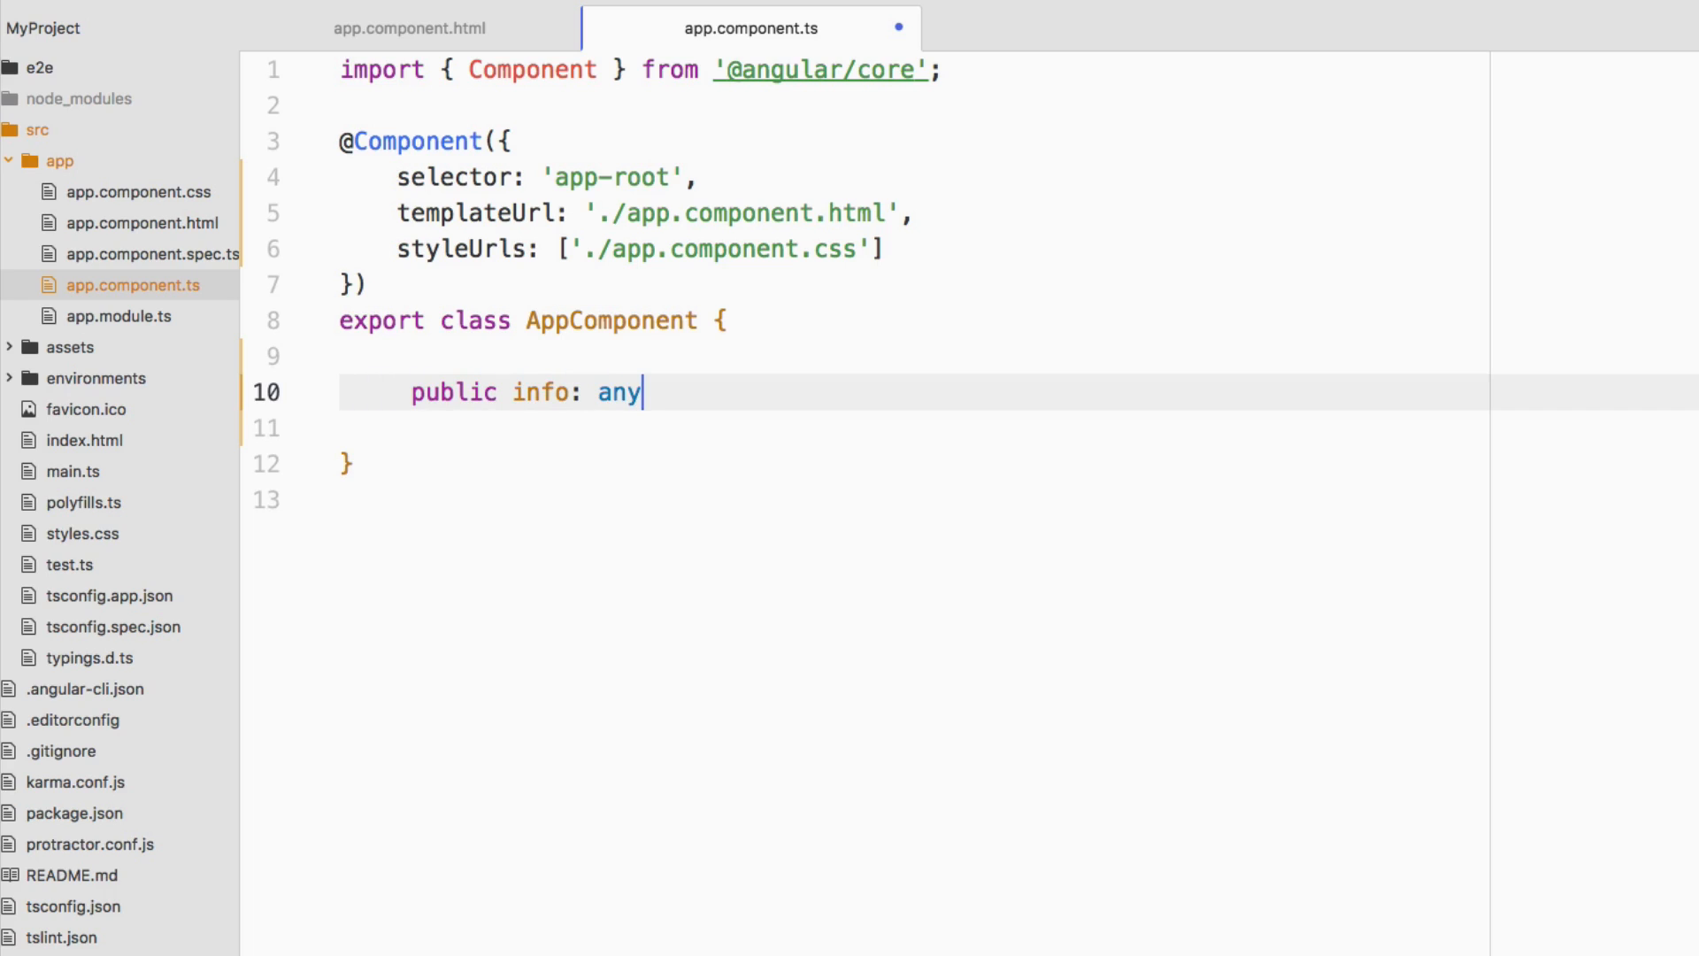
type(";")
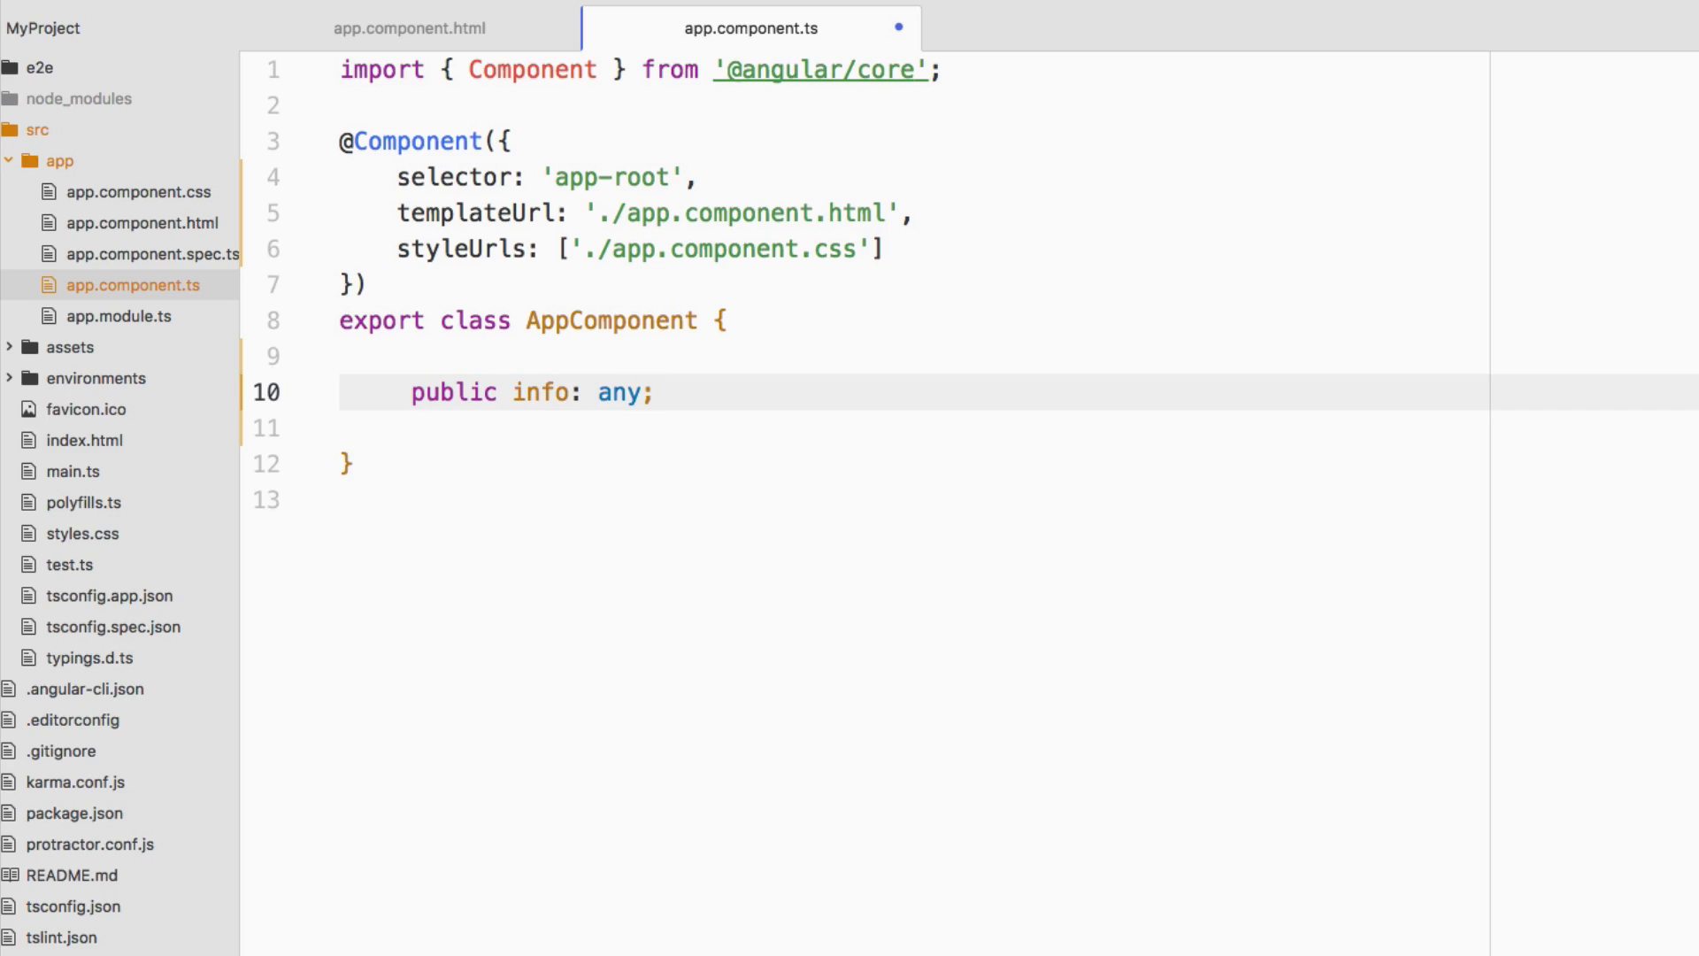
Add a constructor assigning this.info an object with firstname "Nic" and lastname "Raboy"
left_click(653, 392)
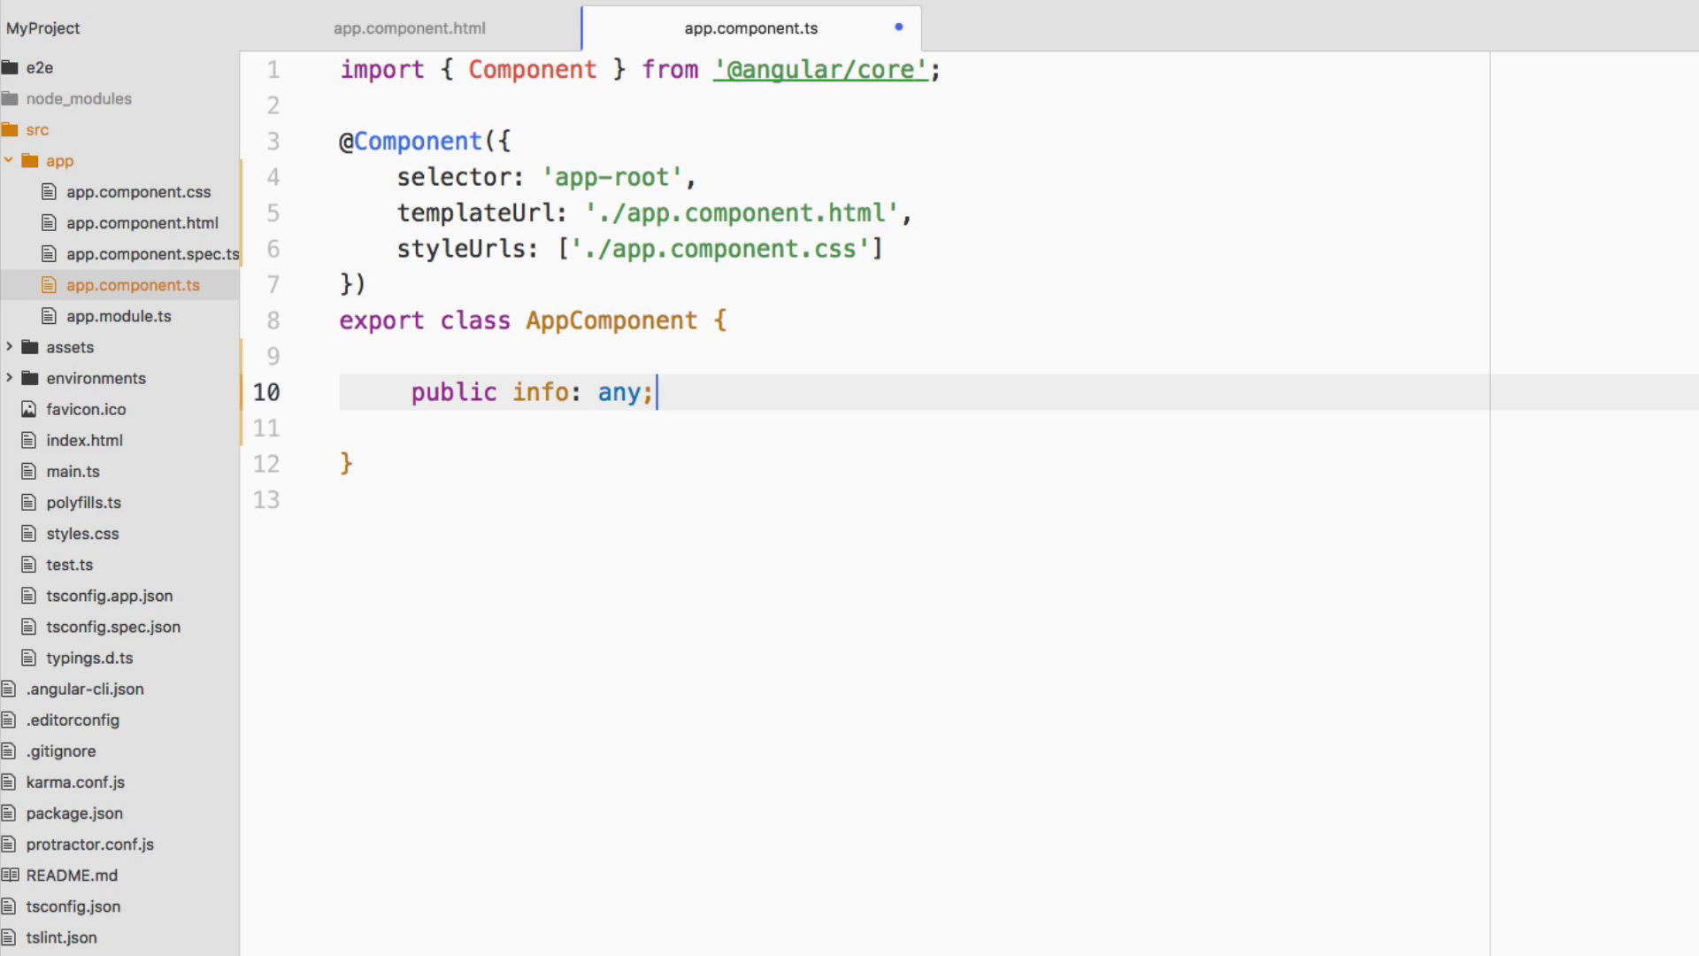
key("enter")
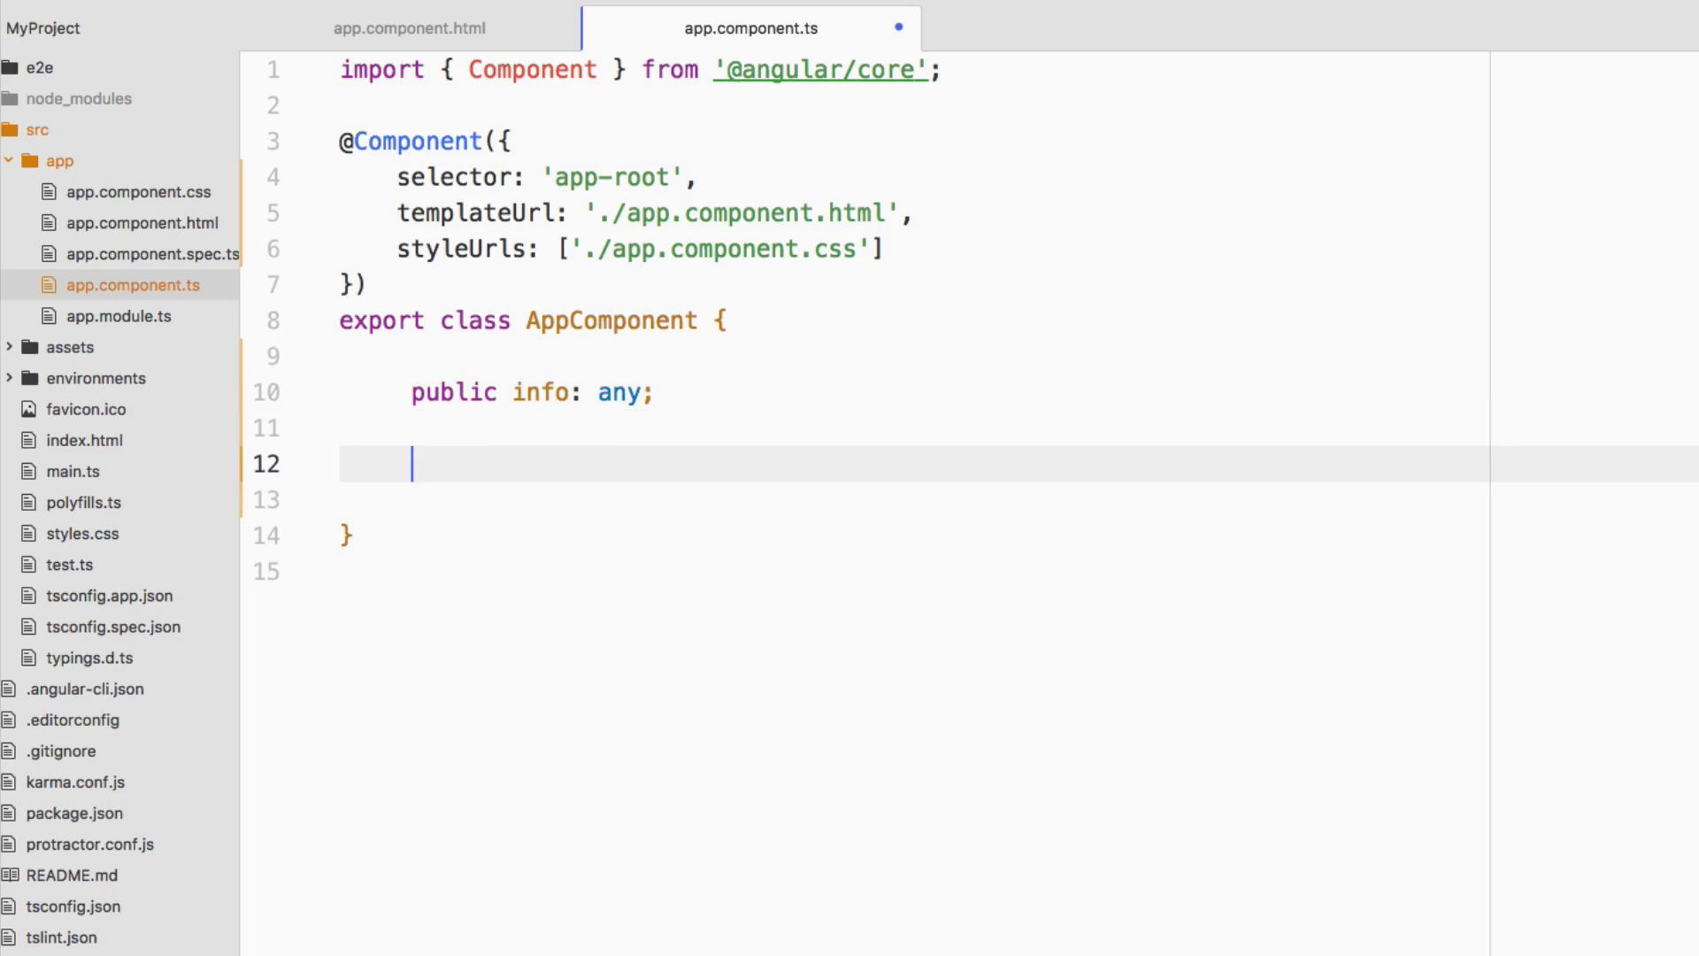
type("public constructor() {")
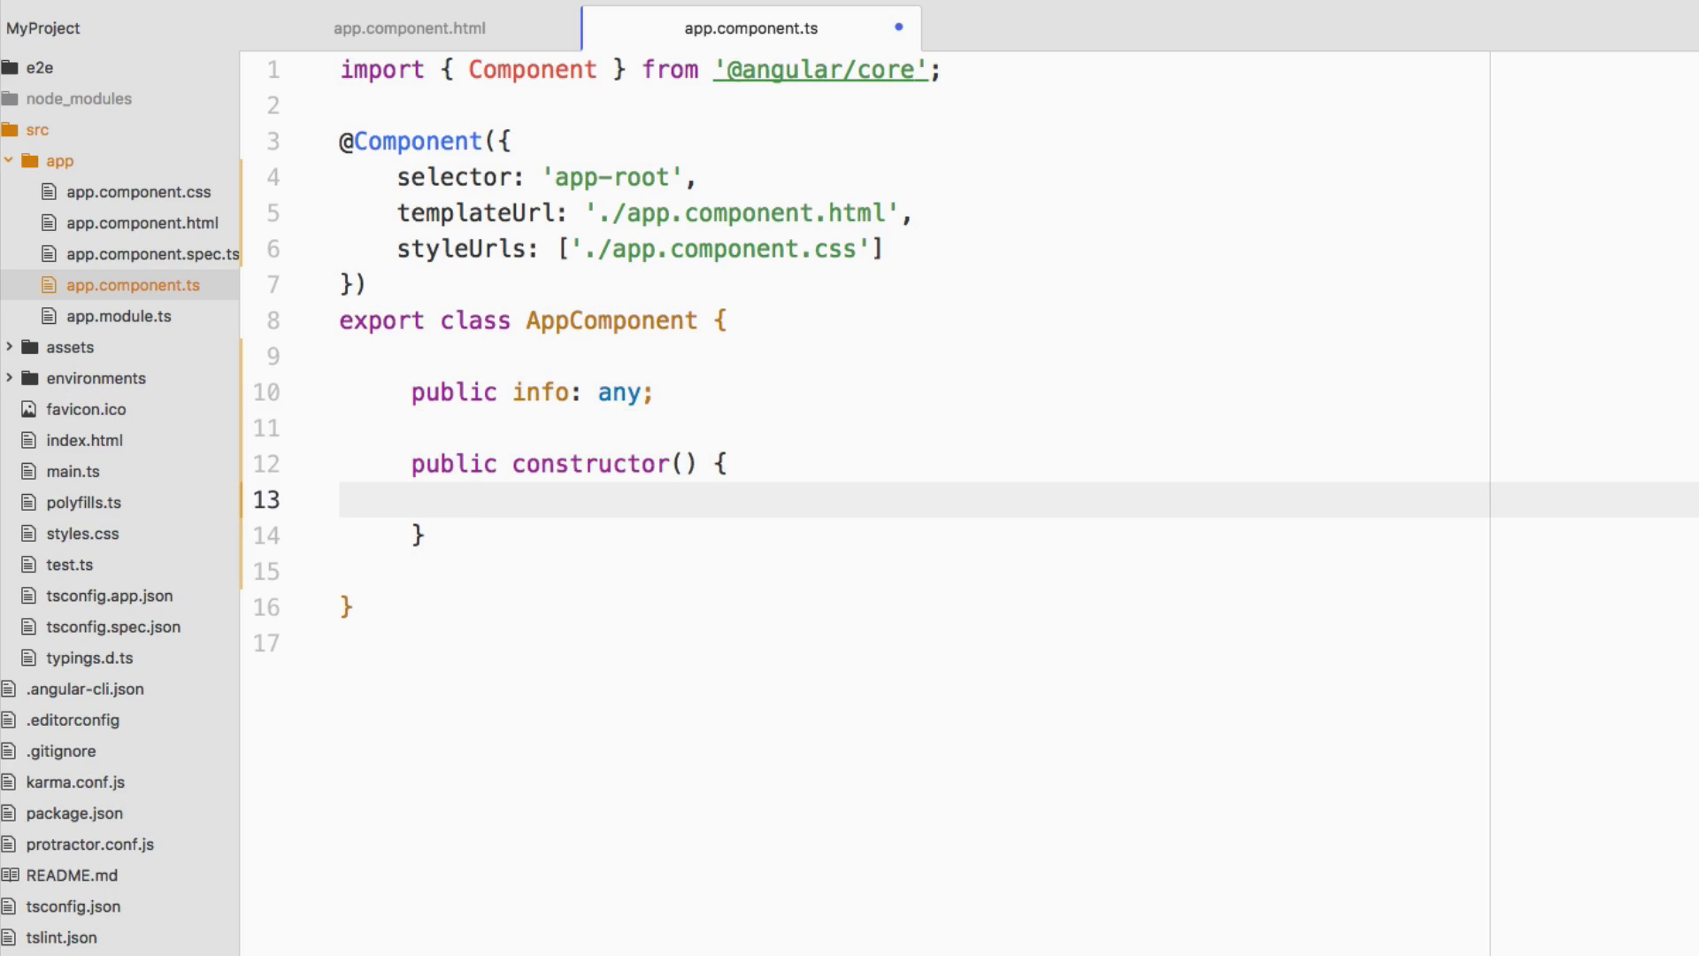
type("this")
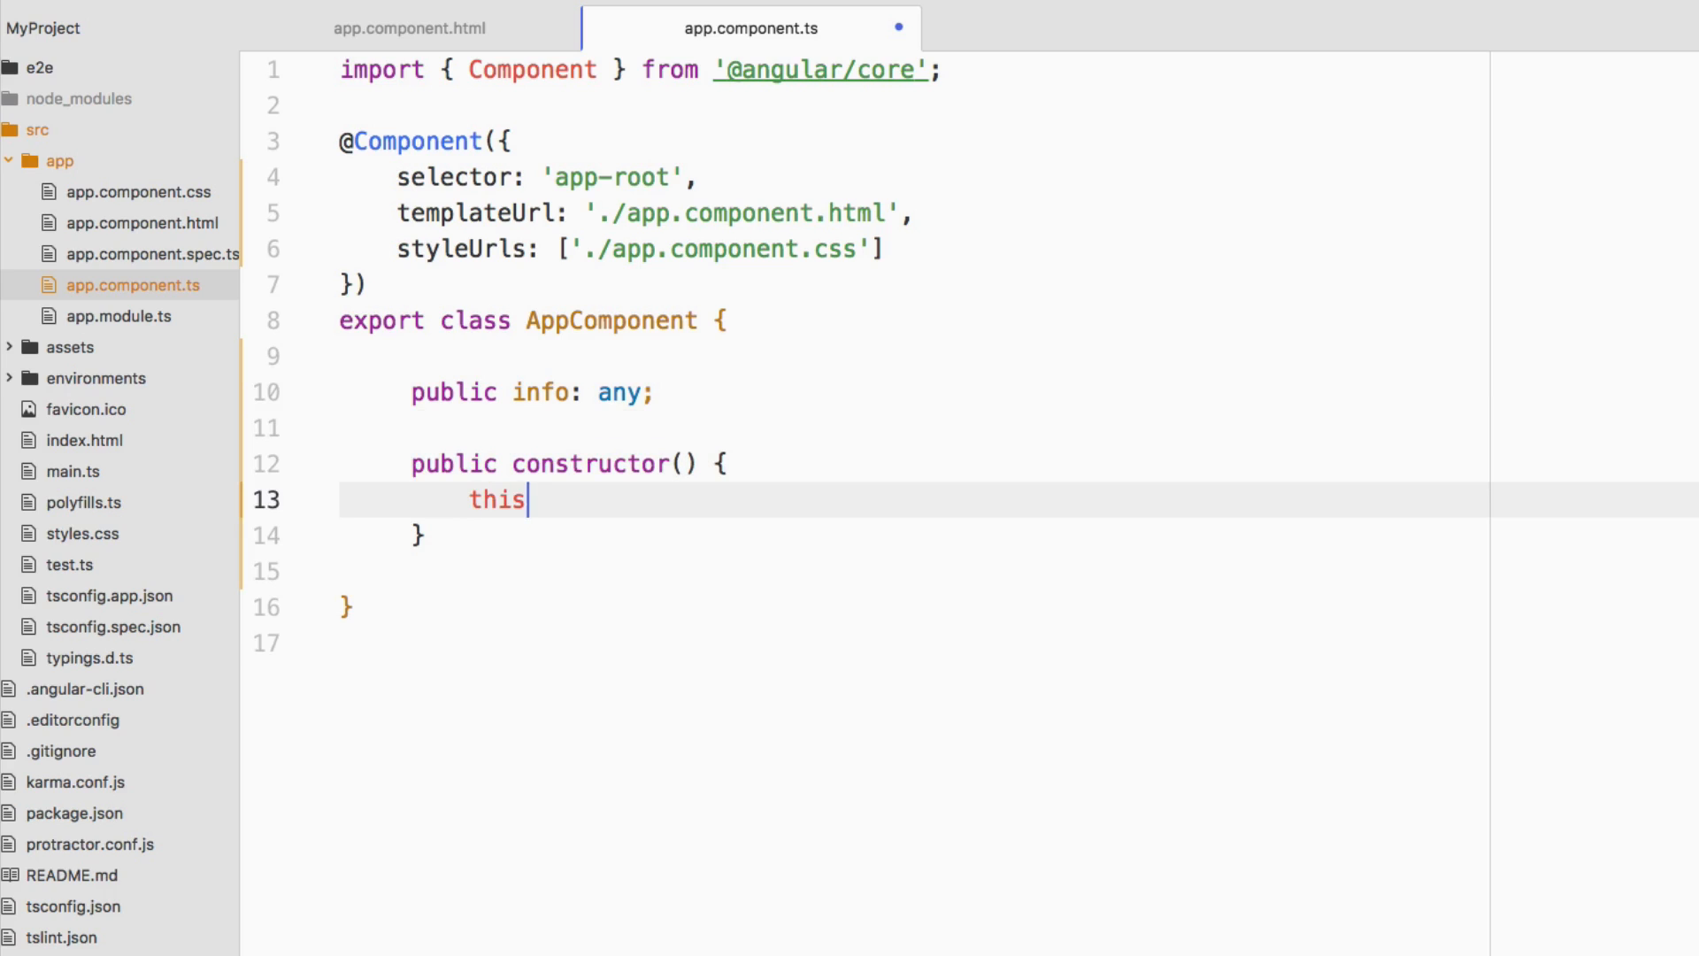
type(".info =")
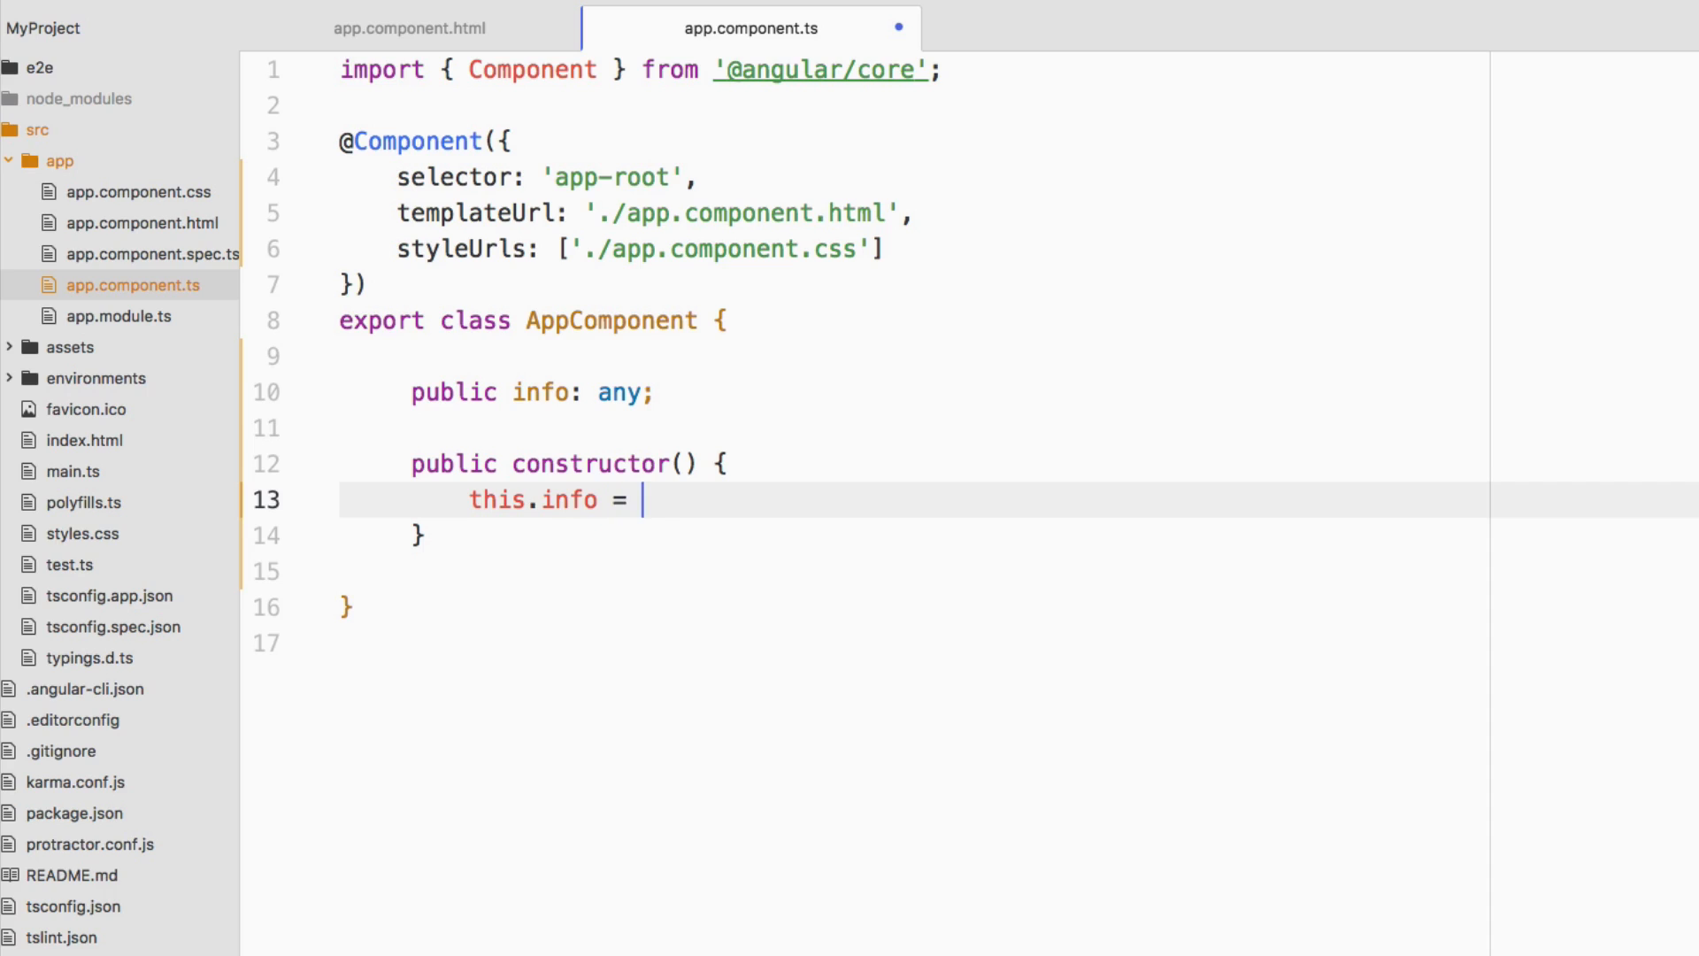
type("{")
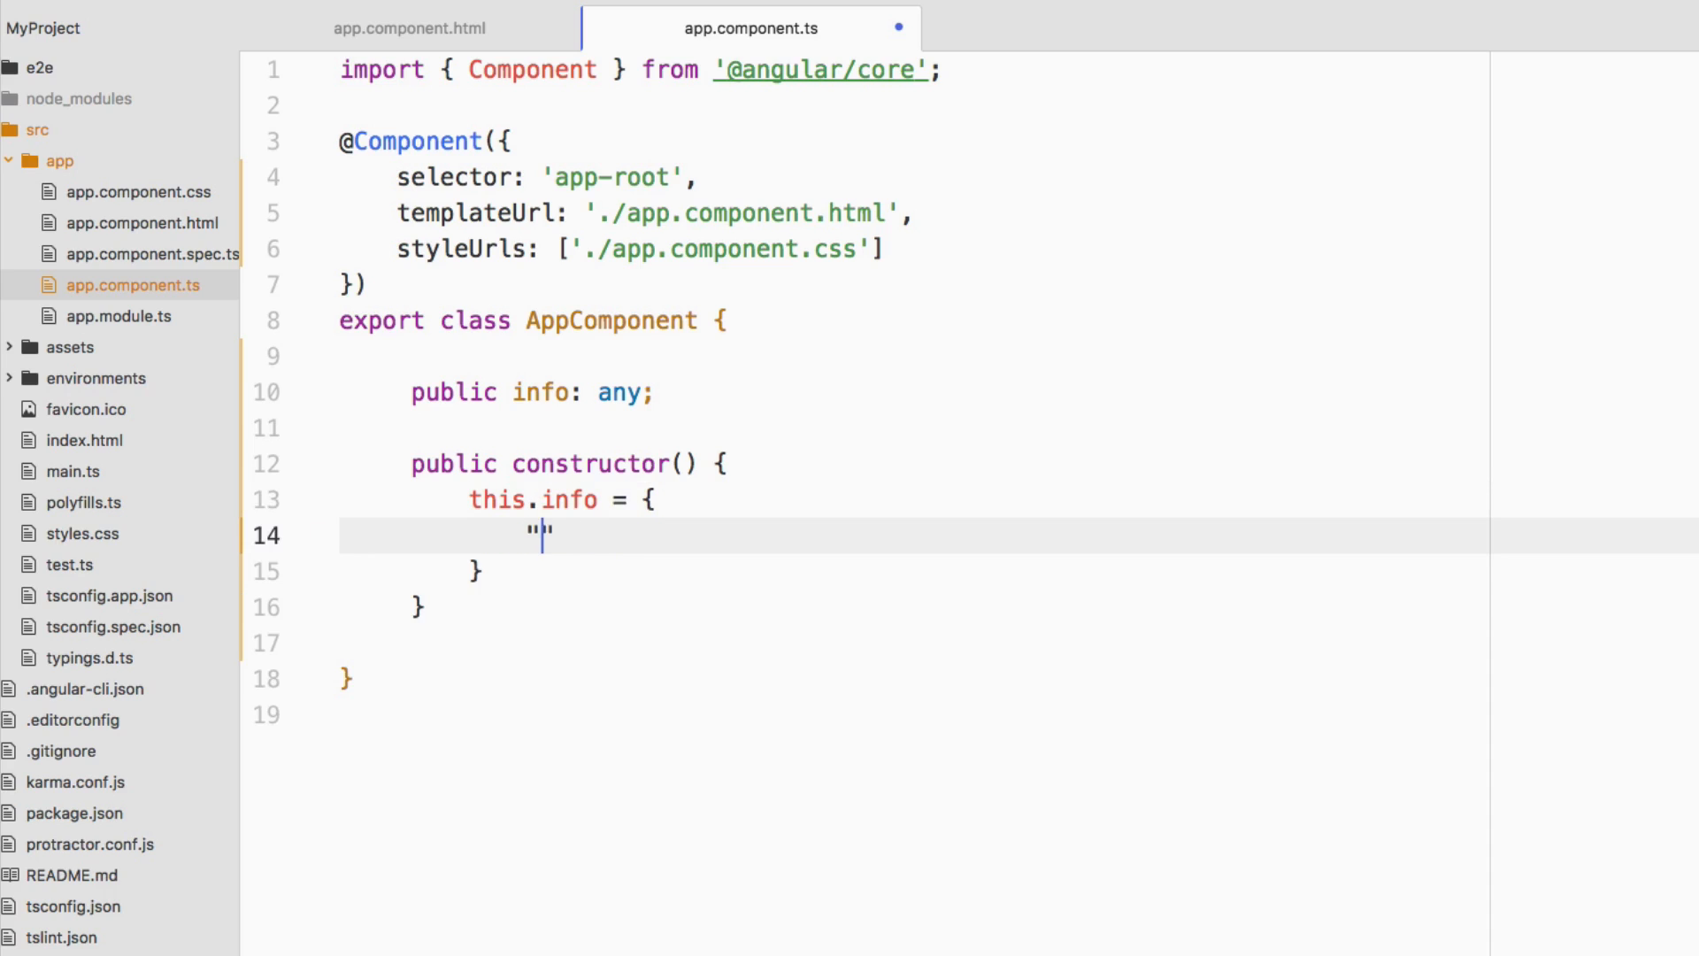
type("firstname\":")
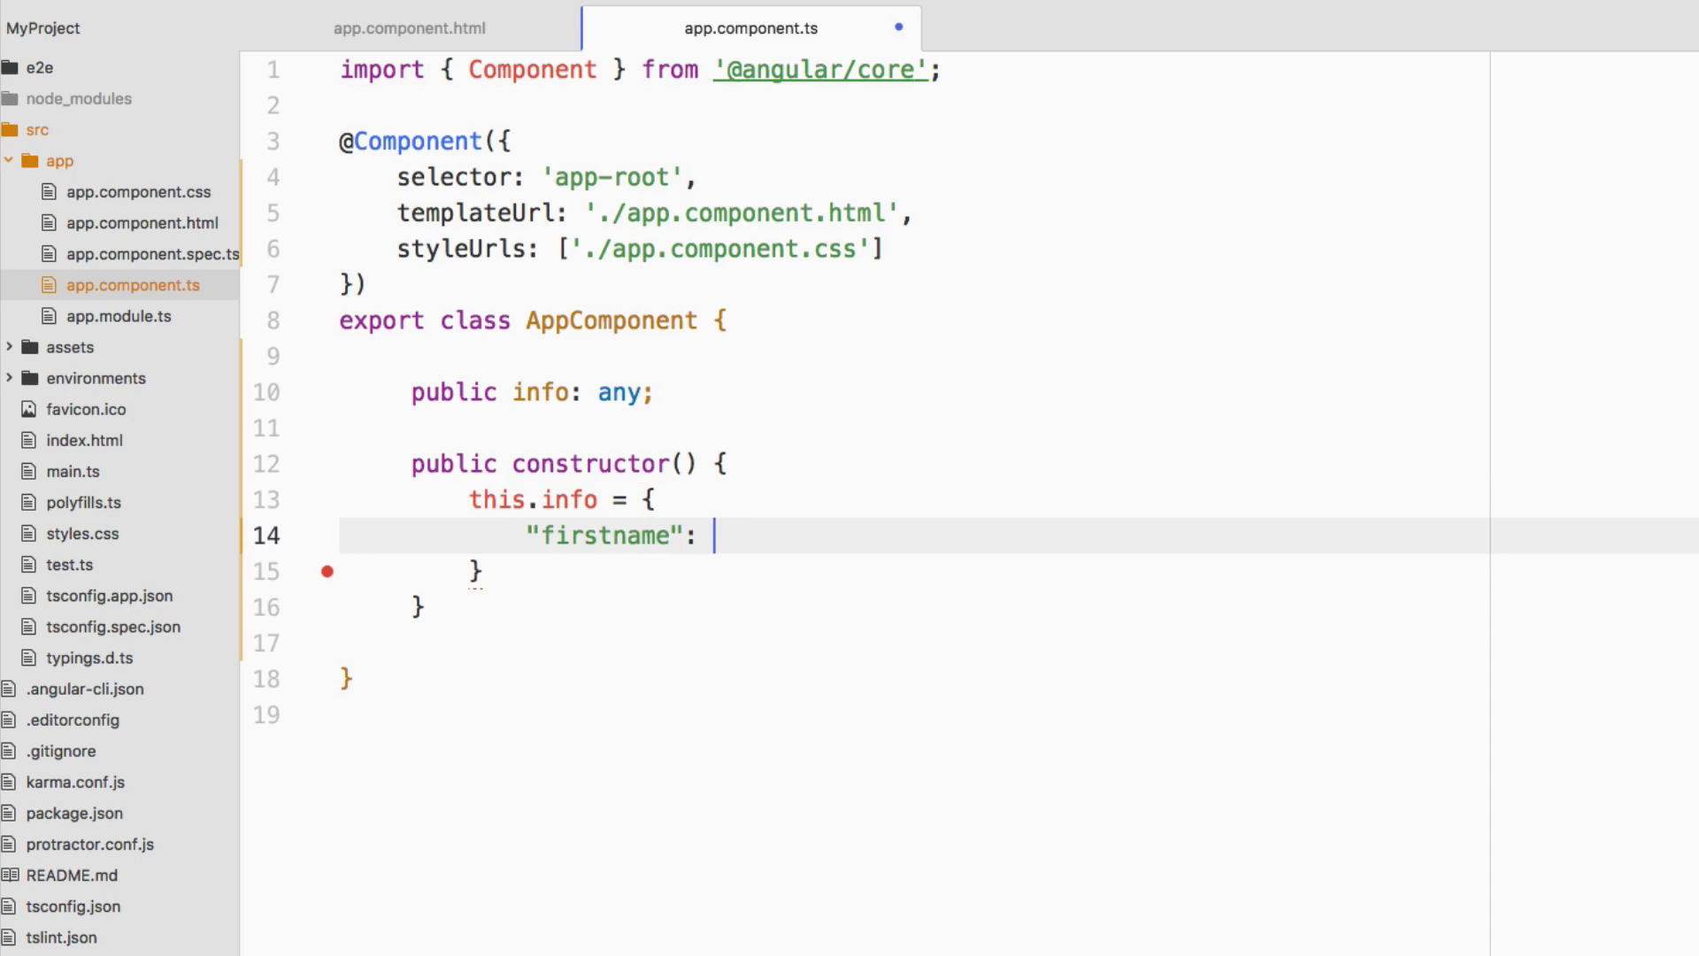
type("\"Nic\",")
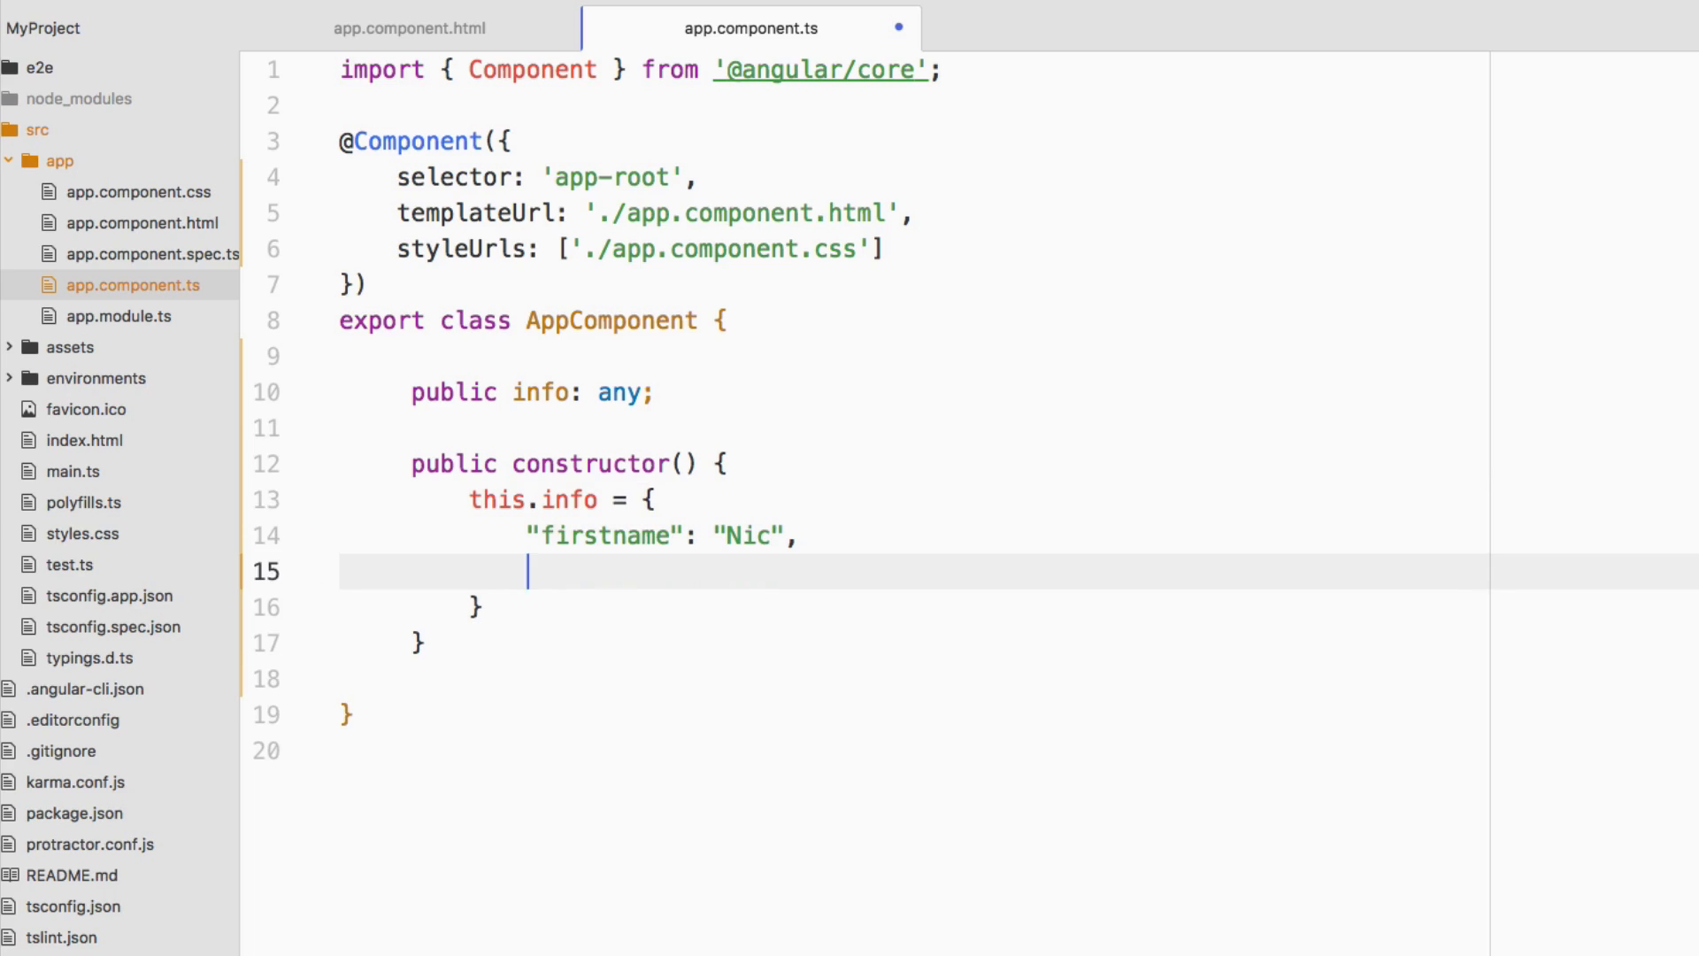
type("\"lastname\":")
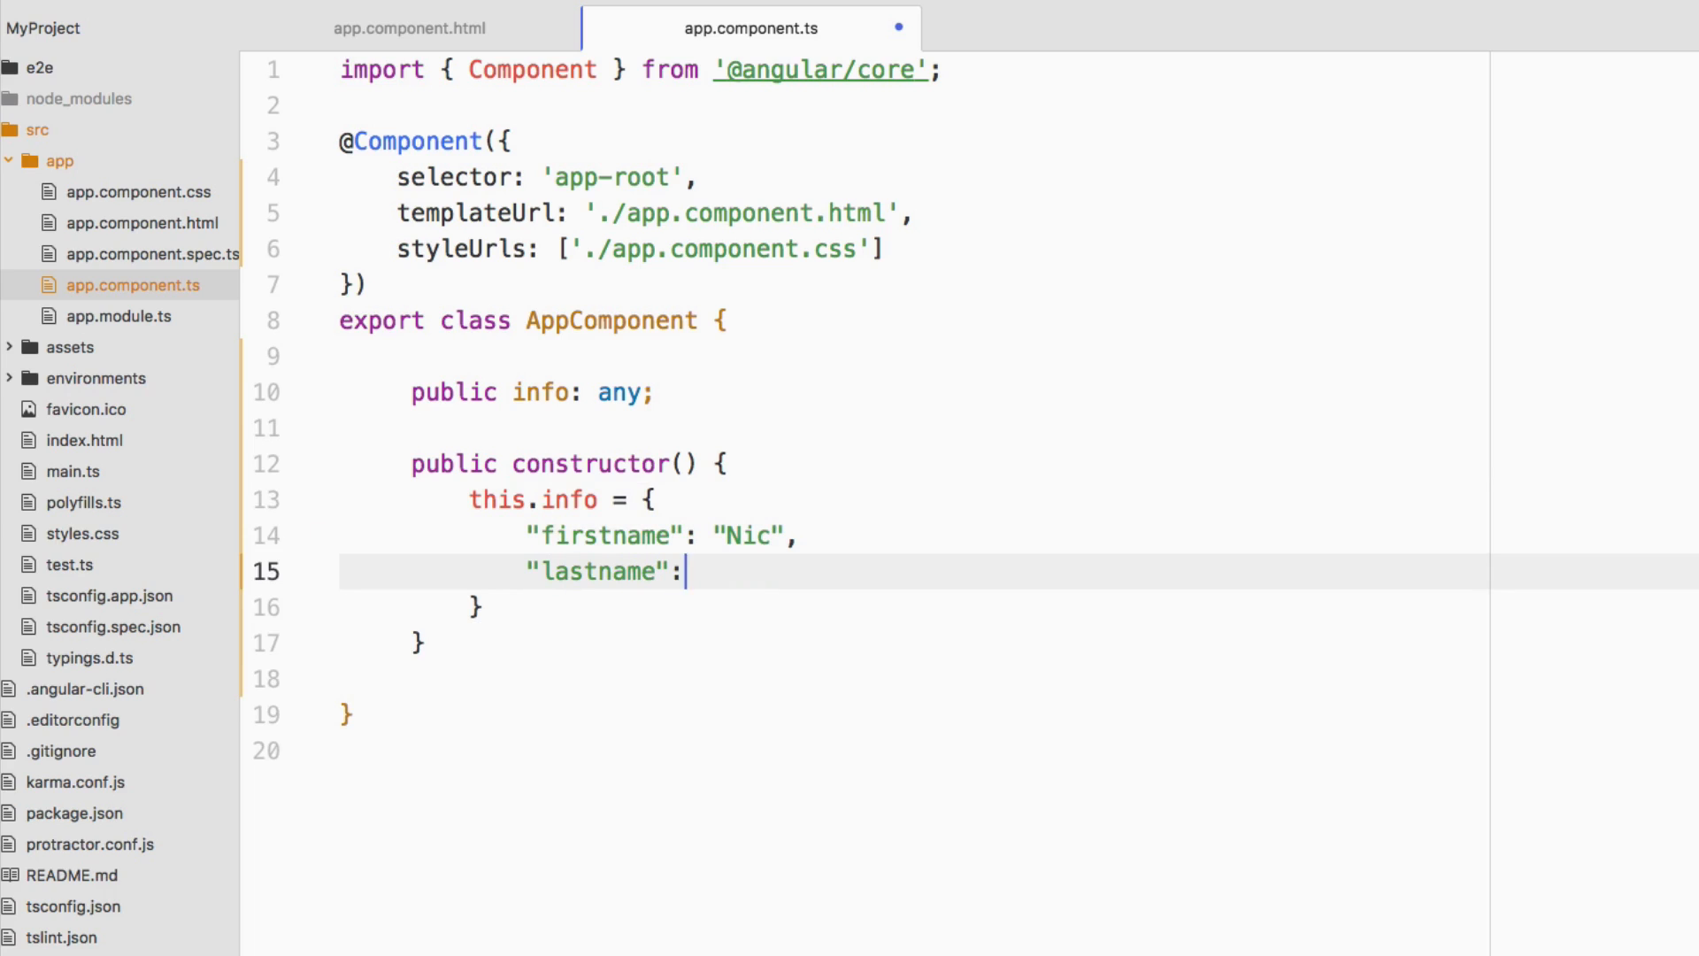
type("\"Raboy\",")
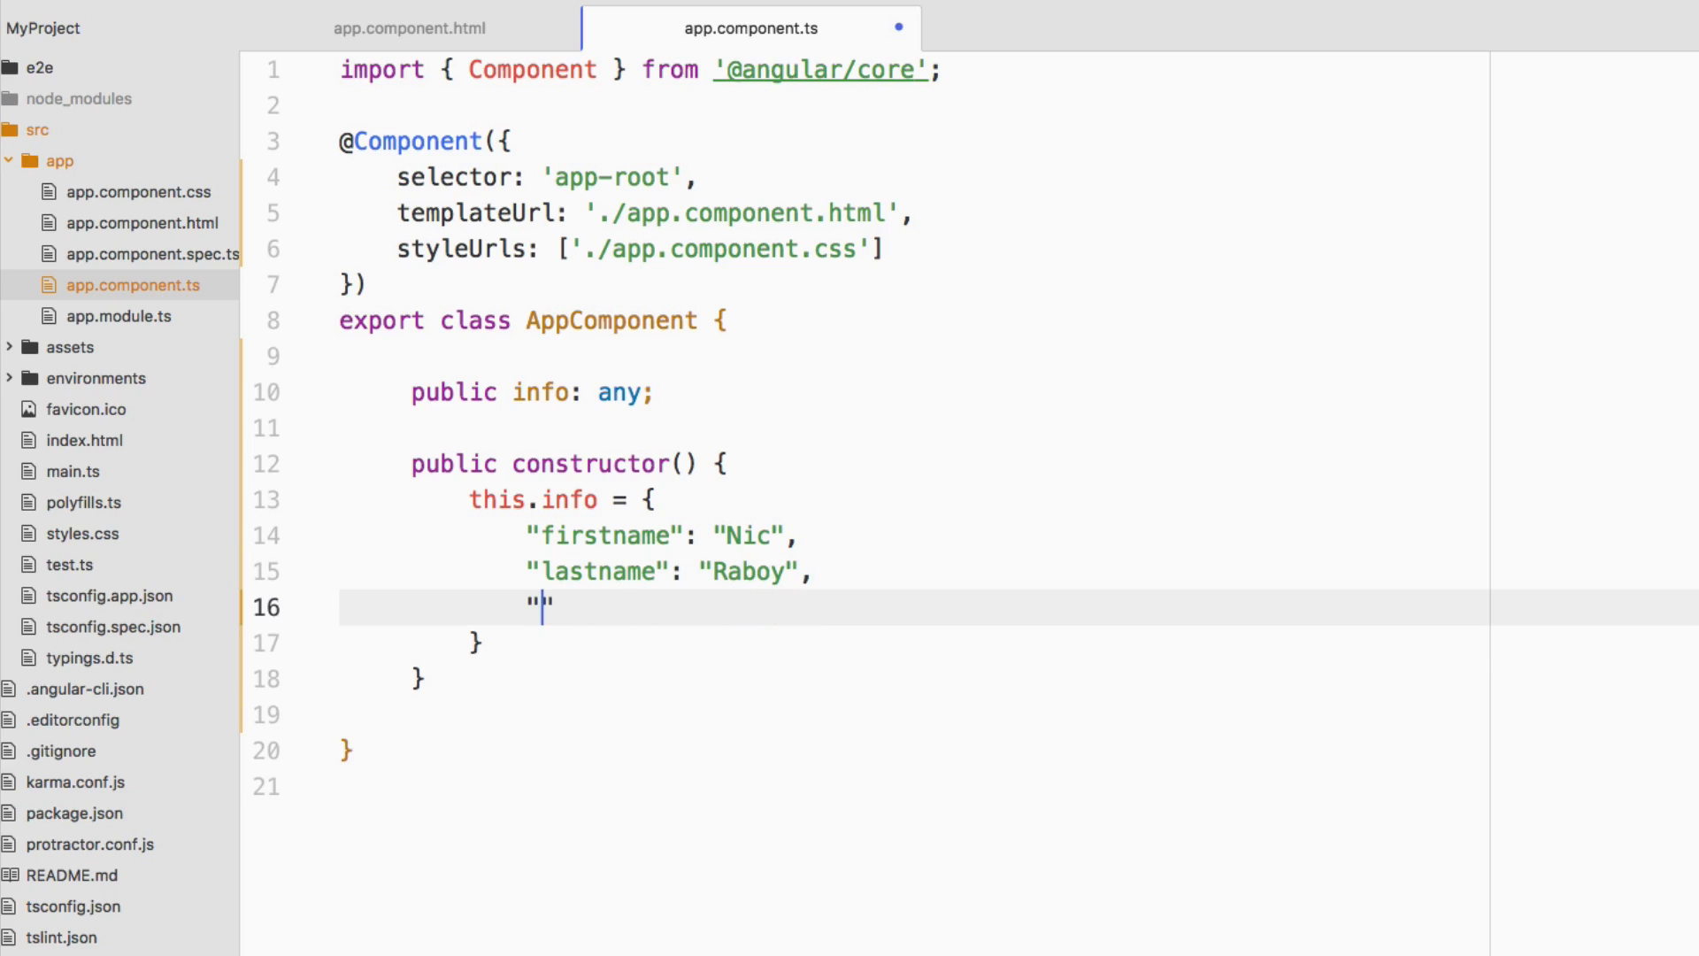
type("urls")
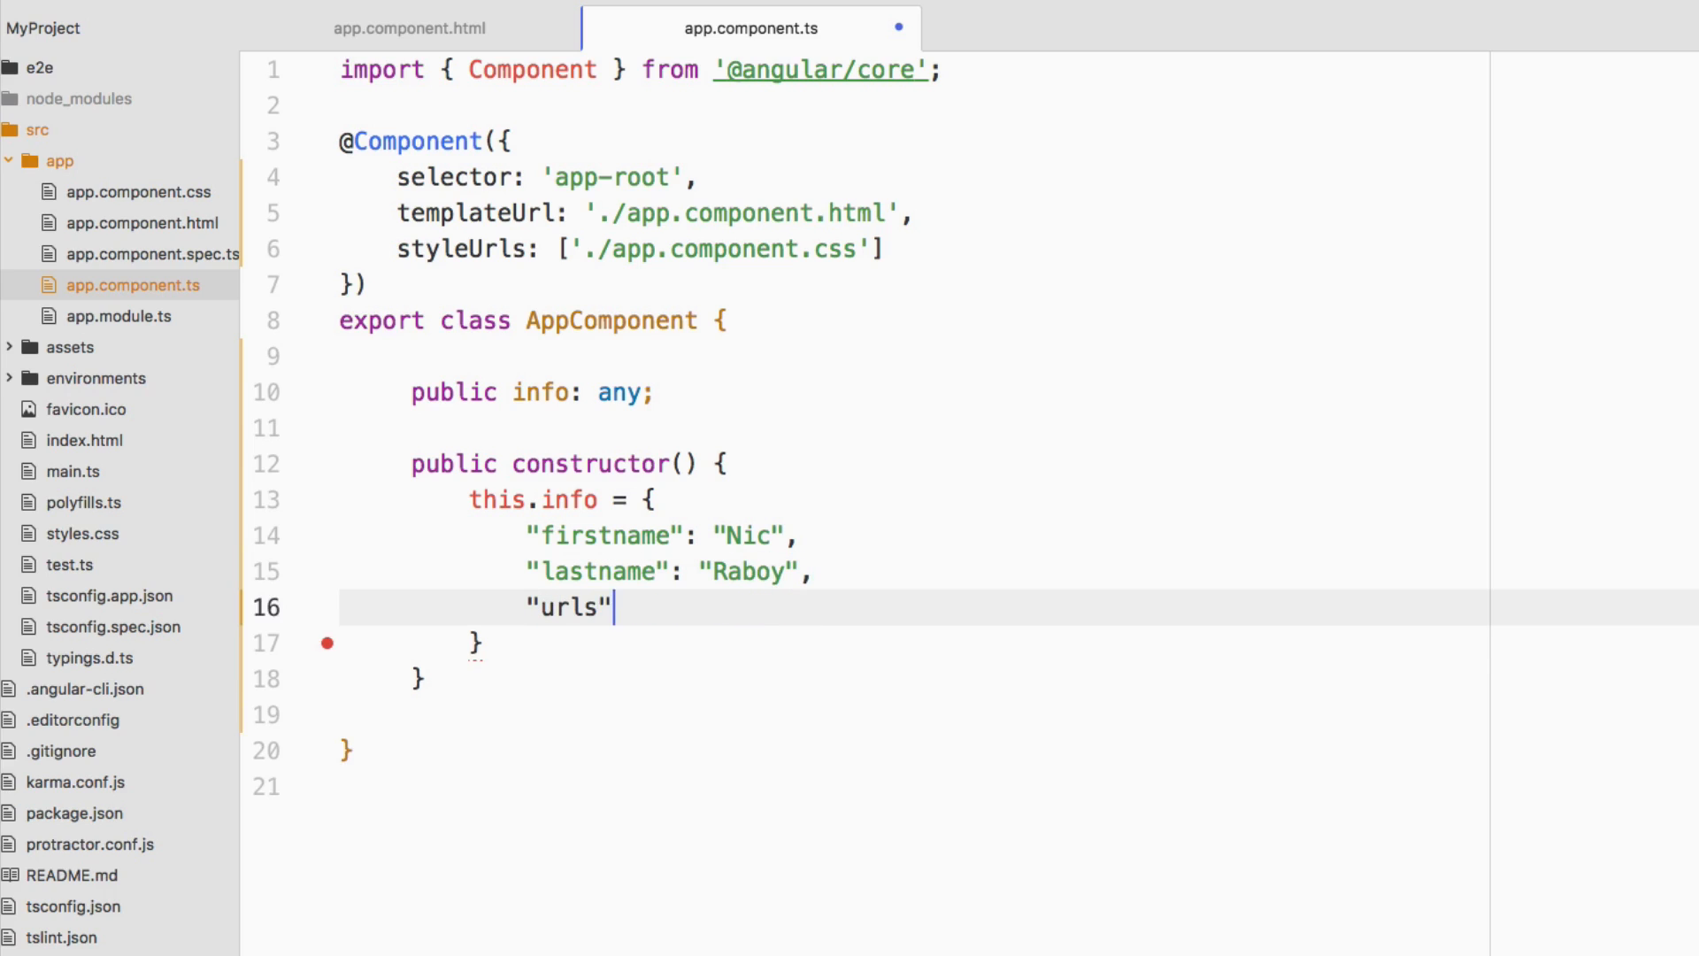
type(": [")
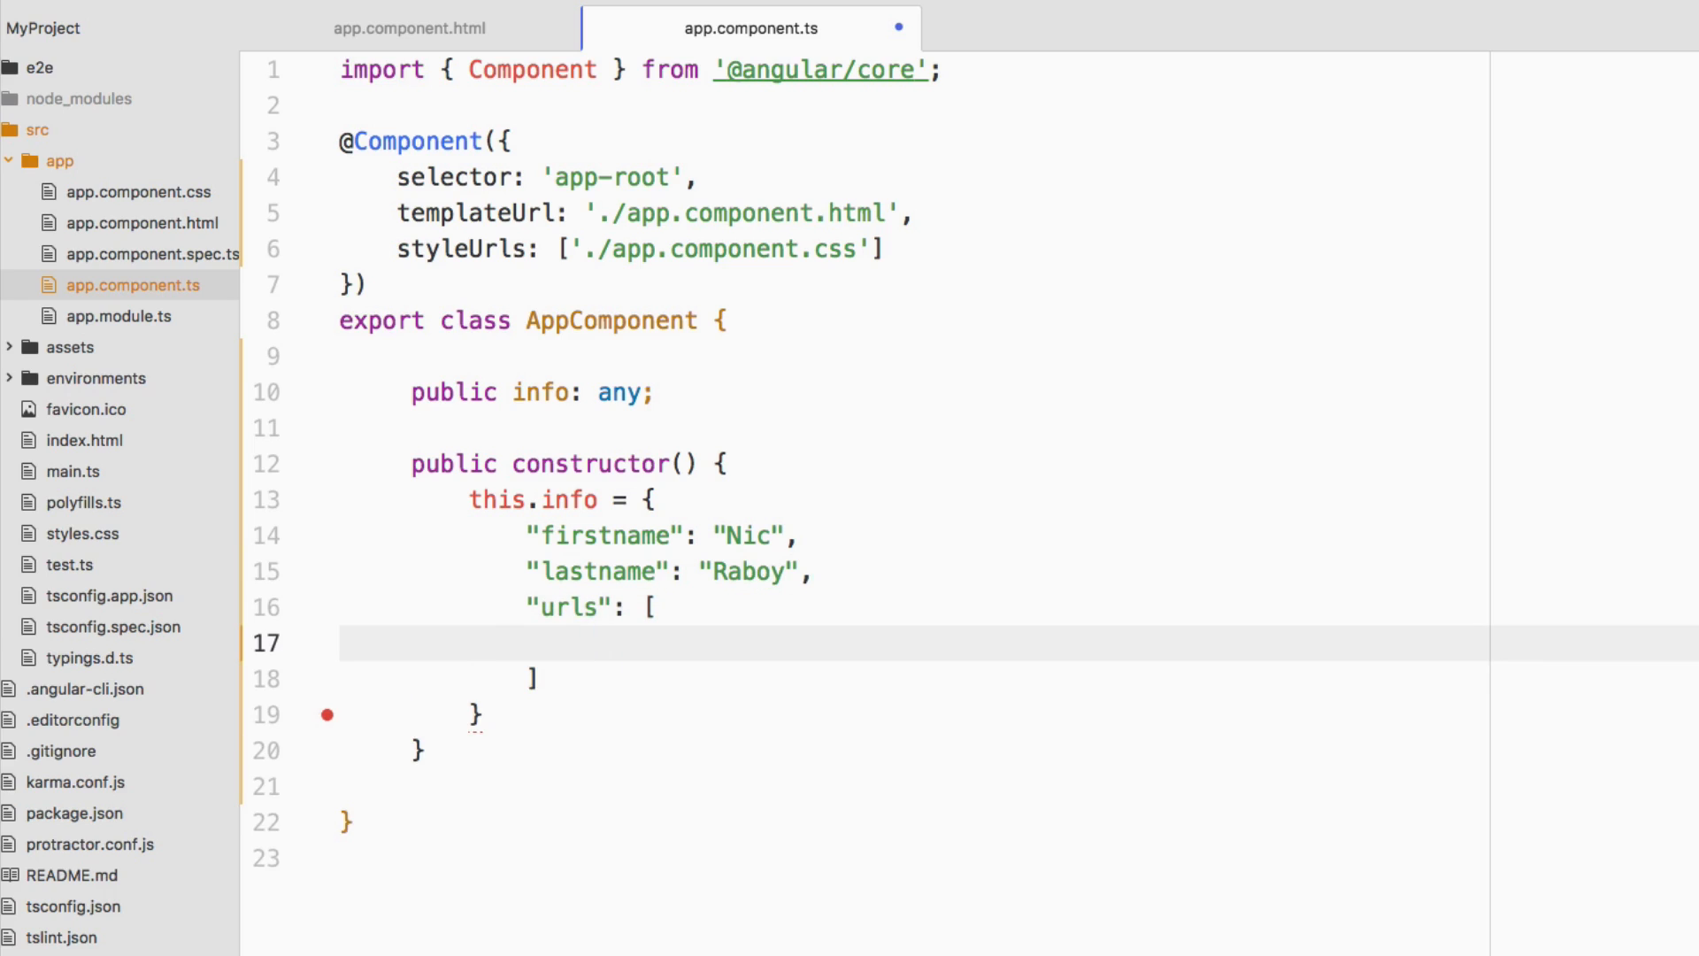
left_click(586, 642)
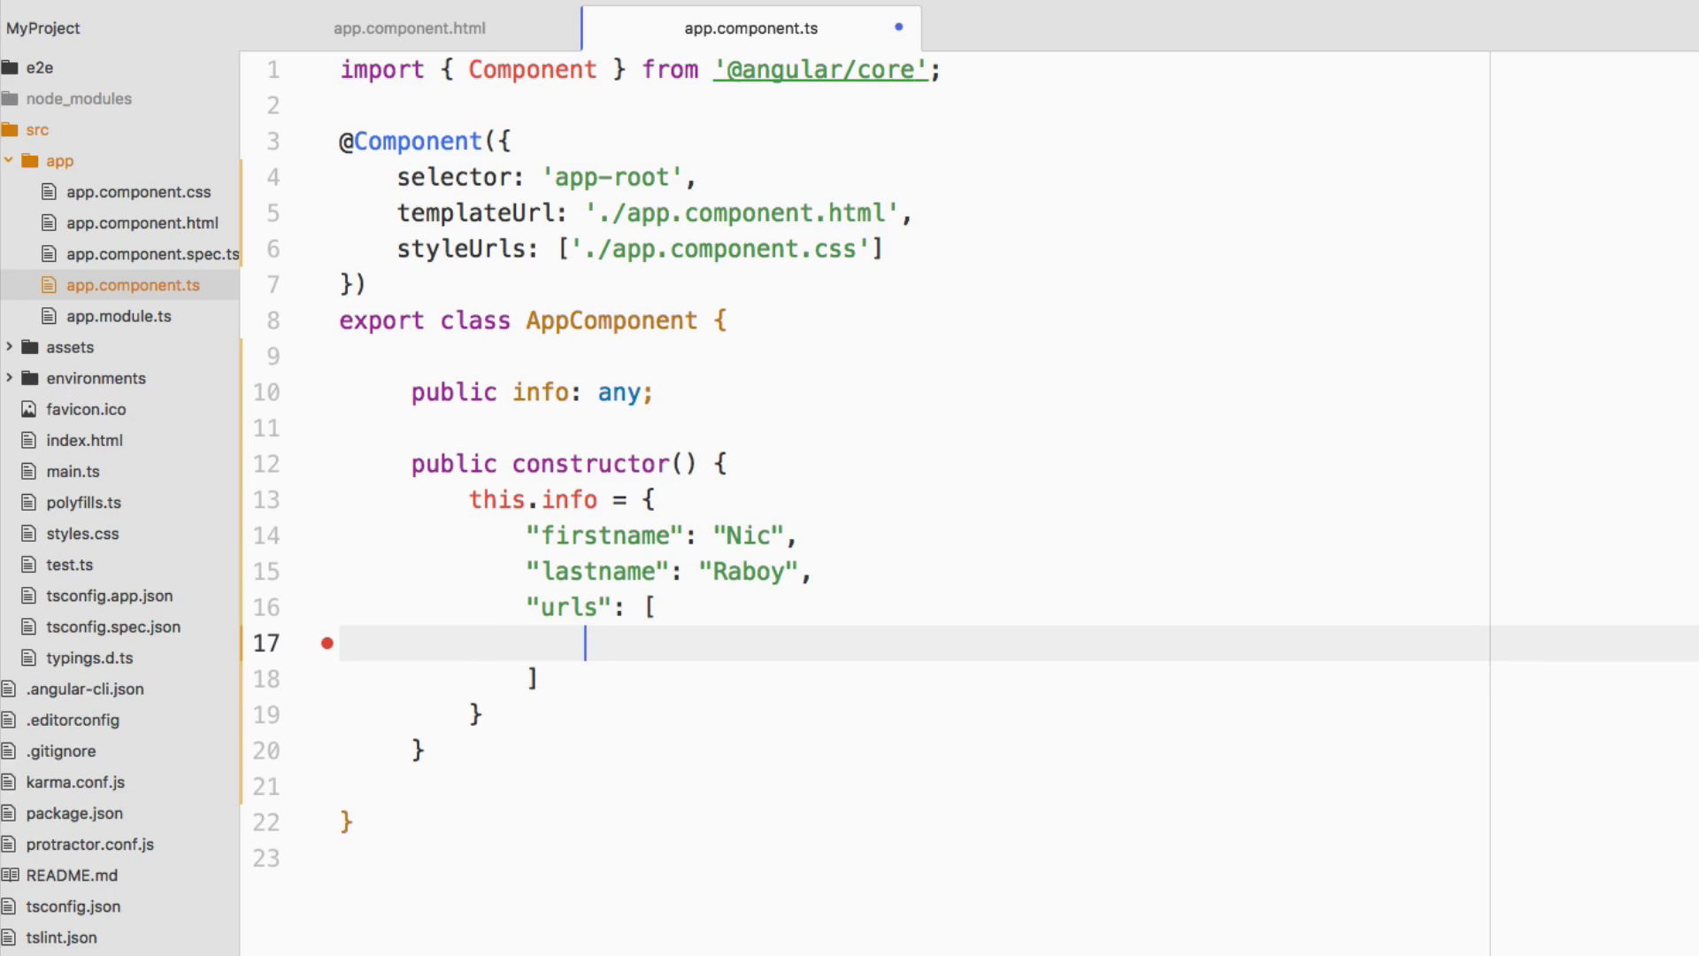
type("\"http:\"")
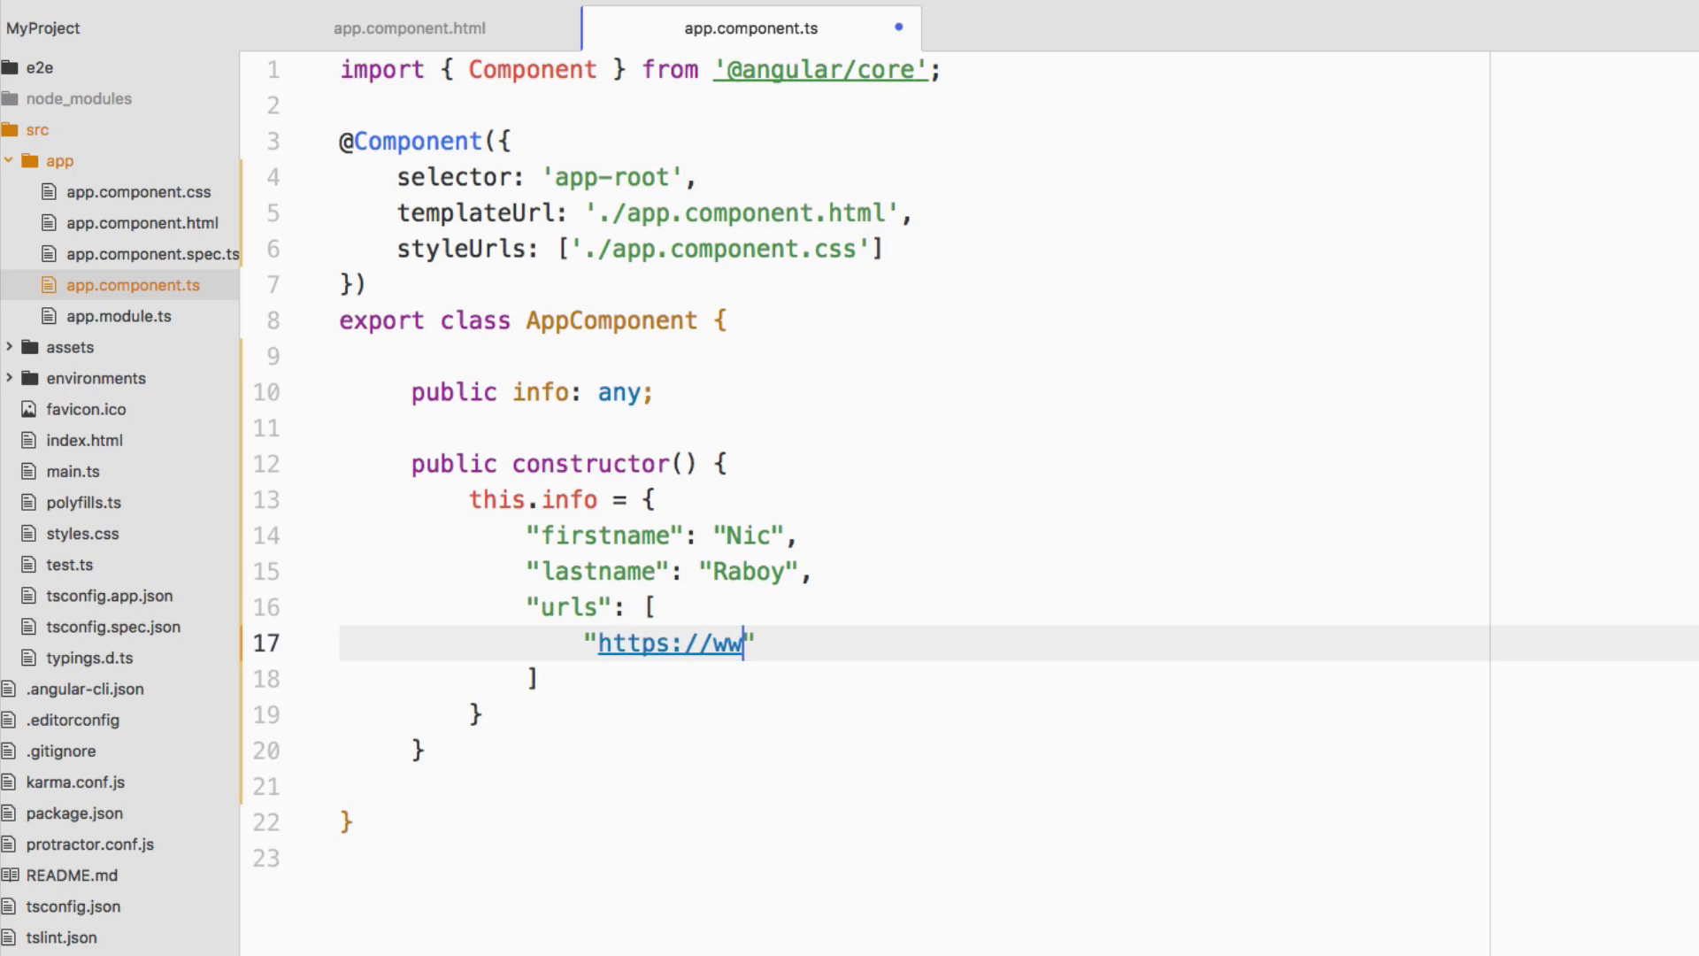
type("w.thepolyglotdeveloper.com")
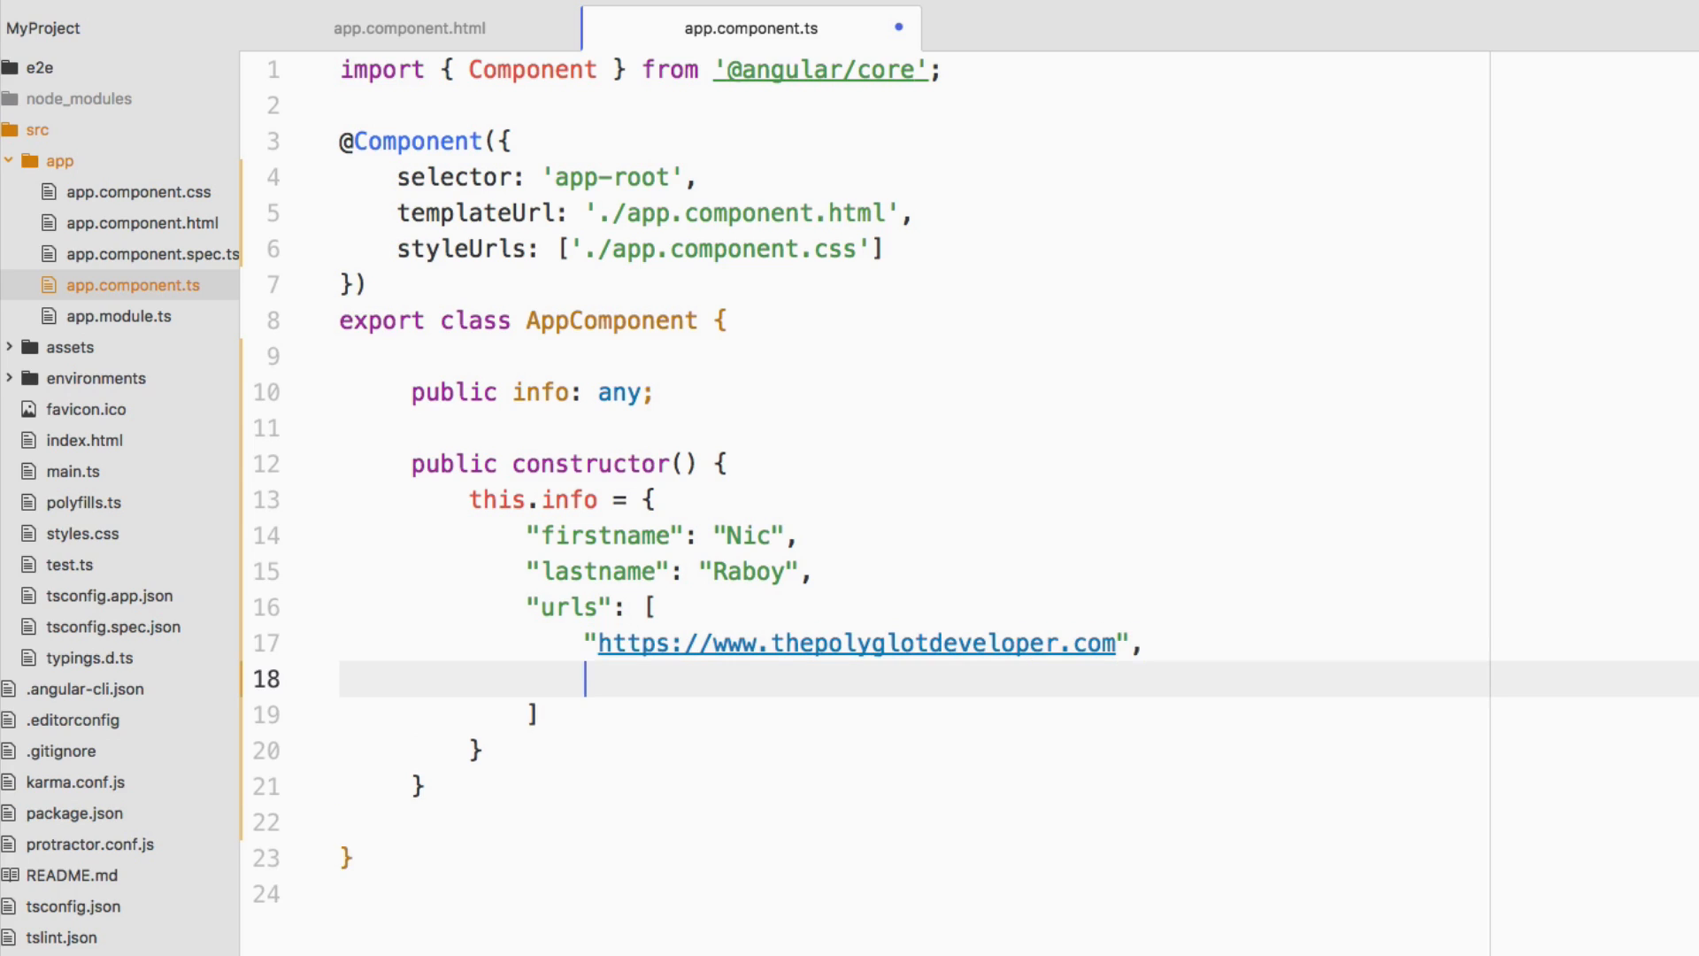
type("\"http\"")
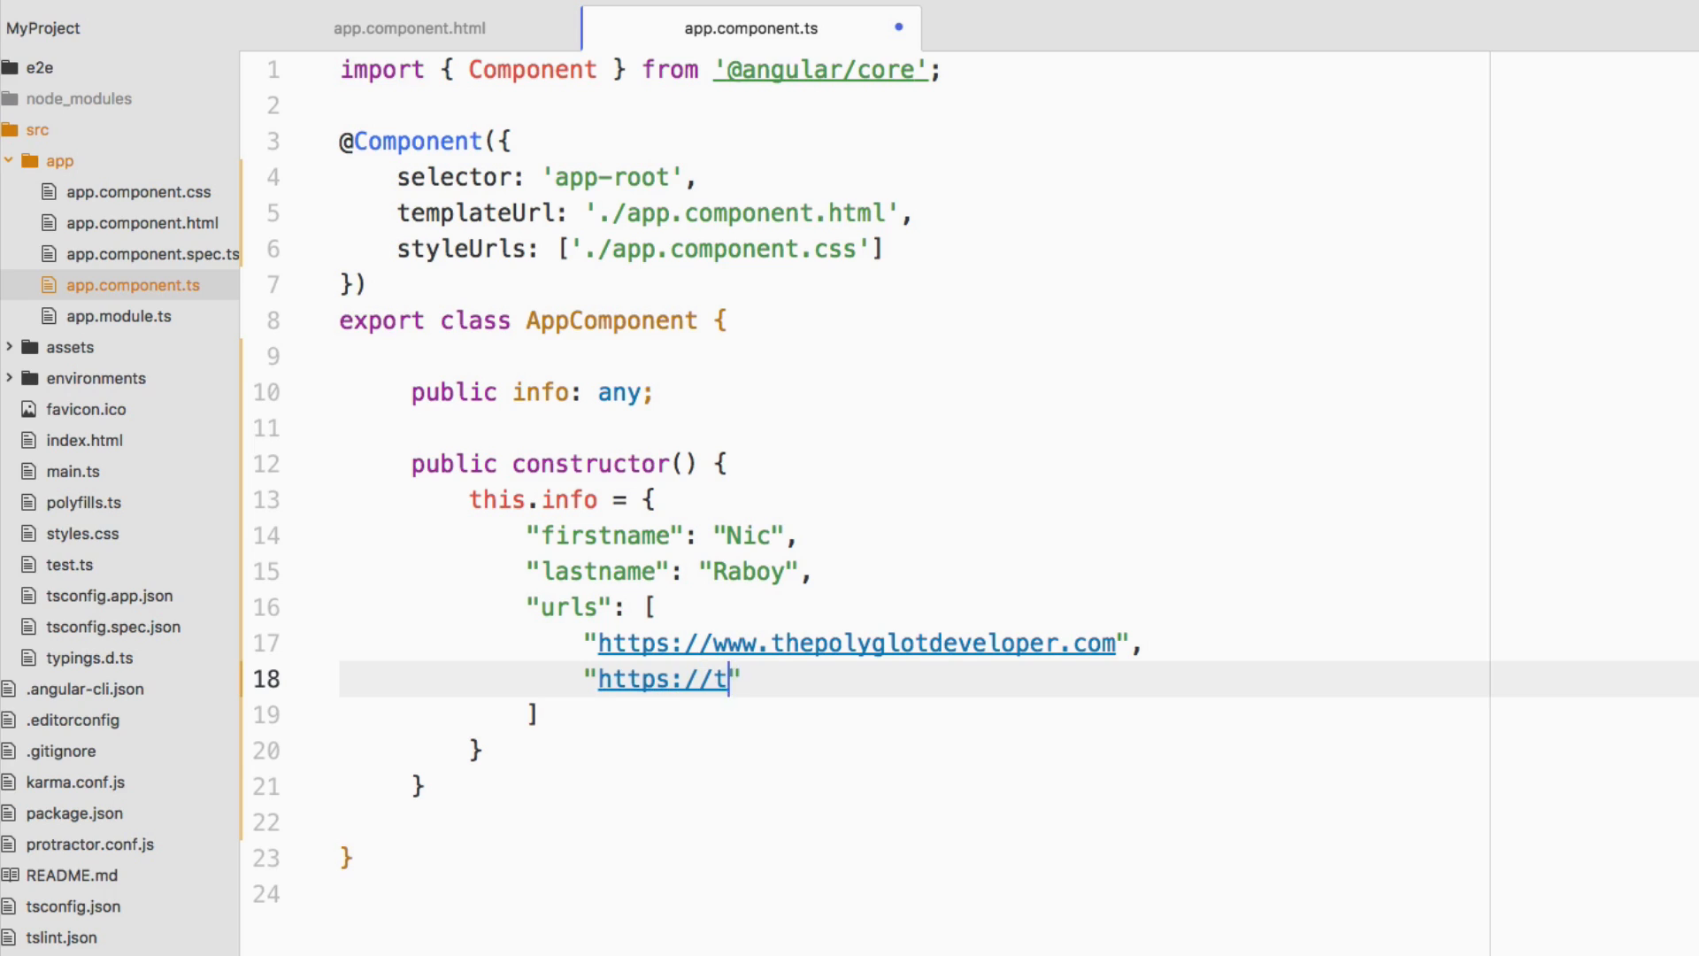
type("oot.ca")
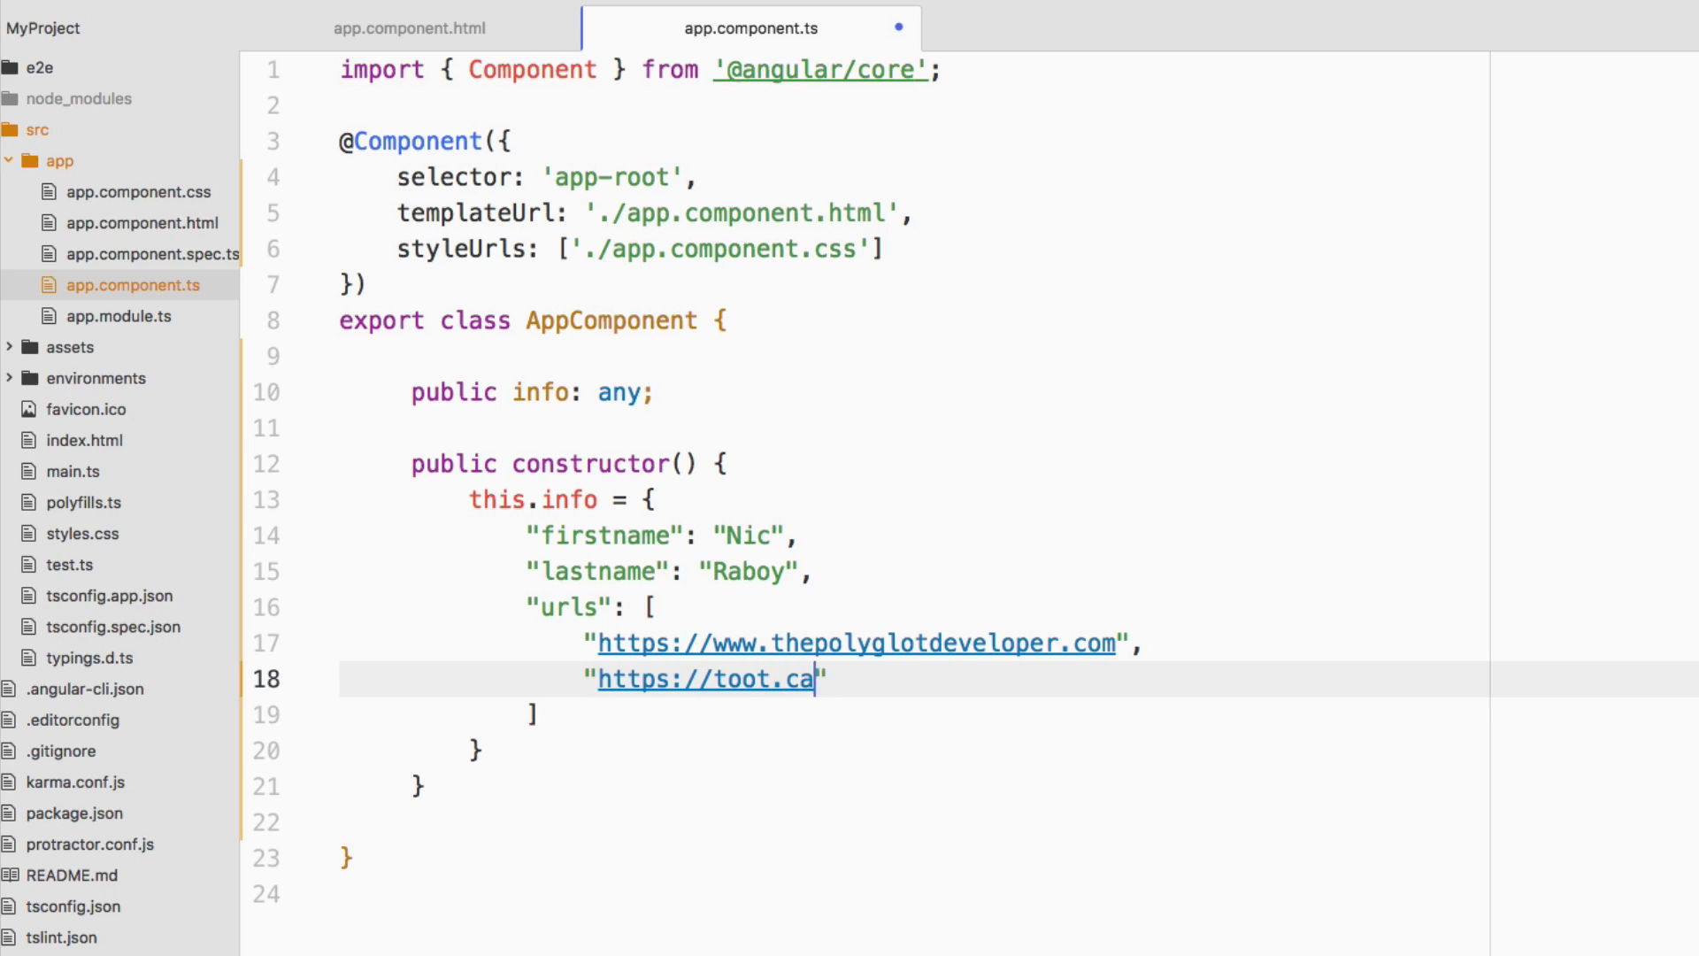
type("fe")
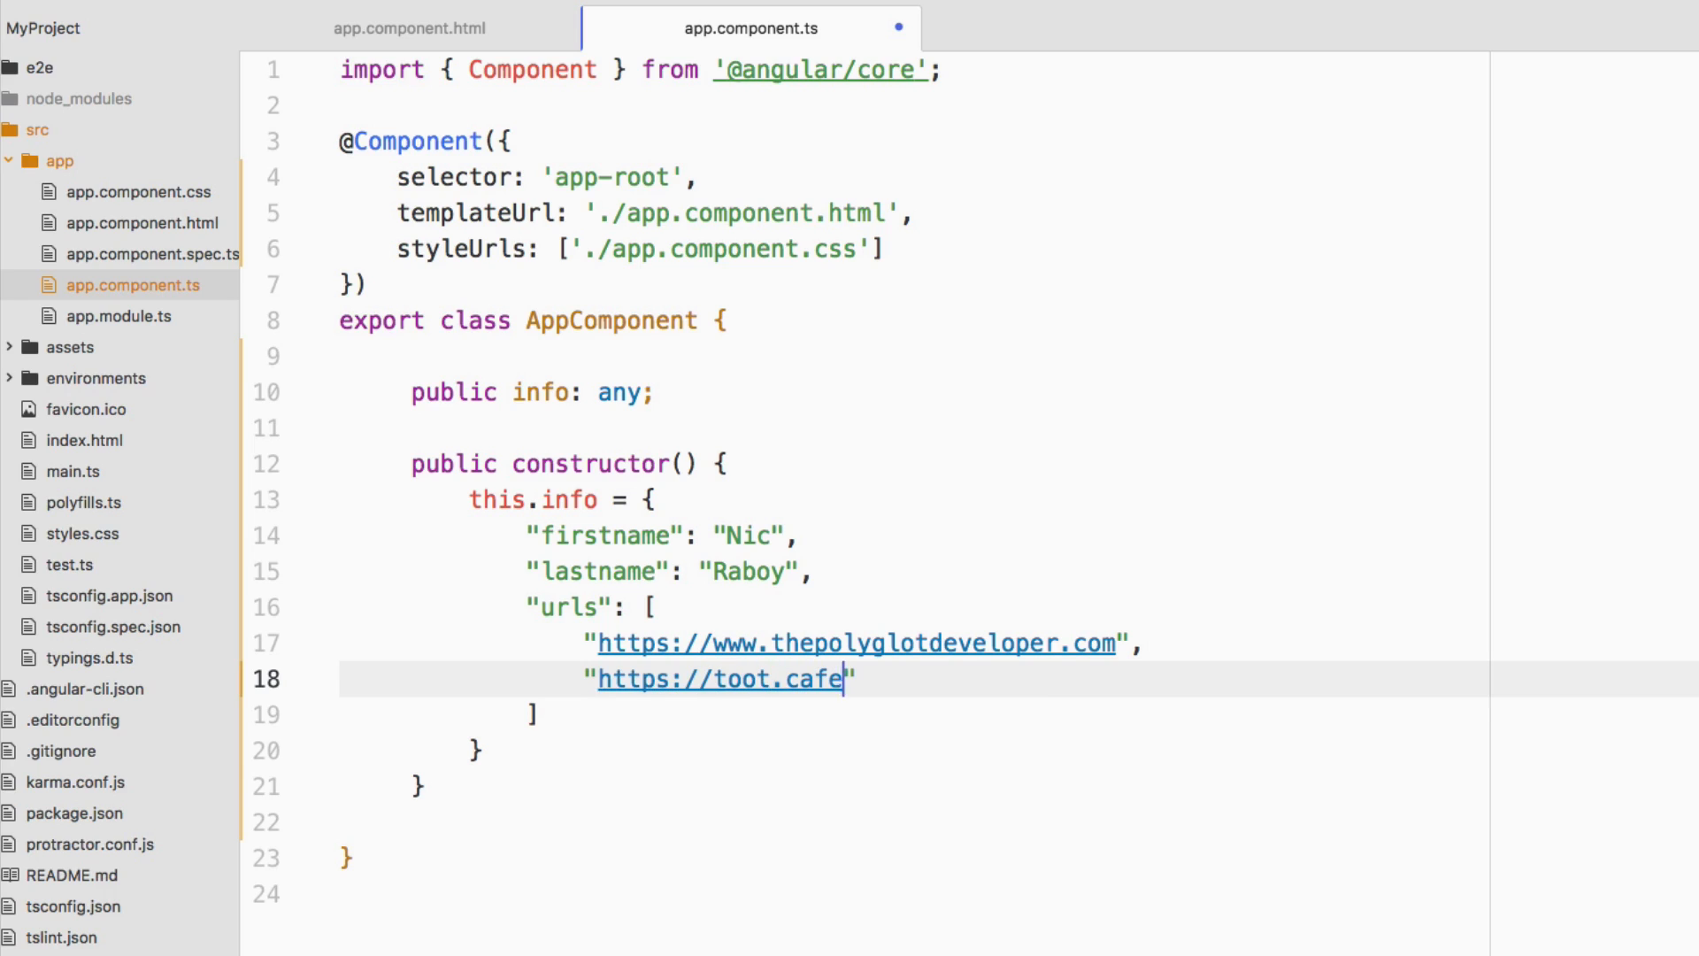
type("/@nraboy")
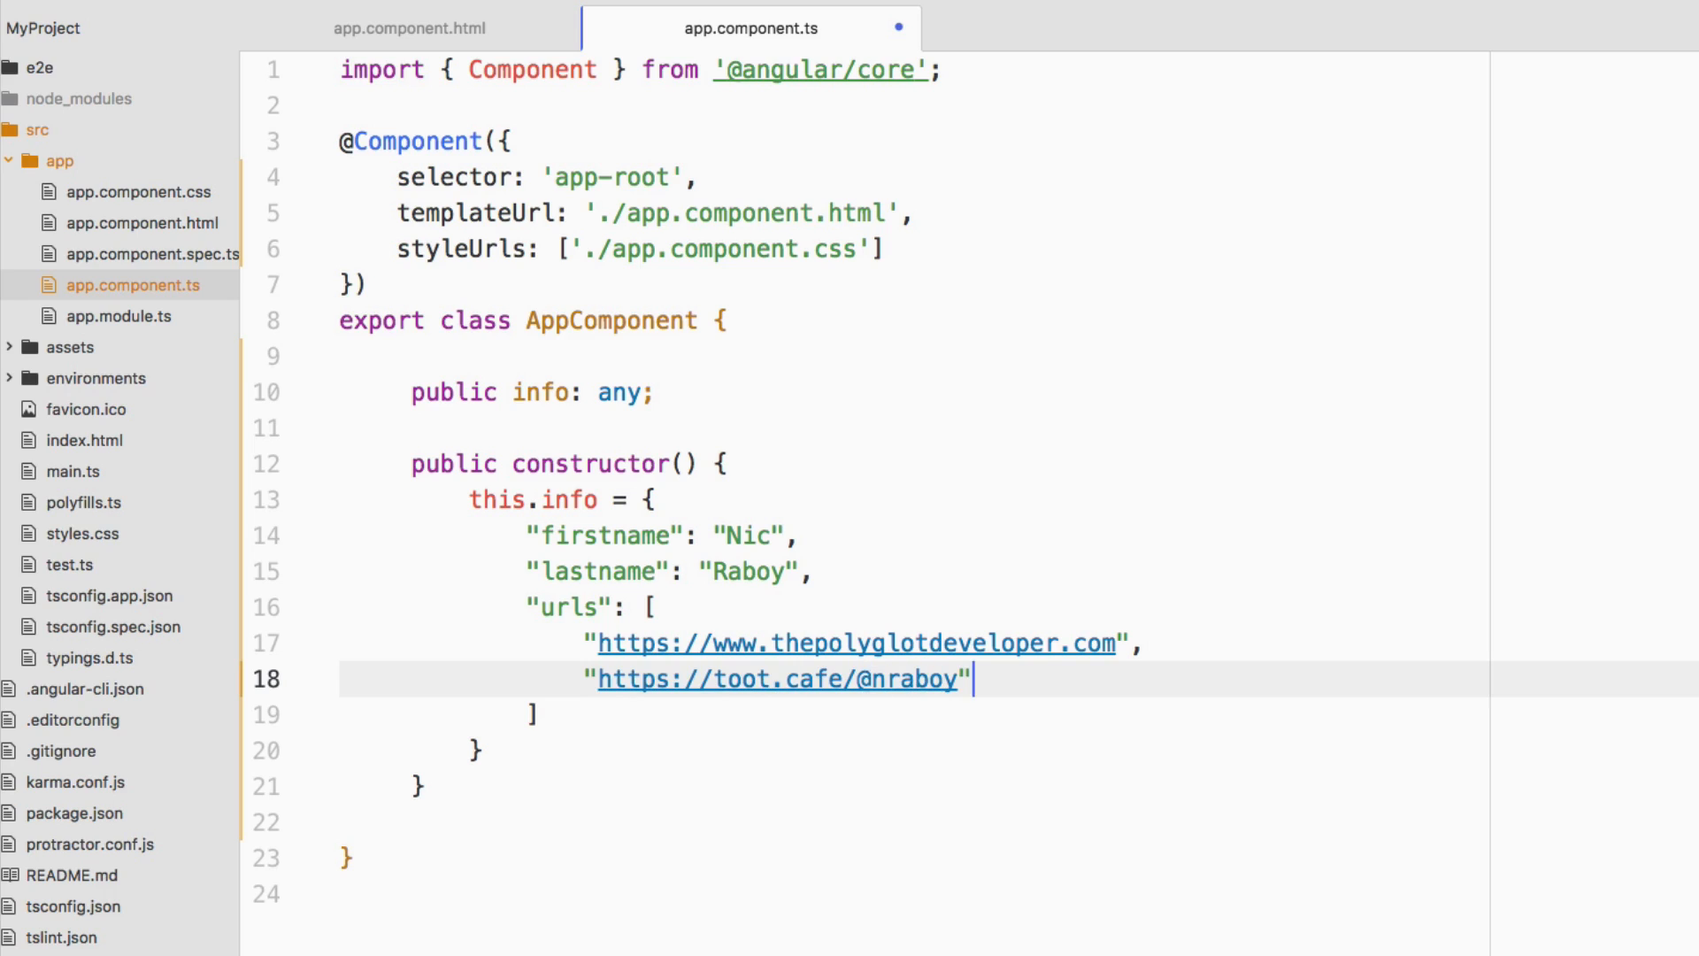
left_click(607, 745)
type(";")
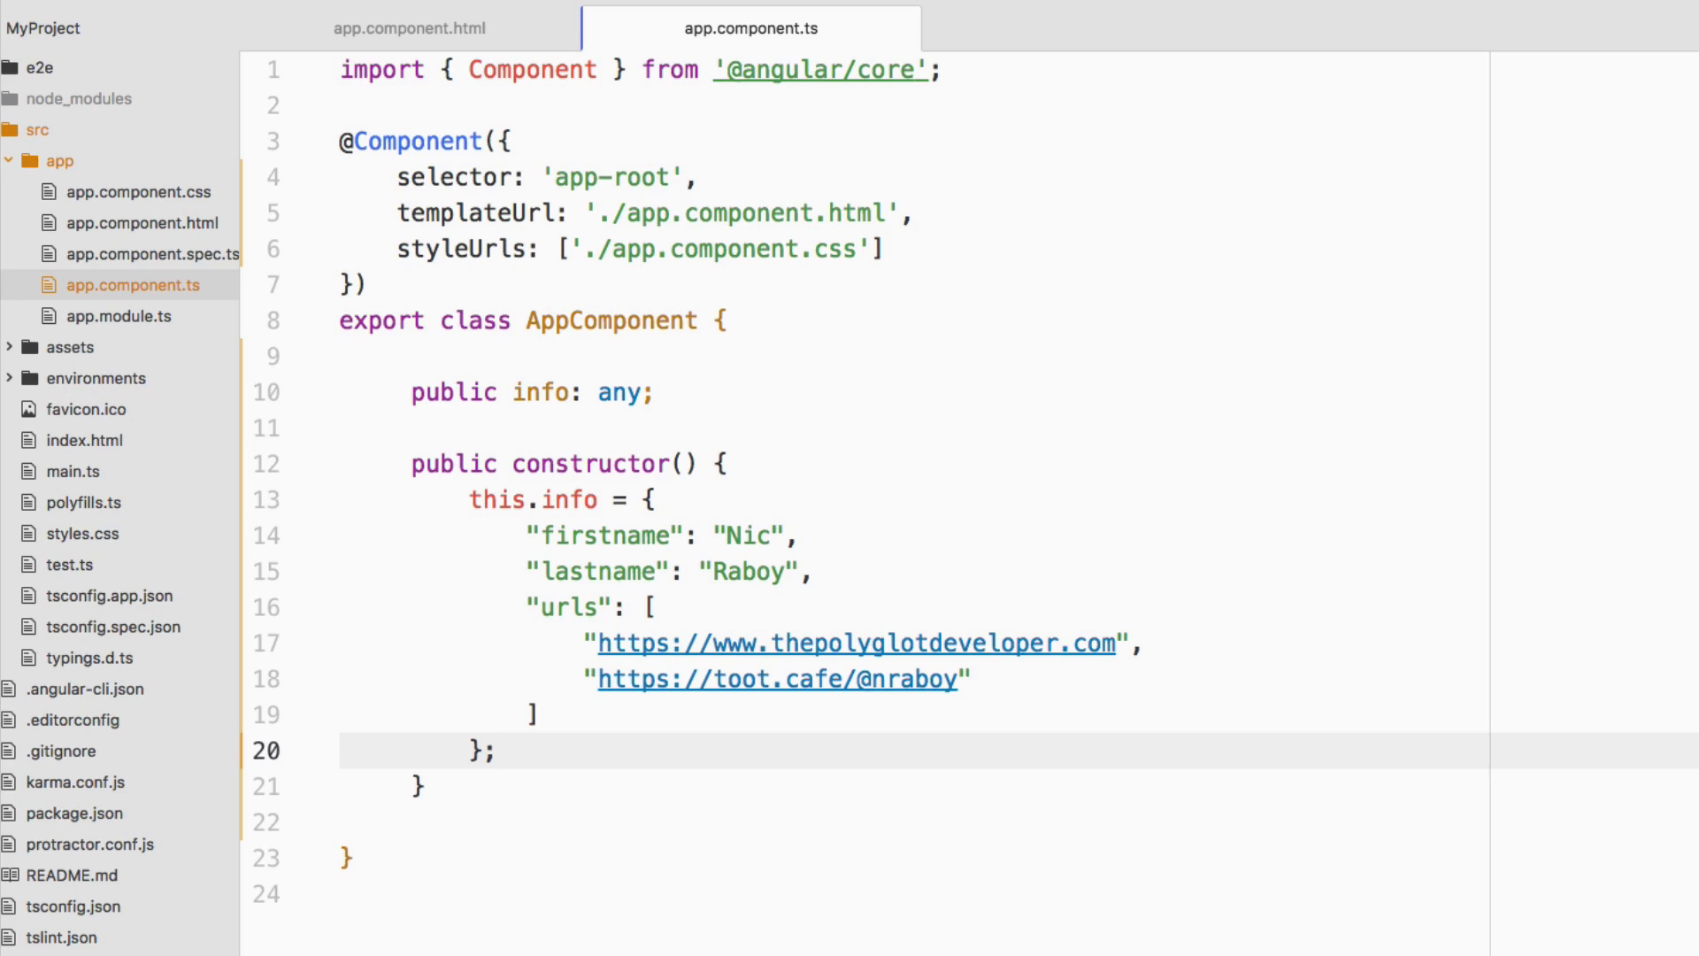
left_click(499, 750)
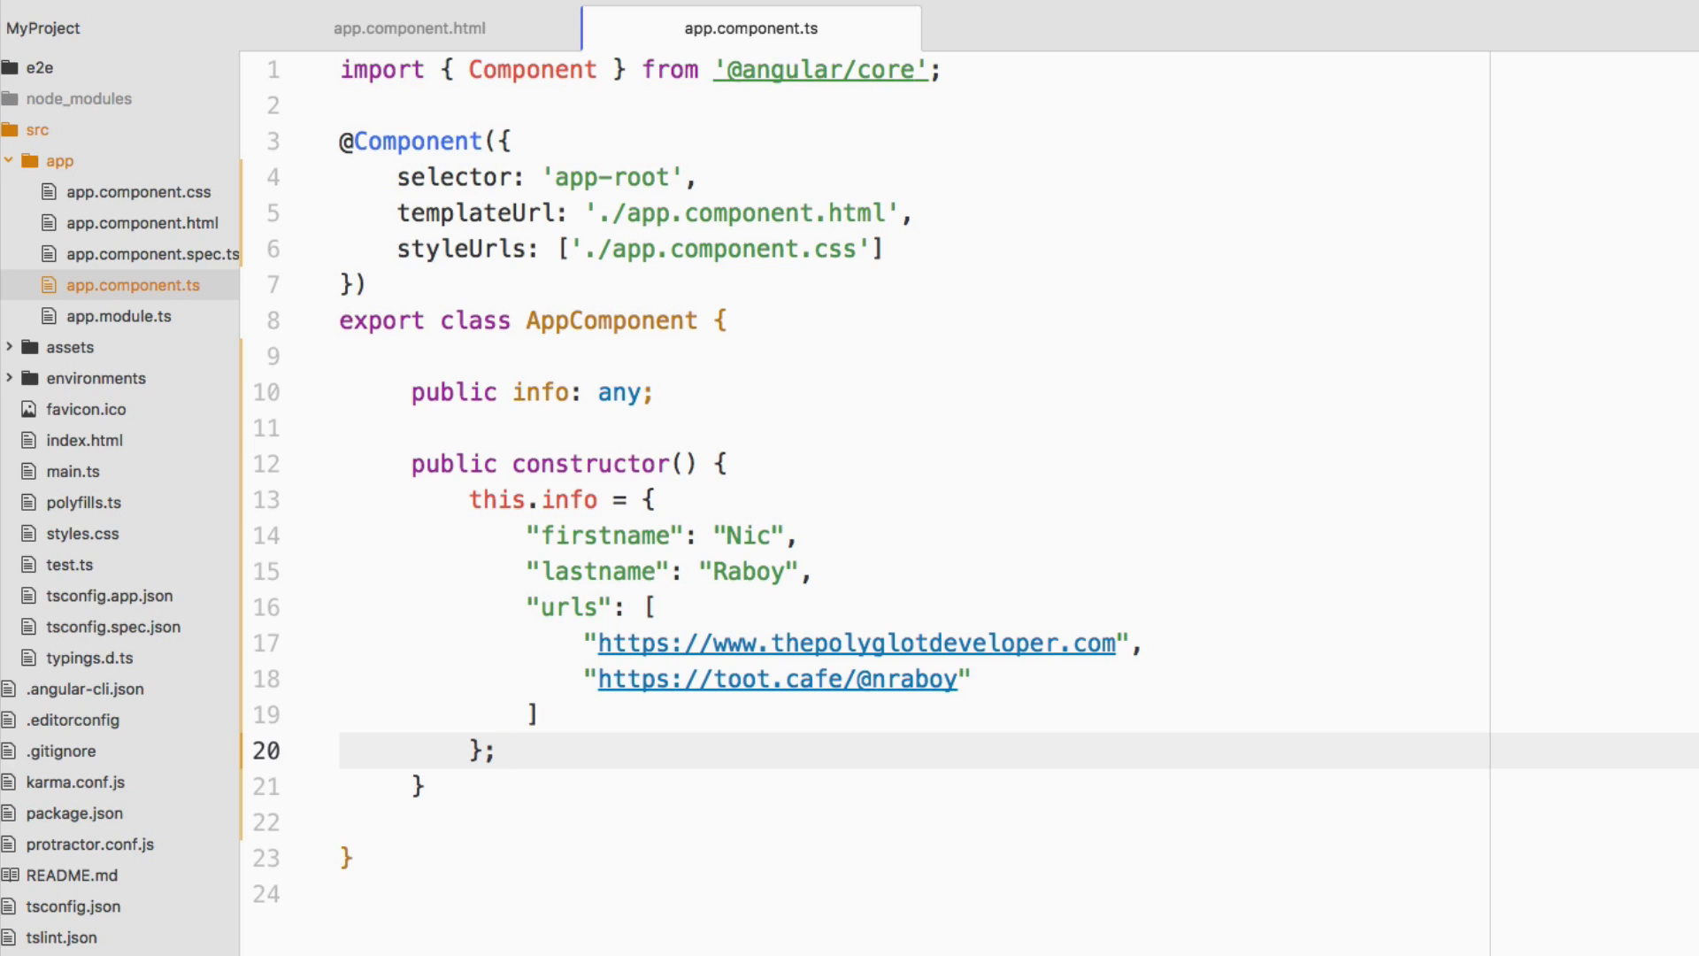
left_click(495, 750)
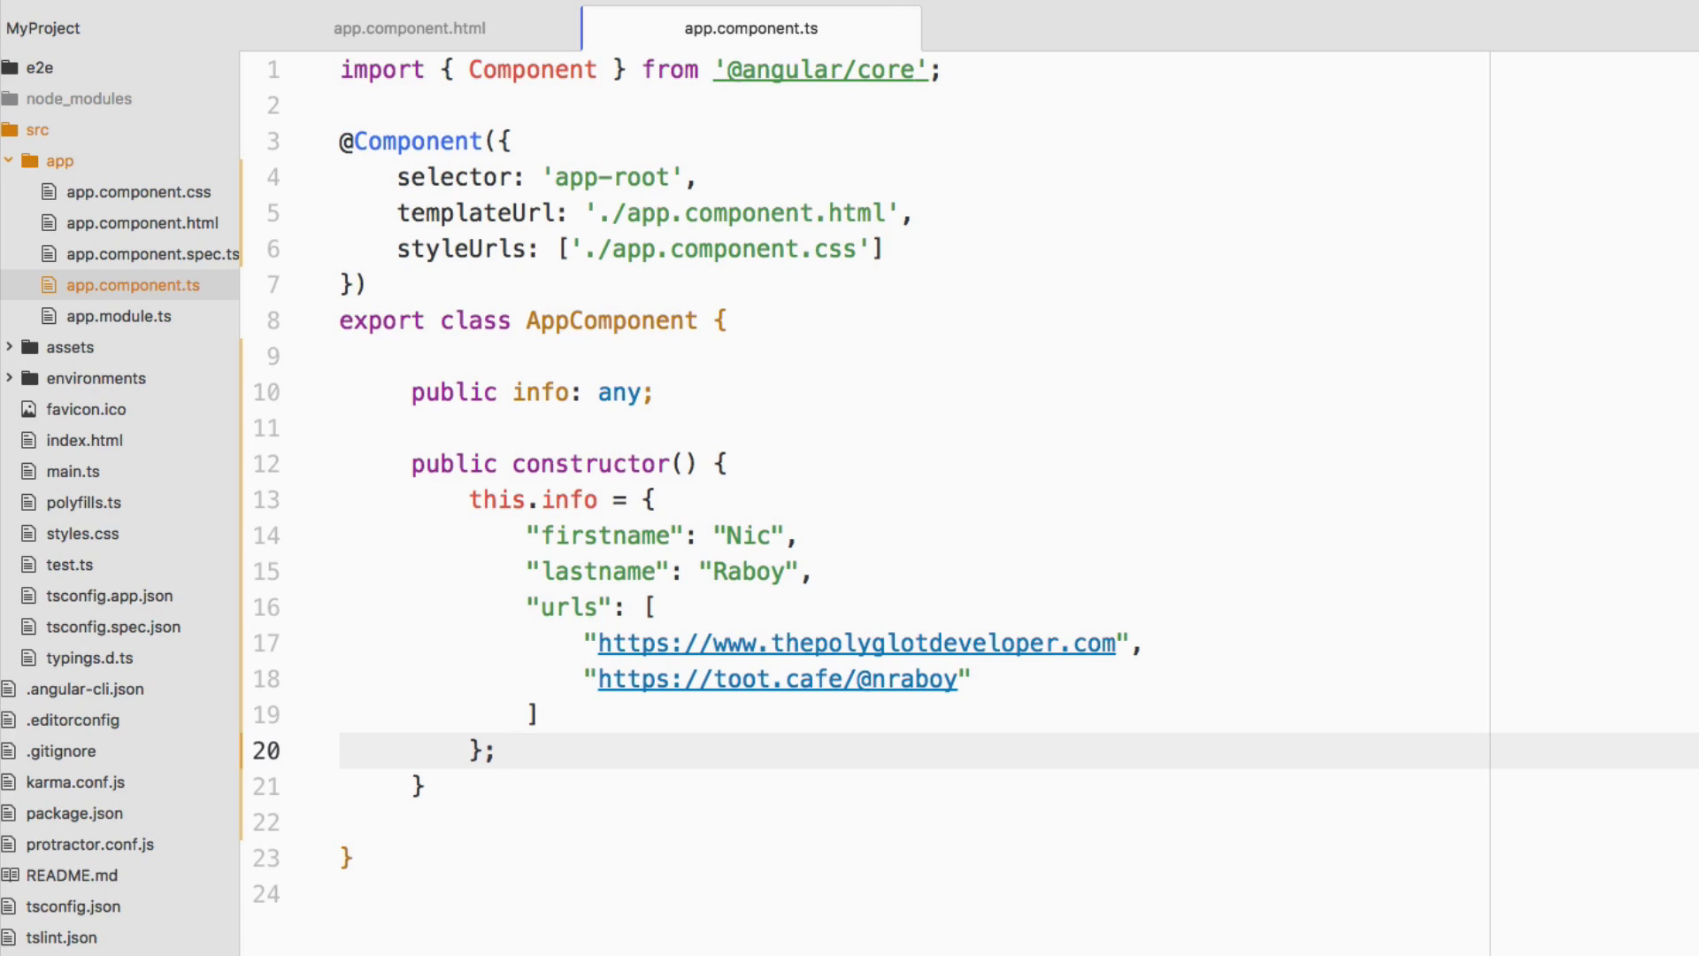
left_click(495, 750)
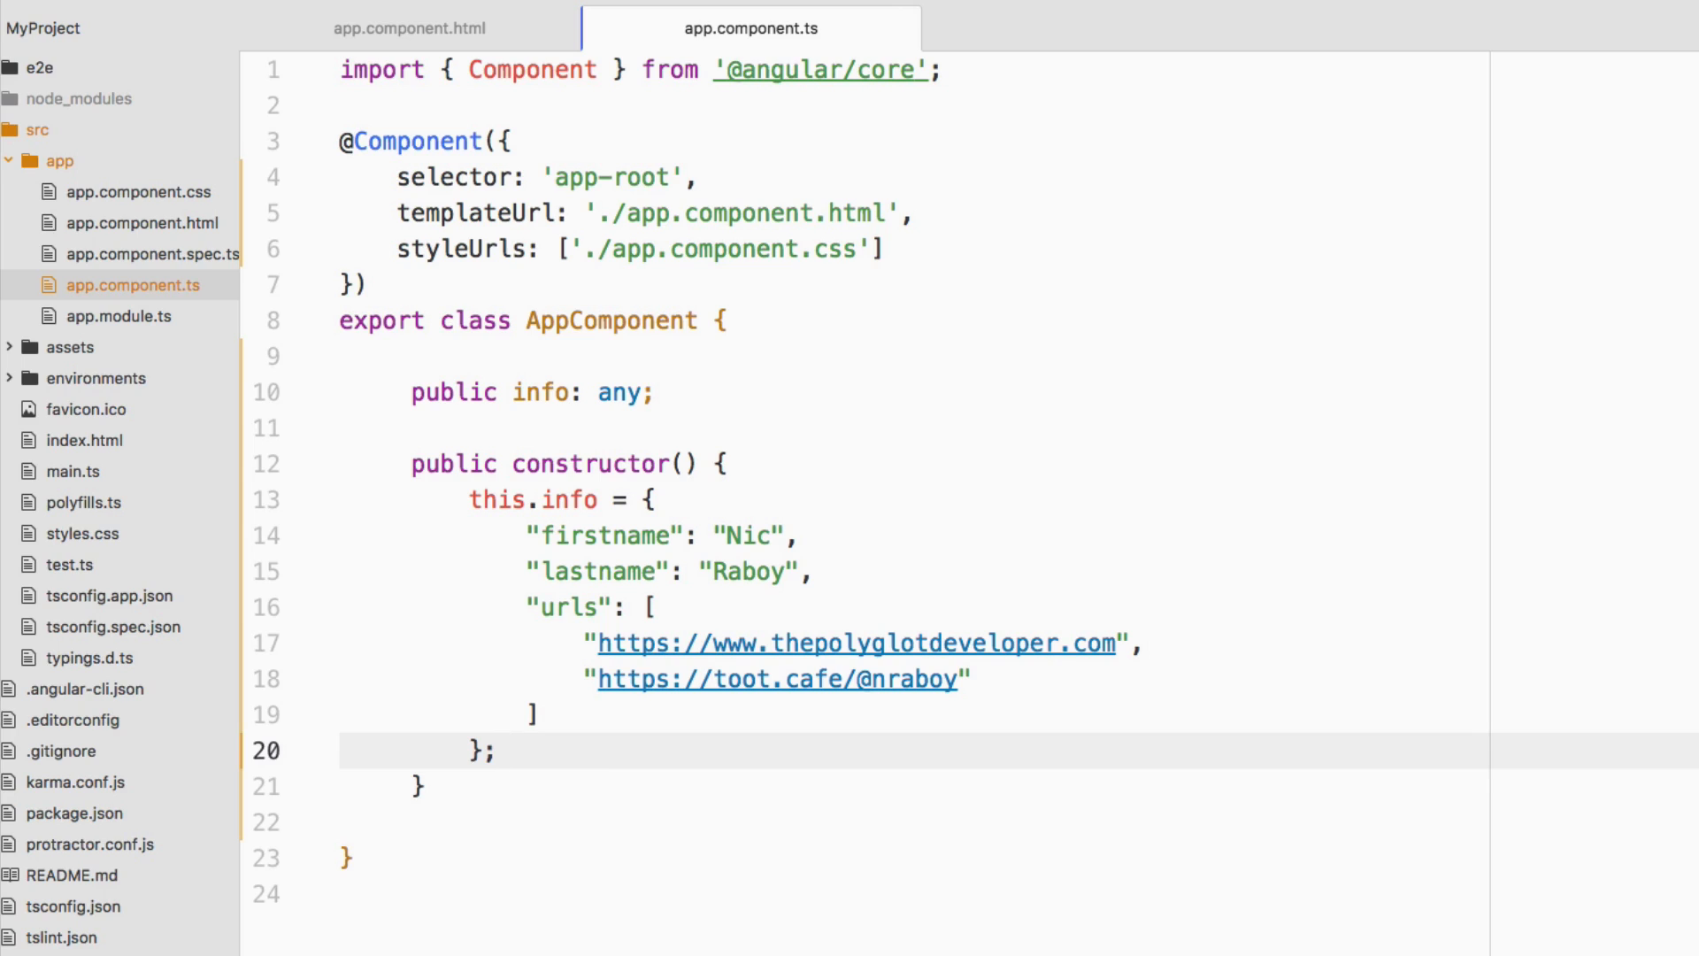
left_click(496, 751)
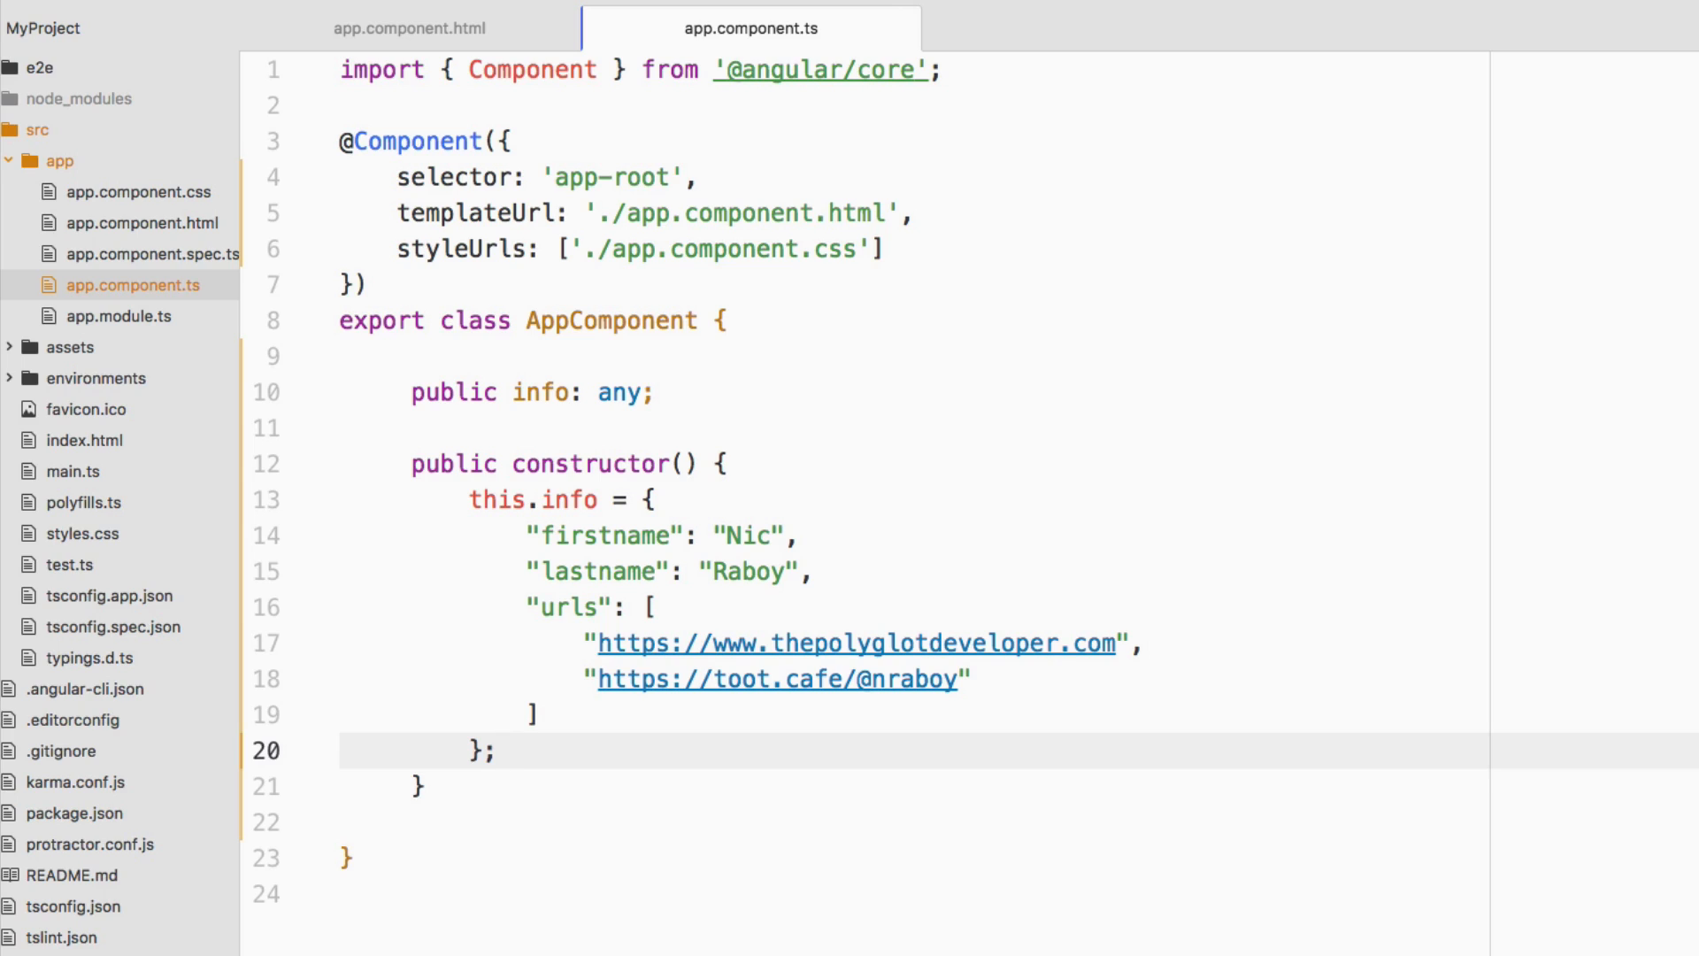
left_click(499, 750)
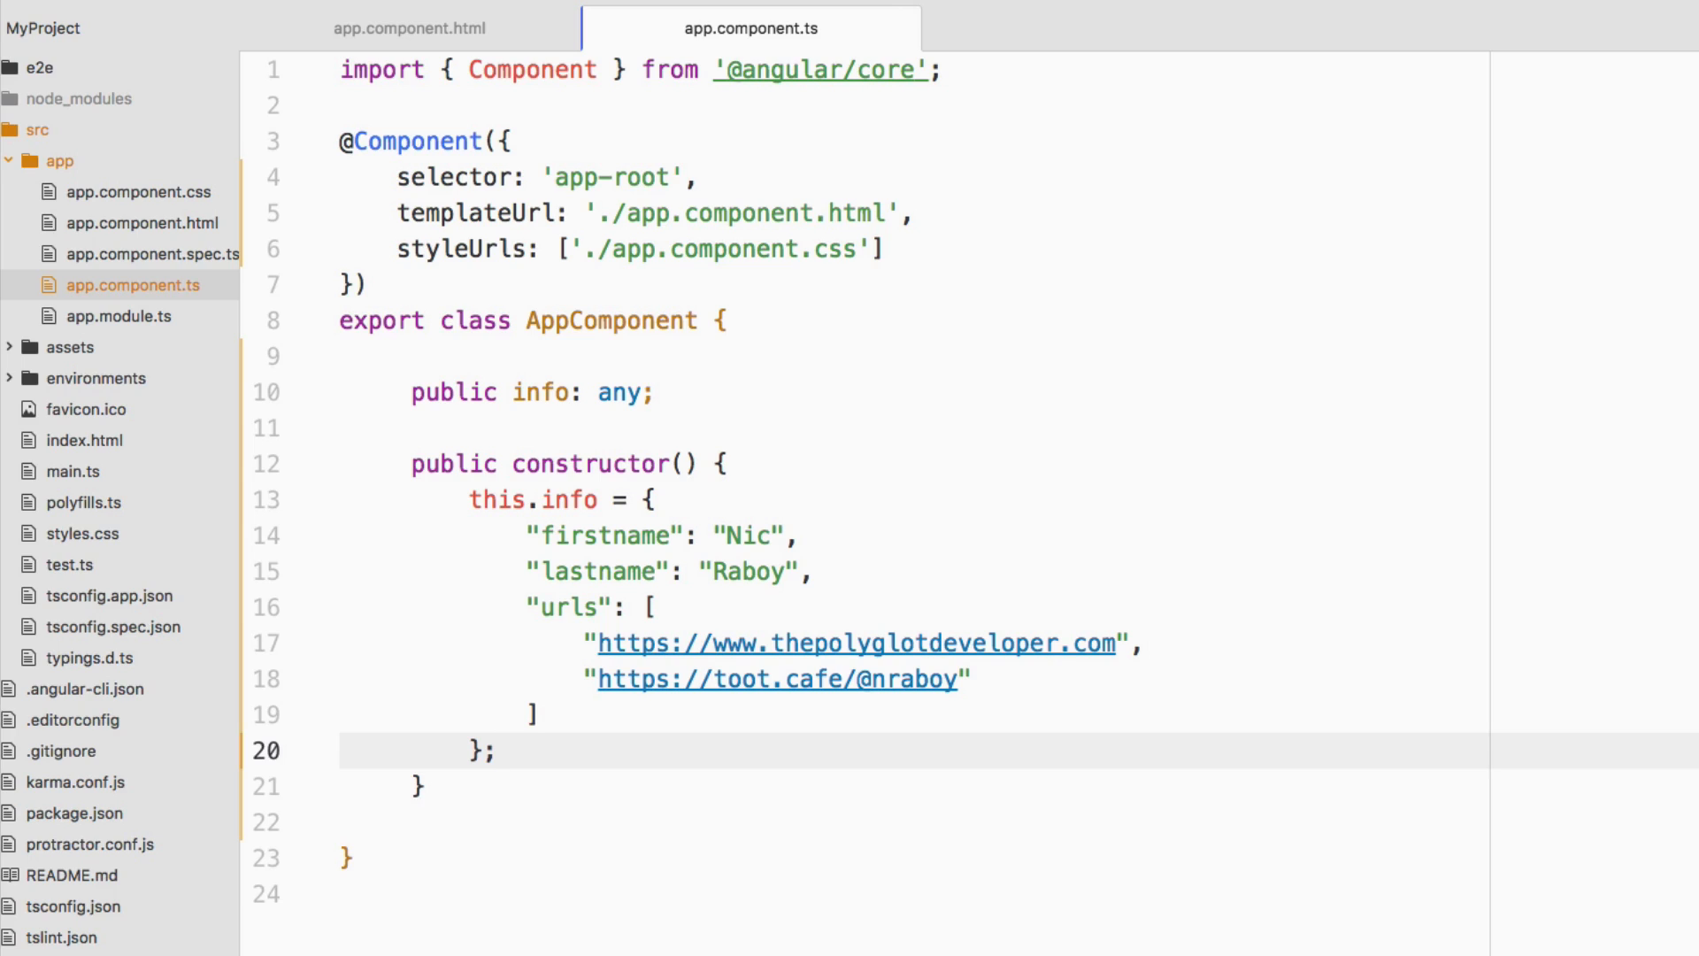
left_click(496, 750)
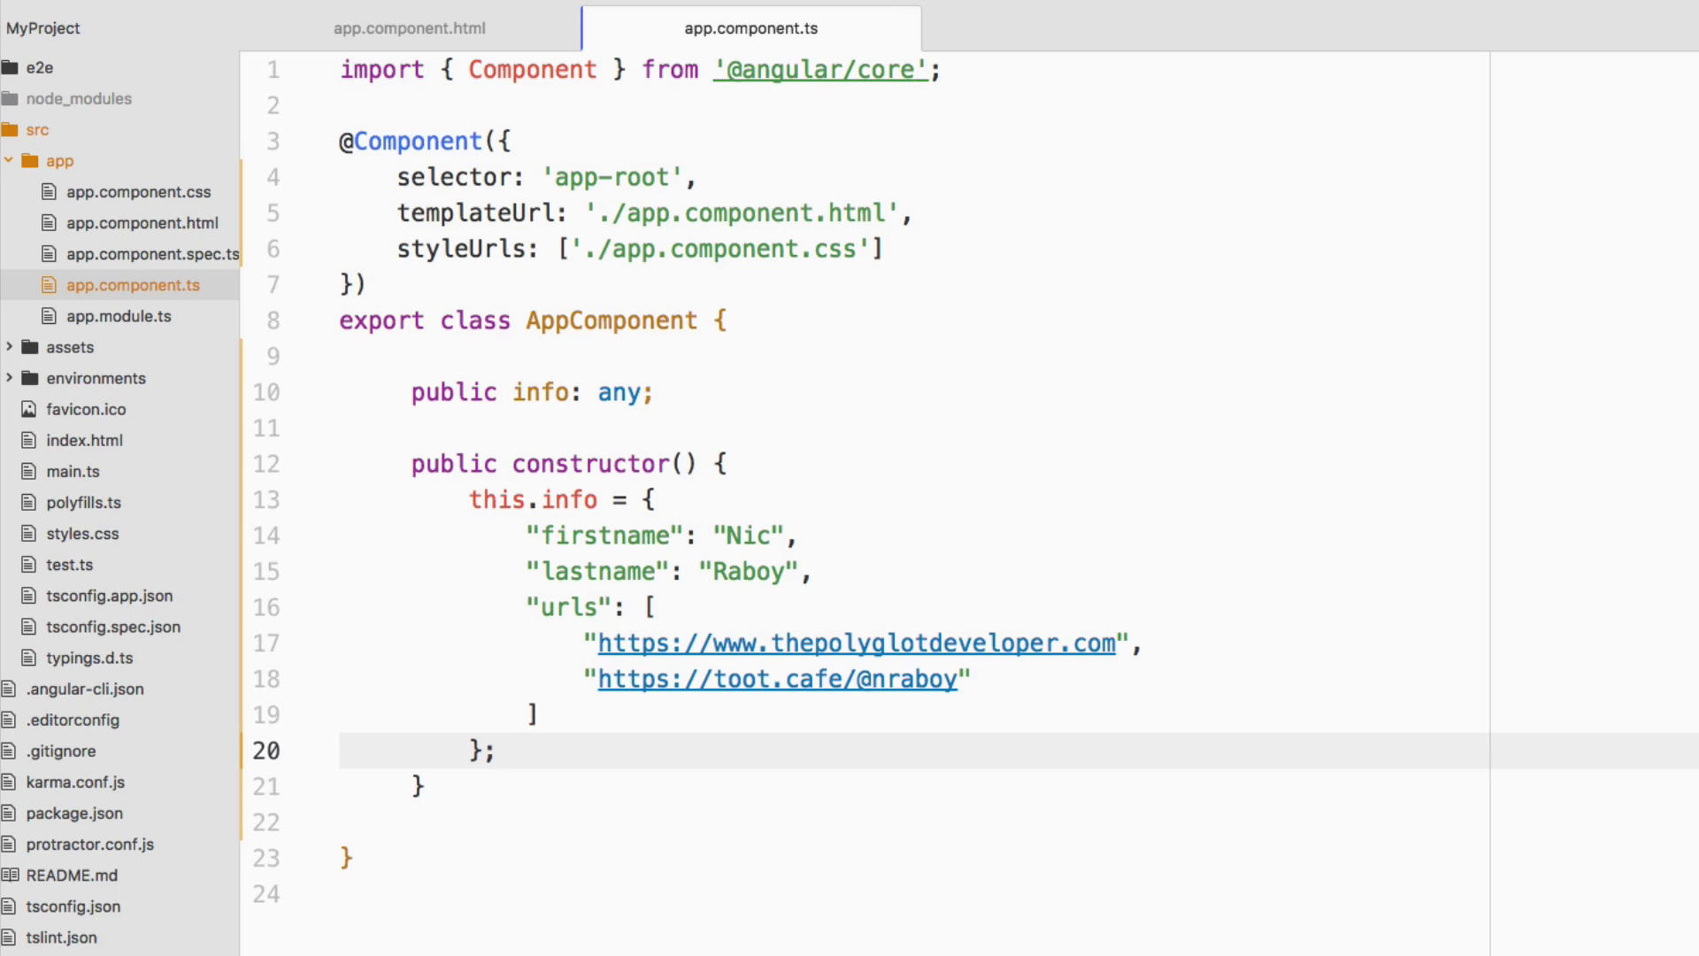
left_click(495, 750)
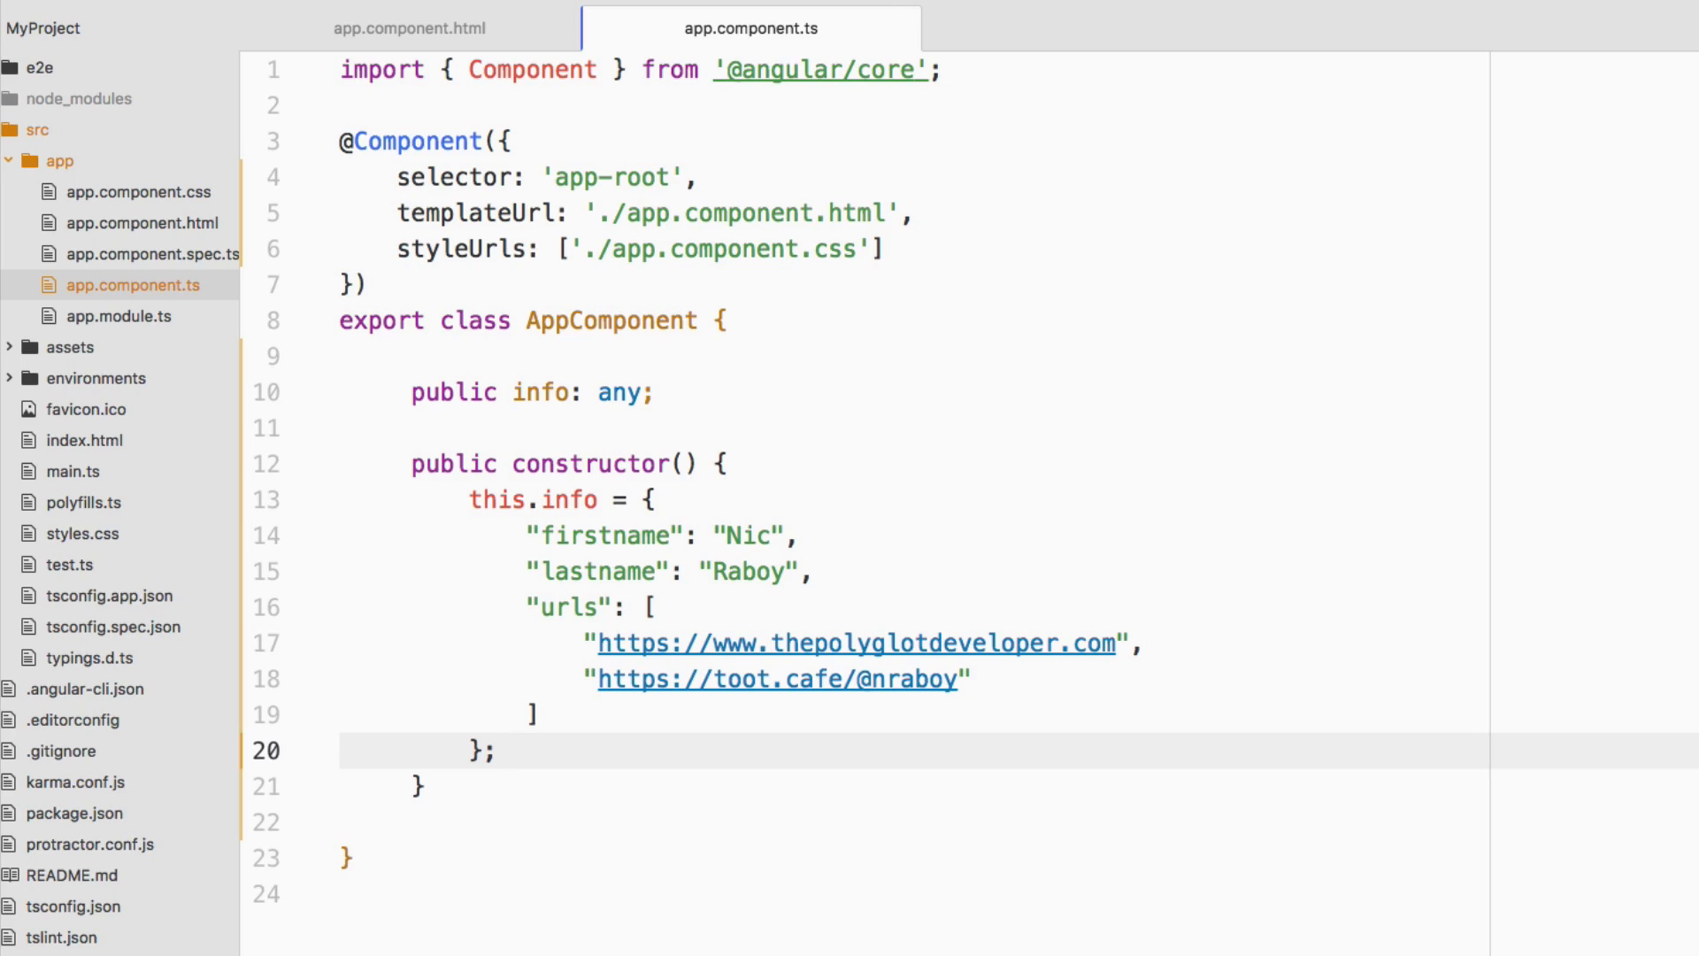
left_click(499, 751)
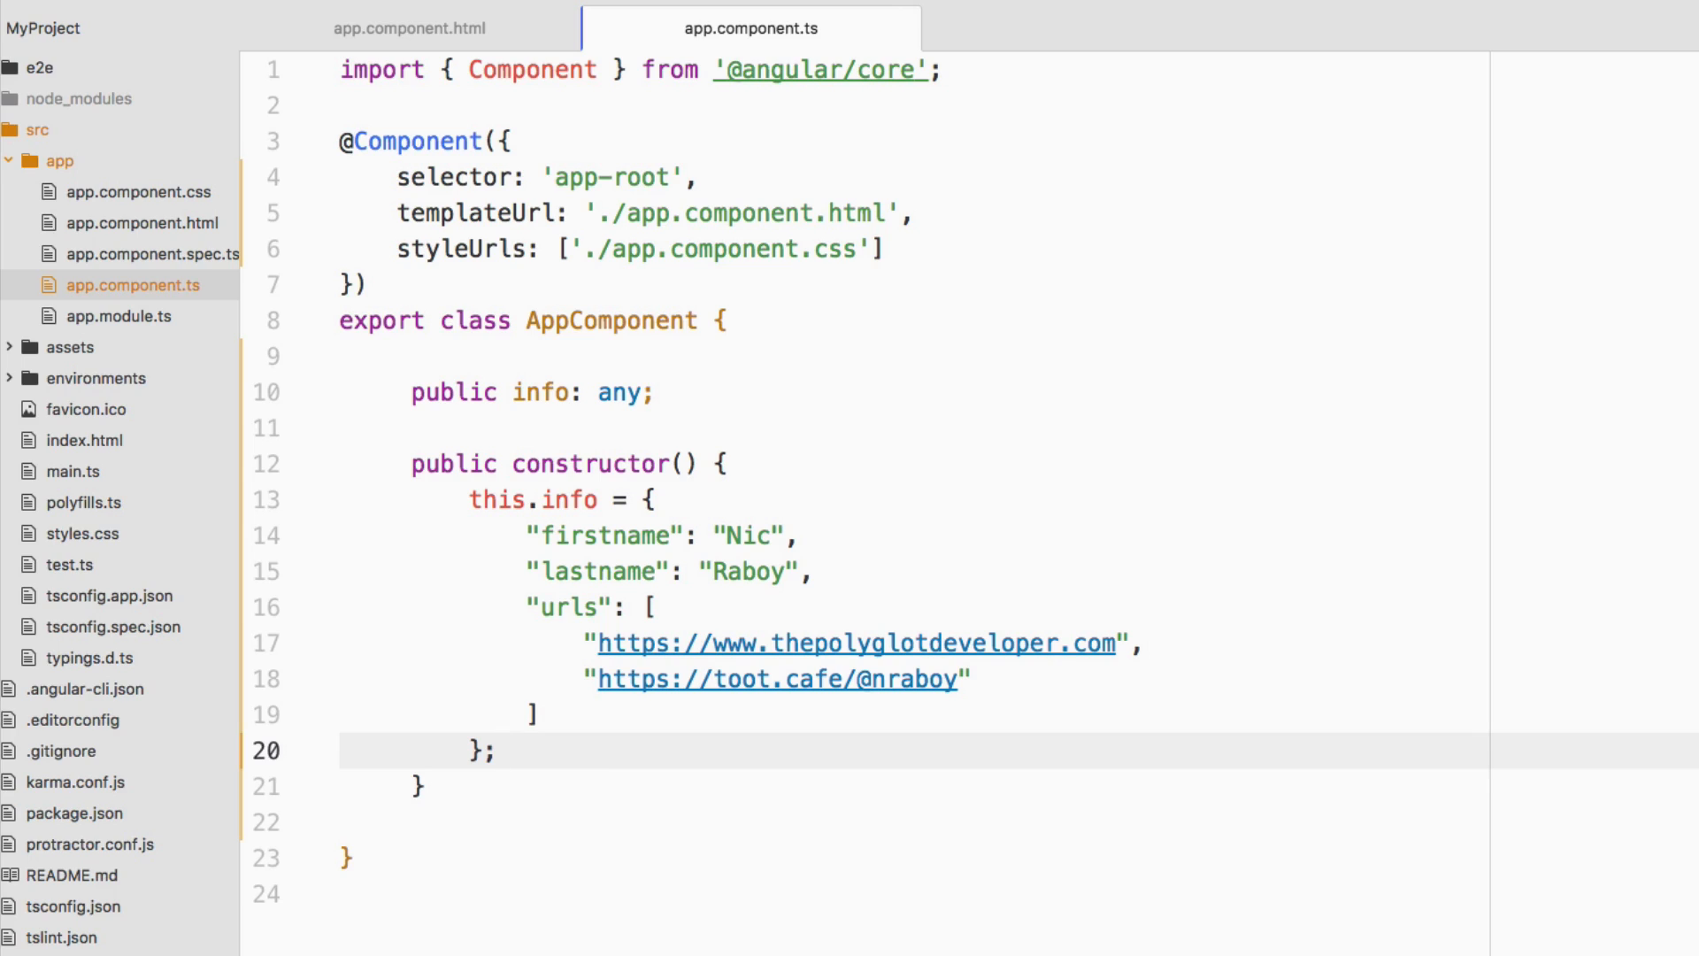
left_click(493, 748)
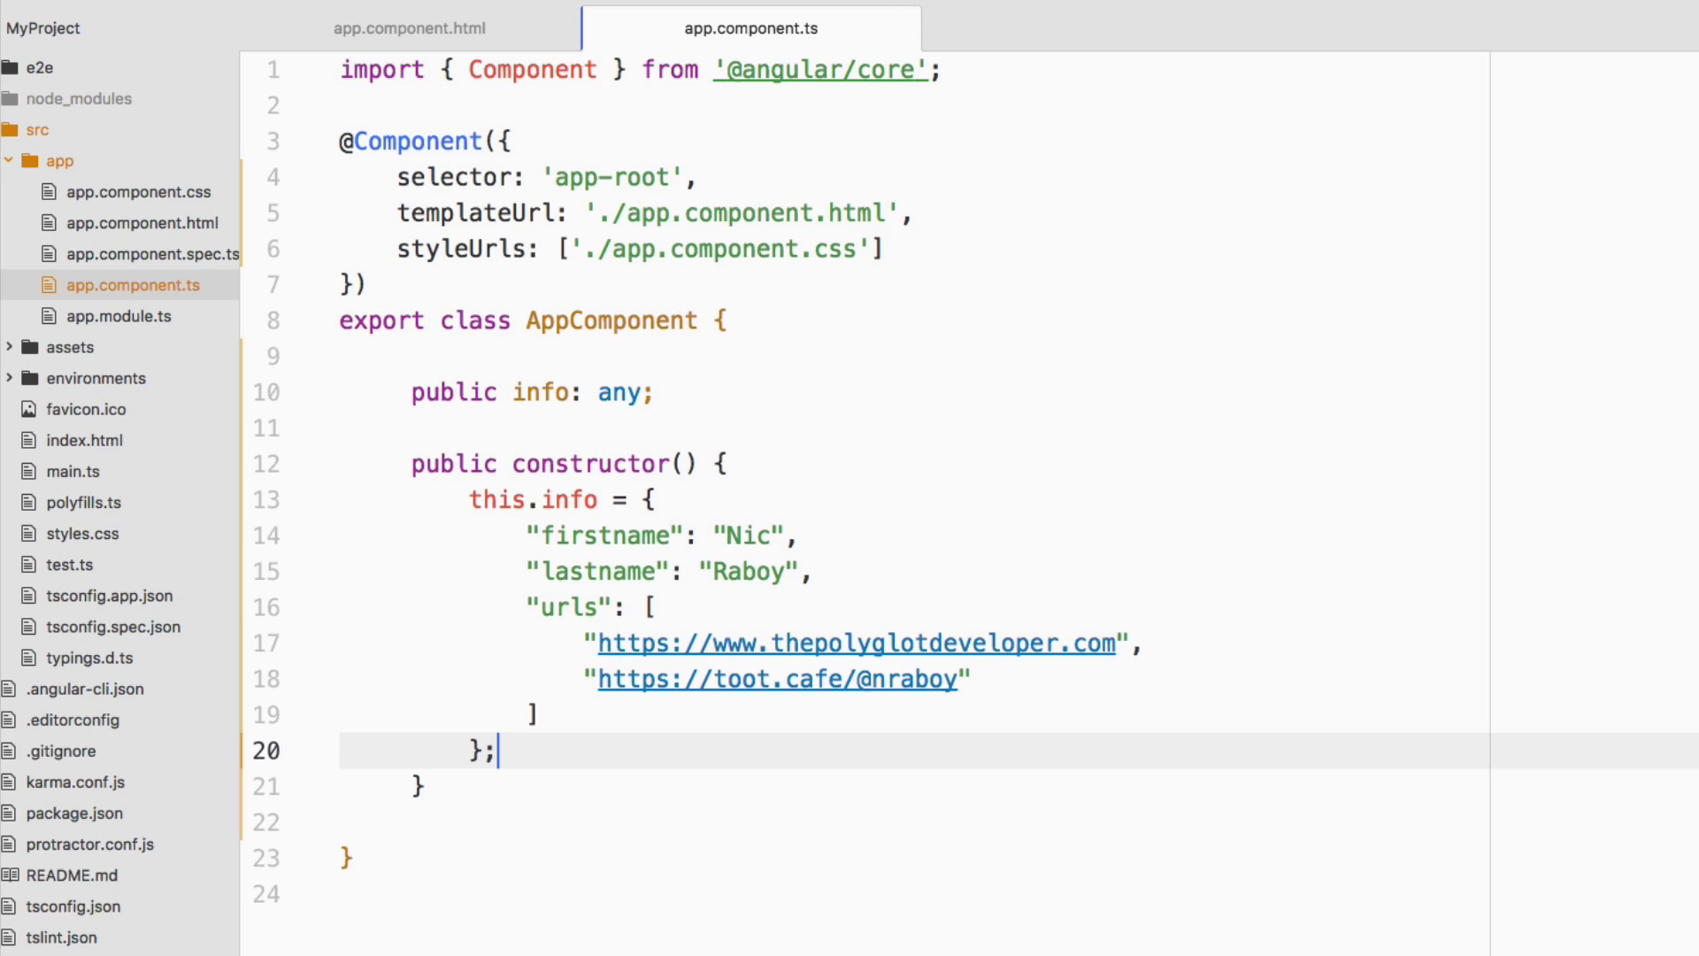
mouse_move(497, 750)
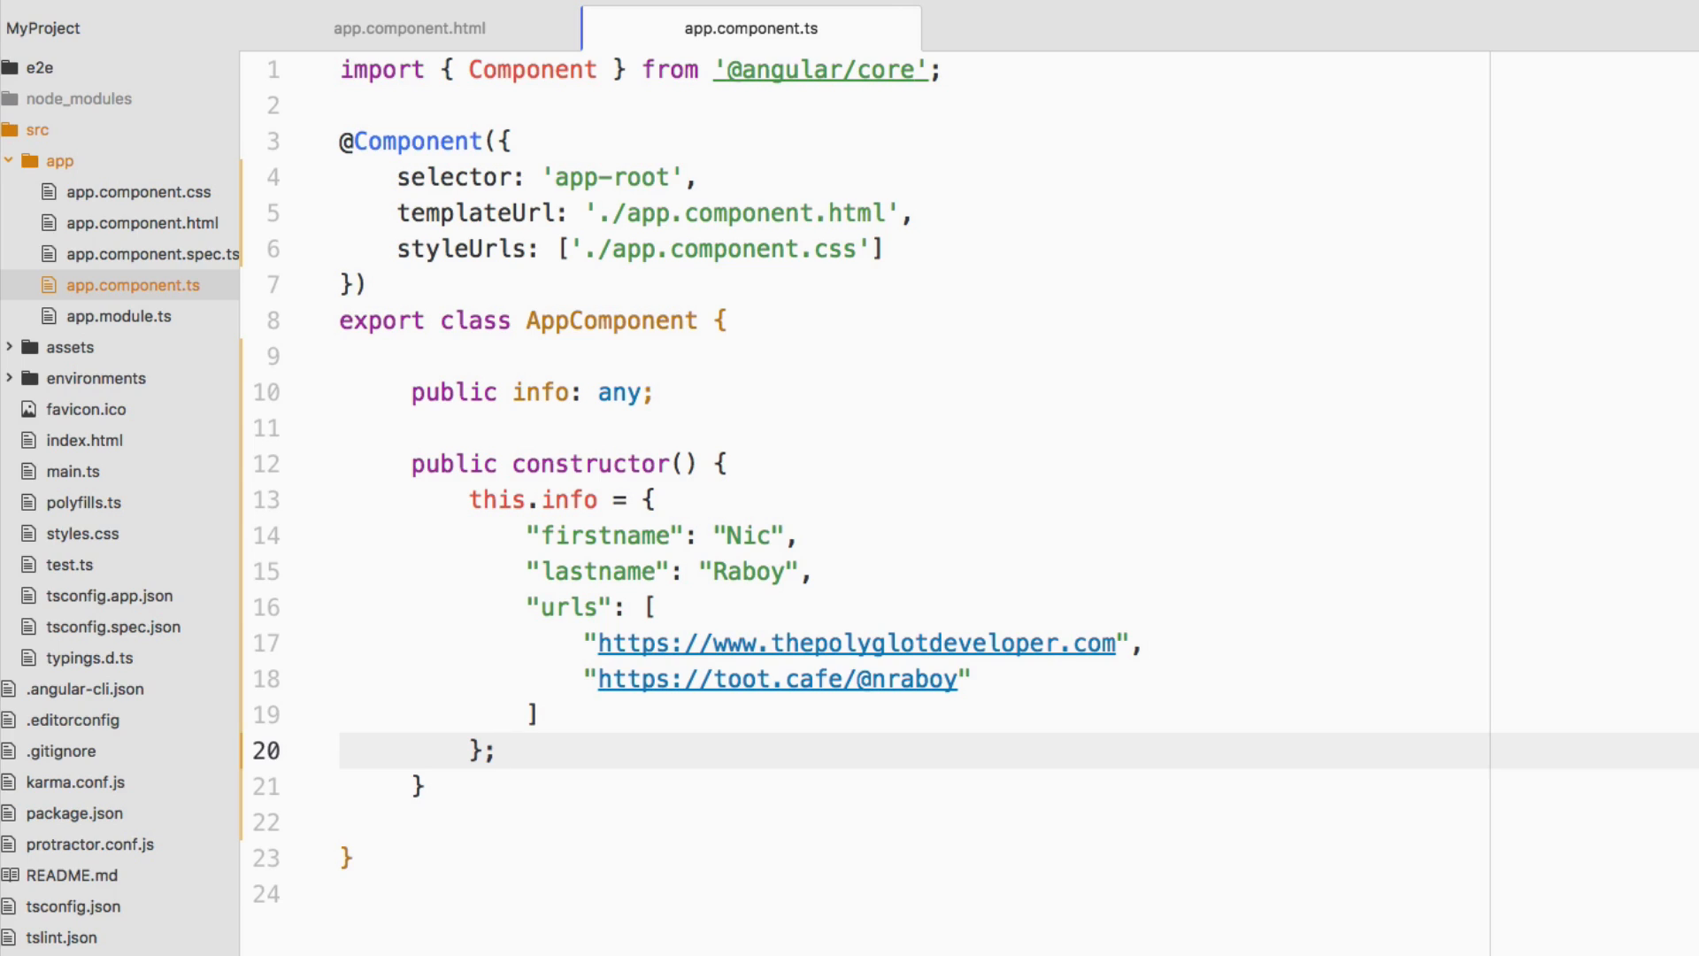
left_click(499, 748)
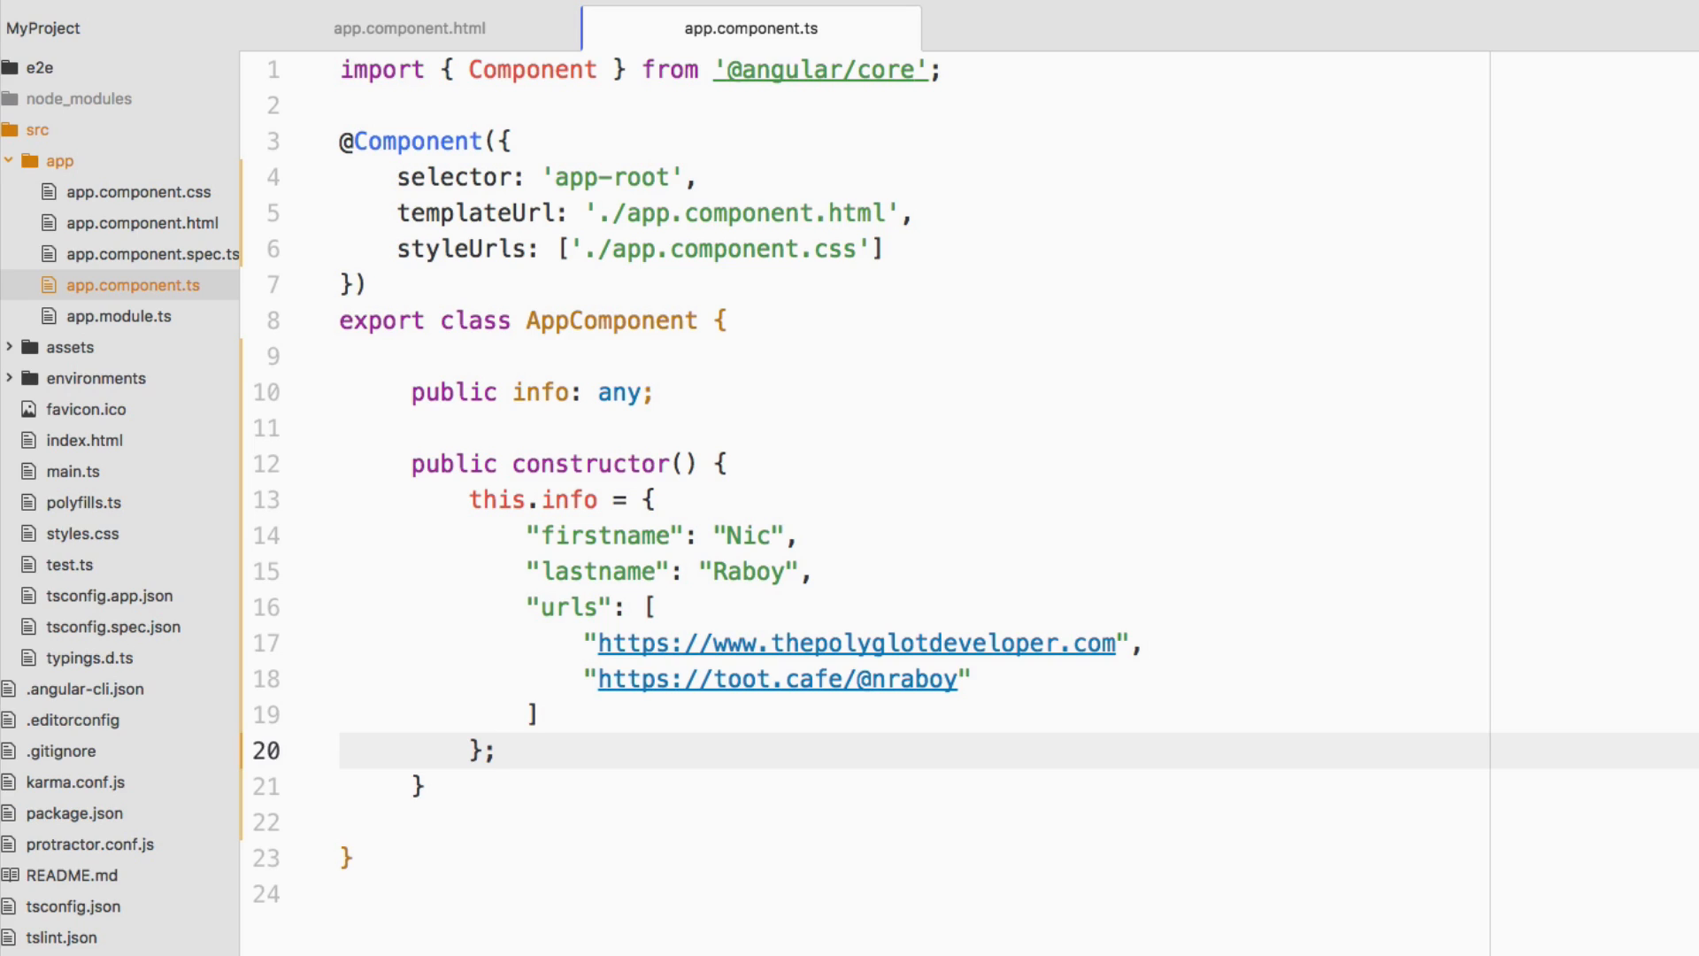
left_click(499, 748)
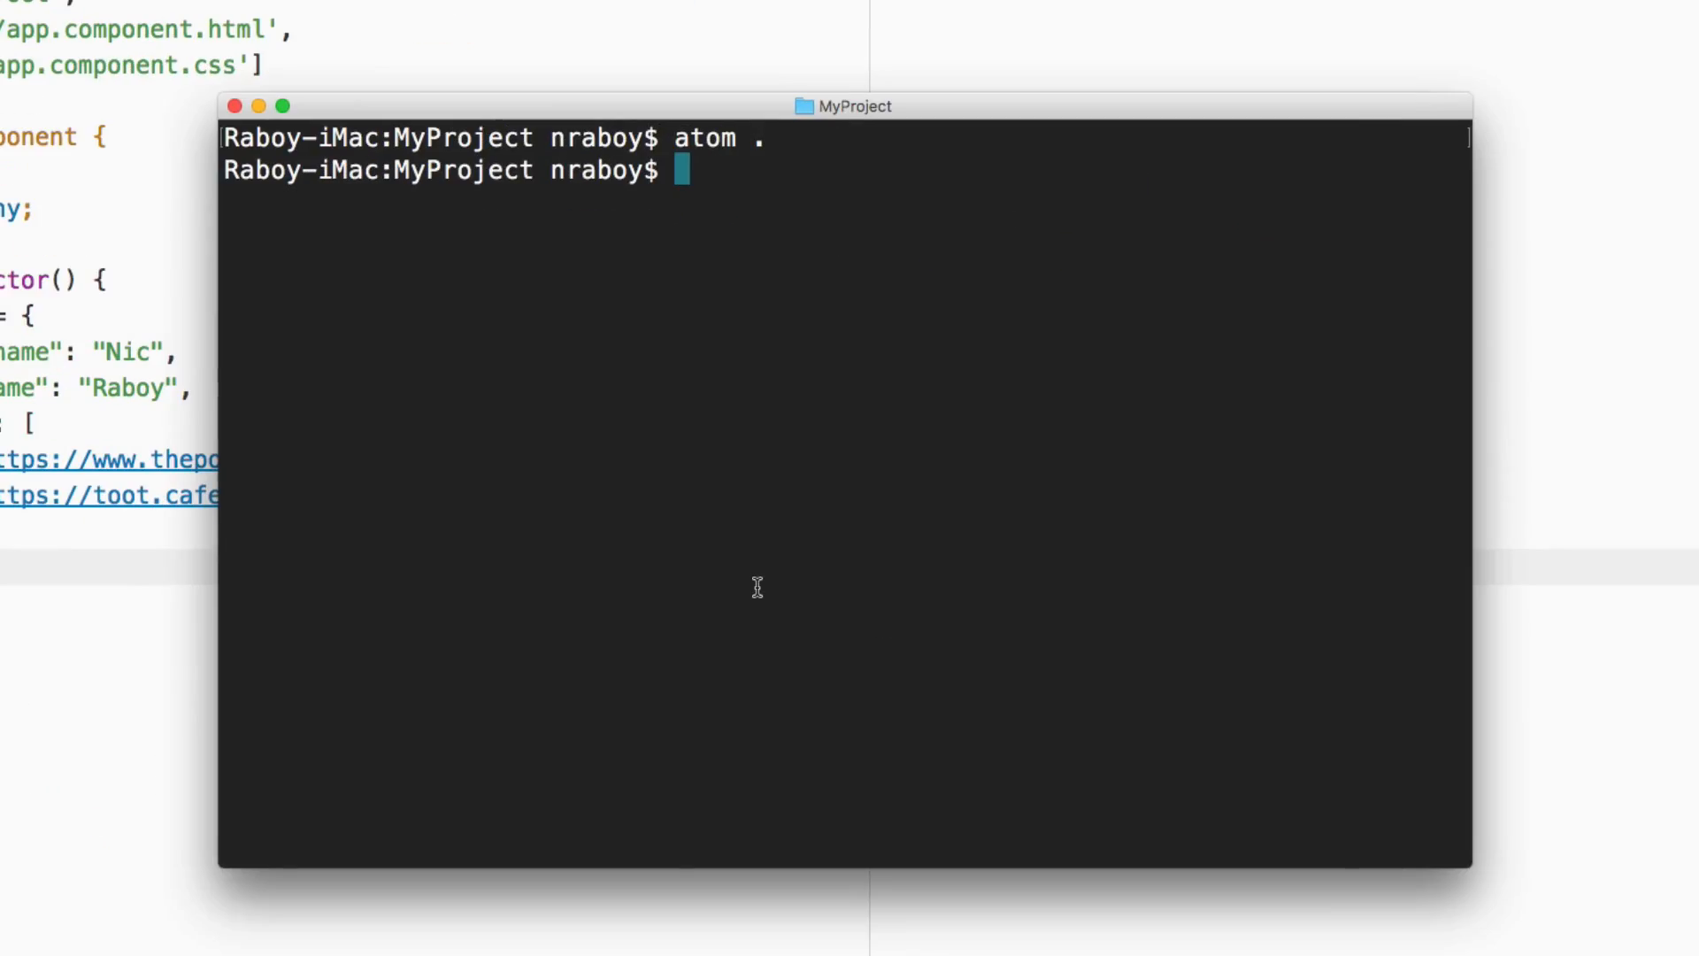
mouse_move(626, 402)
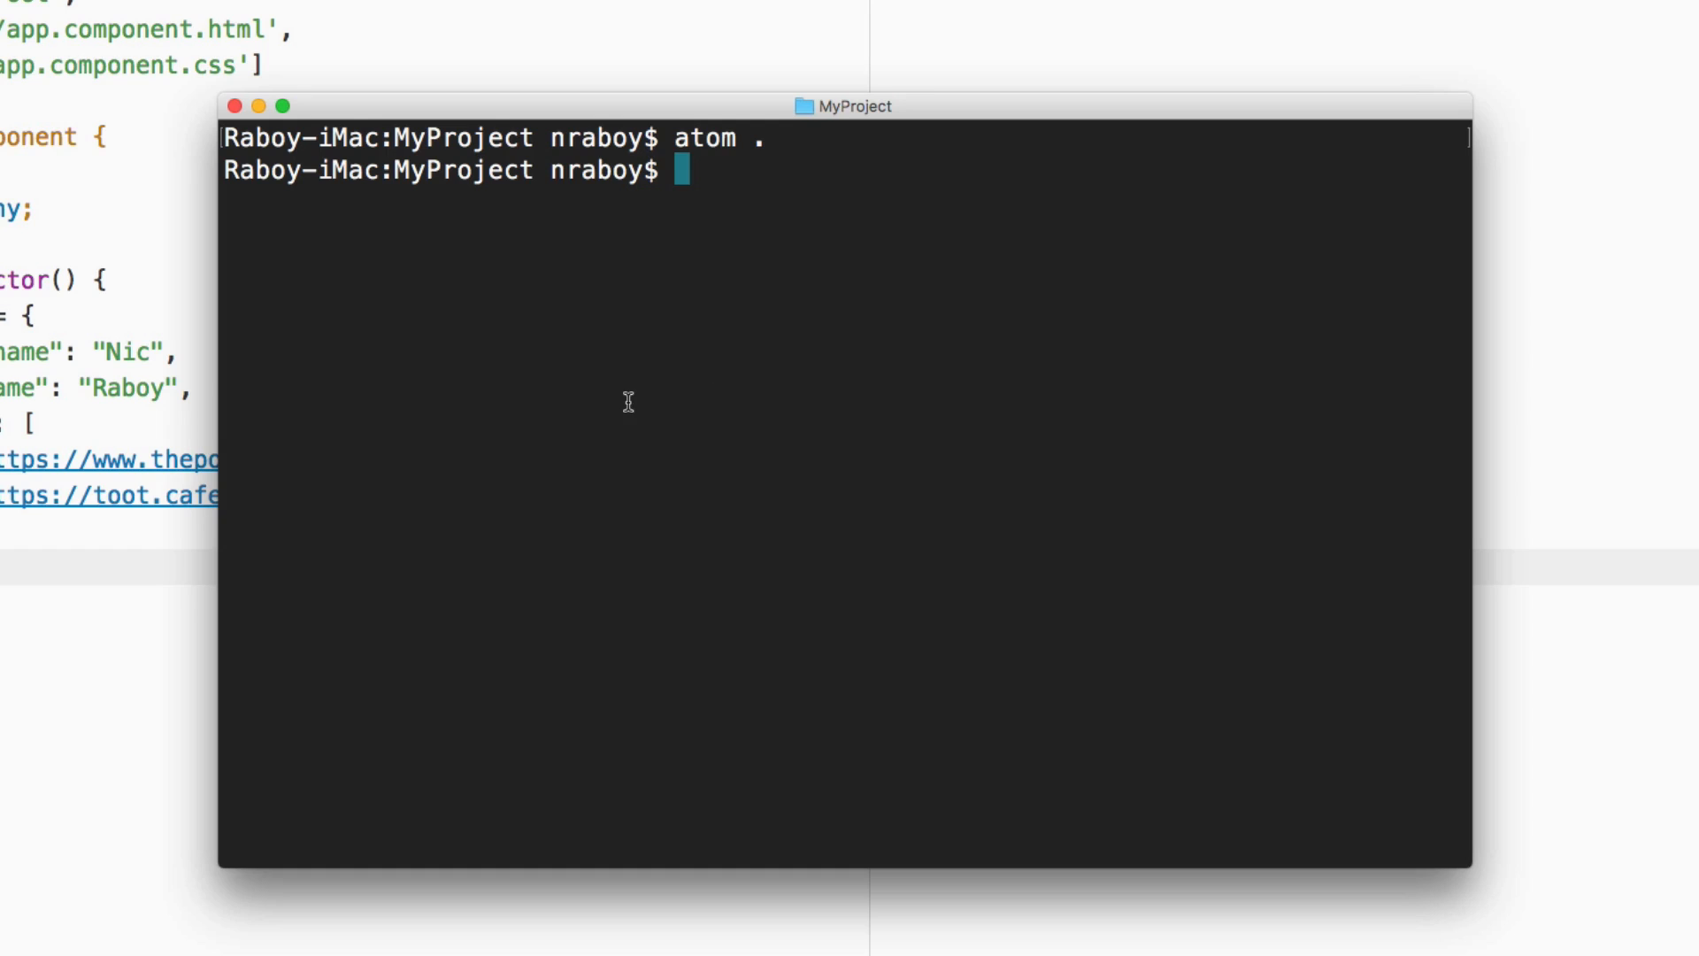
Enter the CLI command 'ng g pipe keys' at the MyProject prompt
type("ng")
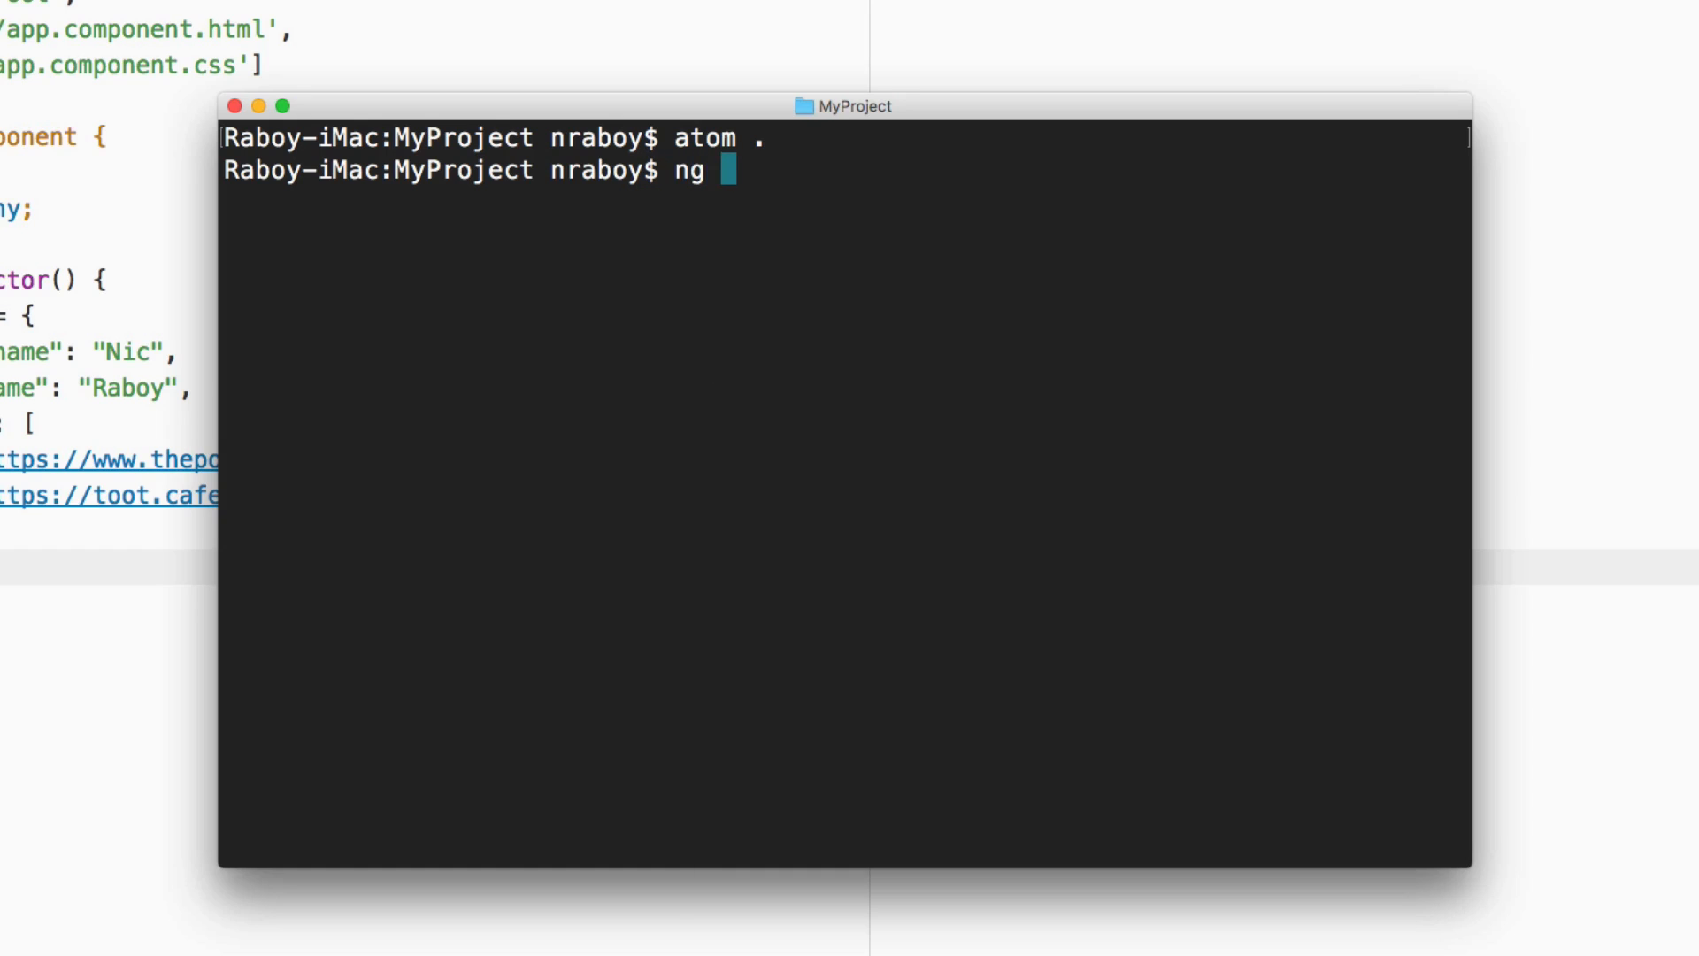
type("g pipe")
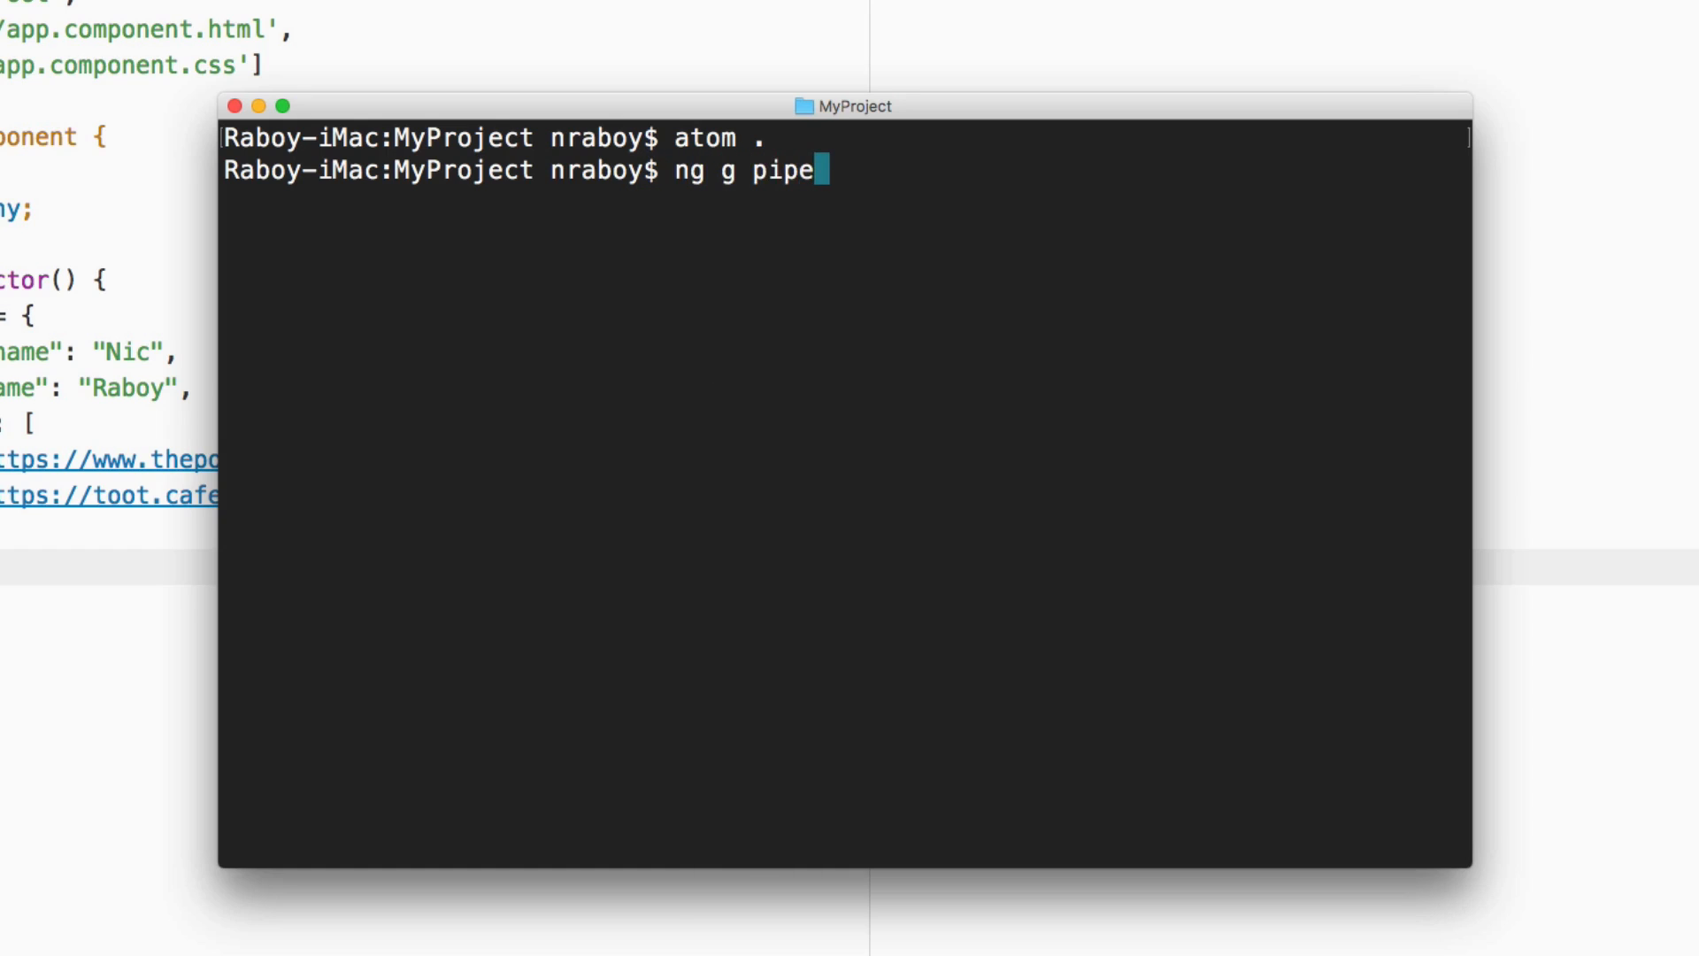
type("keys")
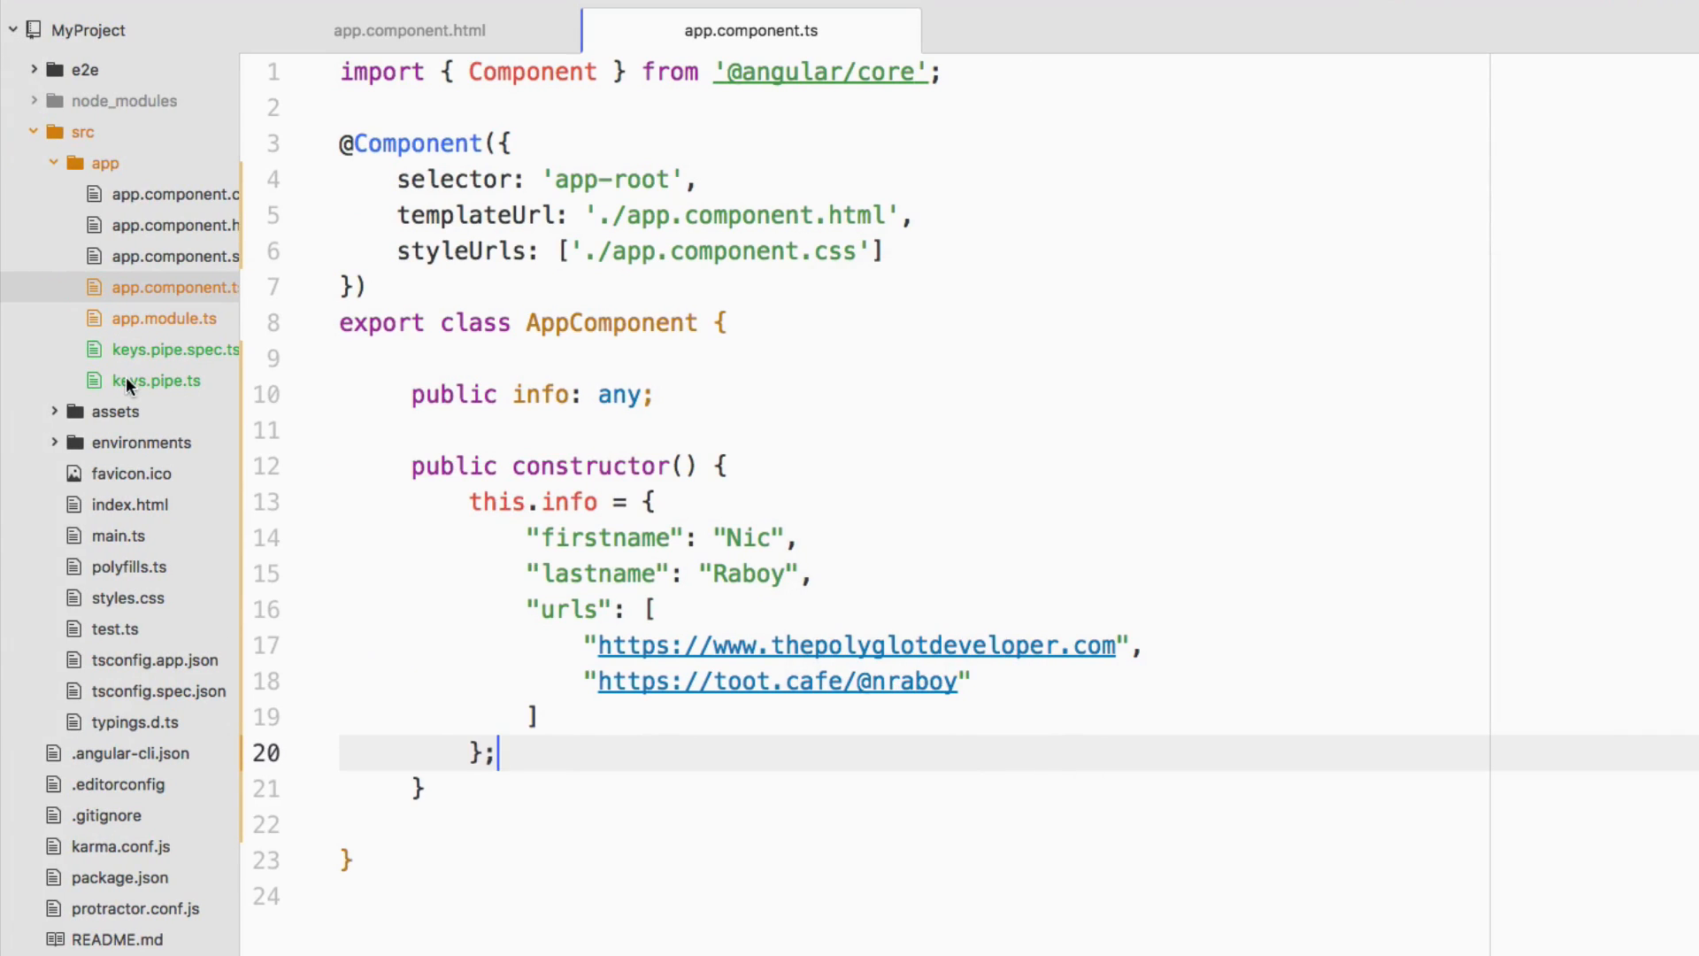
Open keys.pipe.ts and mark its transform method public
left_click(156, 381)
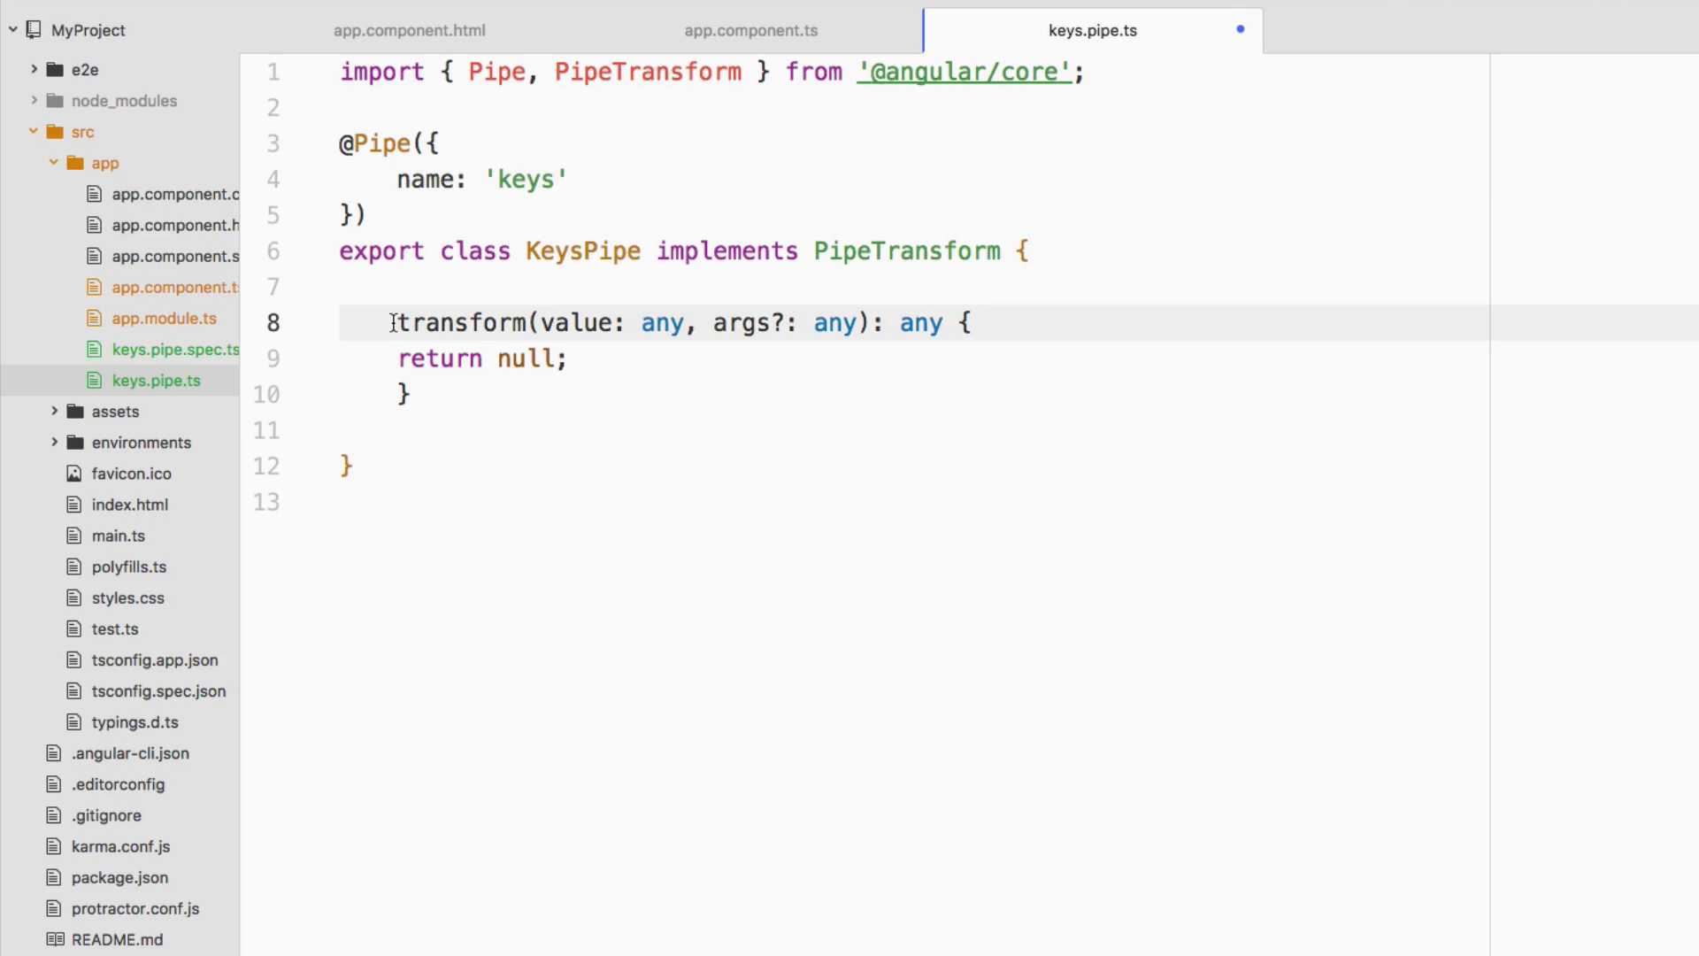
type("public")
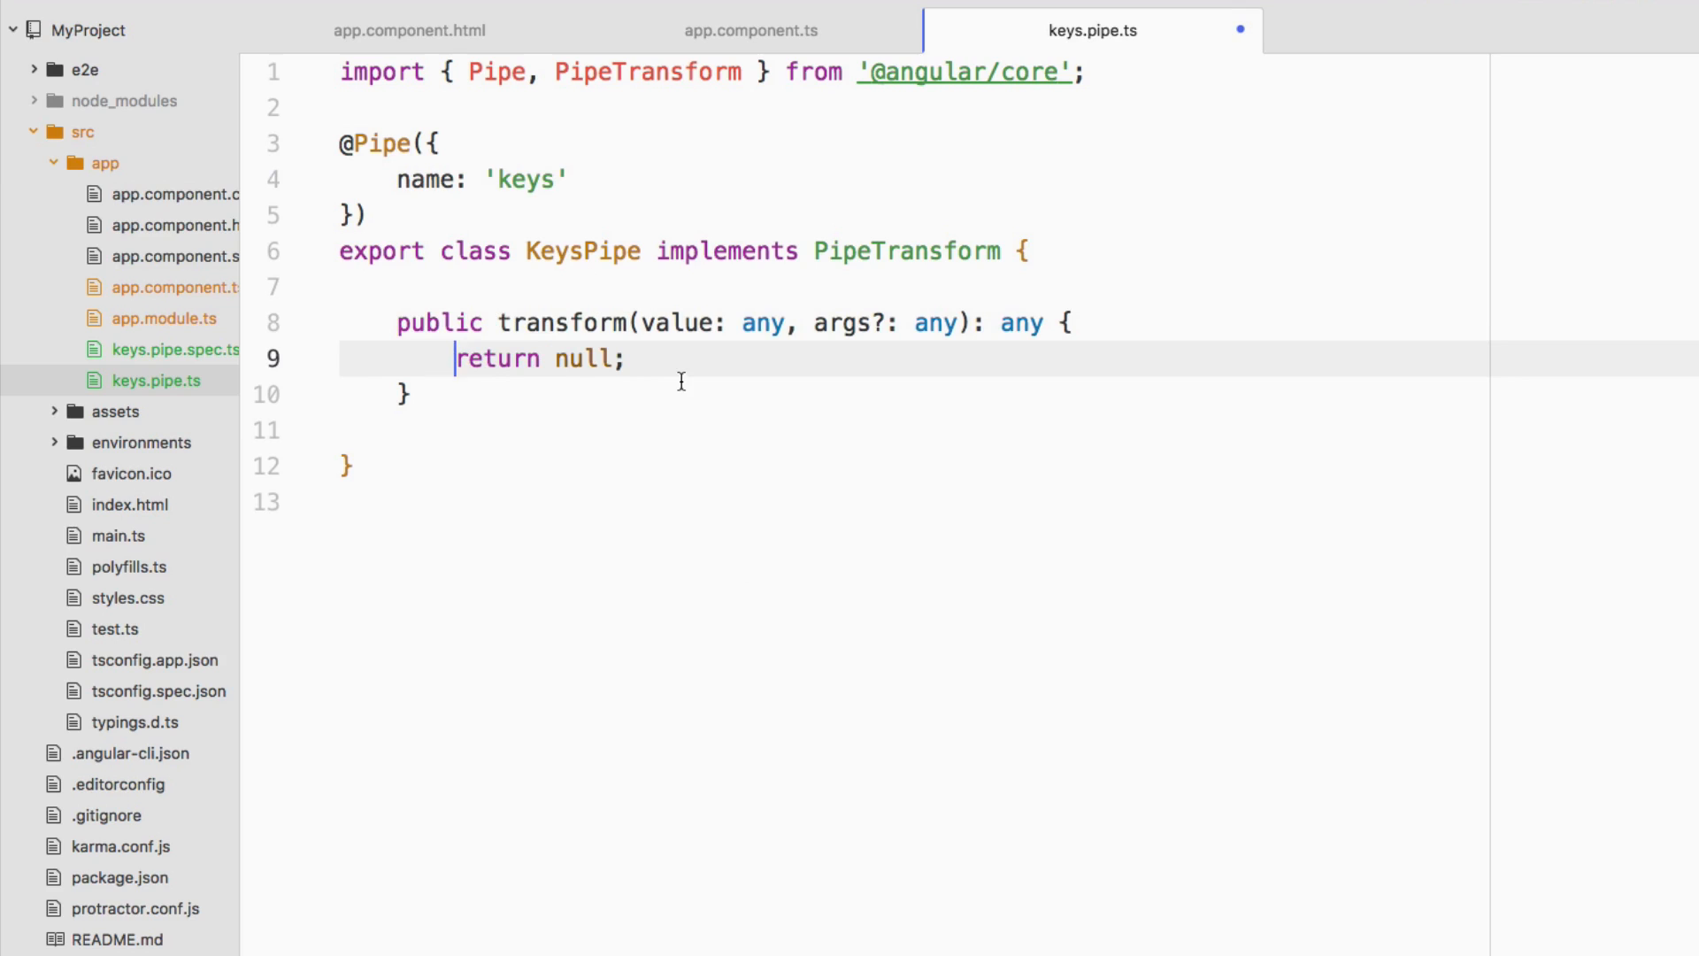
mouse_move(914, 308)
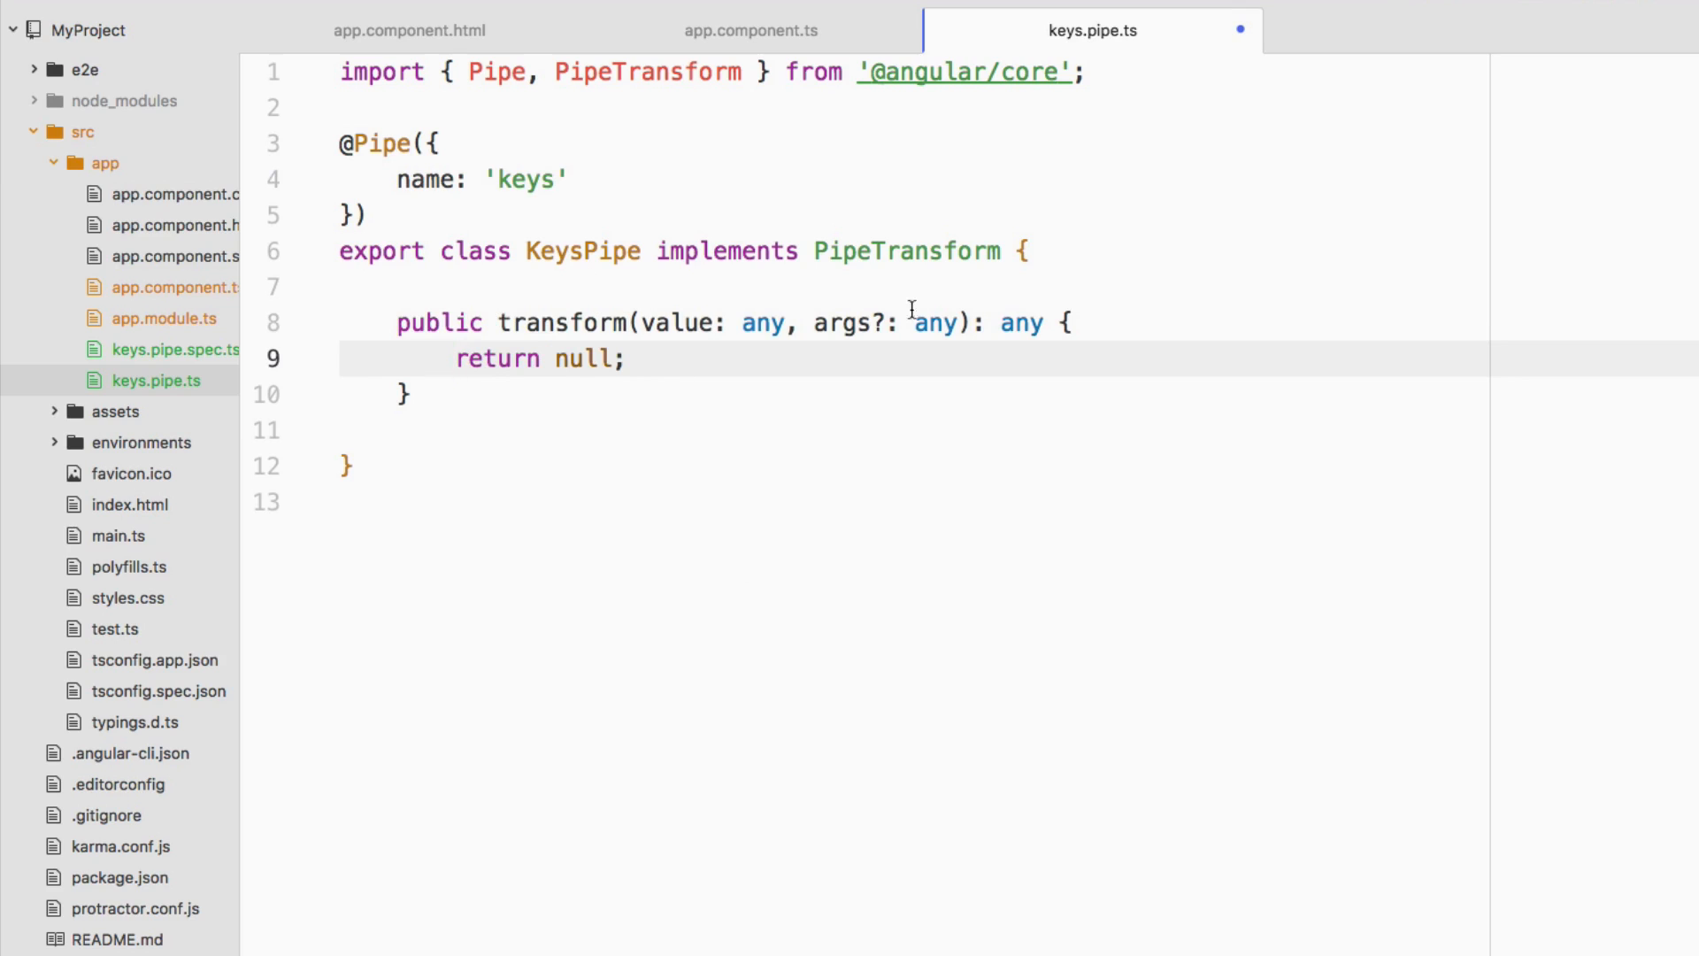
left_click(1072, 322)
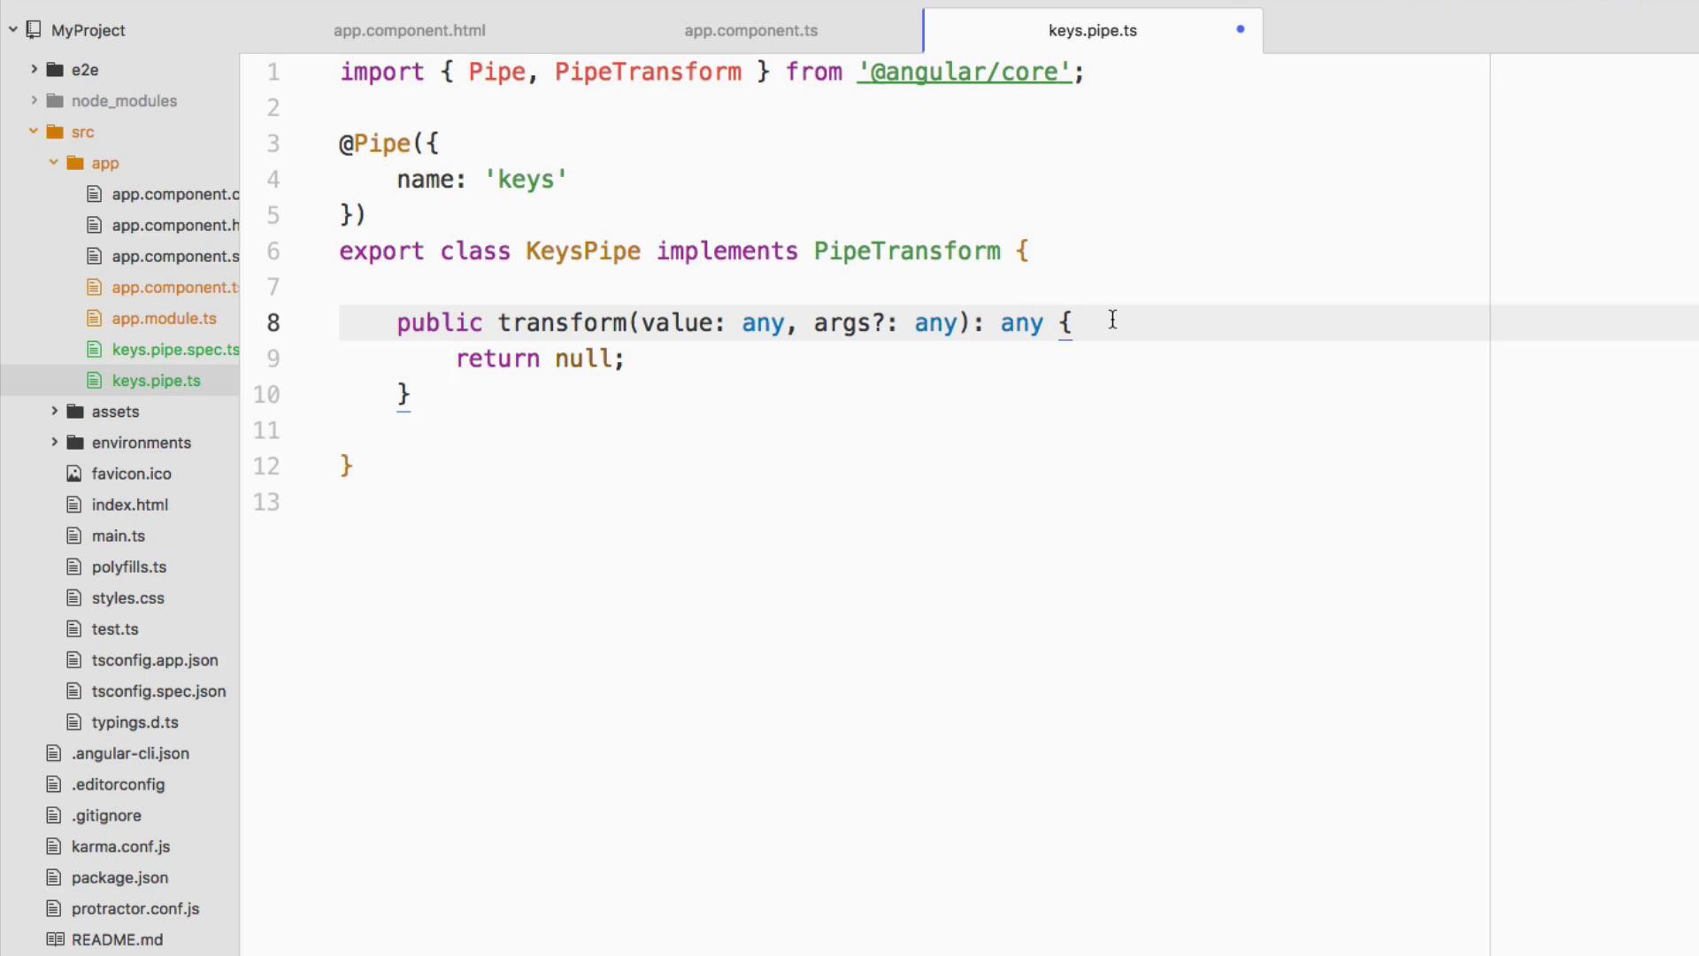
left_click(1072, 322)
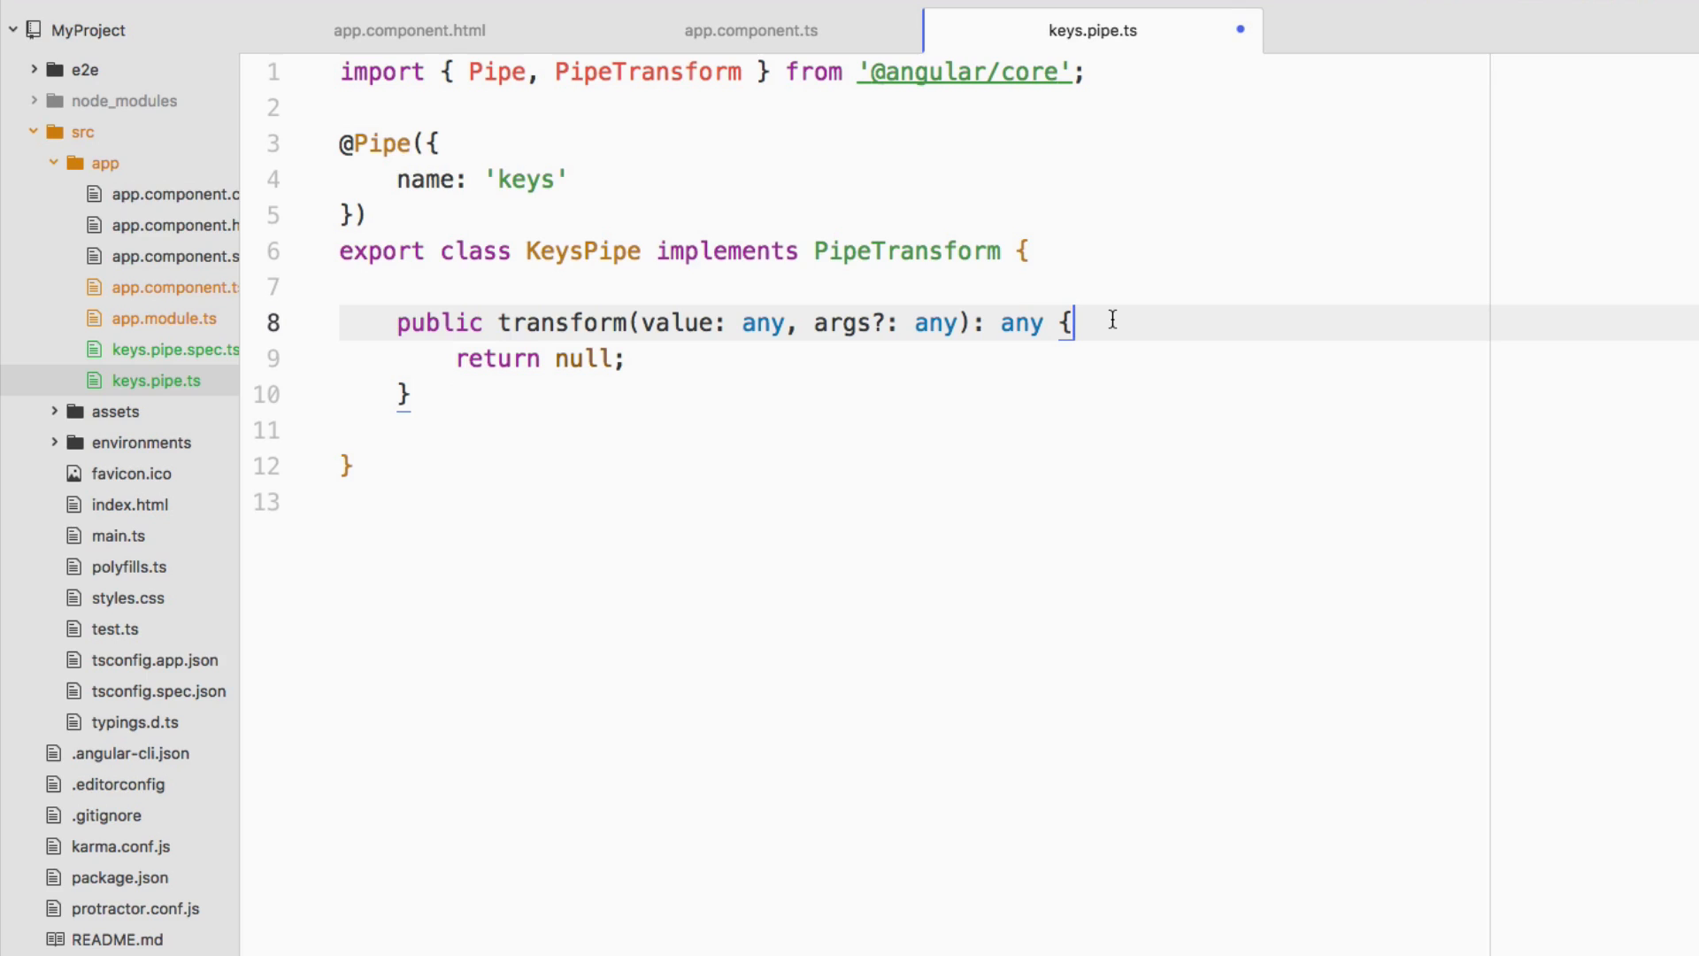
Inside transform declare 'let keys = [];' and start 'for(let key in value)'
type("let keys = [")
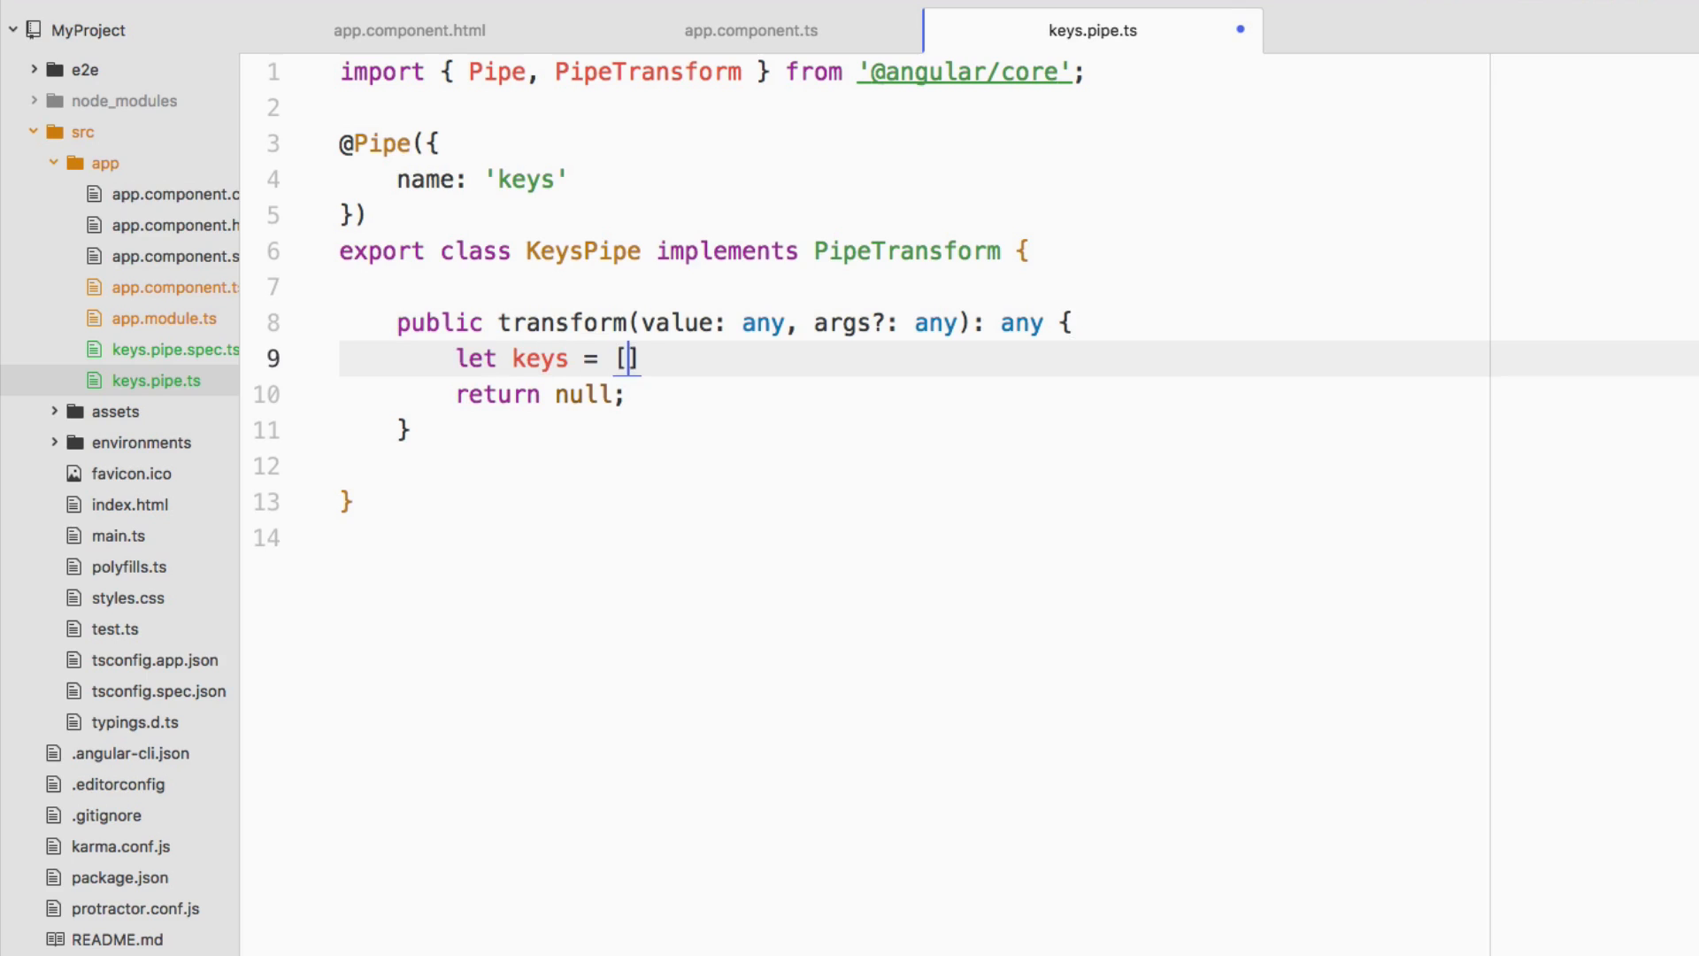
type("];")
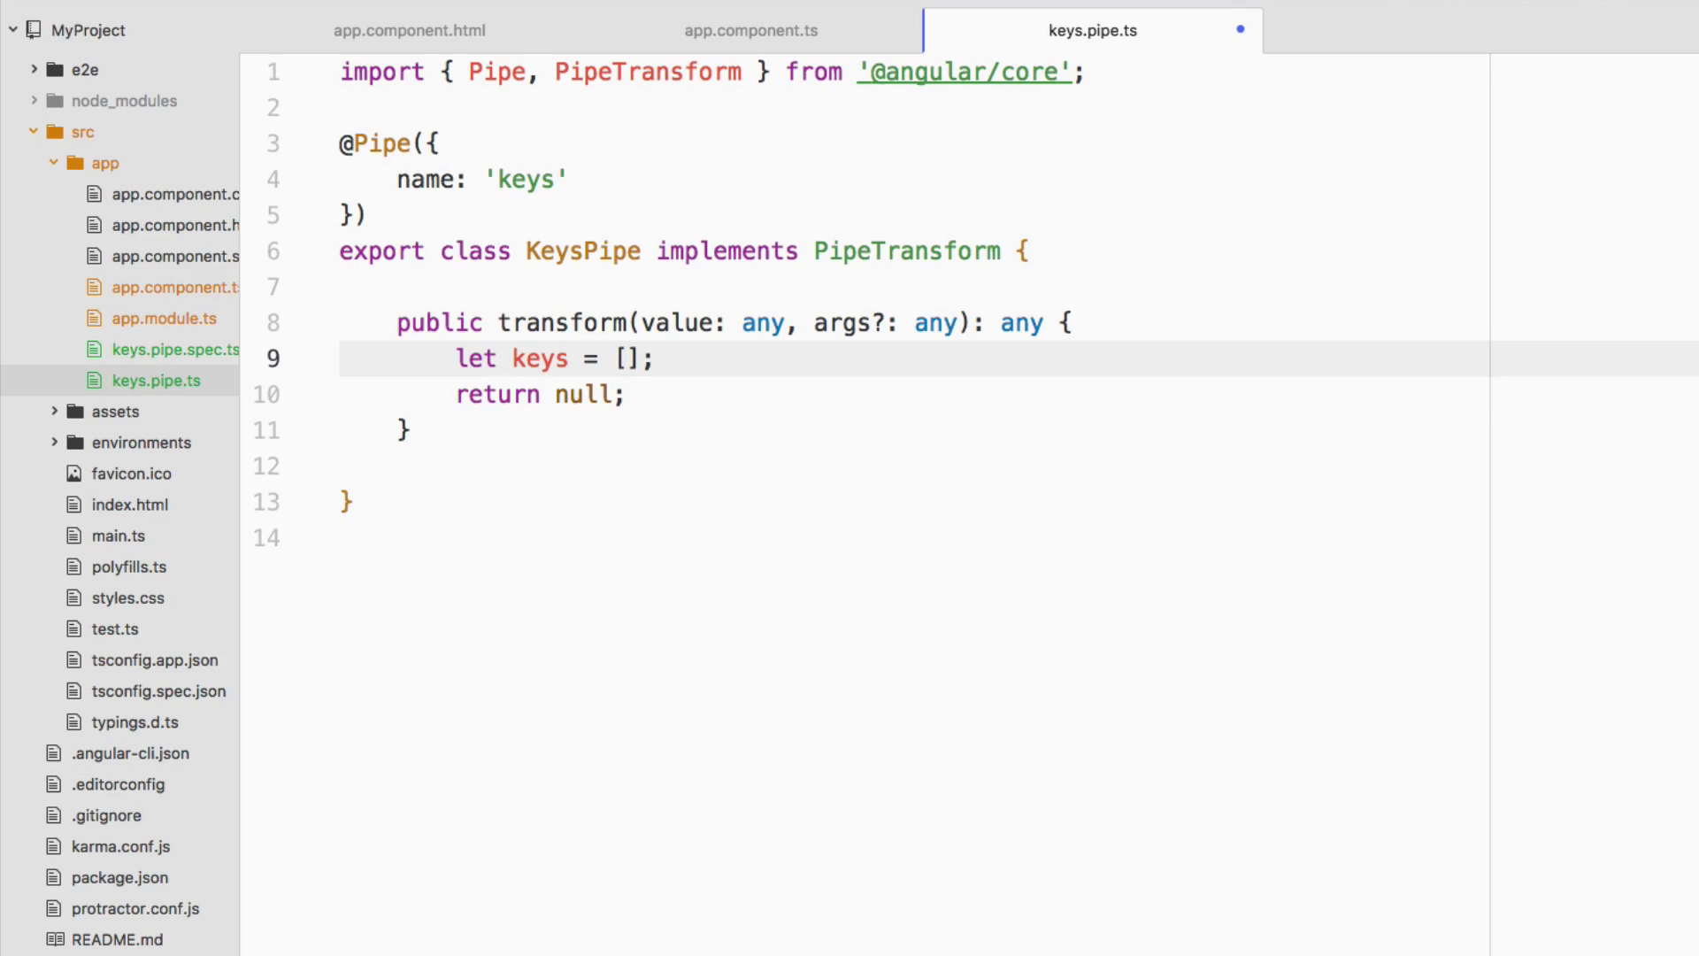
type("for()")
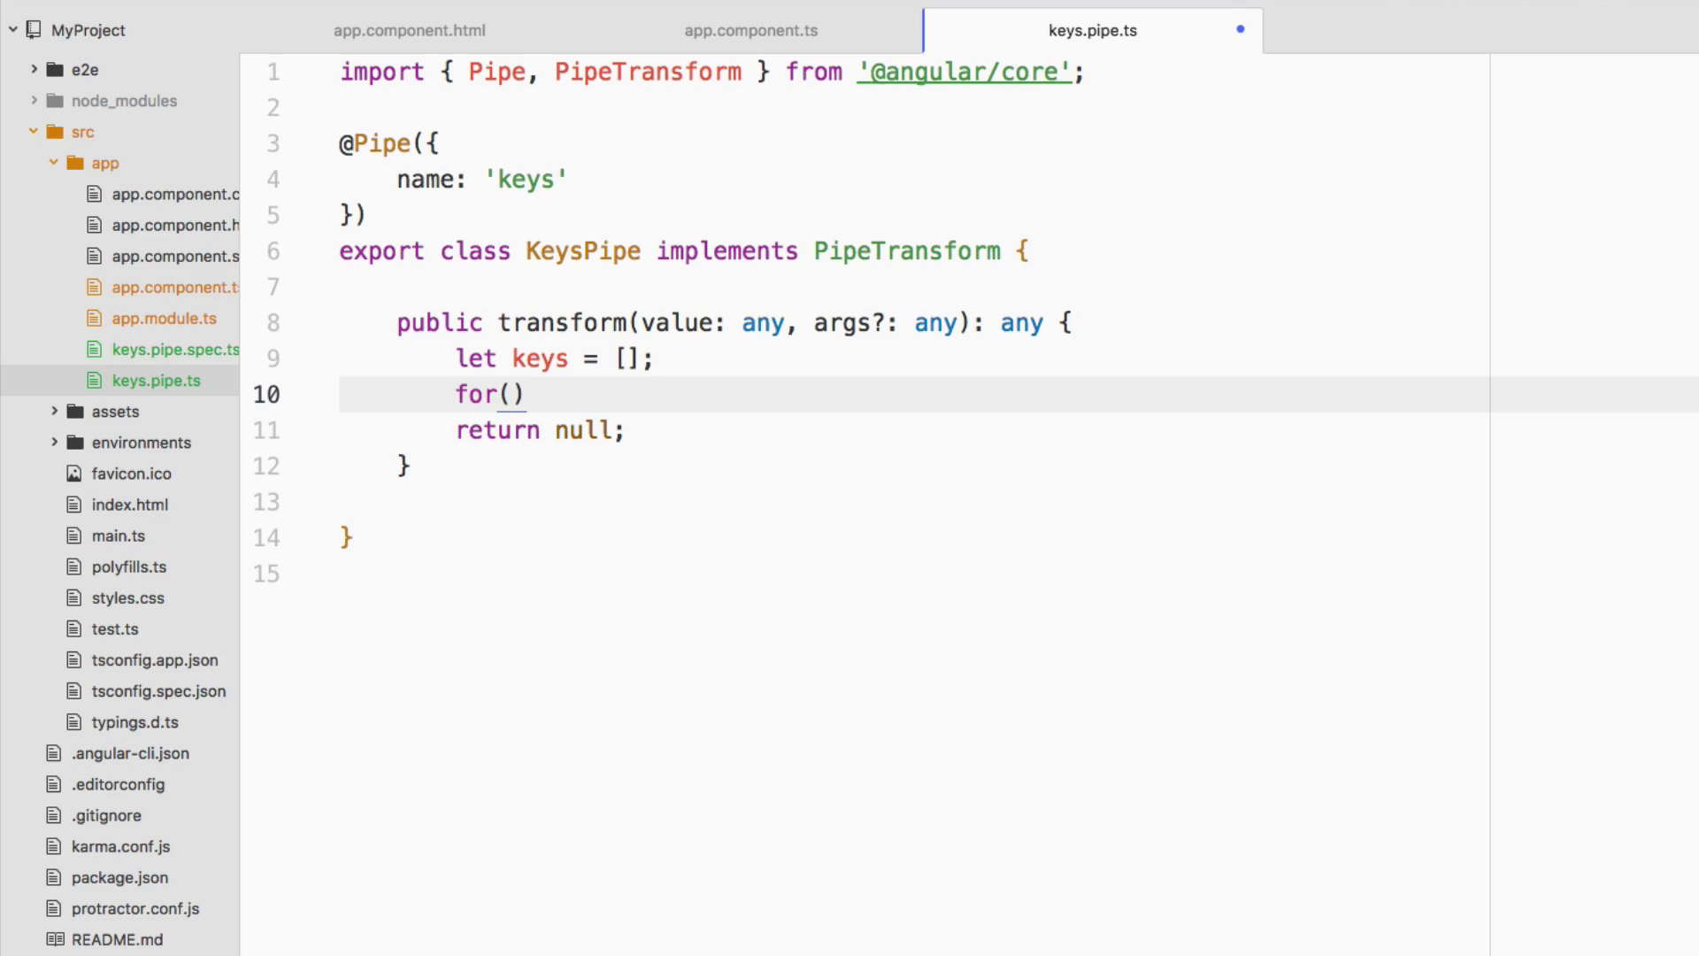
type("let key in valu")
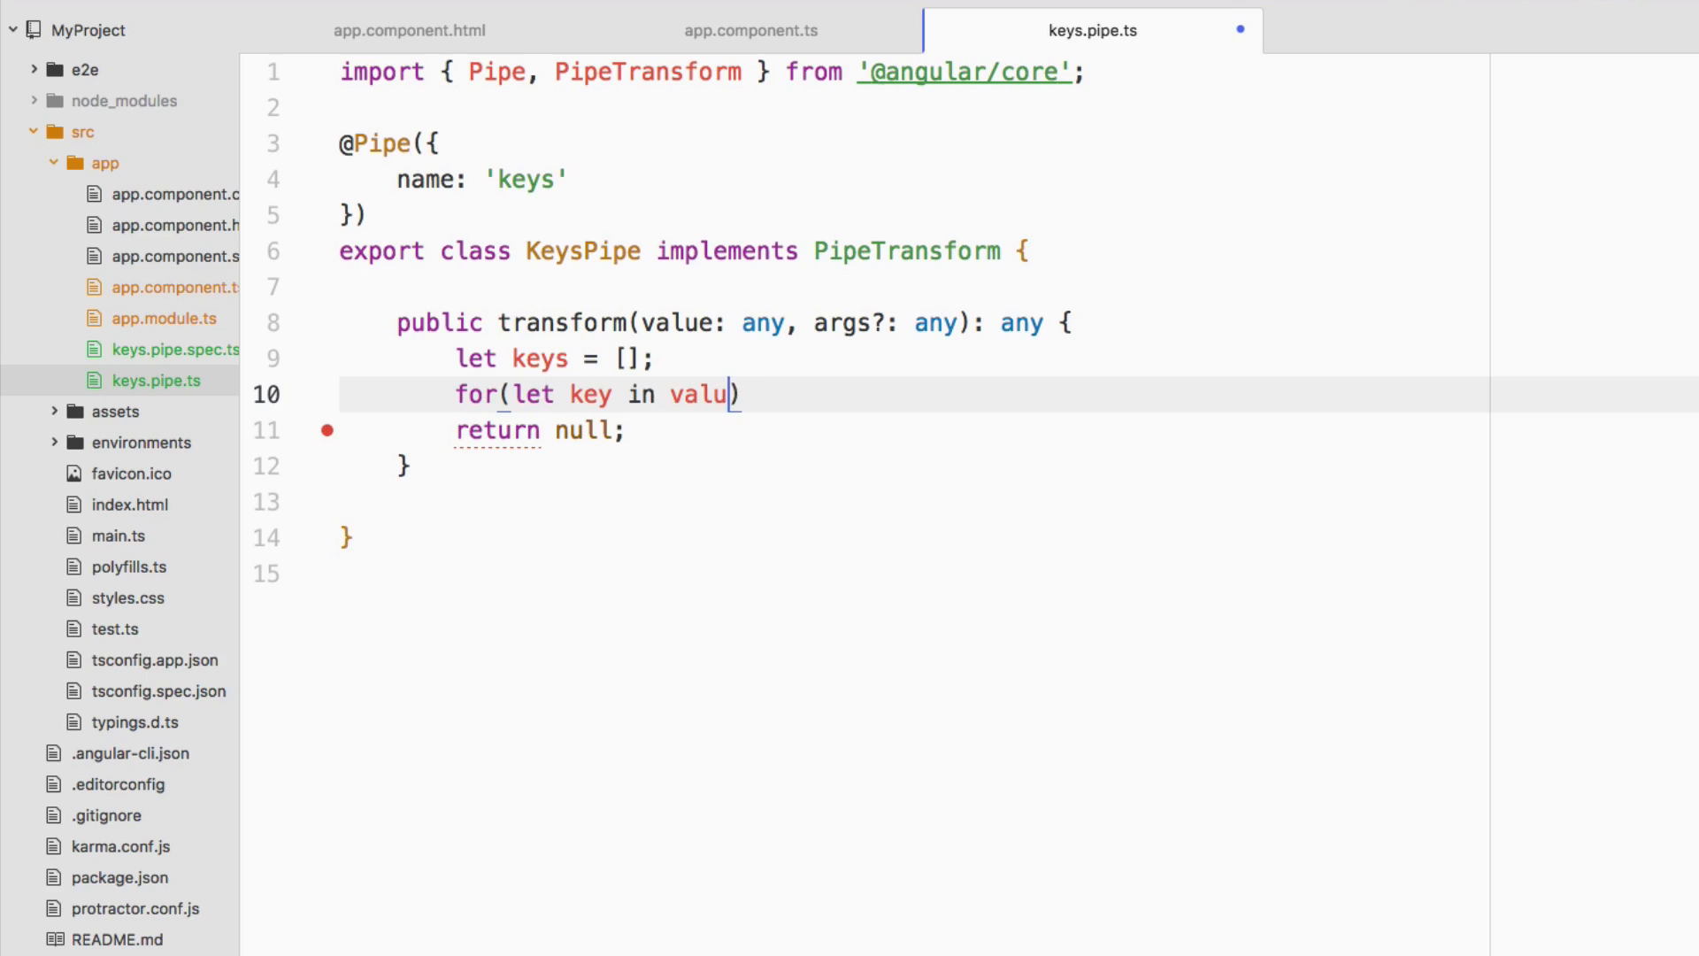
type("e")
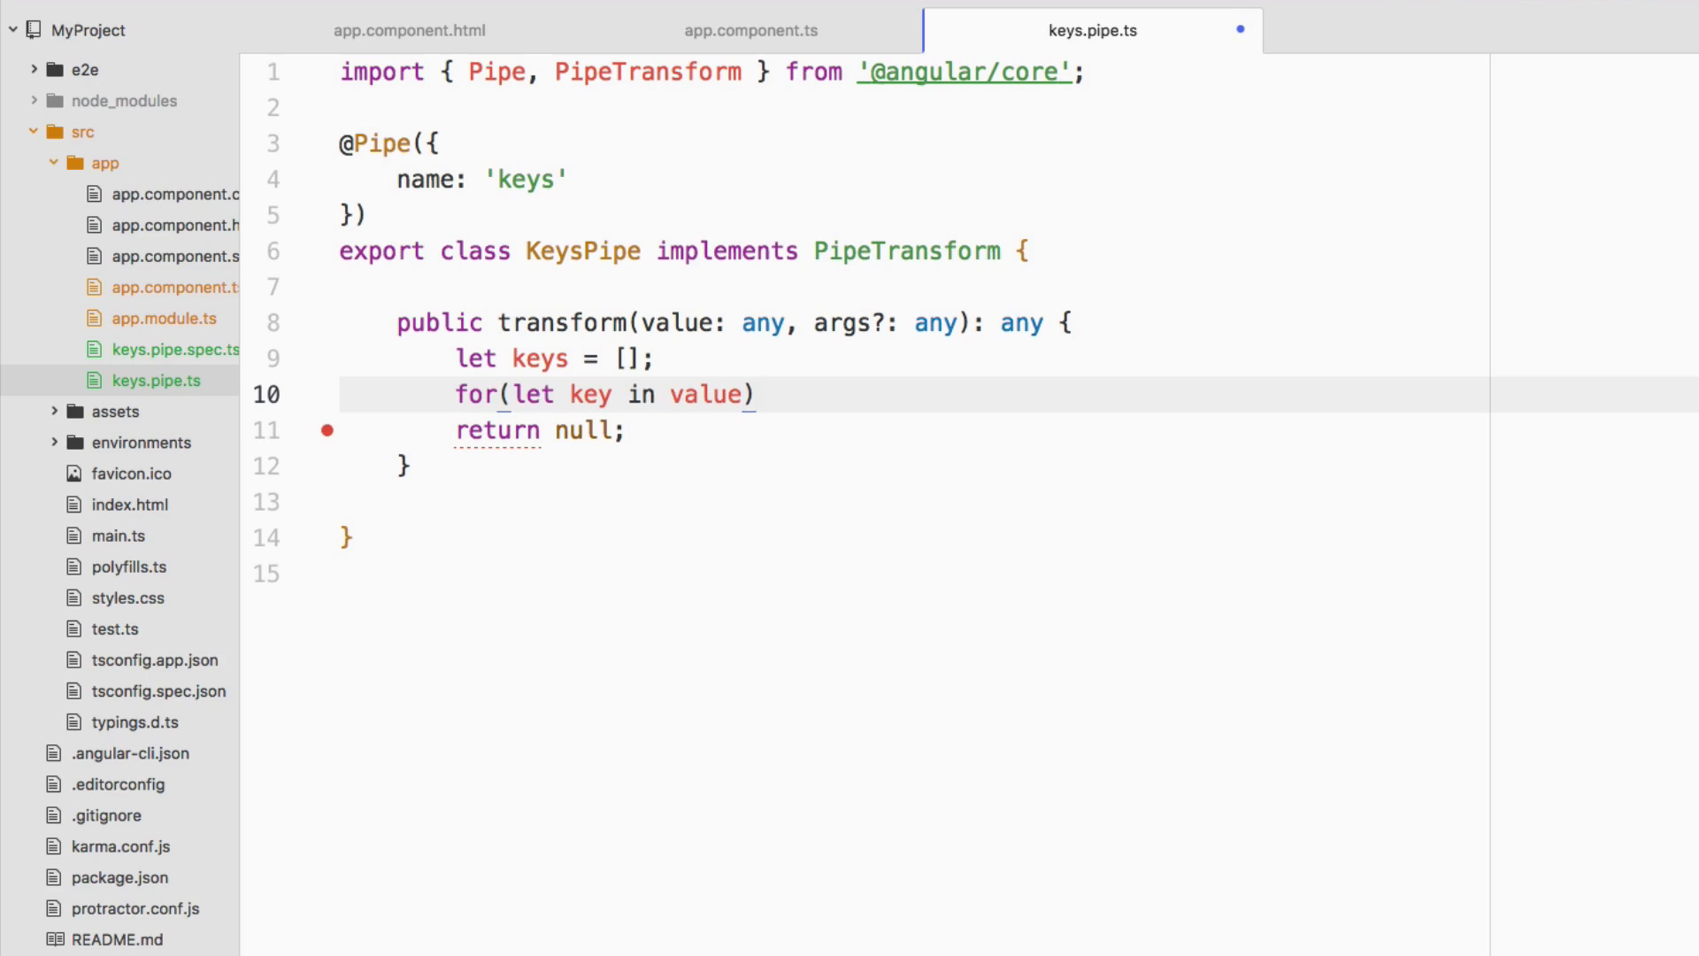
left_click(757, 393)
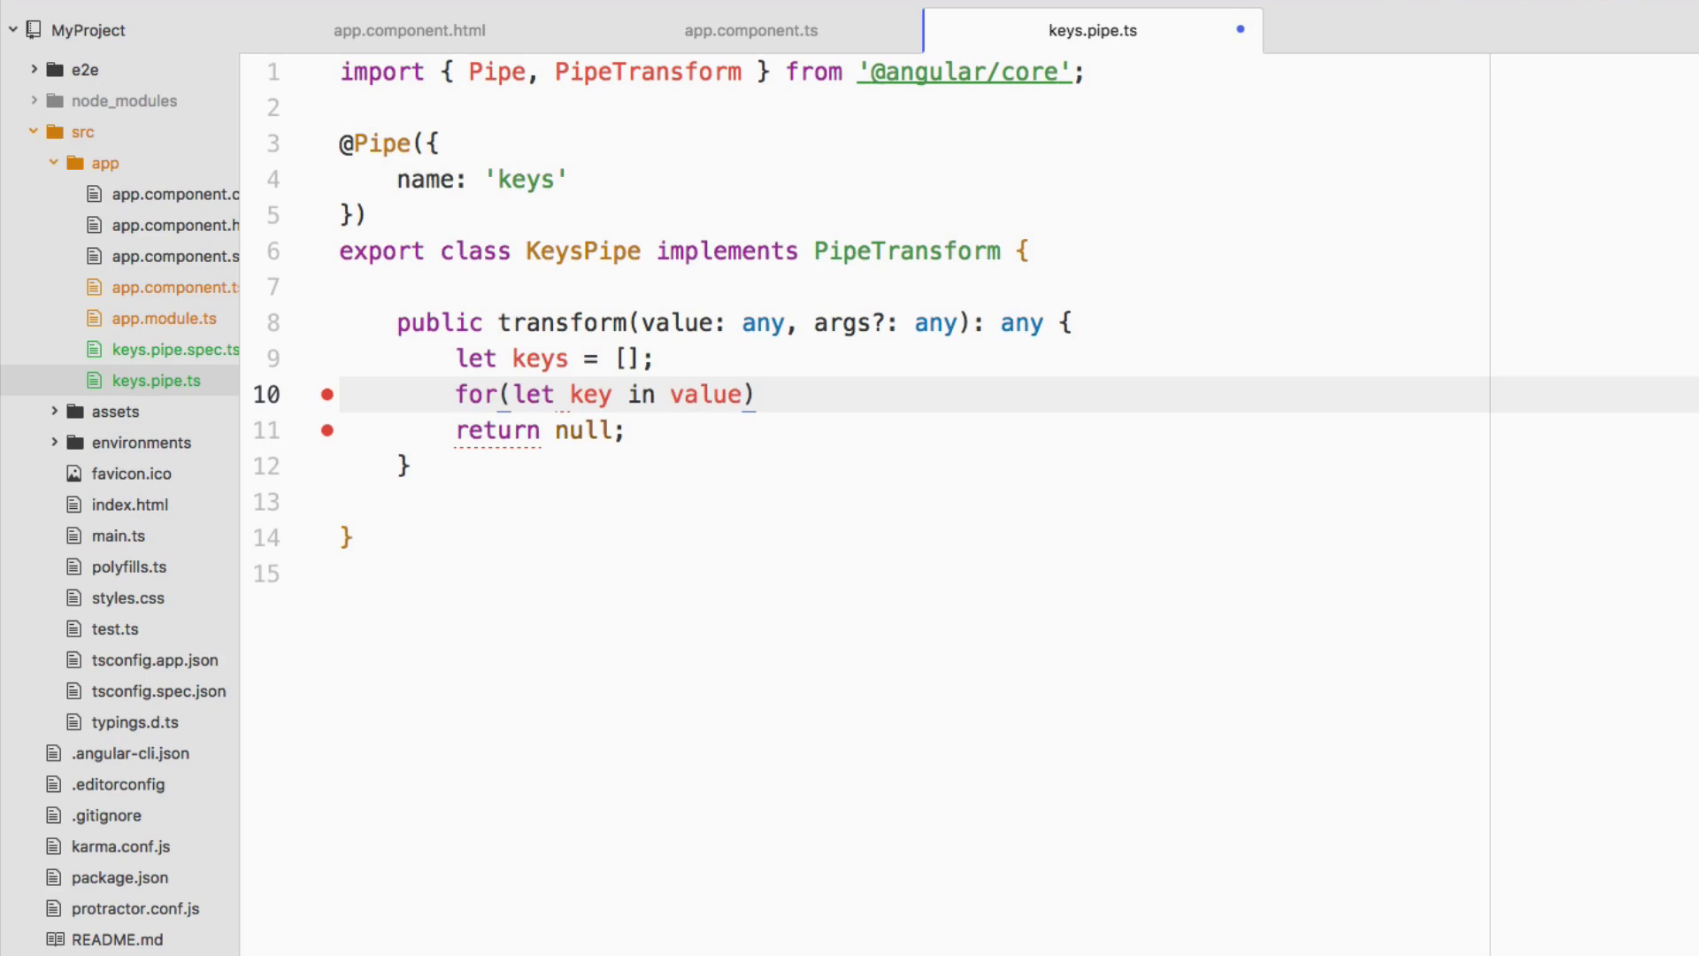
left_click(756, 392)
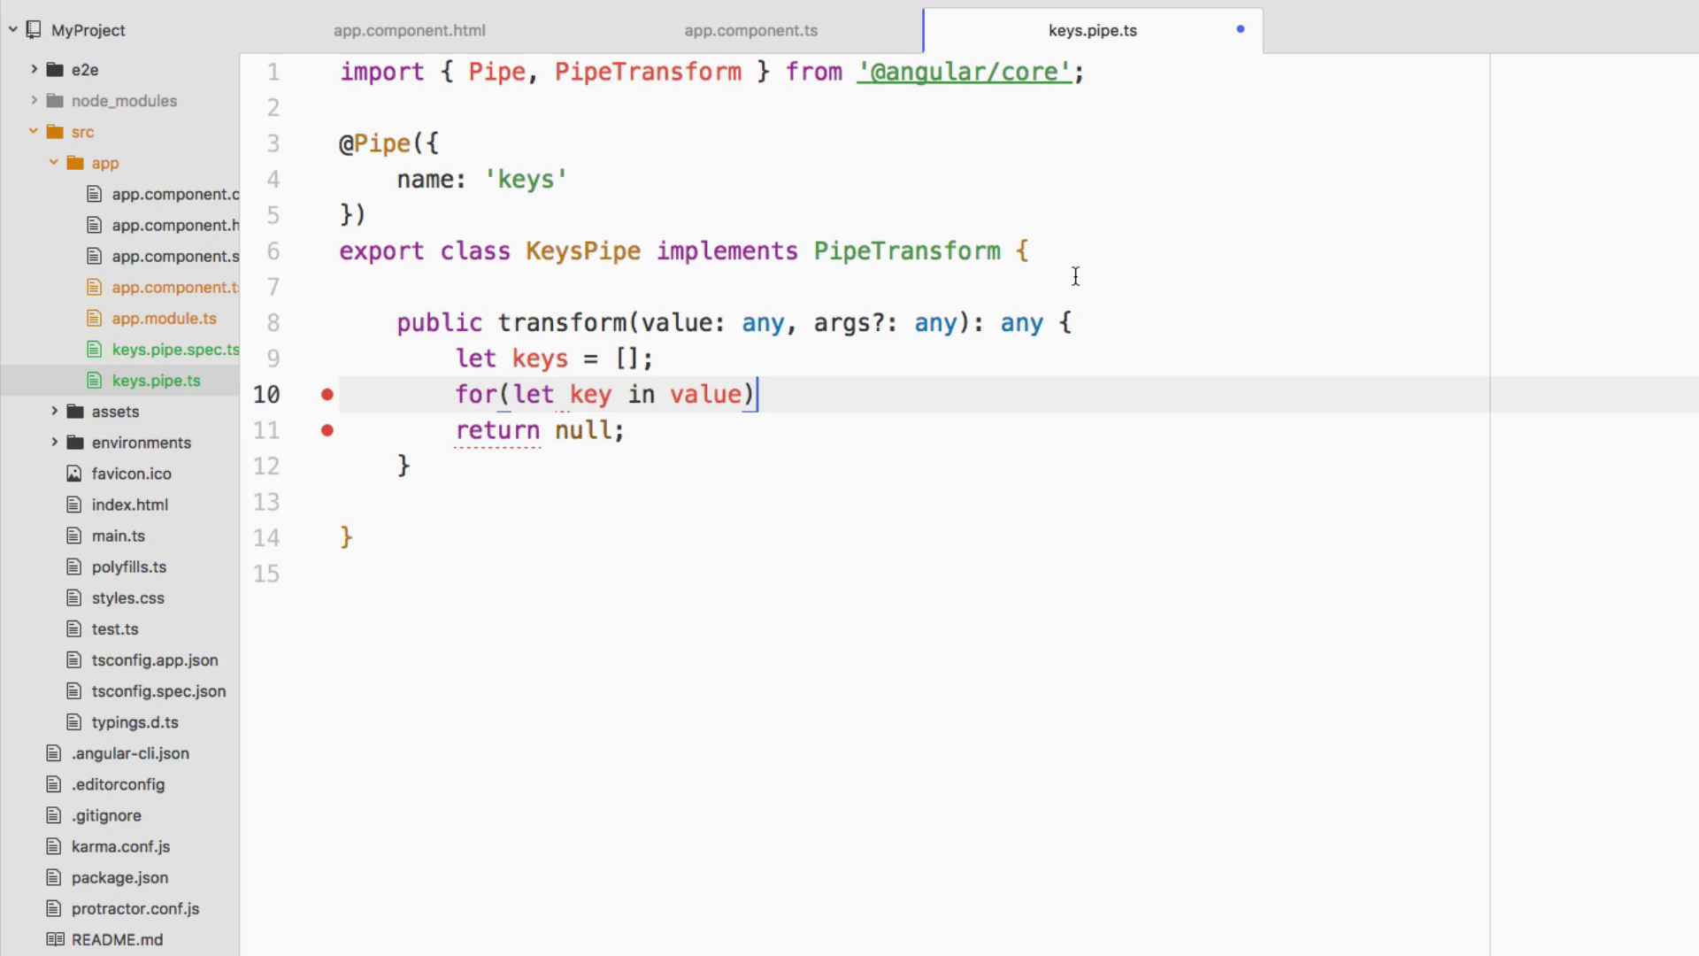
After checking the info object, give the for loop a body and begin a keys.push call
left_click(750, 30)
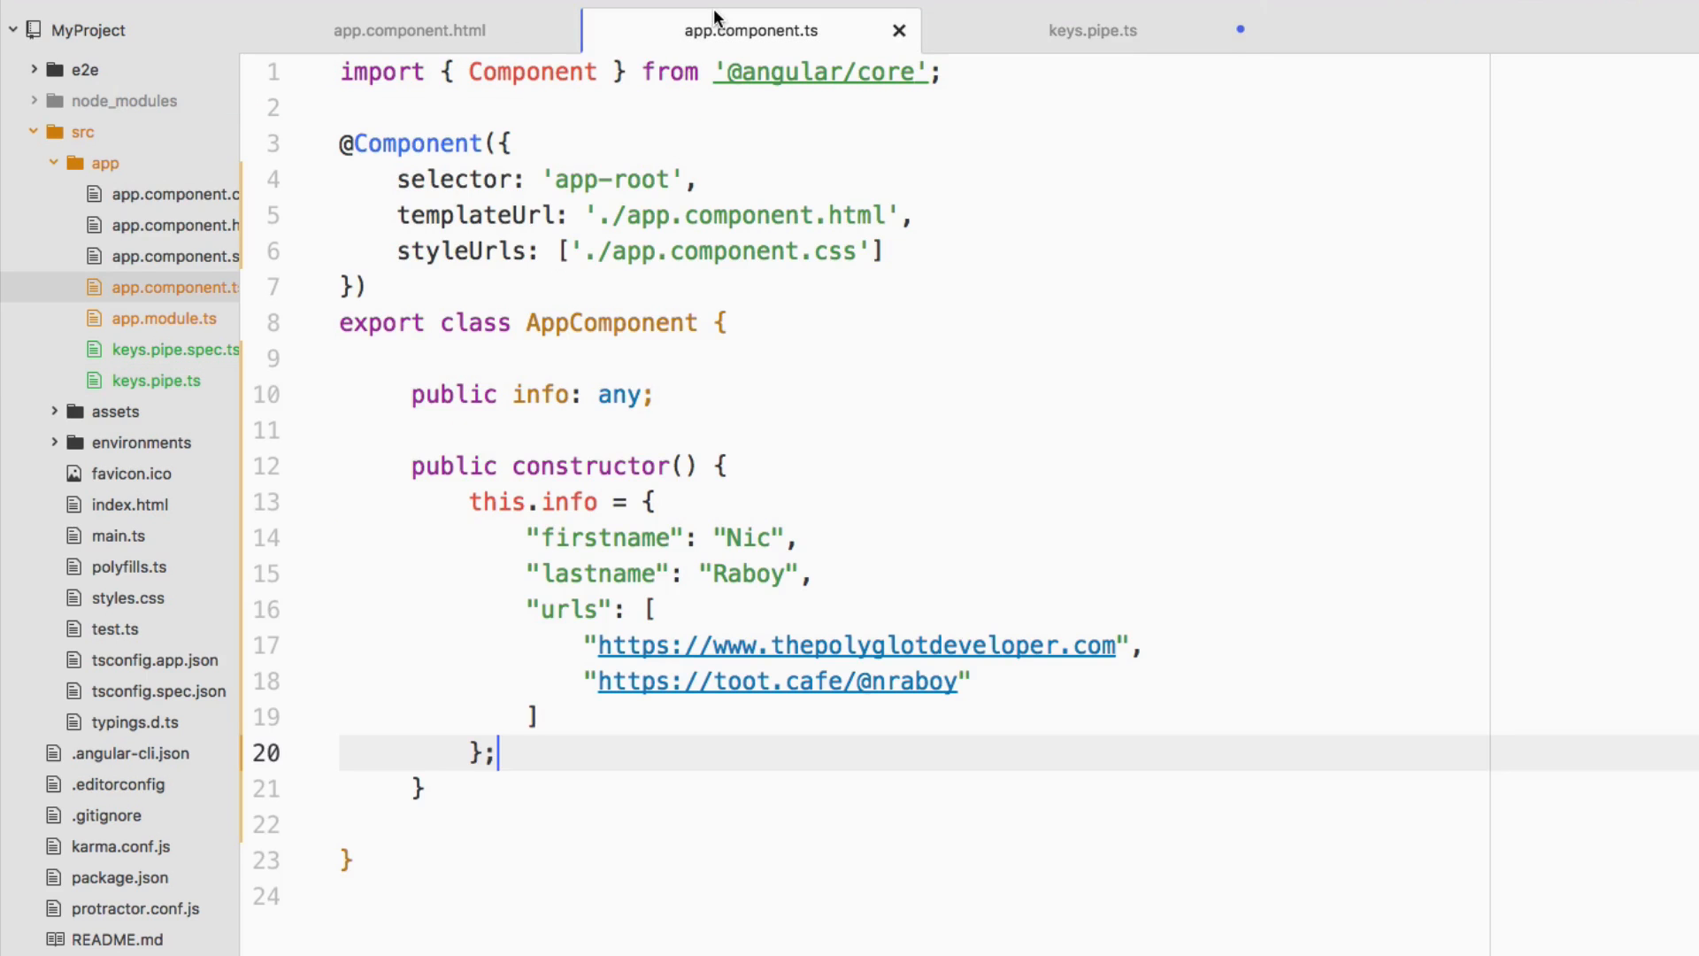
mouse_move(568, 660)
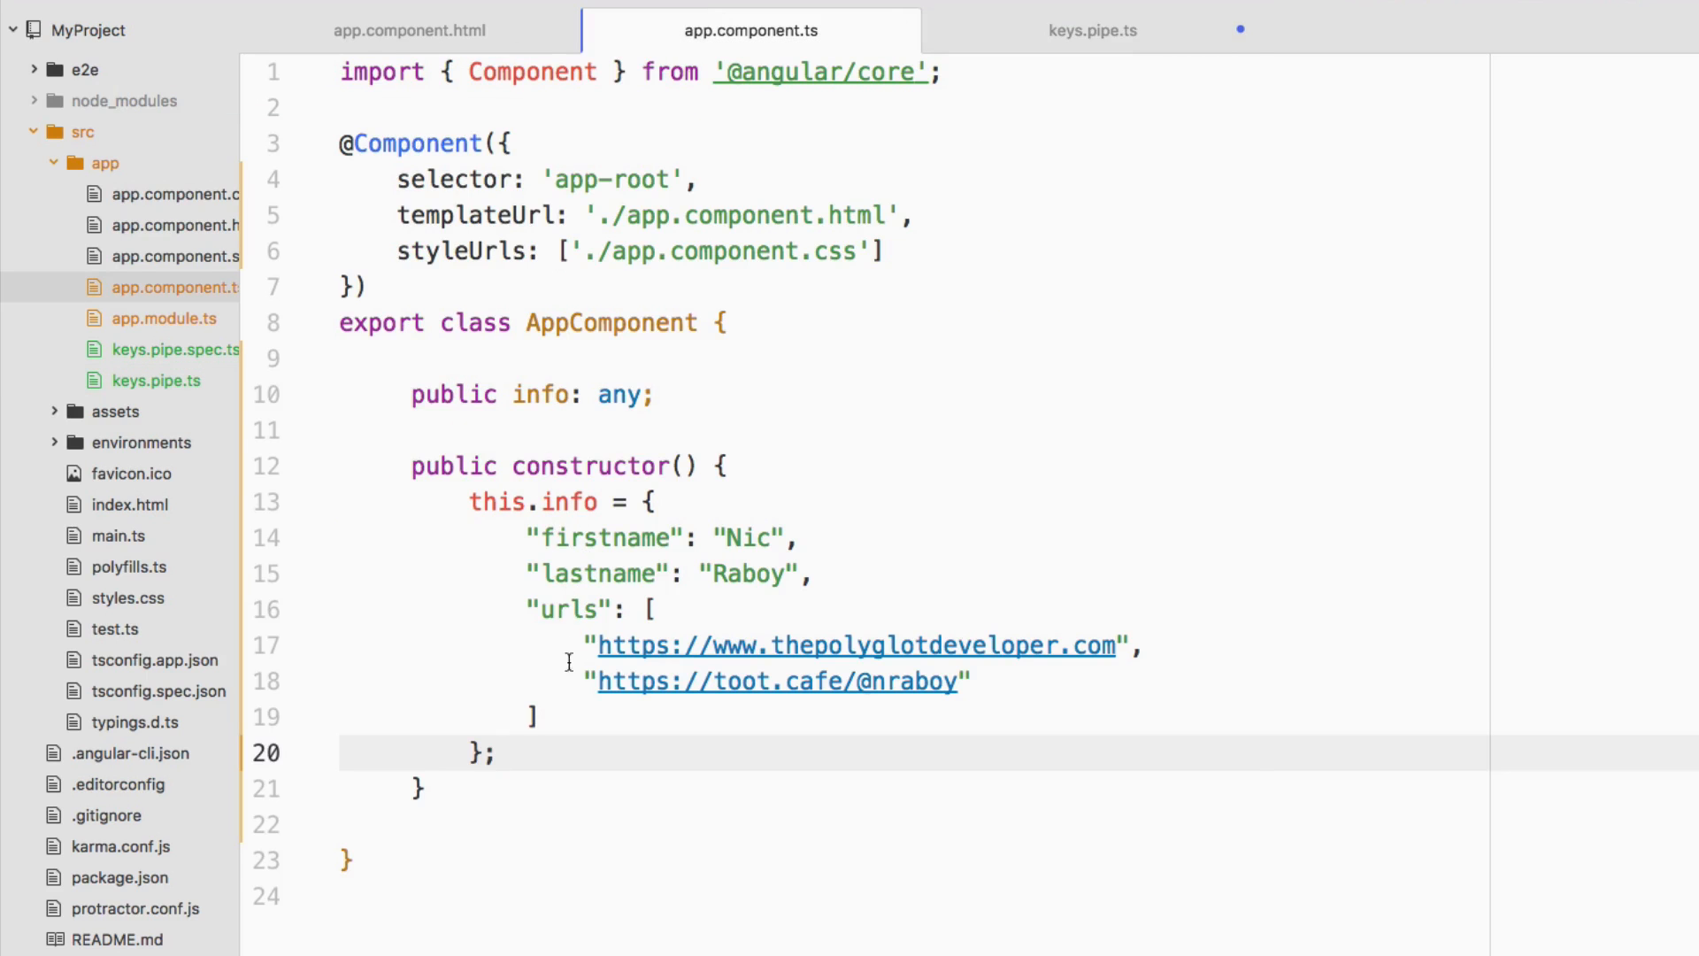
left_click(1092, 30)
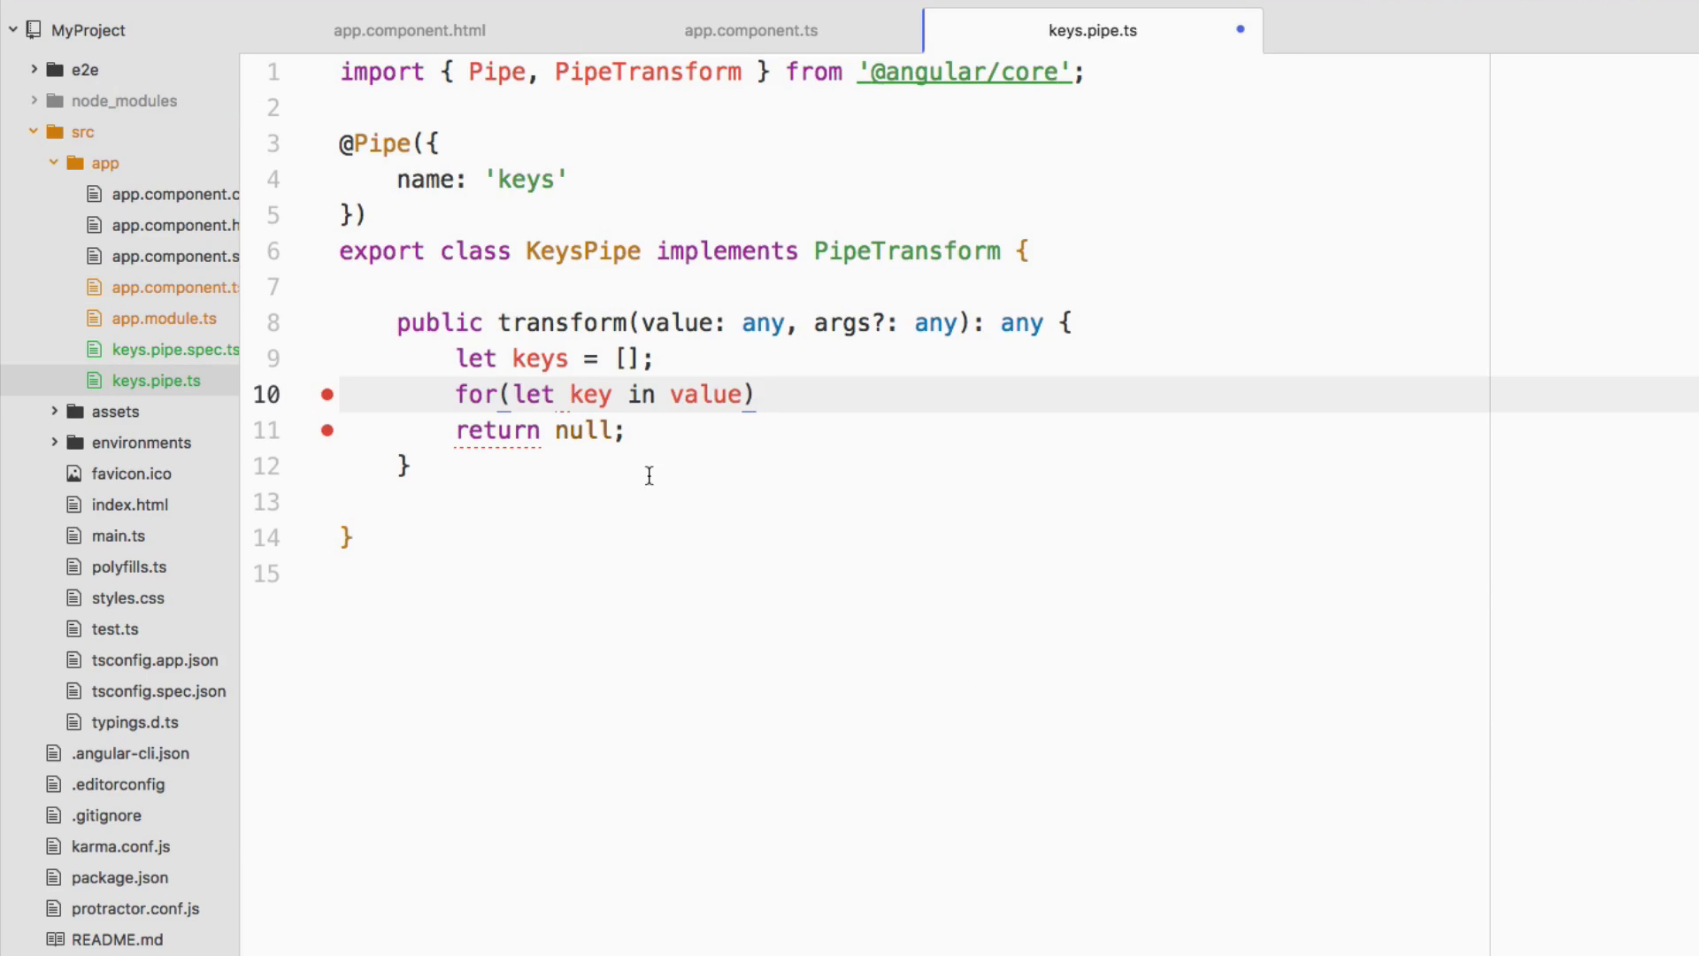
type("{")
type("keys.push")
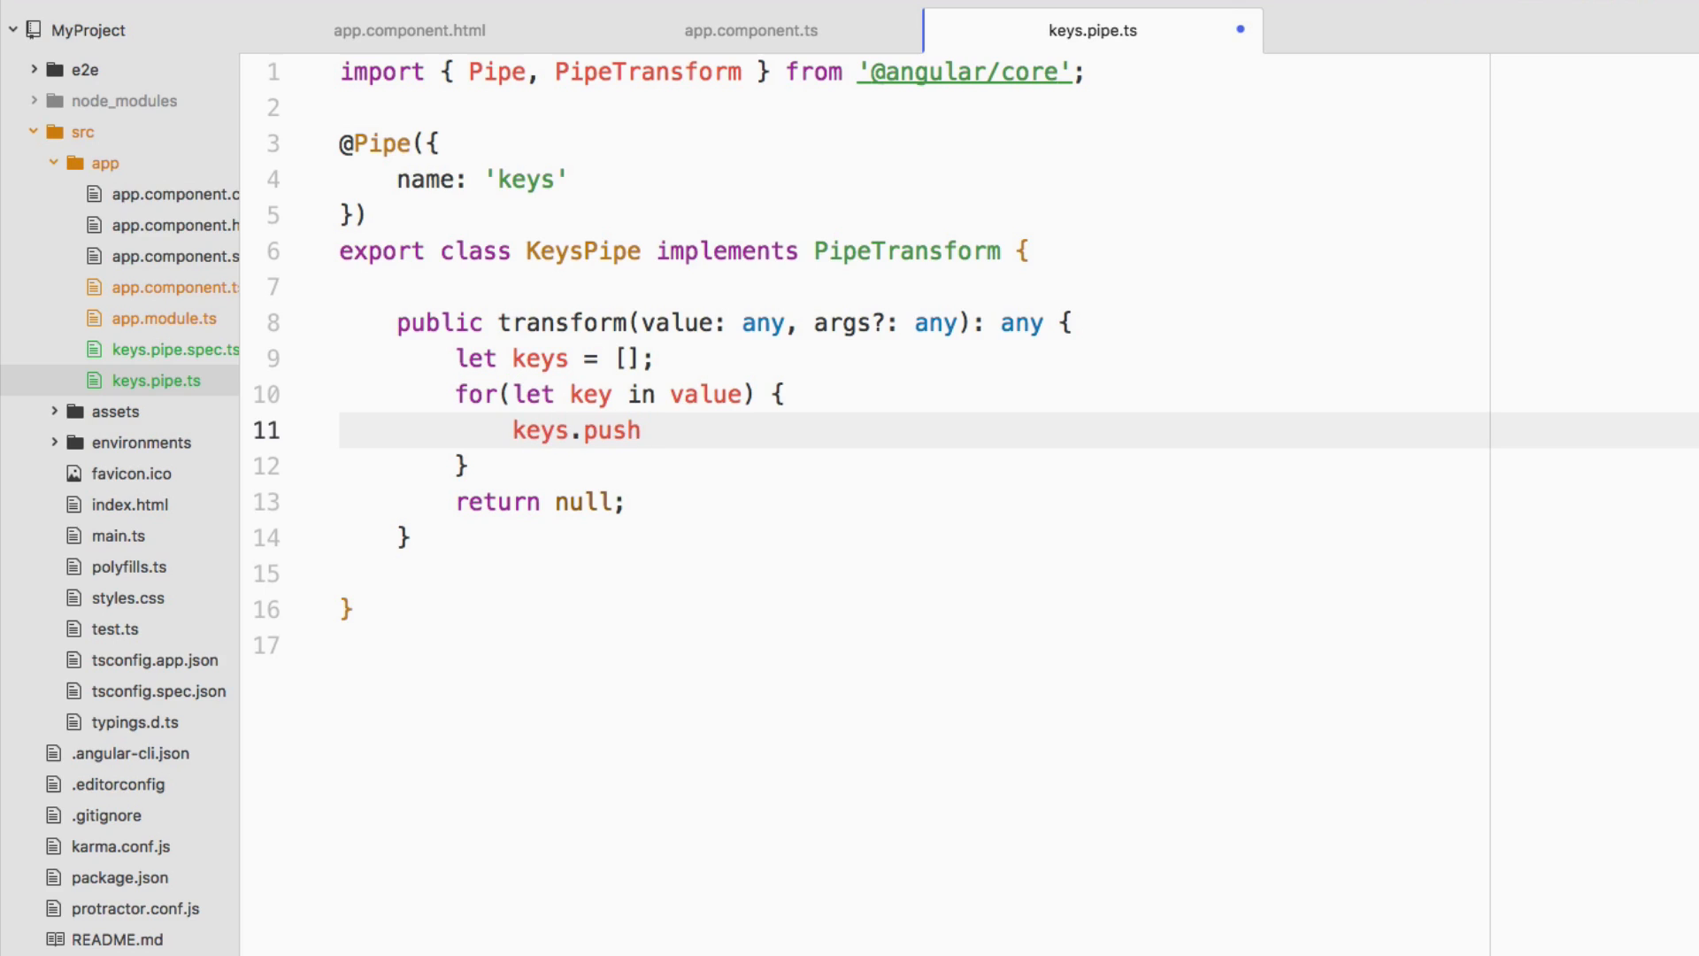
left_click(645, 430)
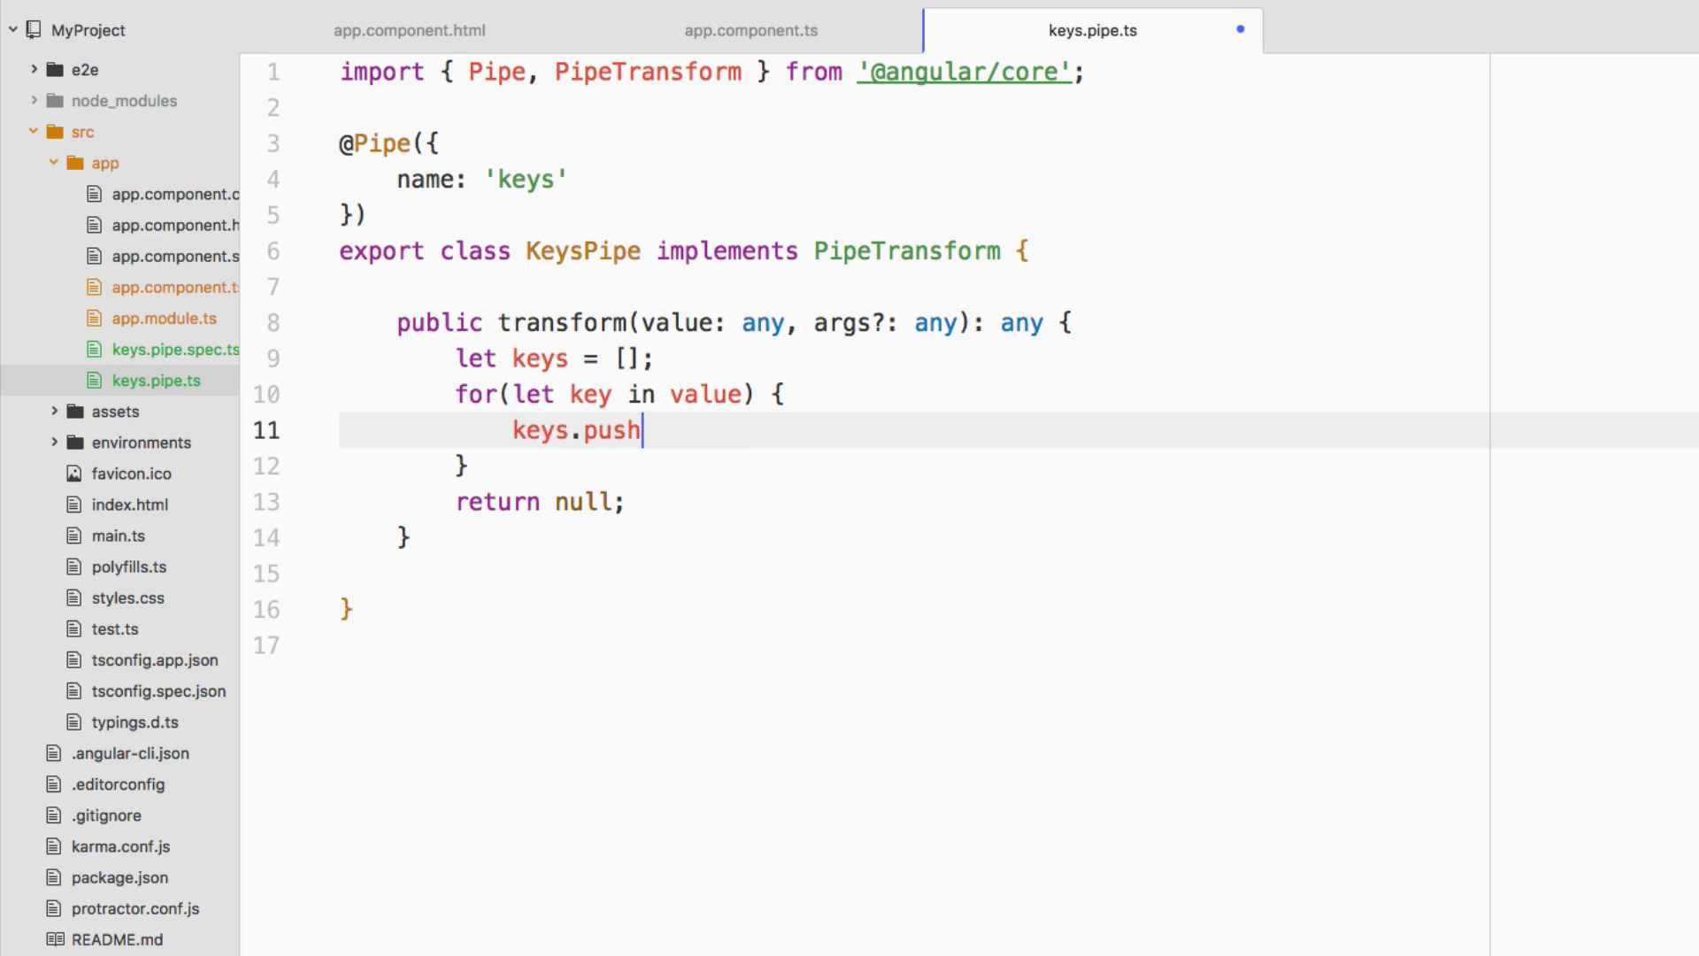
type("push")
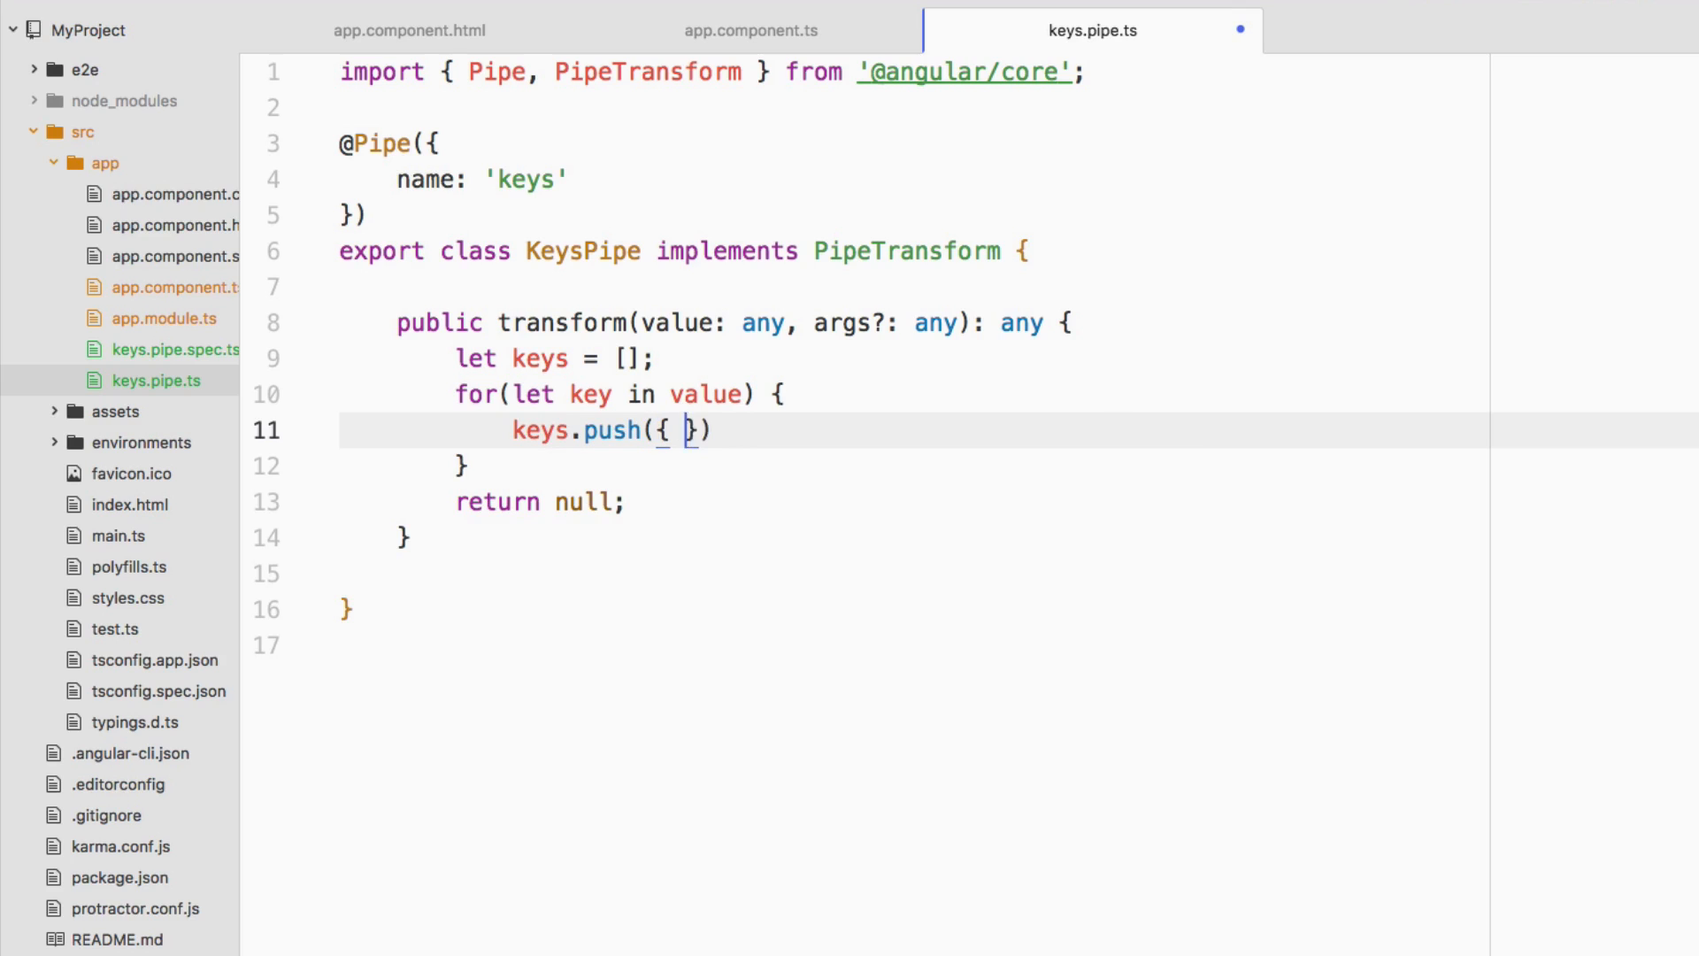
Push an object { key: key, value: value[key] } for each entry into keys
type("key:")
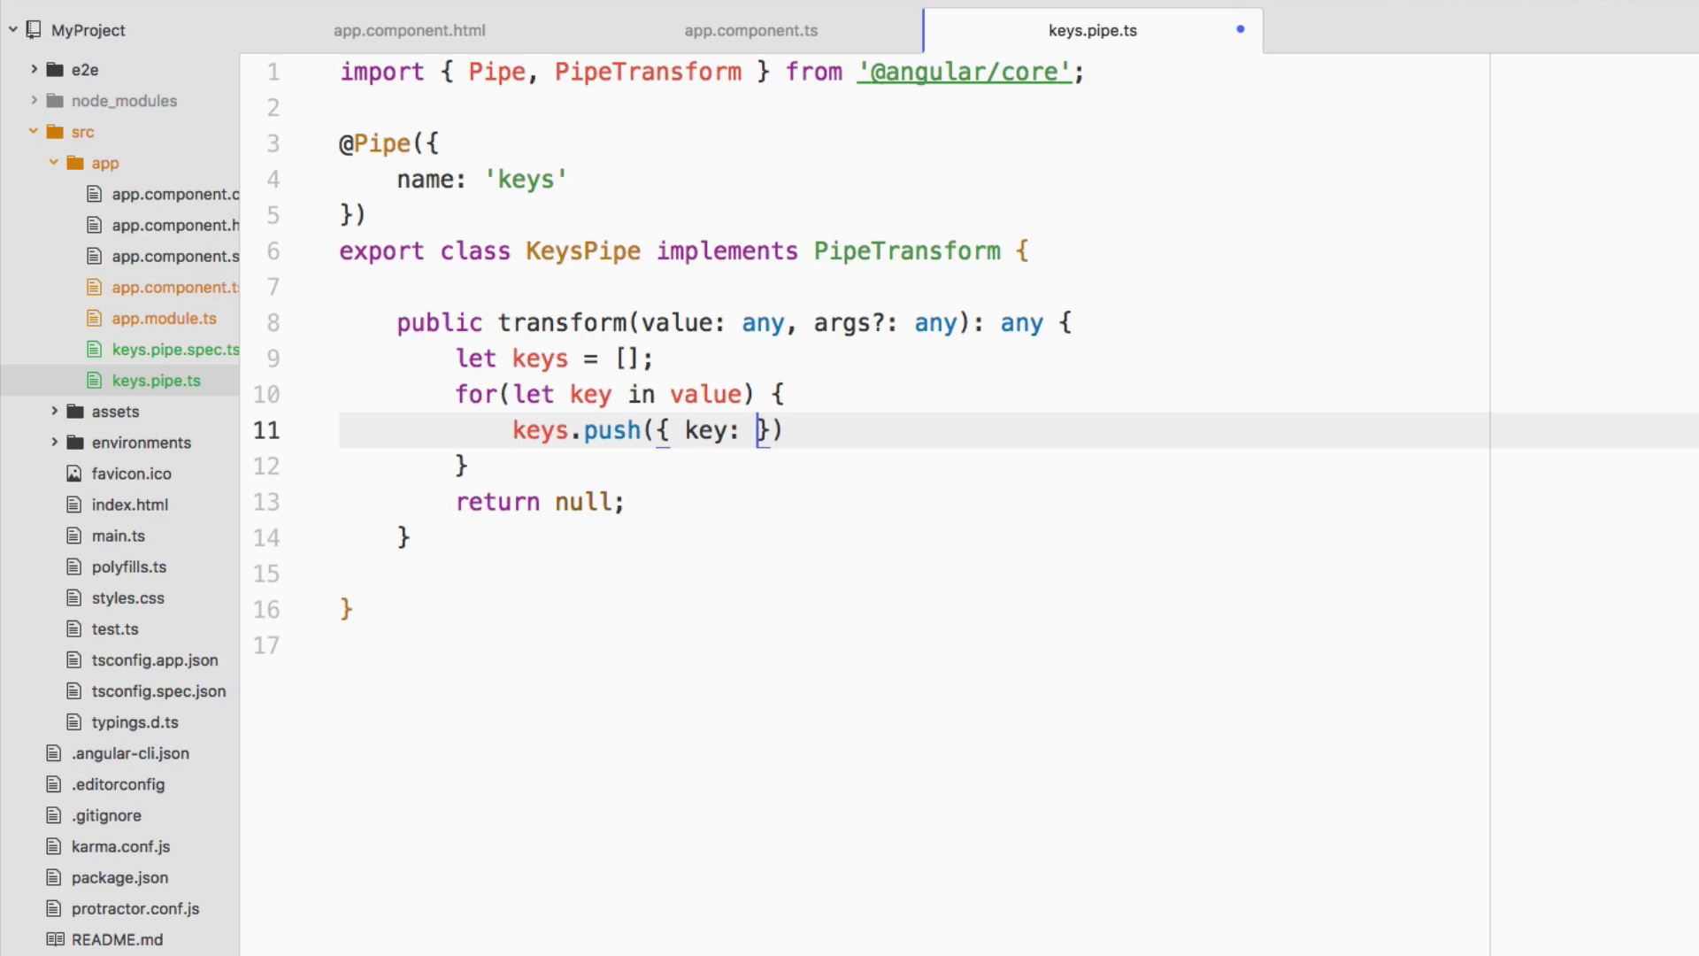
type("key,")
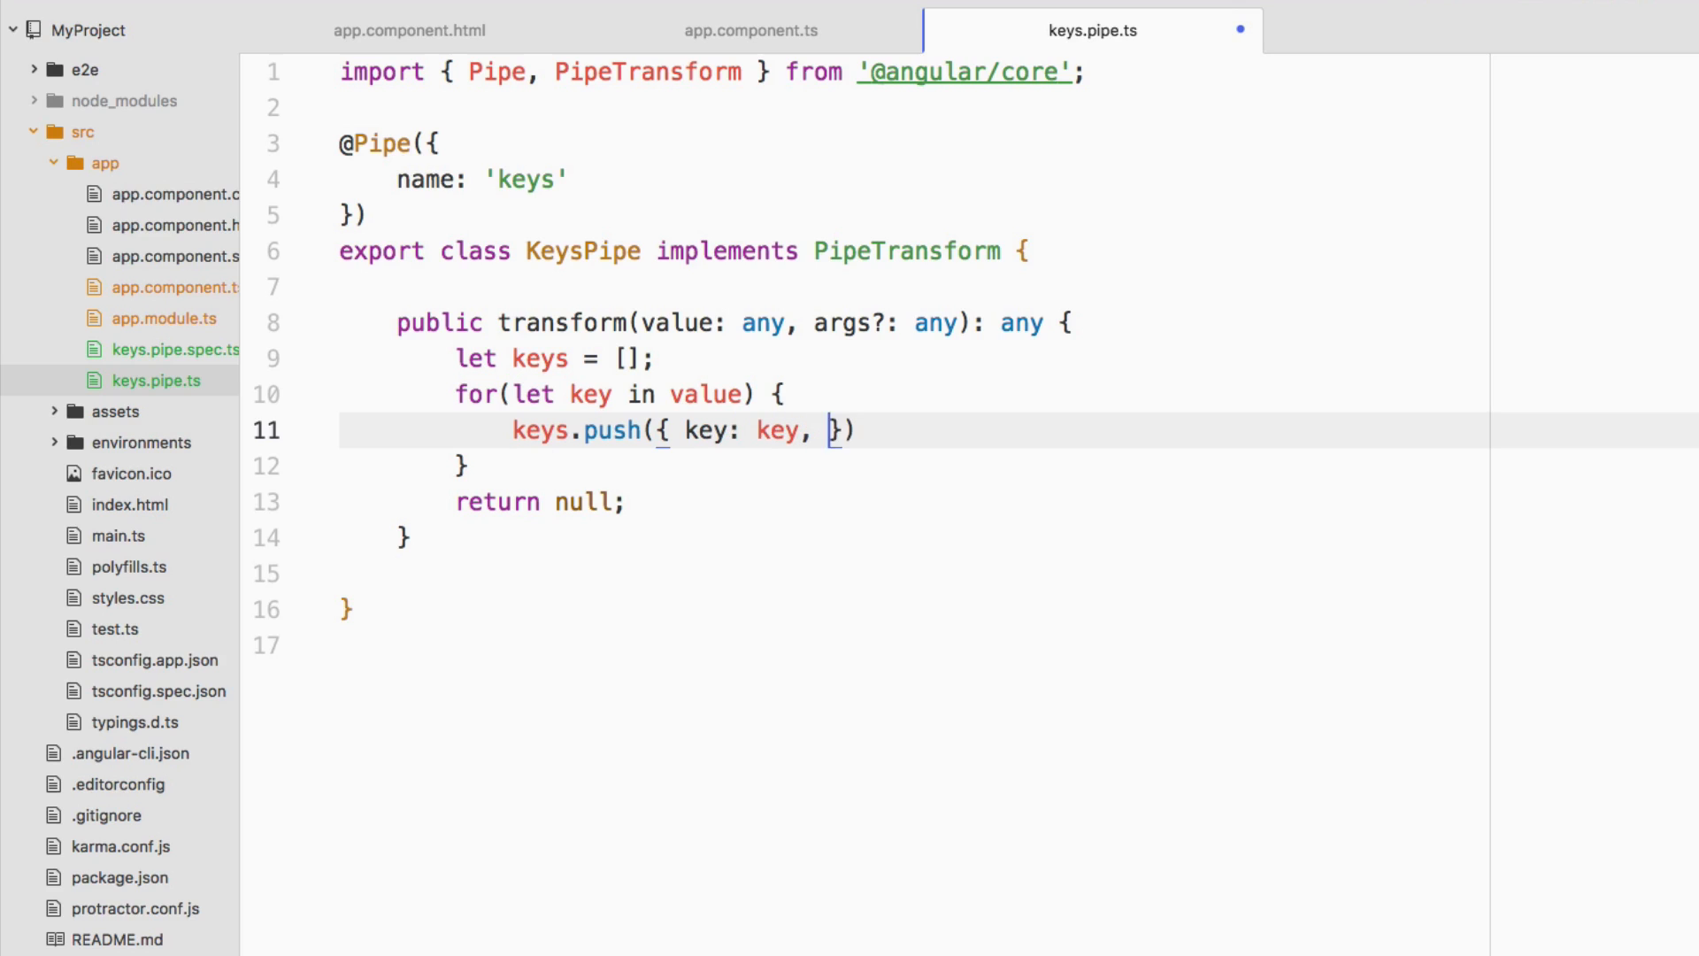
type("value:")
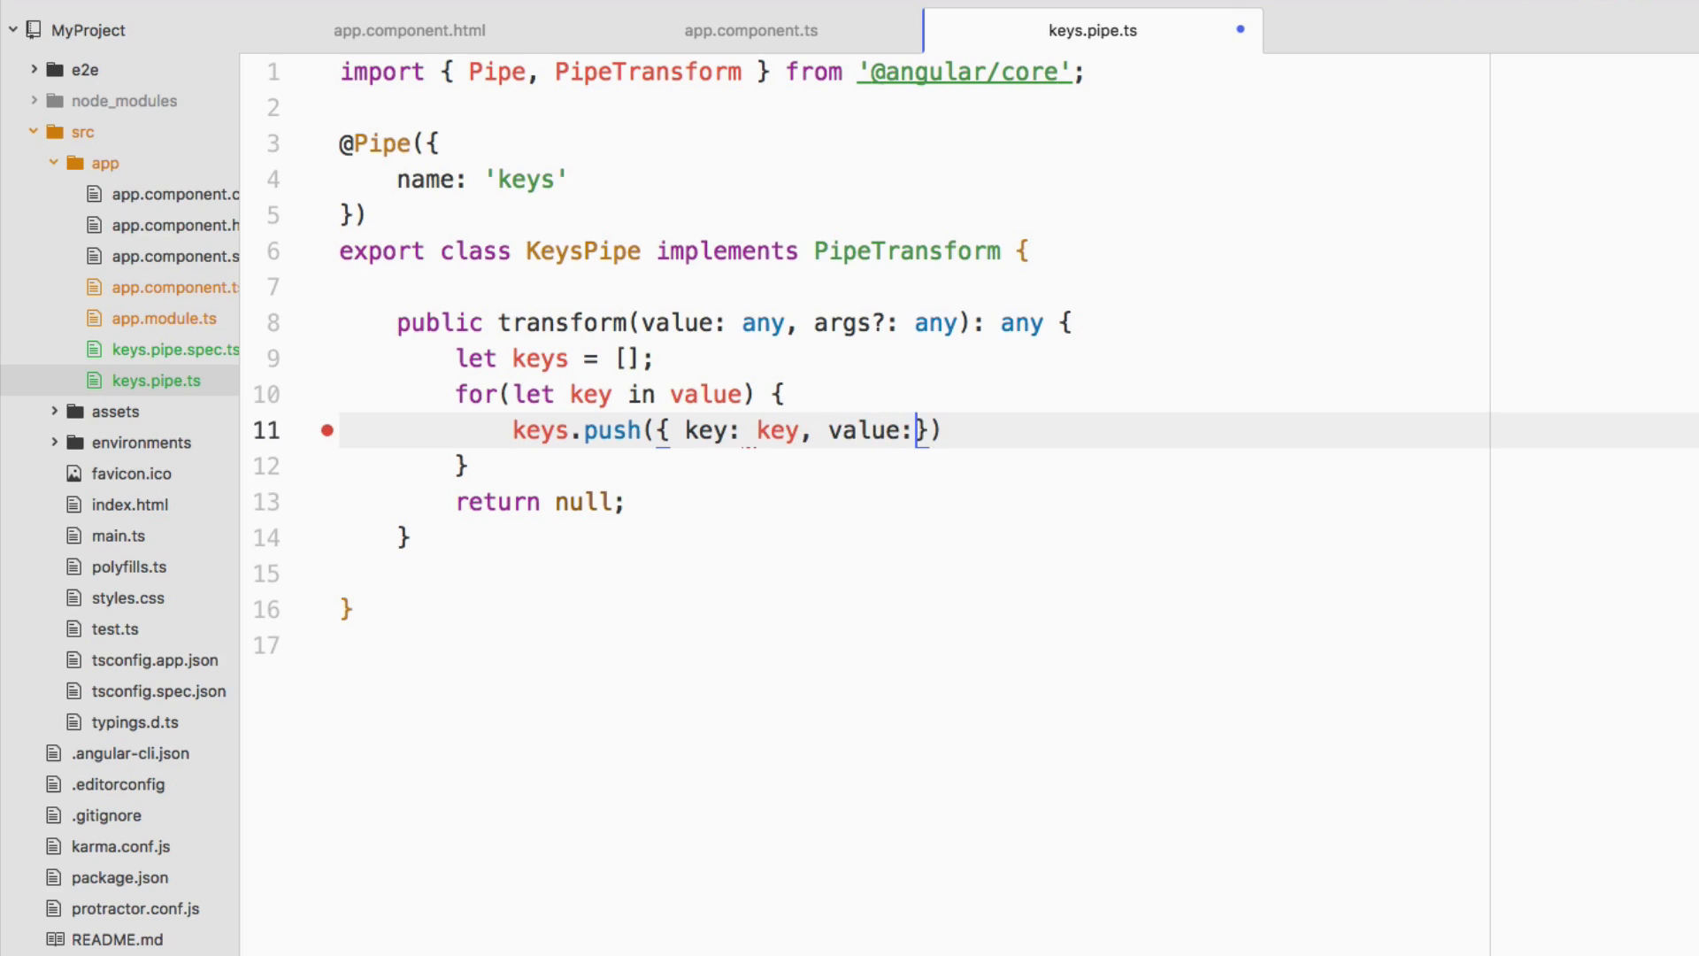
type("value[key]")
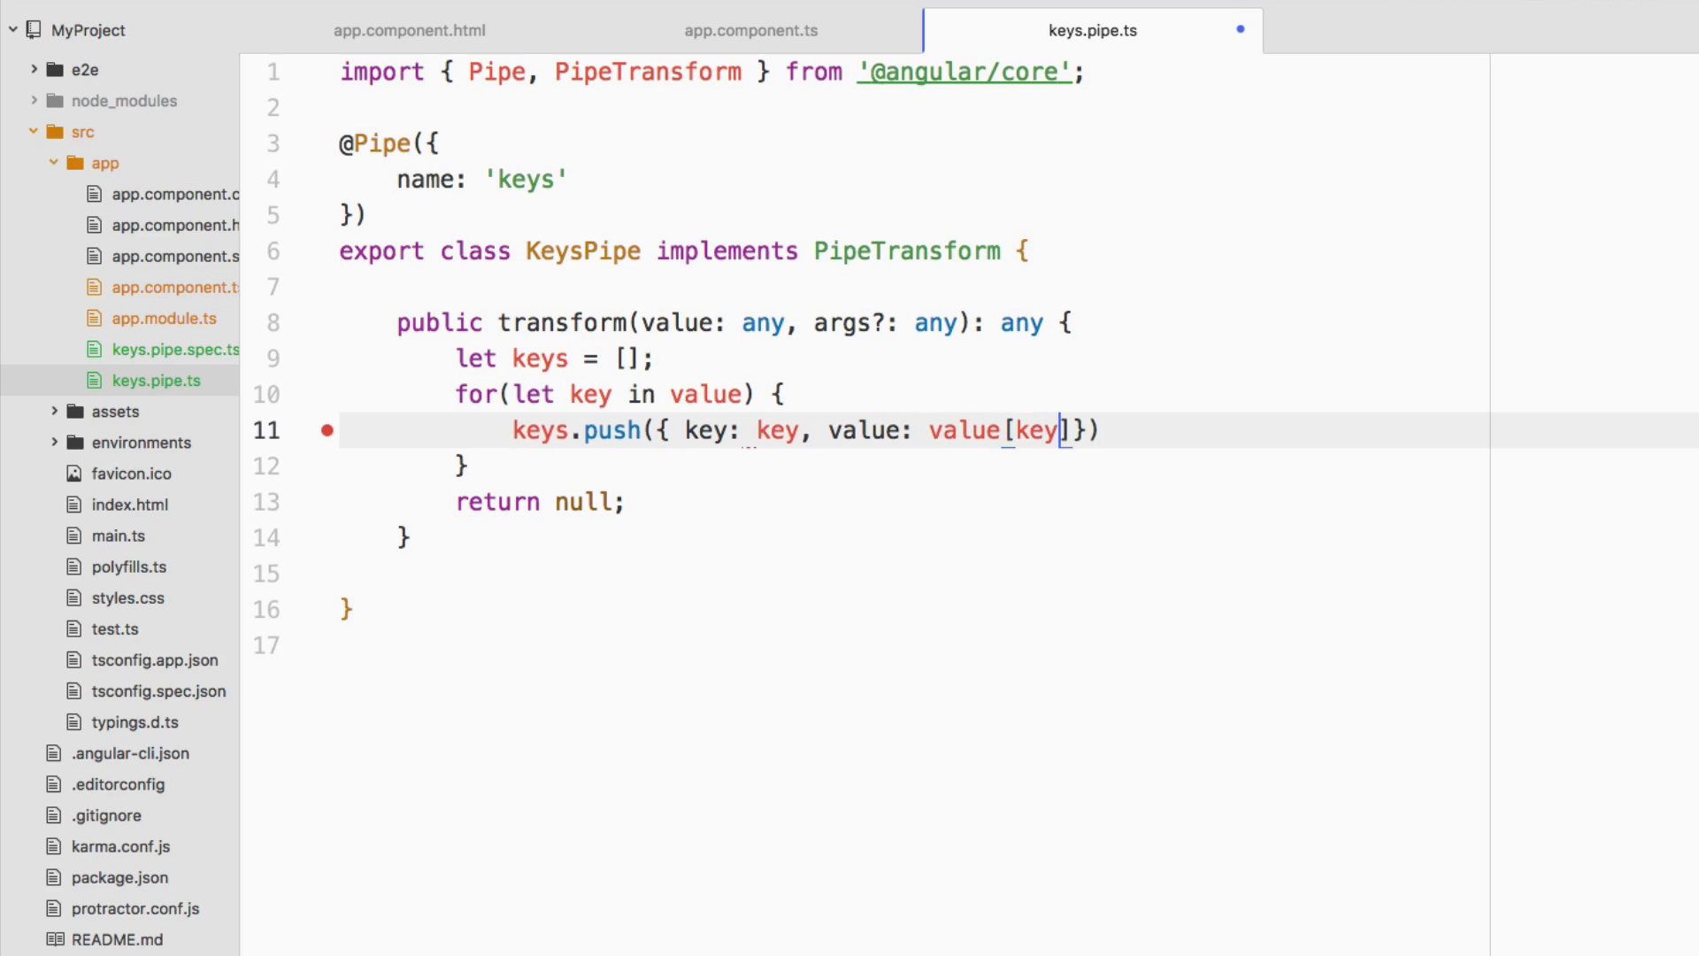
type("});")
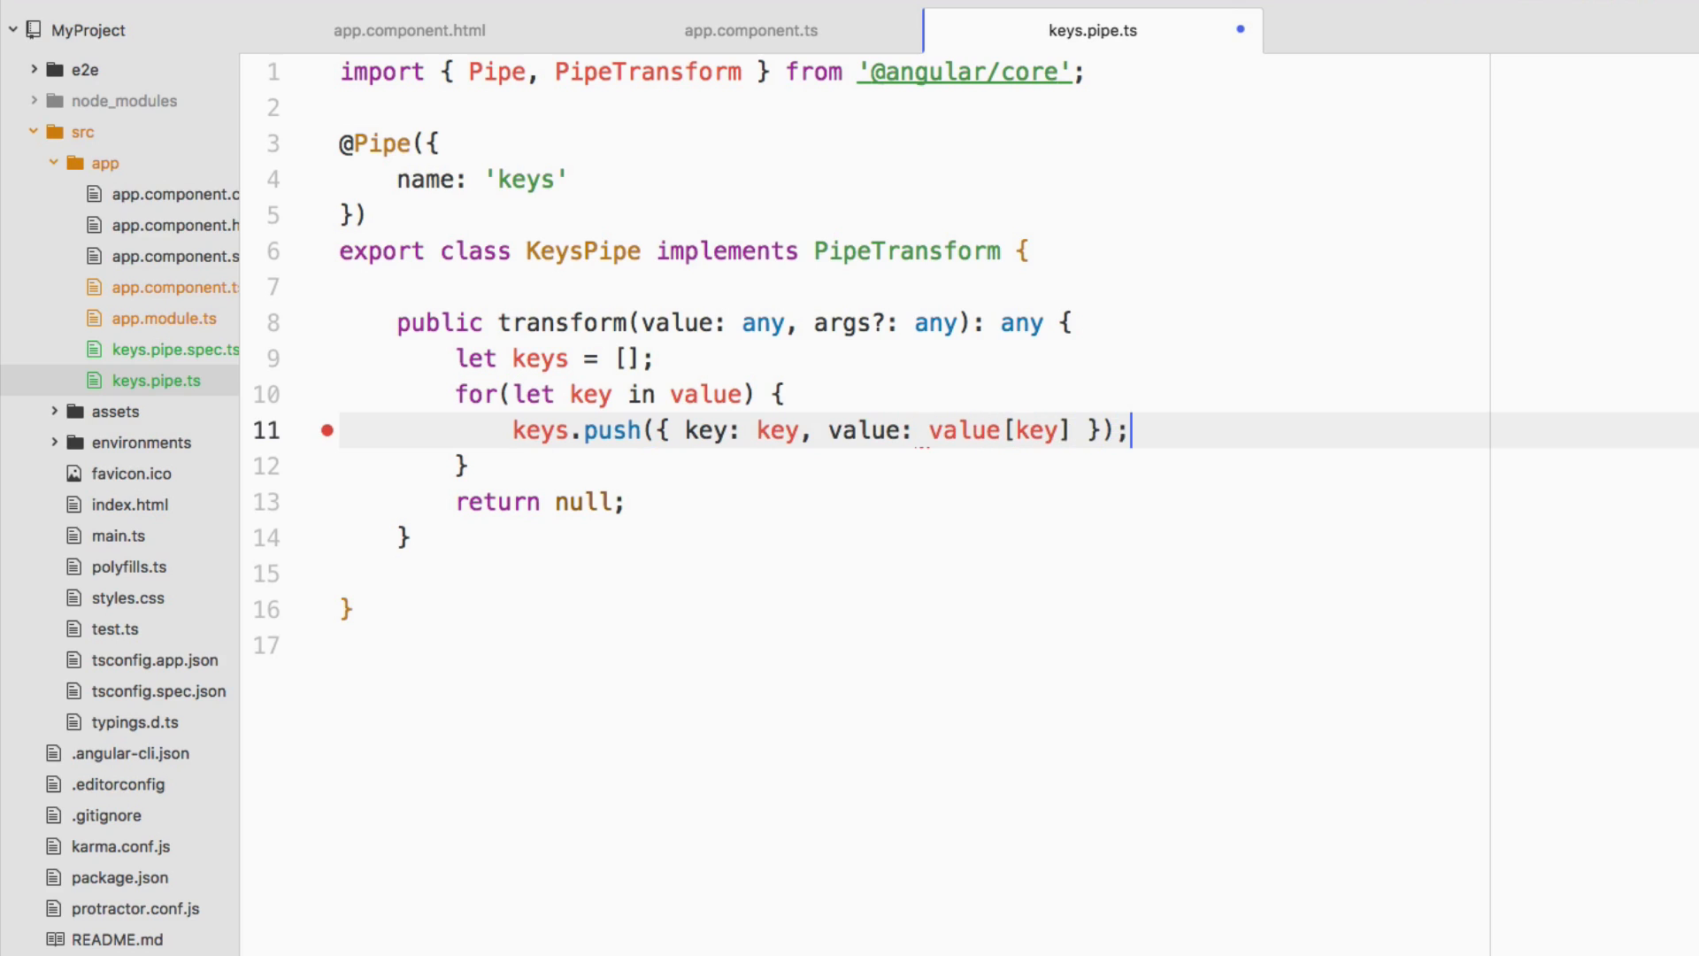
left_click(325, 430)
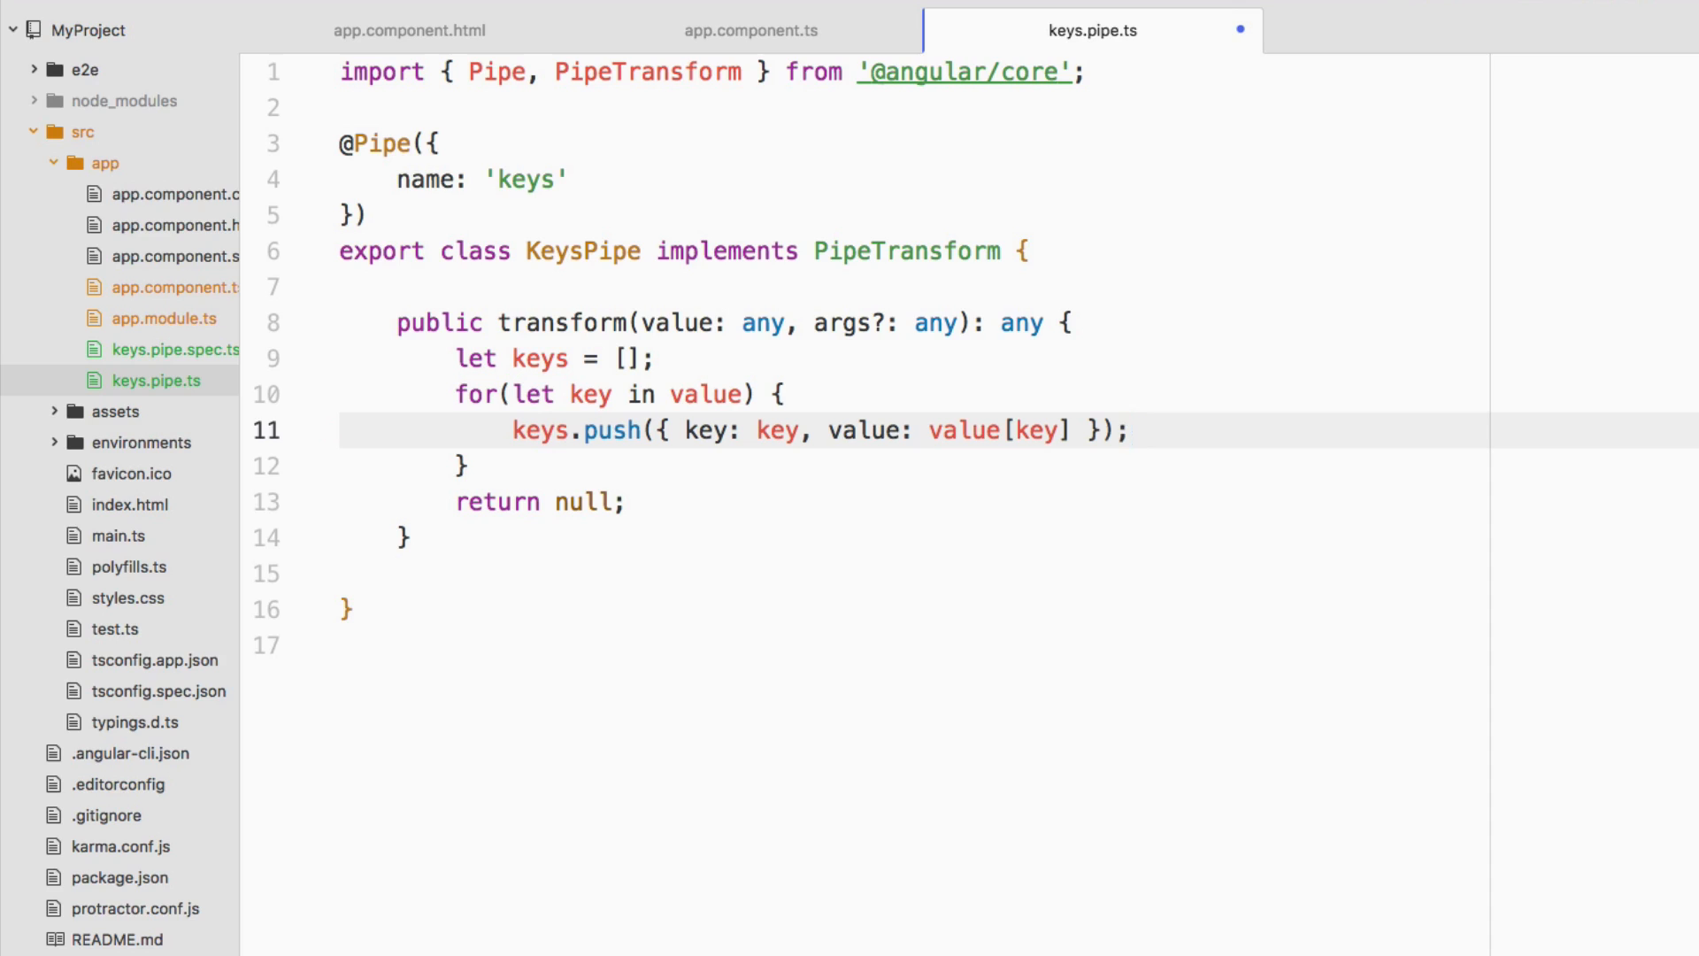
left_click(1133, 430)
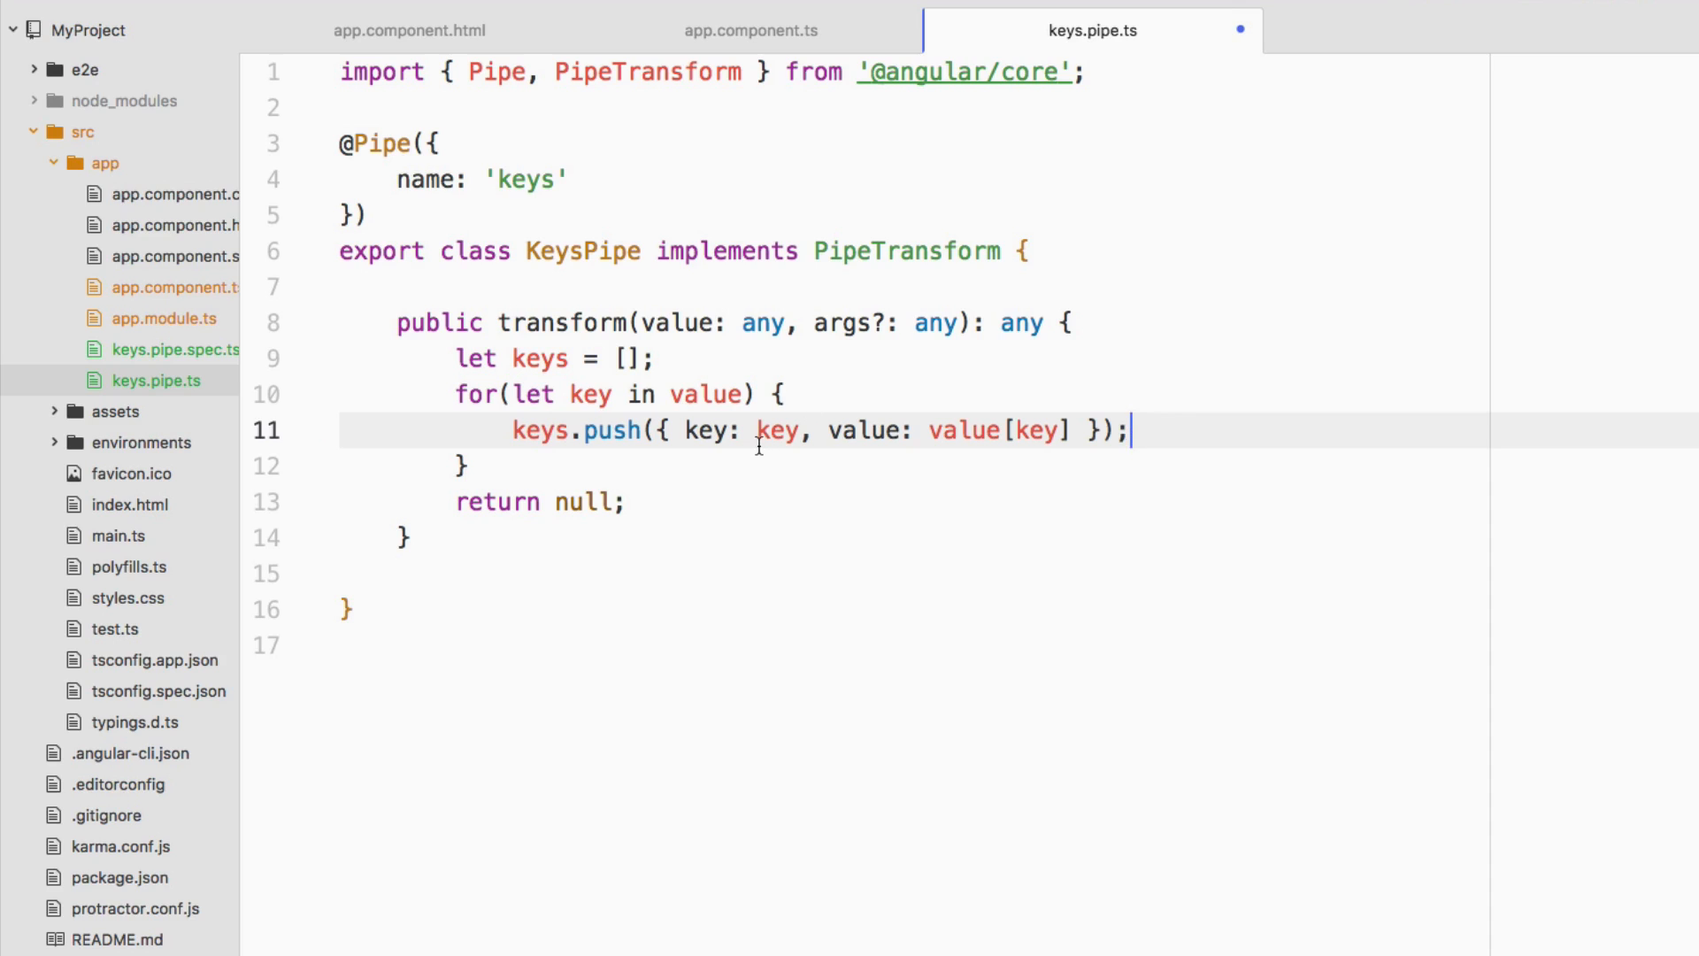
mouse_move(775, 430)
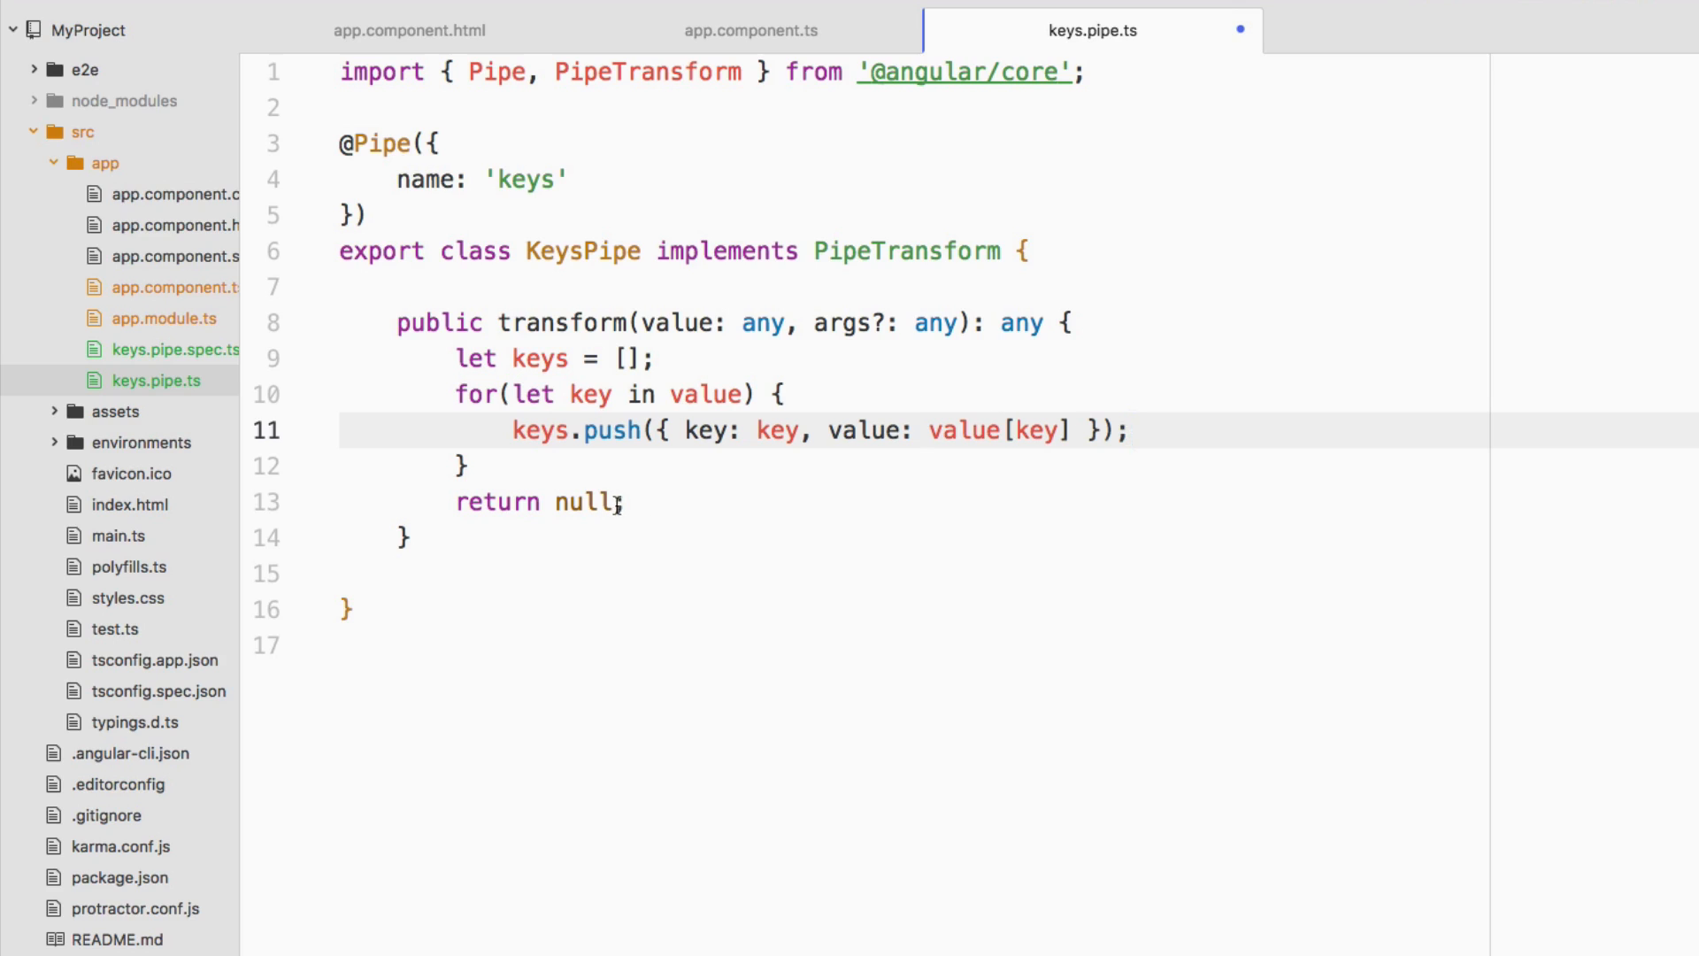
Make transform return the keys array instead of null and save keys.pipe.ts
left_click(1130, 430)
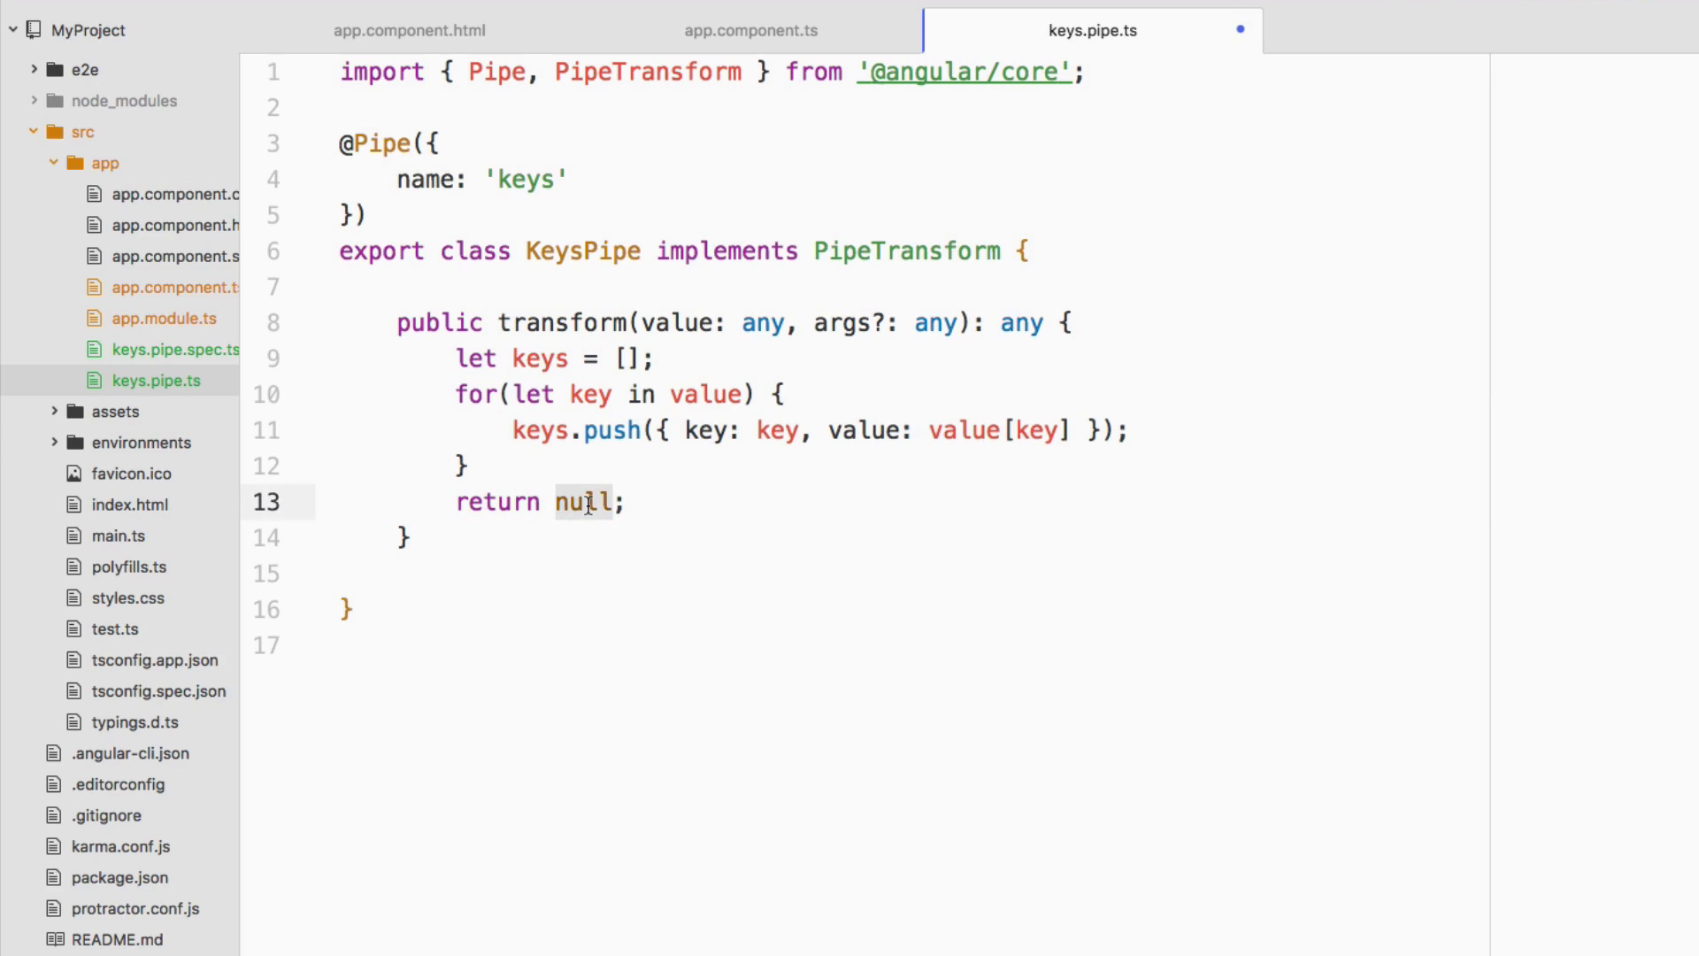
type("keys")
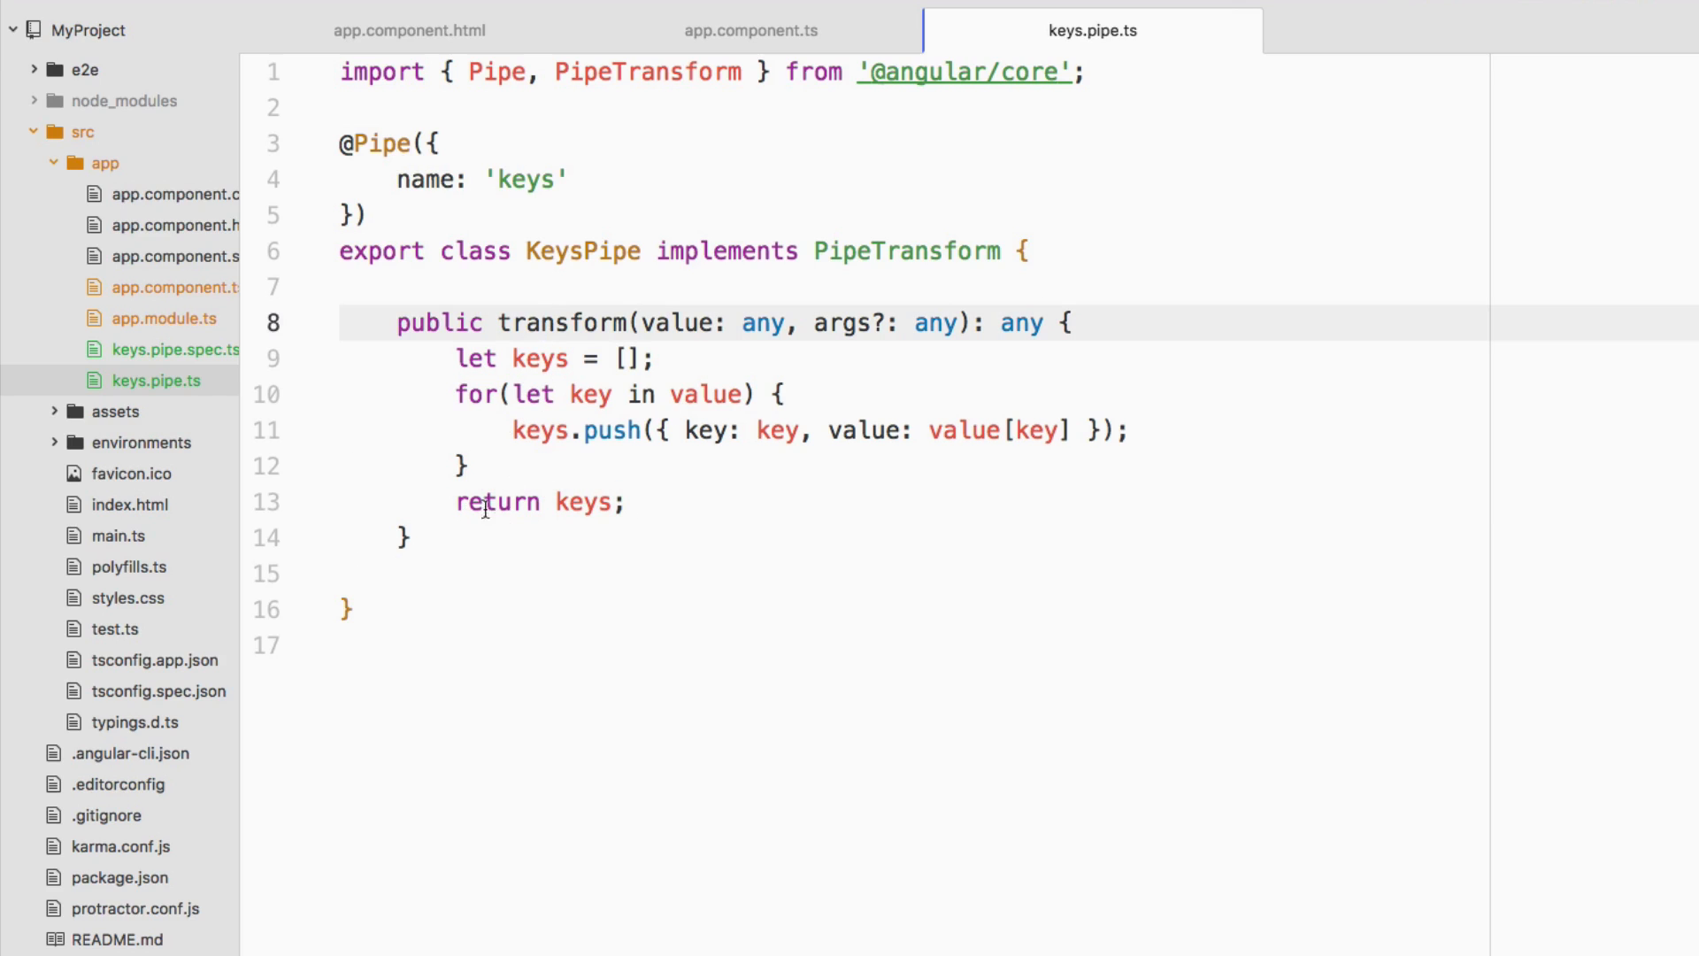
left_click(542, 322)
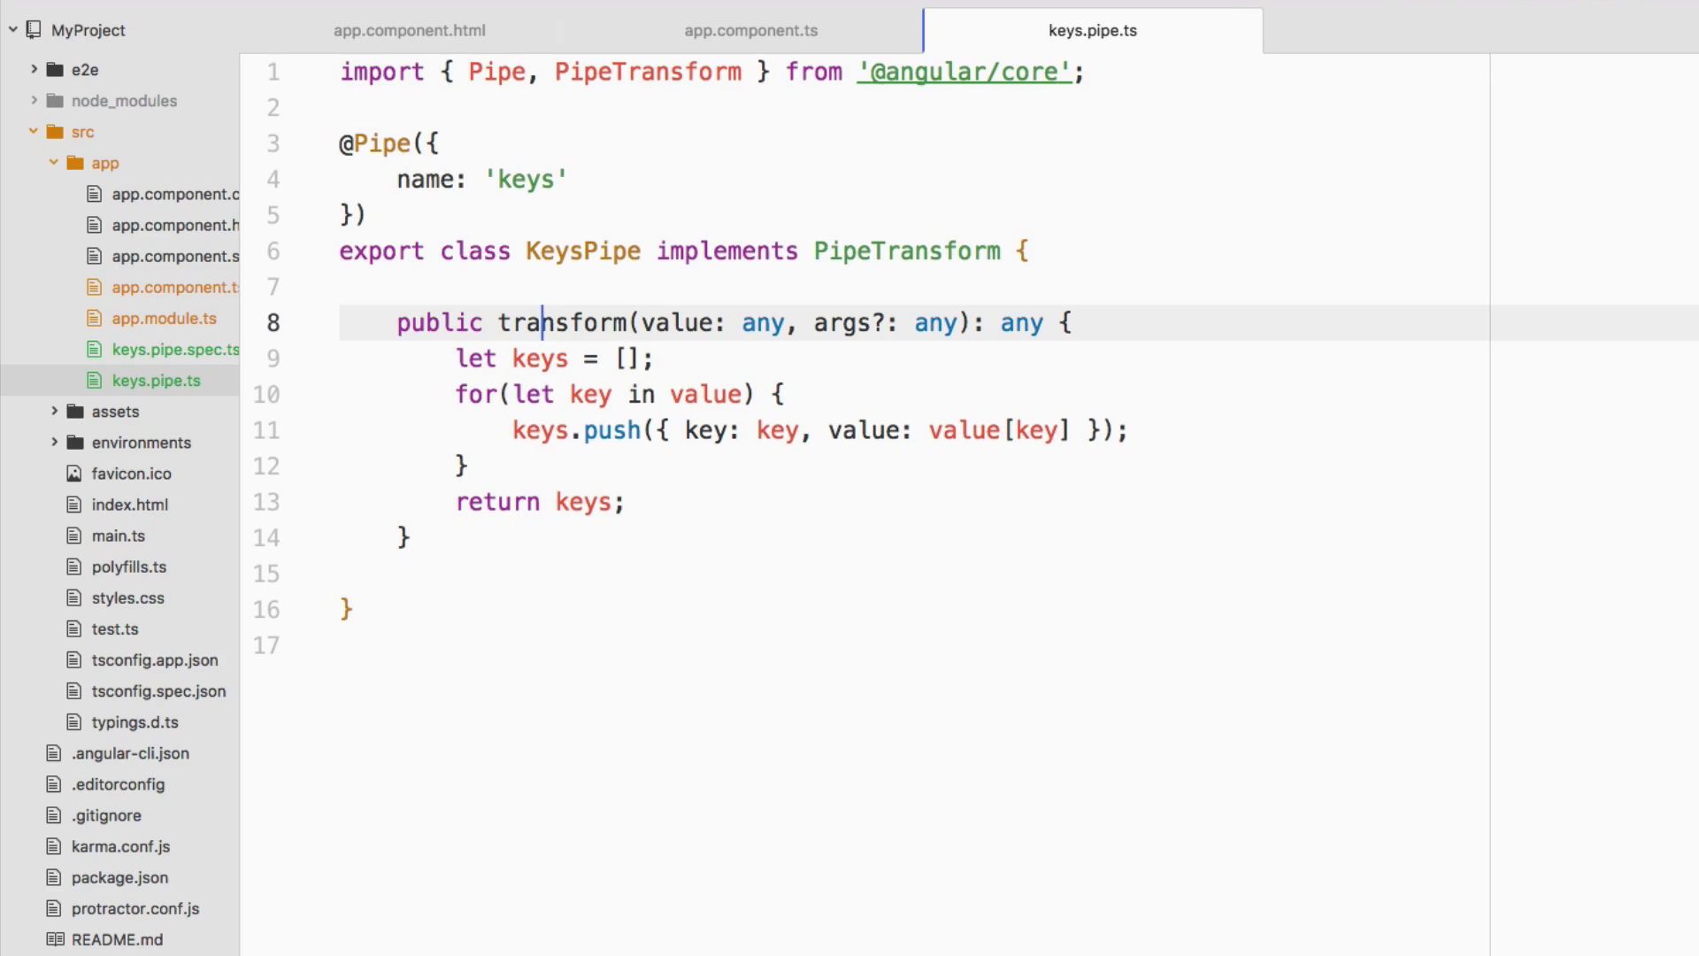
mouse_move(939, 235)
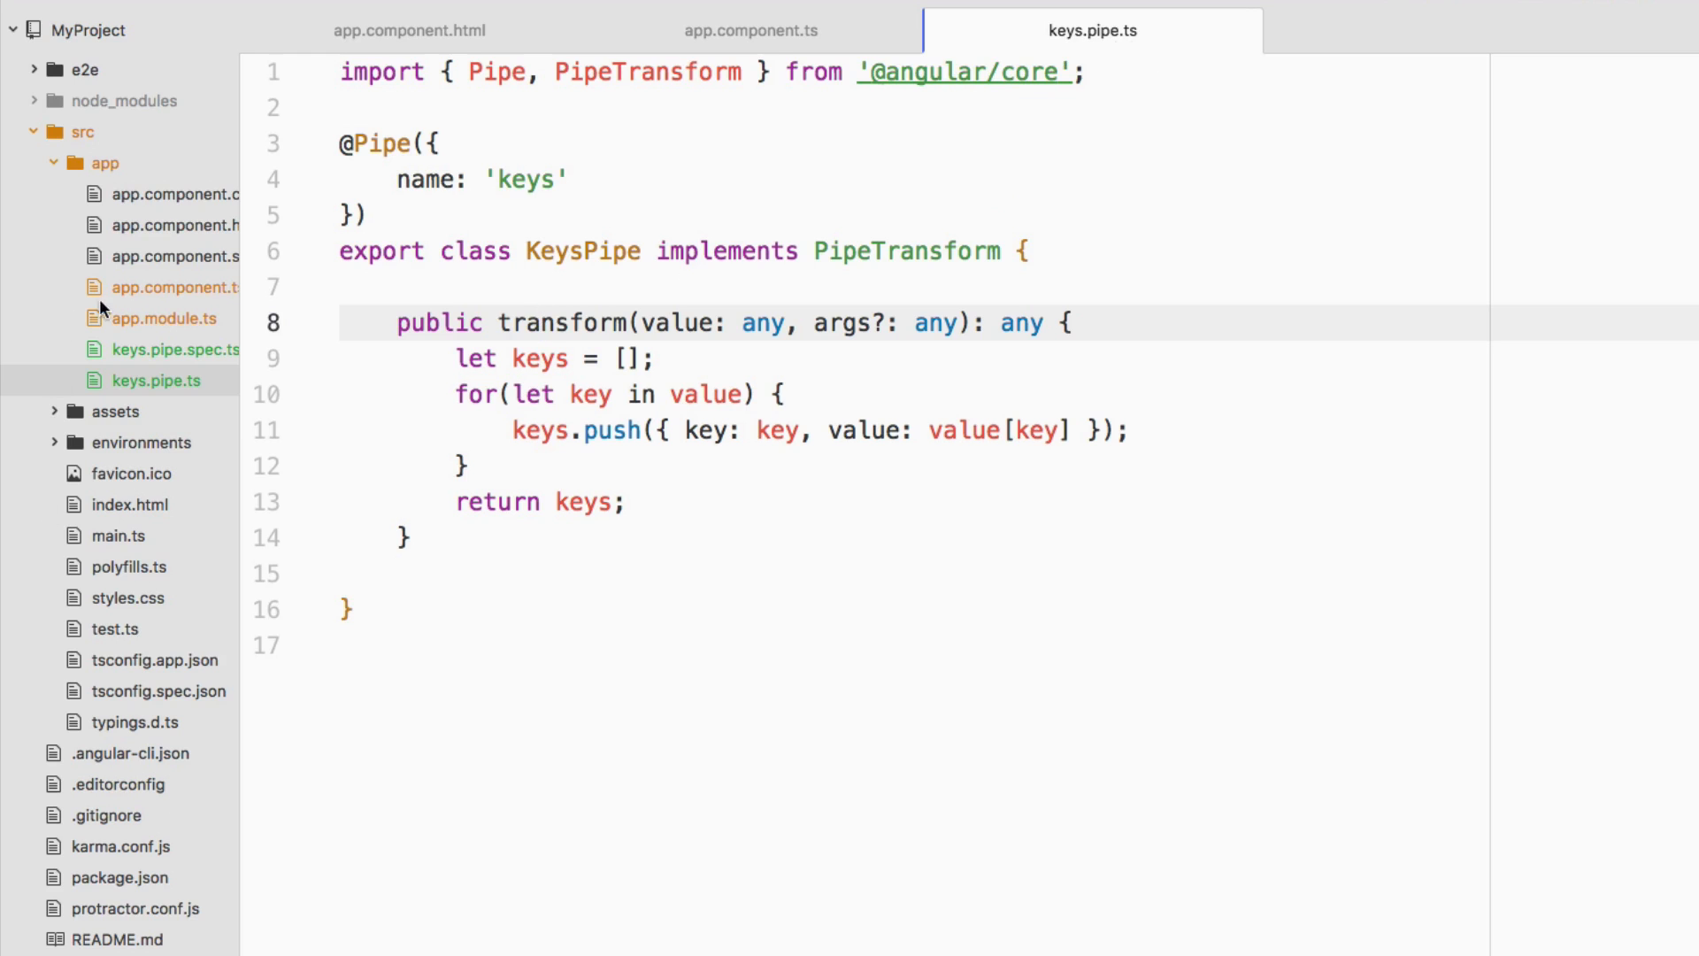
left_click(161, 316)
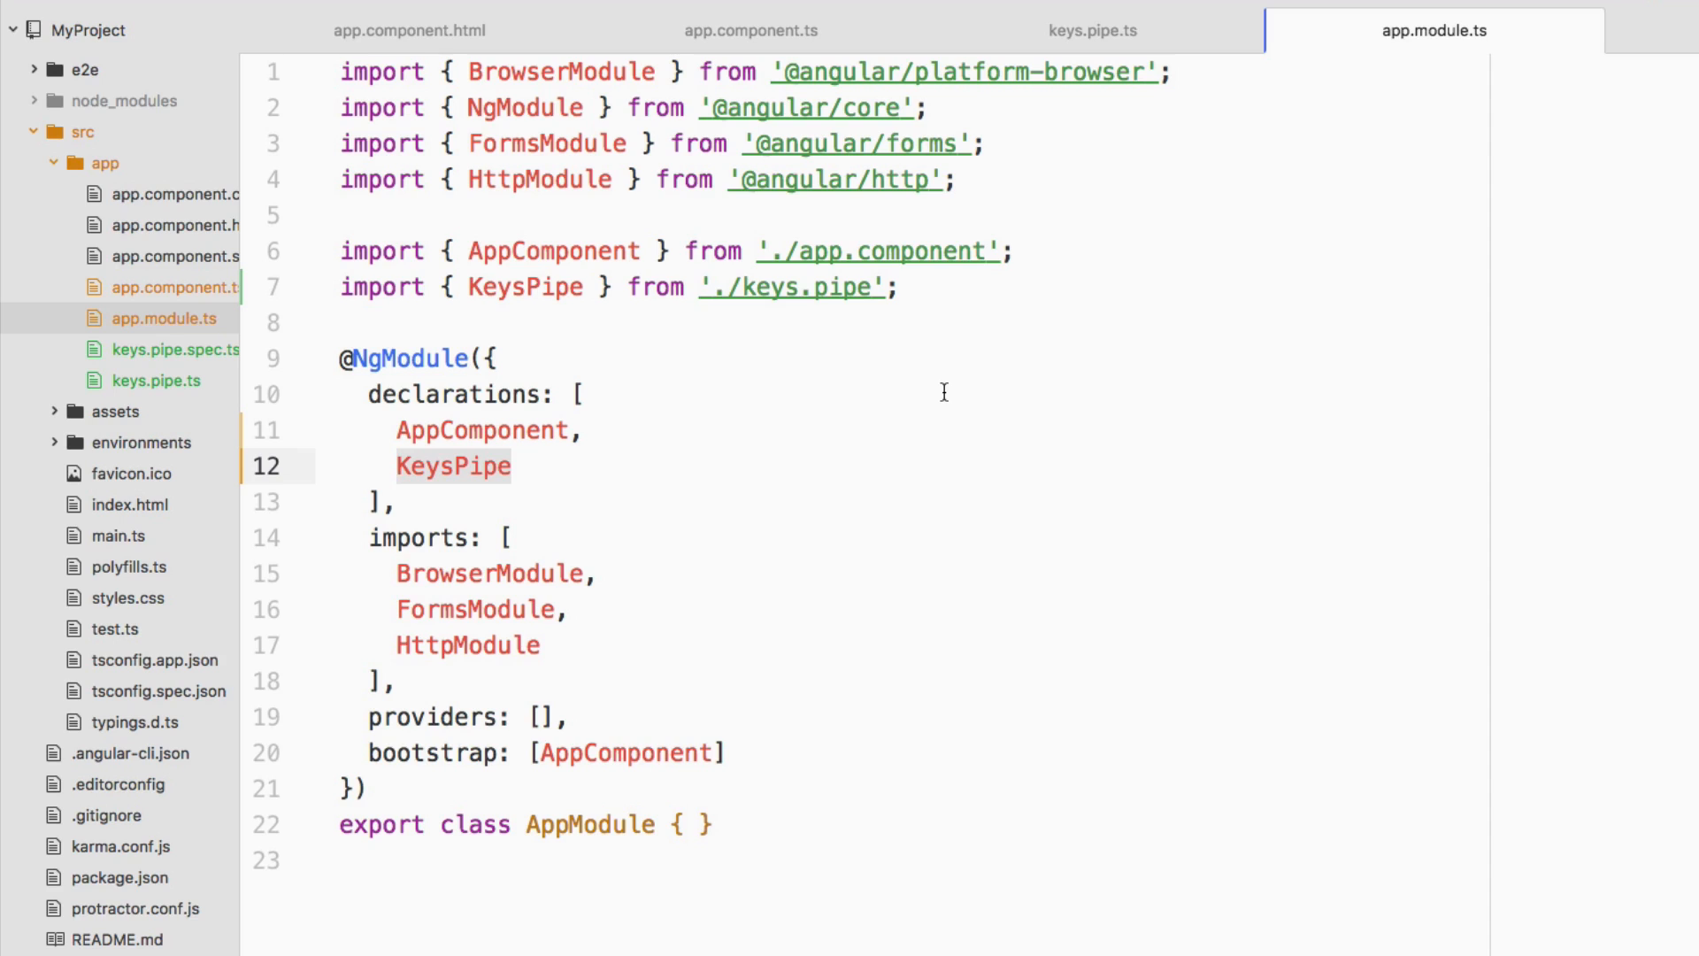
left_click(581, 393)
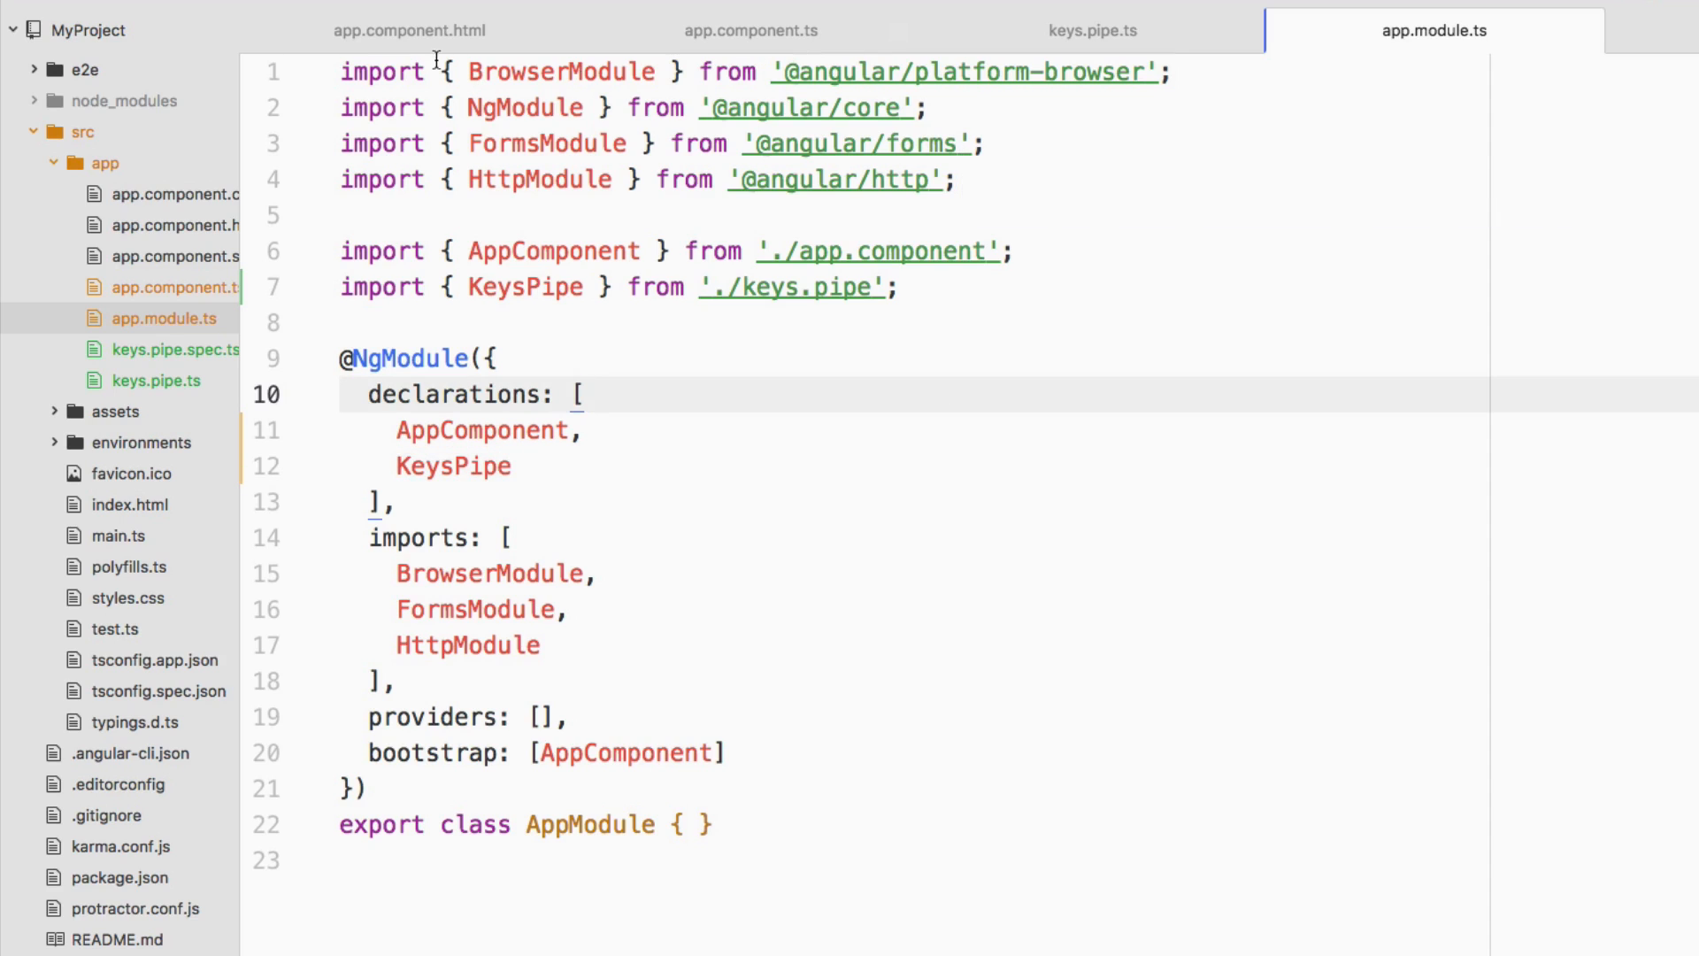
left_click(408, 30)
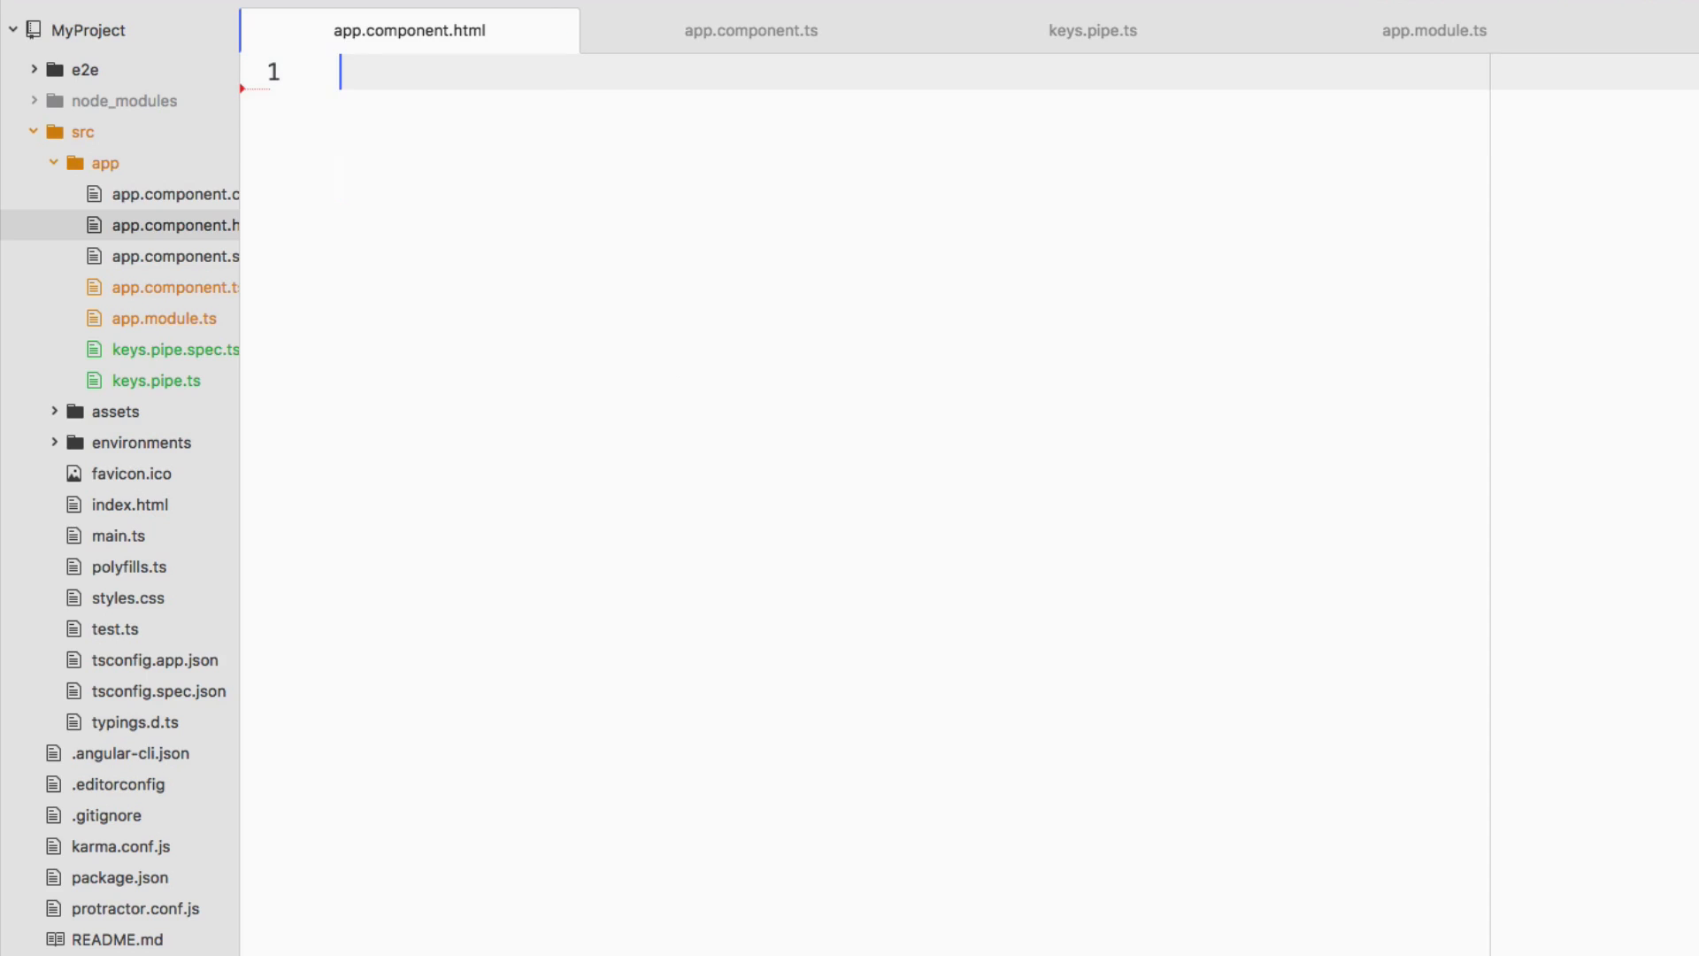
Write <div *ngFor="let i of info | keys"> in app.component.html
type("<div")
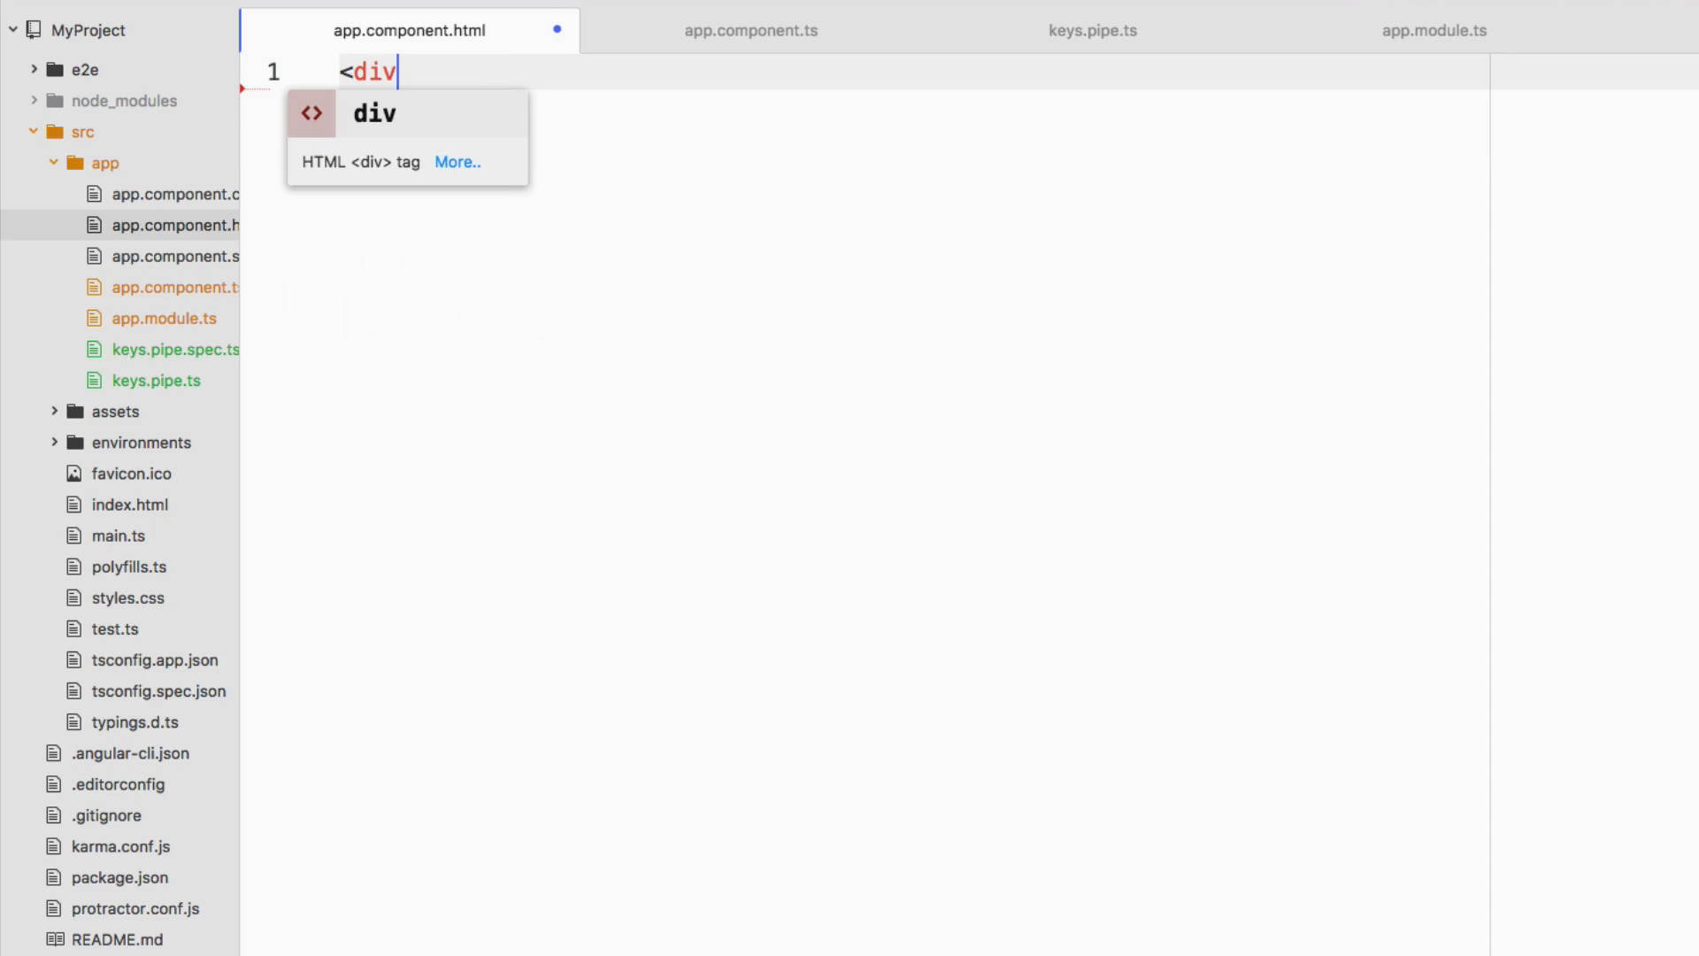
type("*ng")
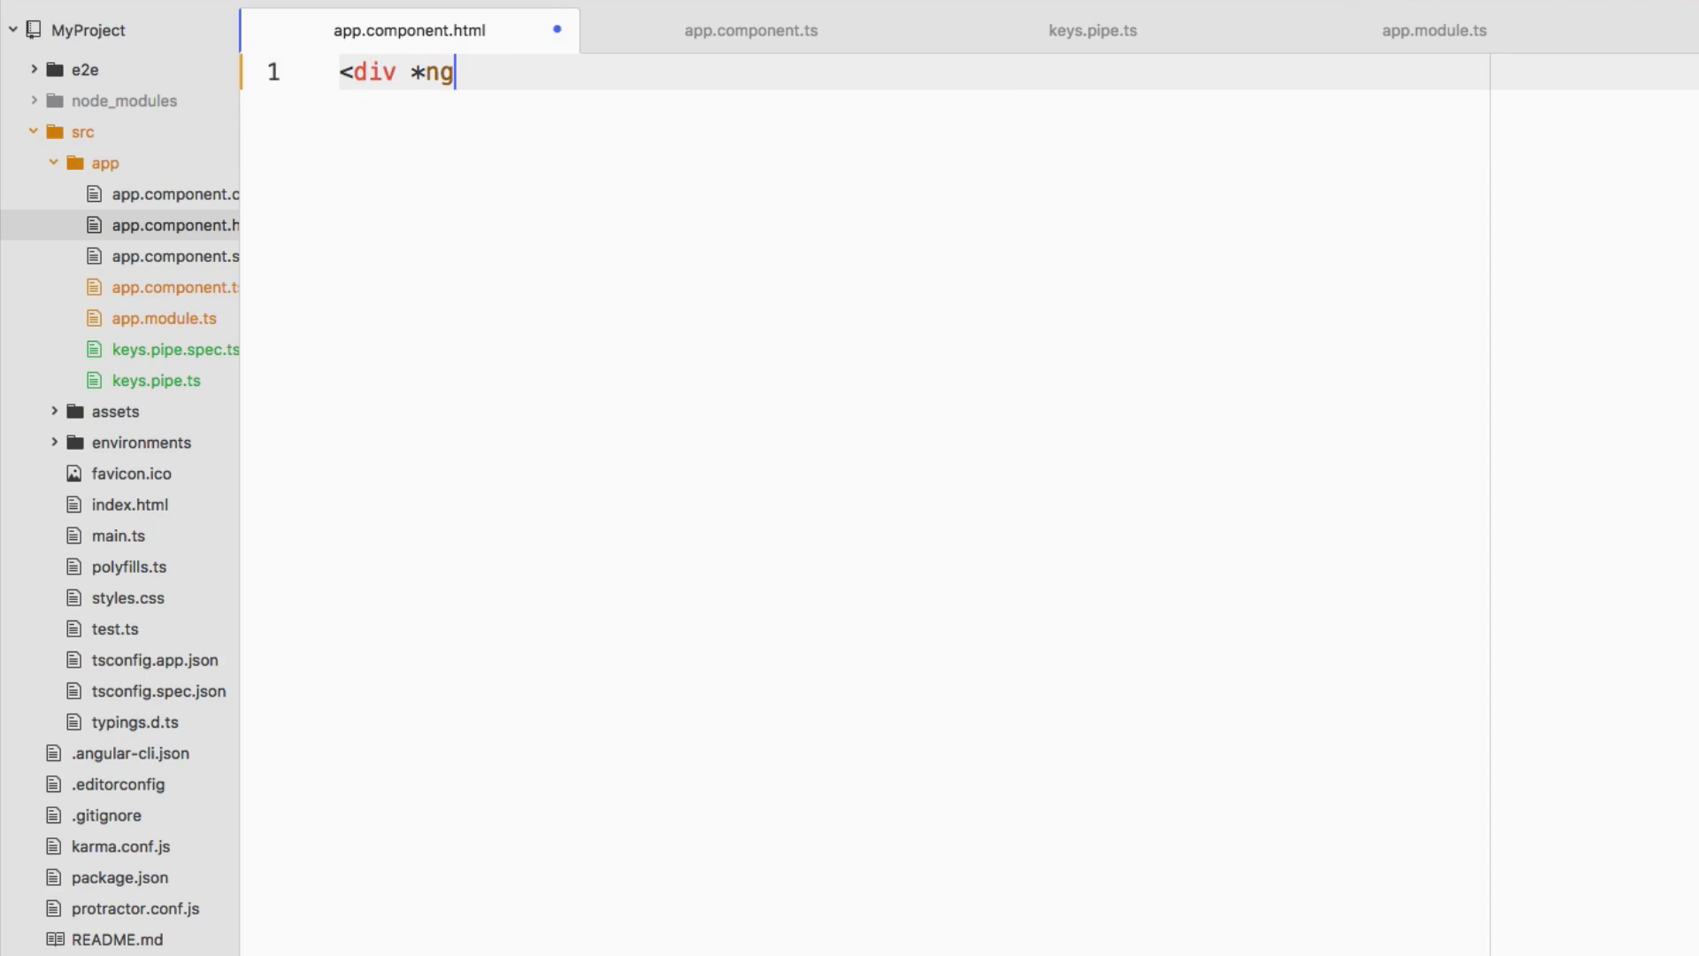
type("For=\"\"")
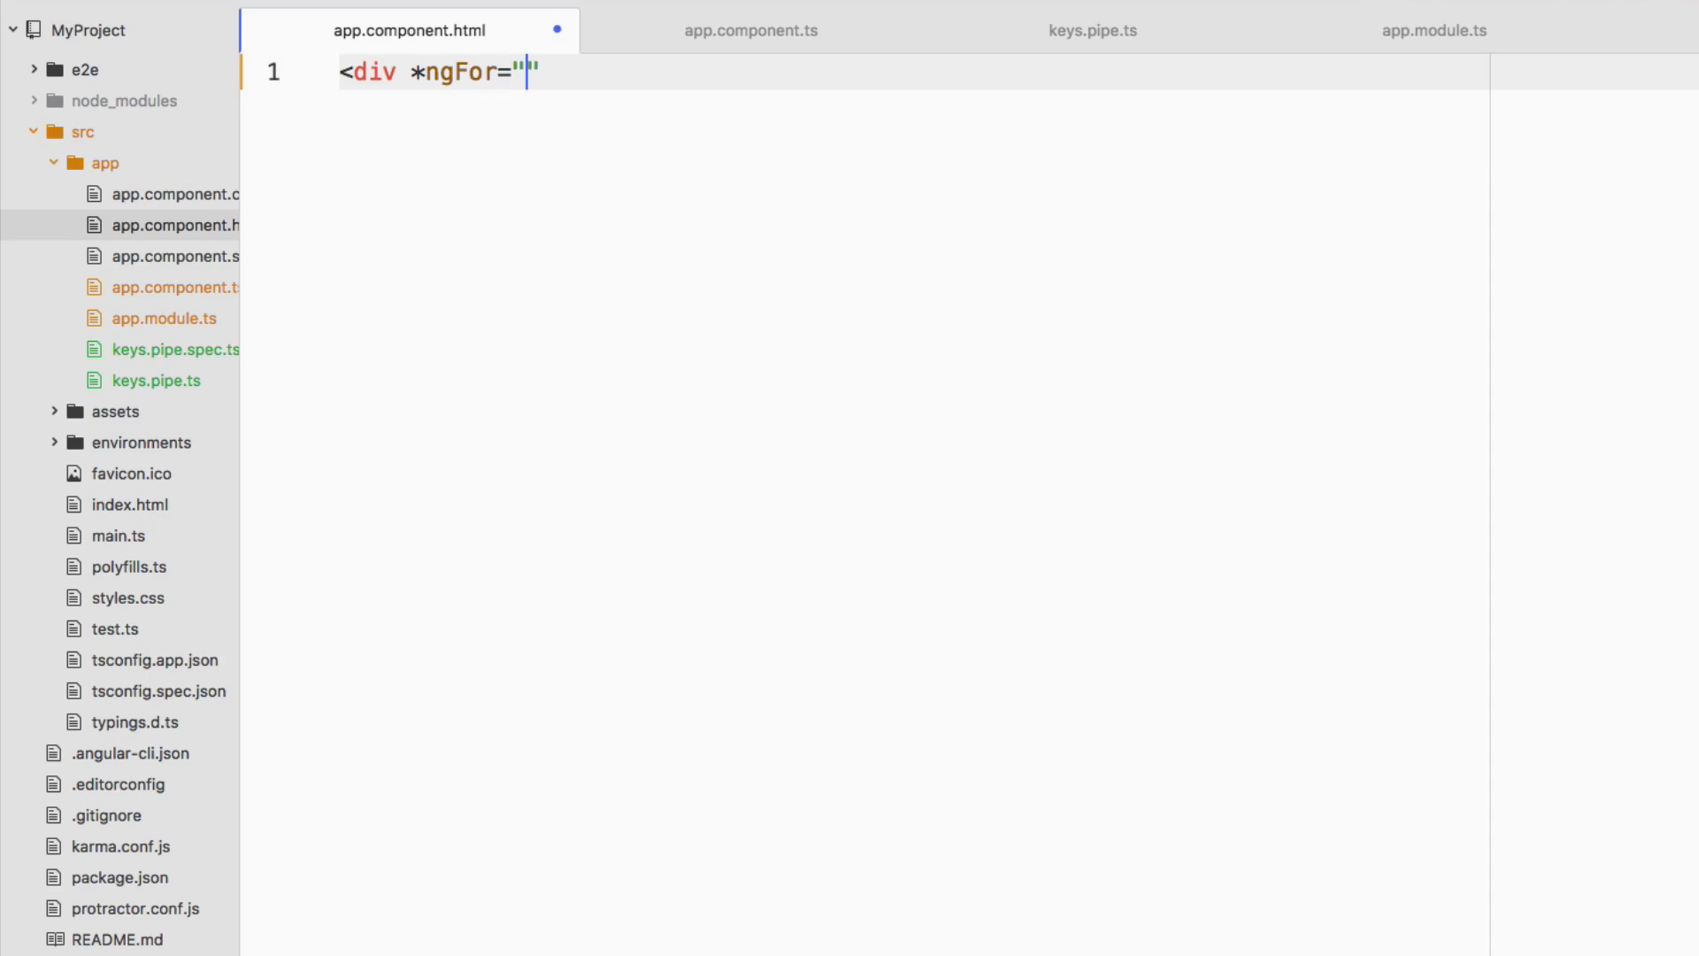
type("let i")
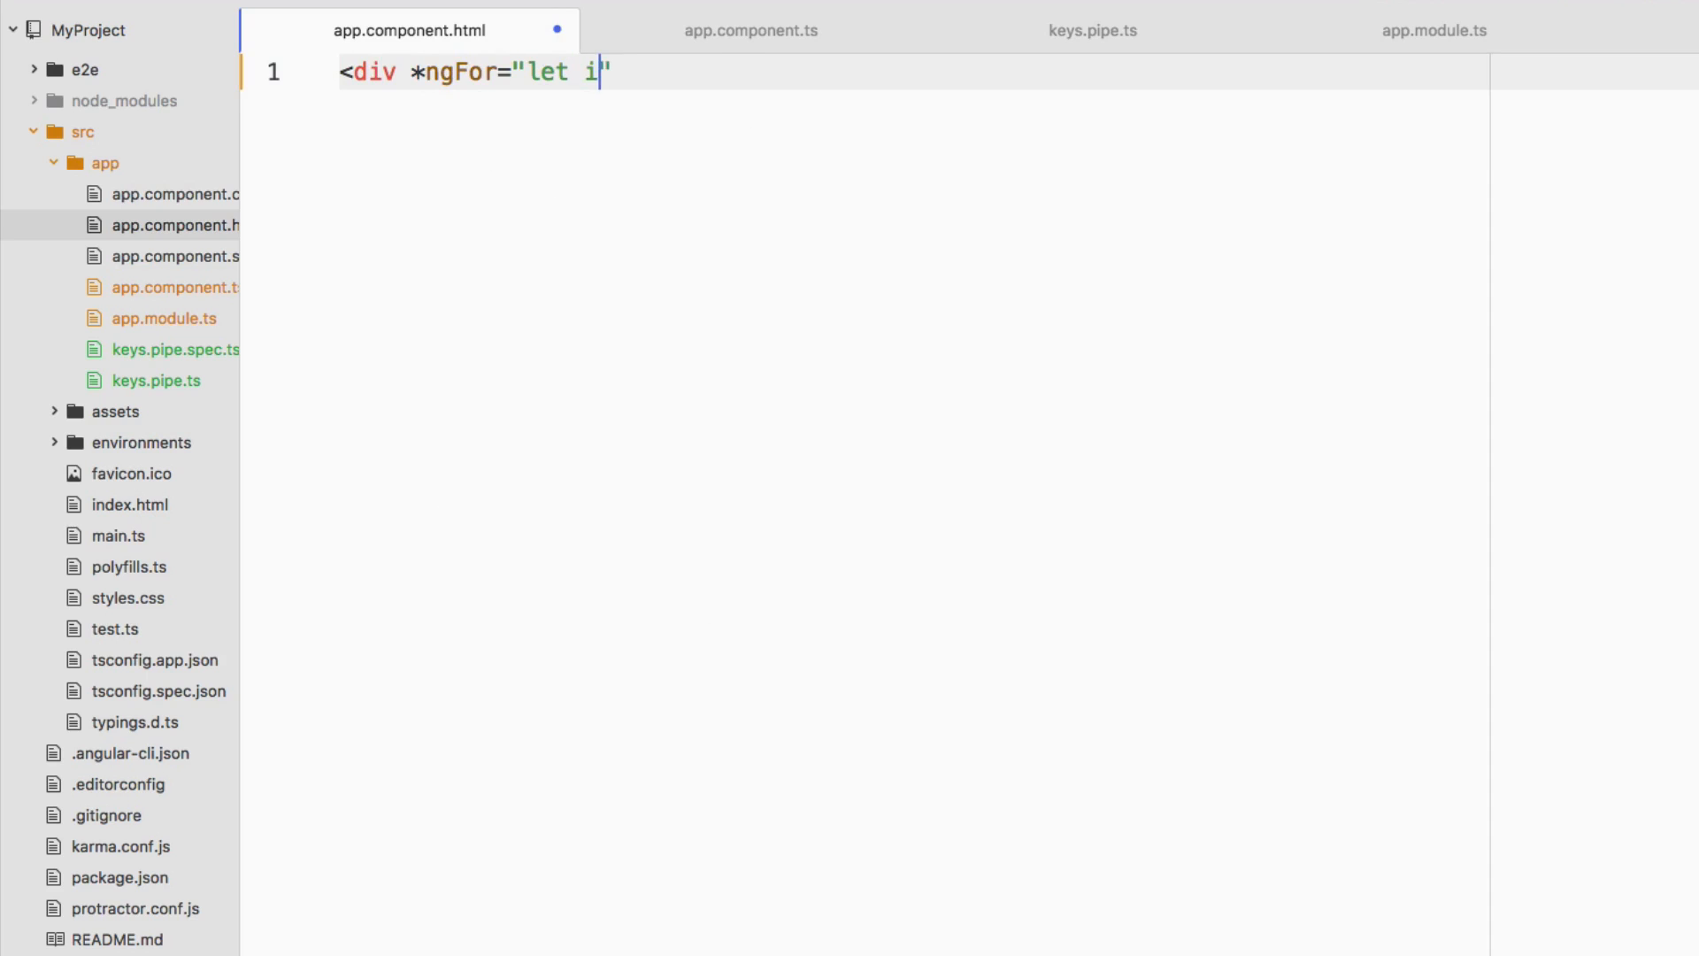
type("of info")
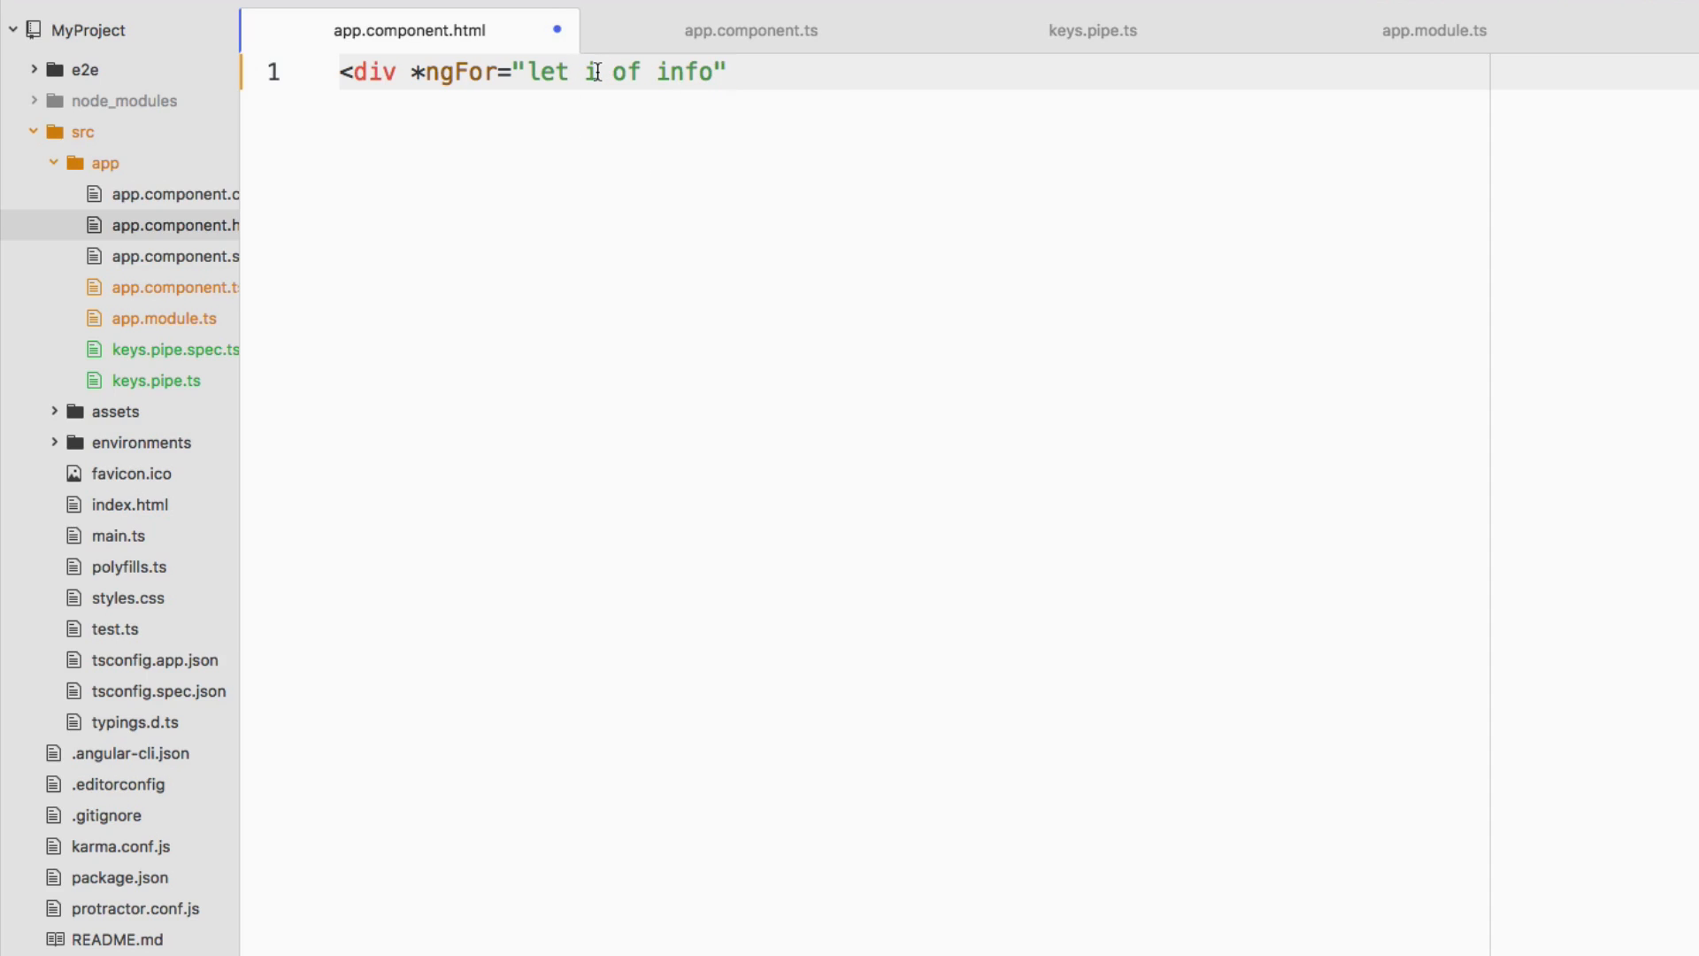
left_click(717, 71)
type(" |")
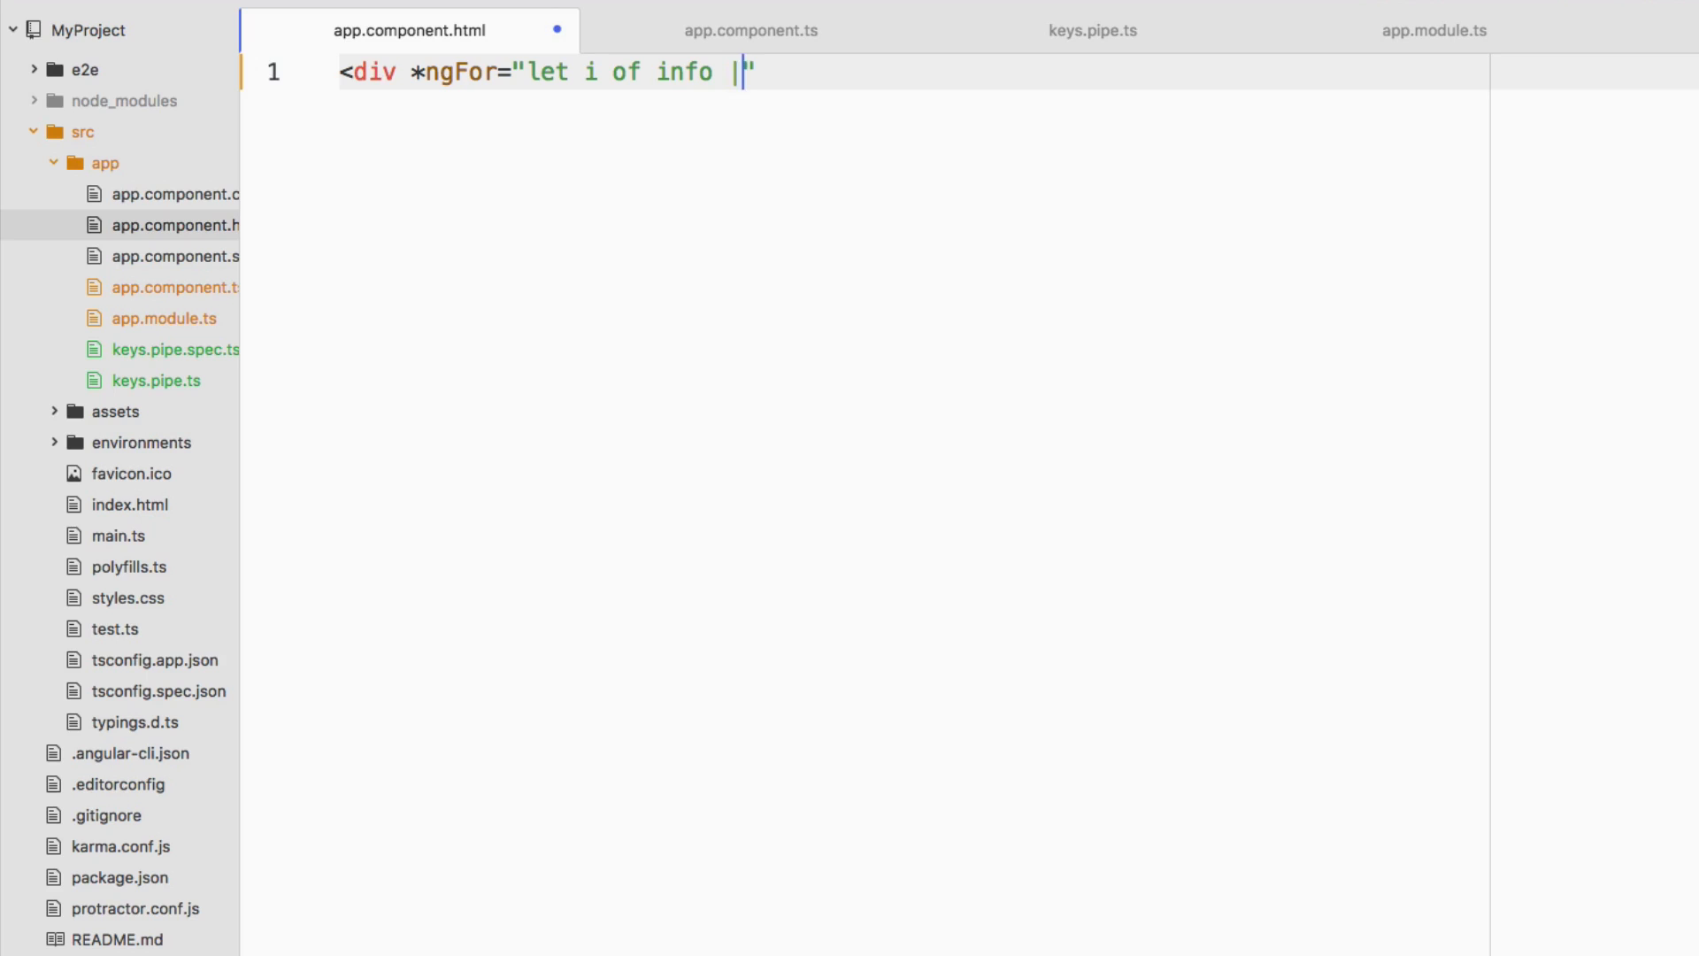
type("keys")
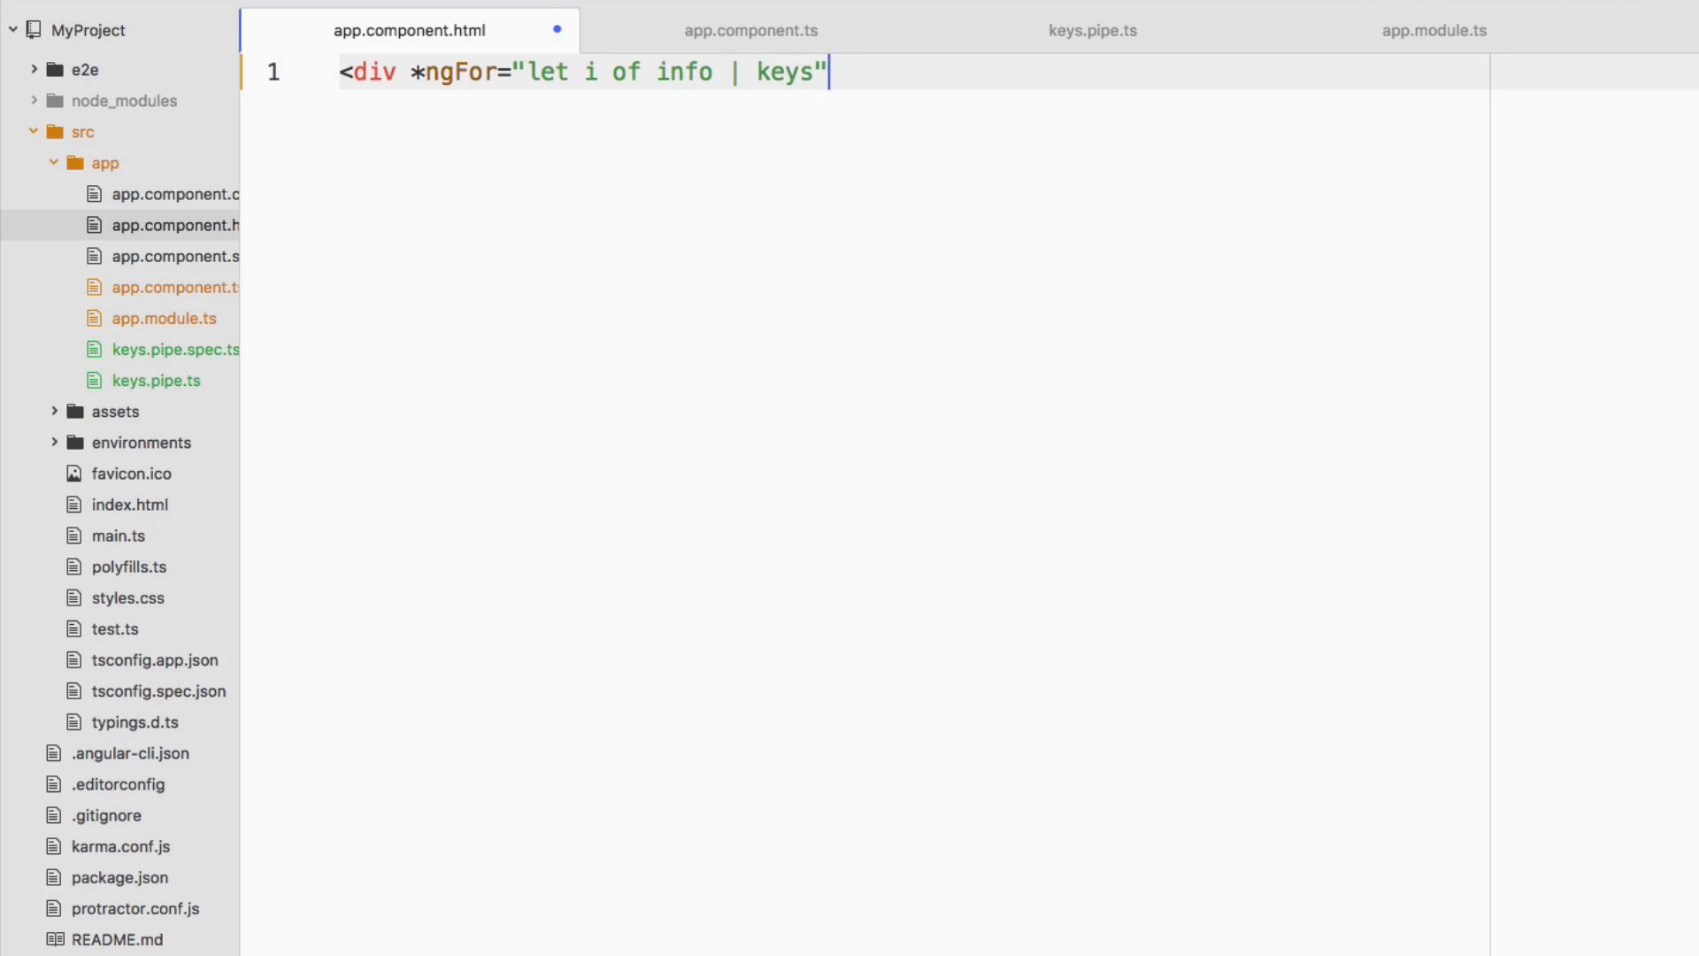
type(">")
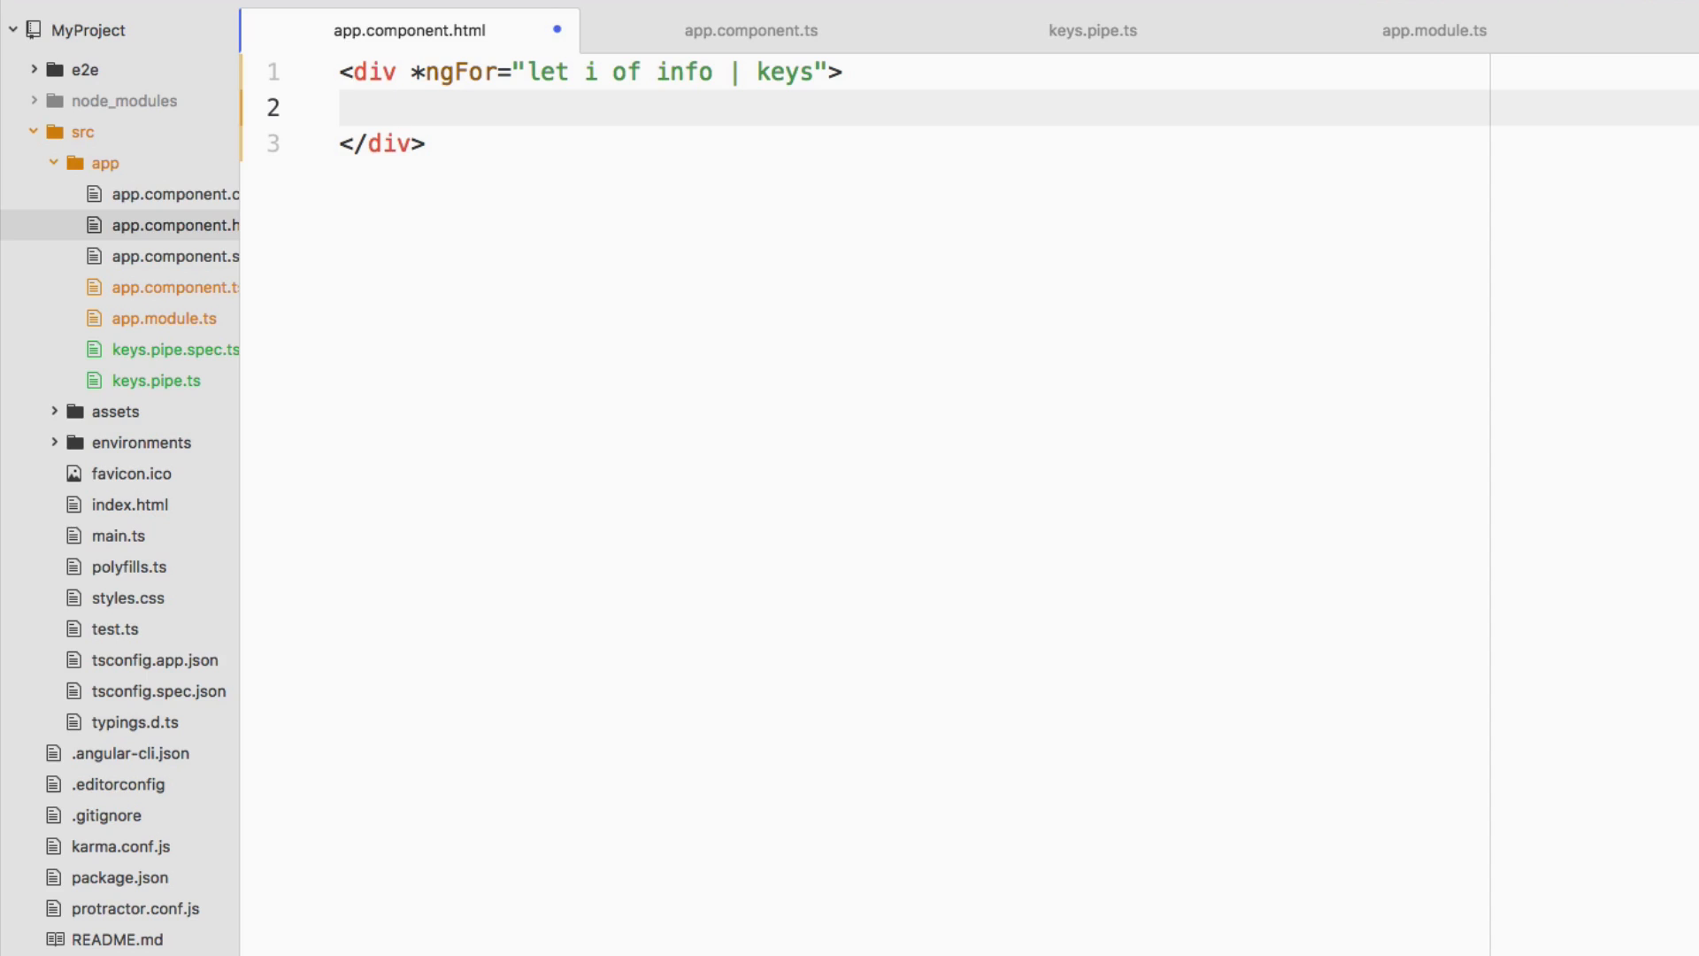
Start a paragraph with *ngIf="i.key != 'urls'" inside the div
type("<p")
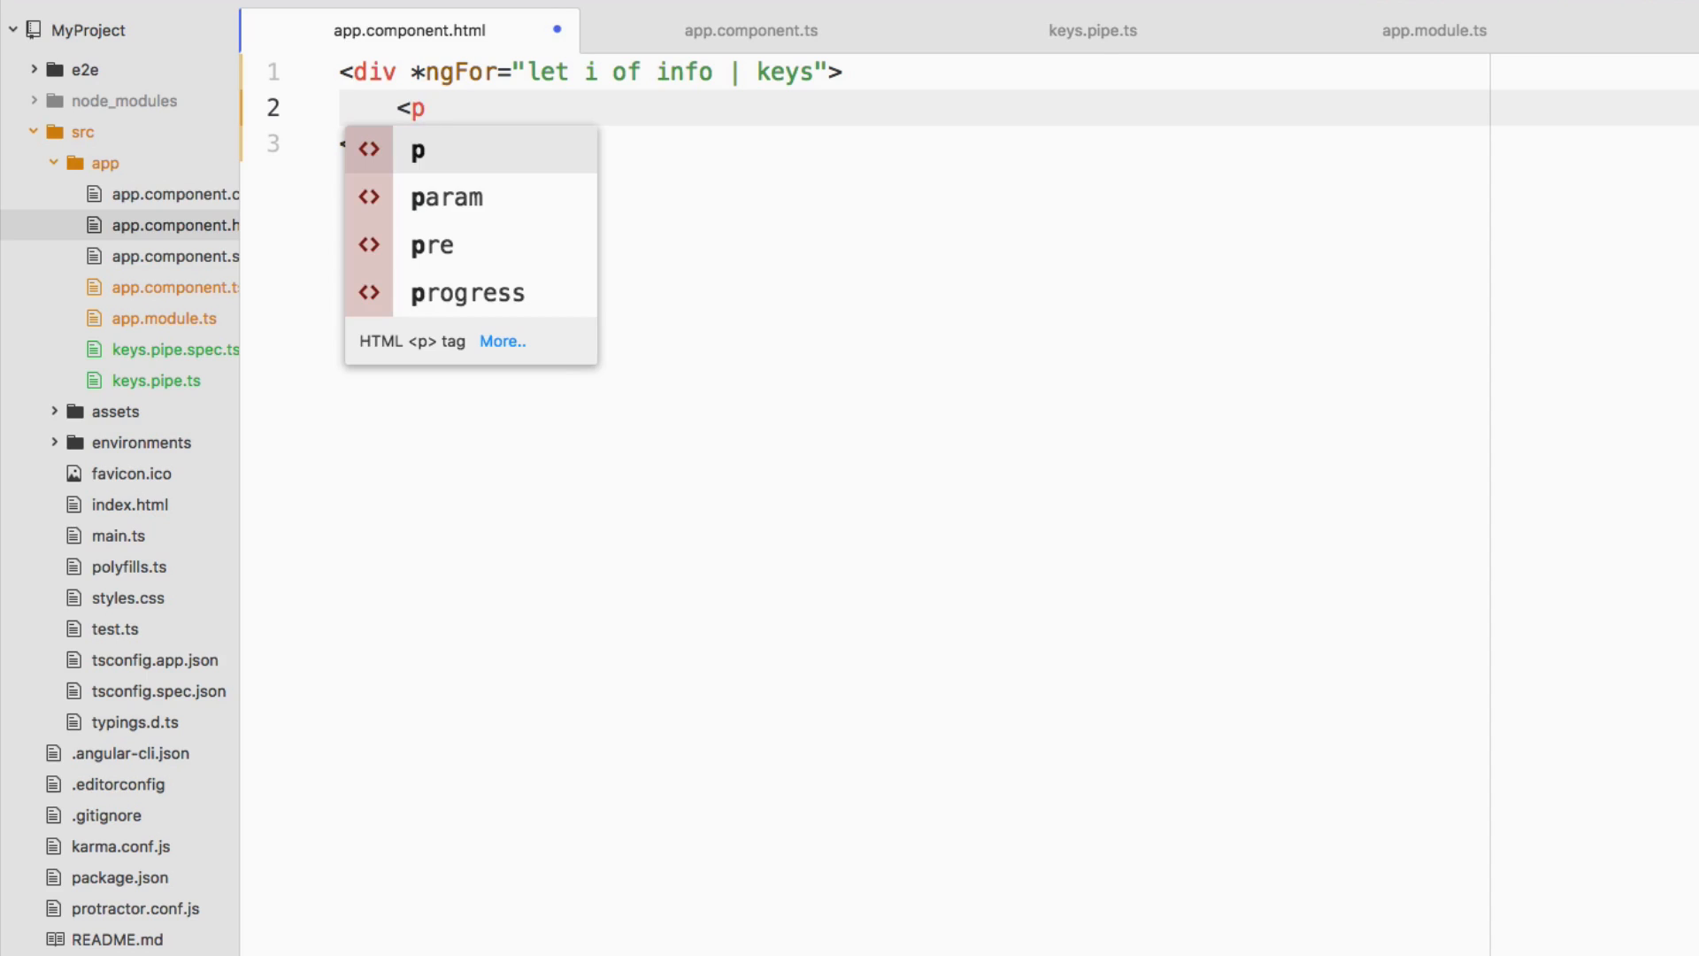
type("*ngI")
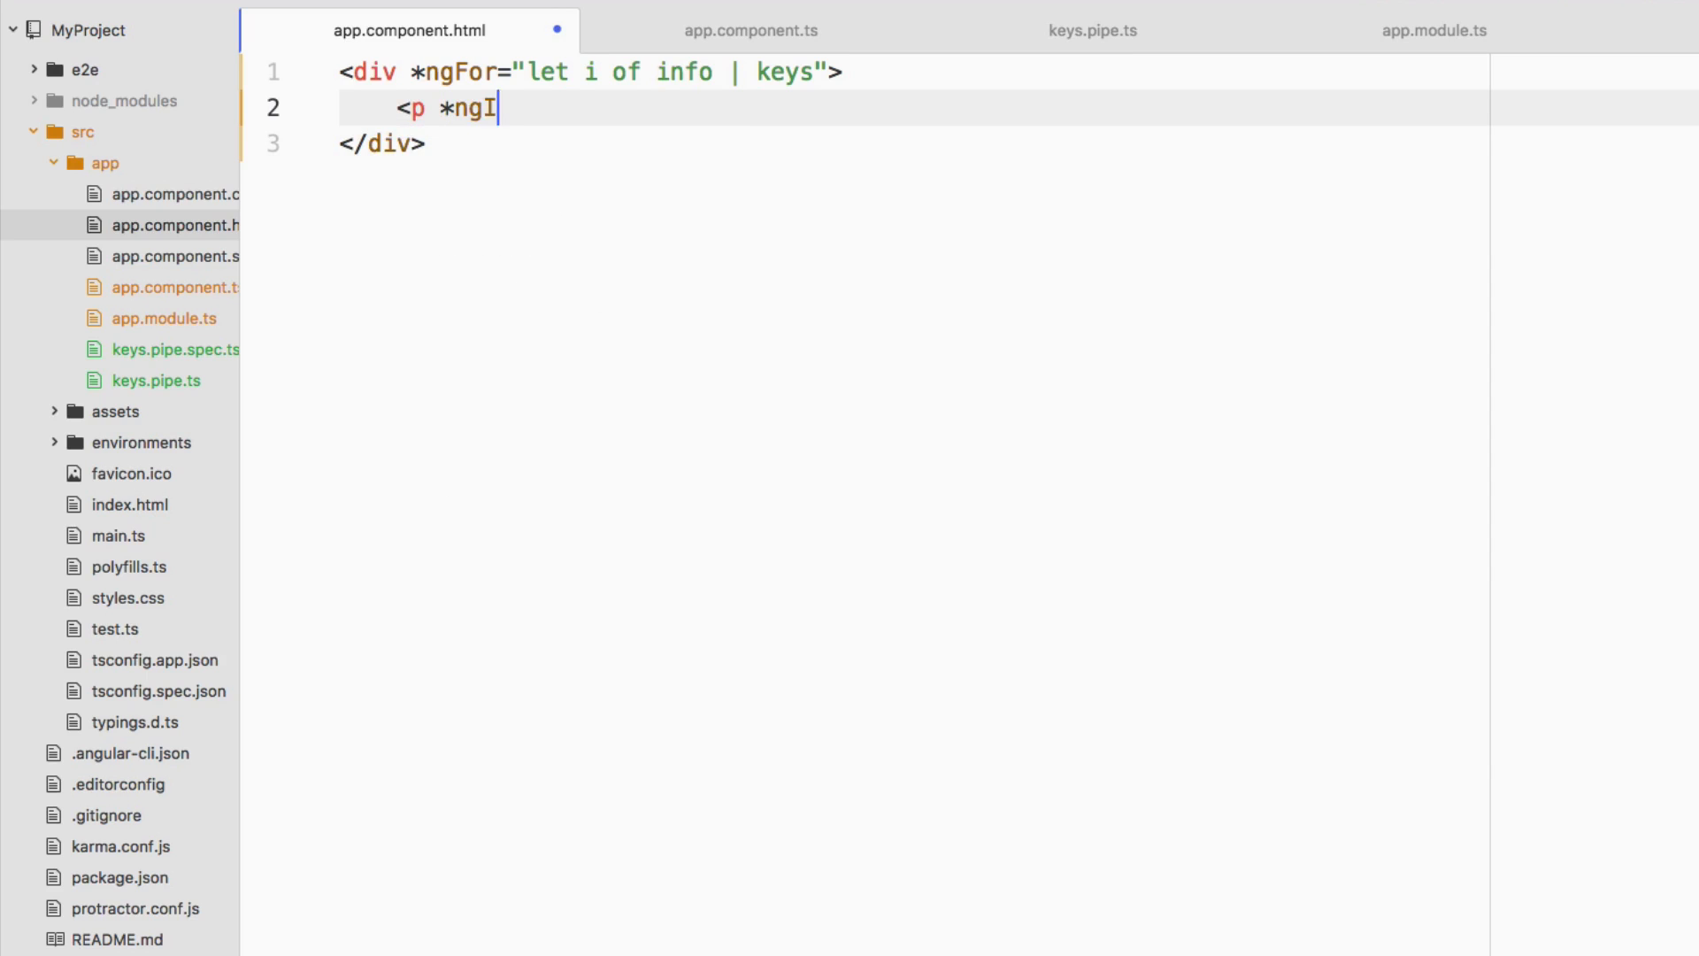
type("f=\"\"")
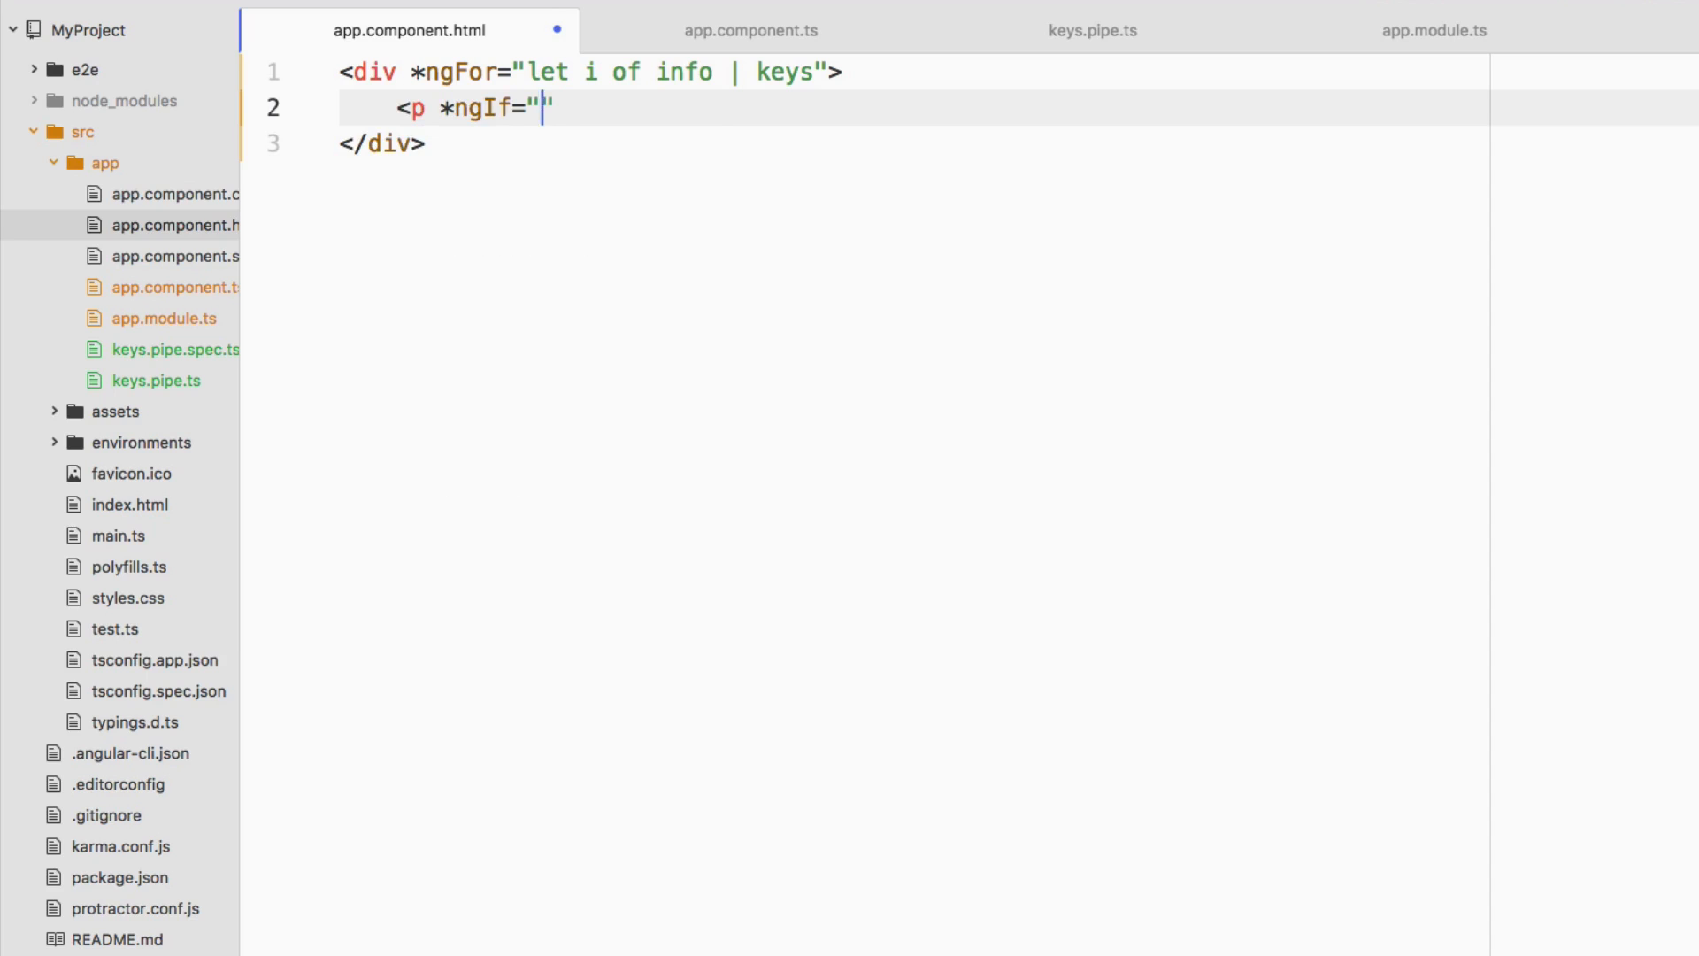
type("i.keys")
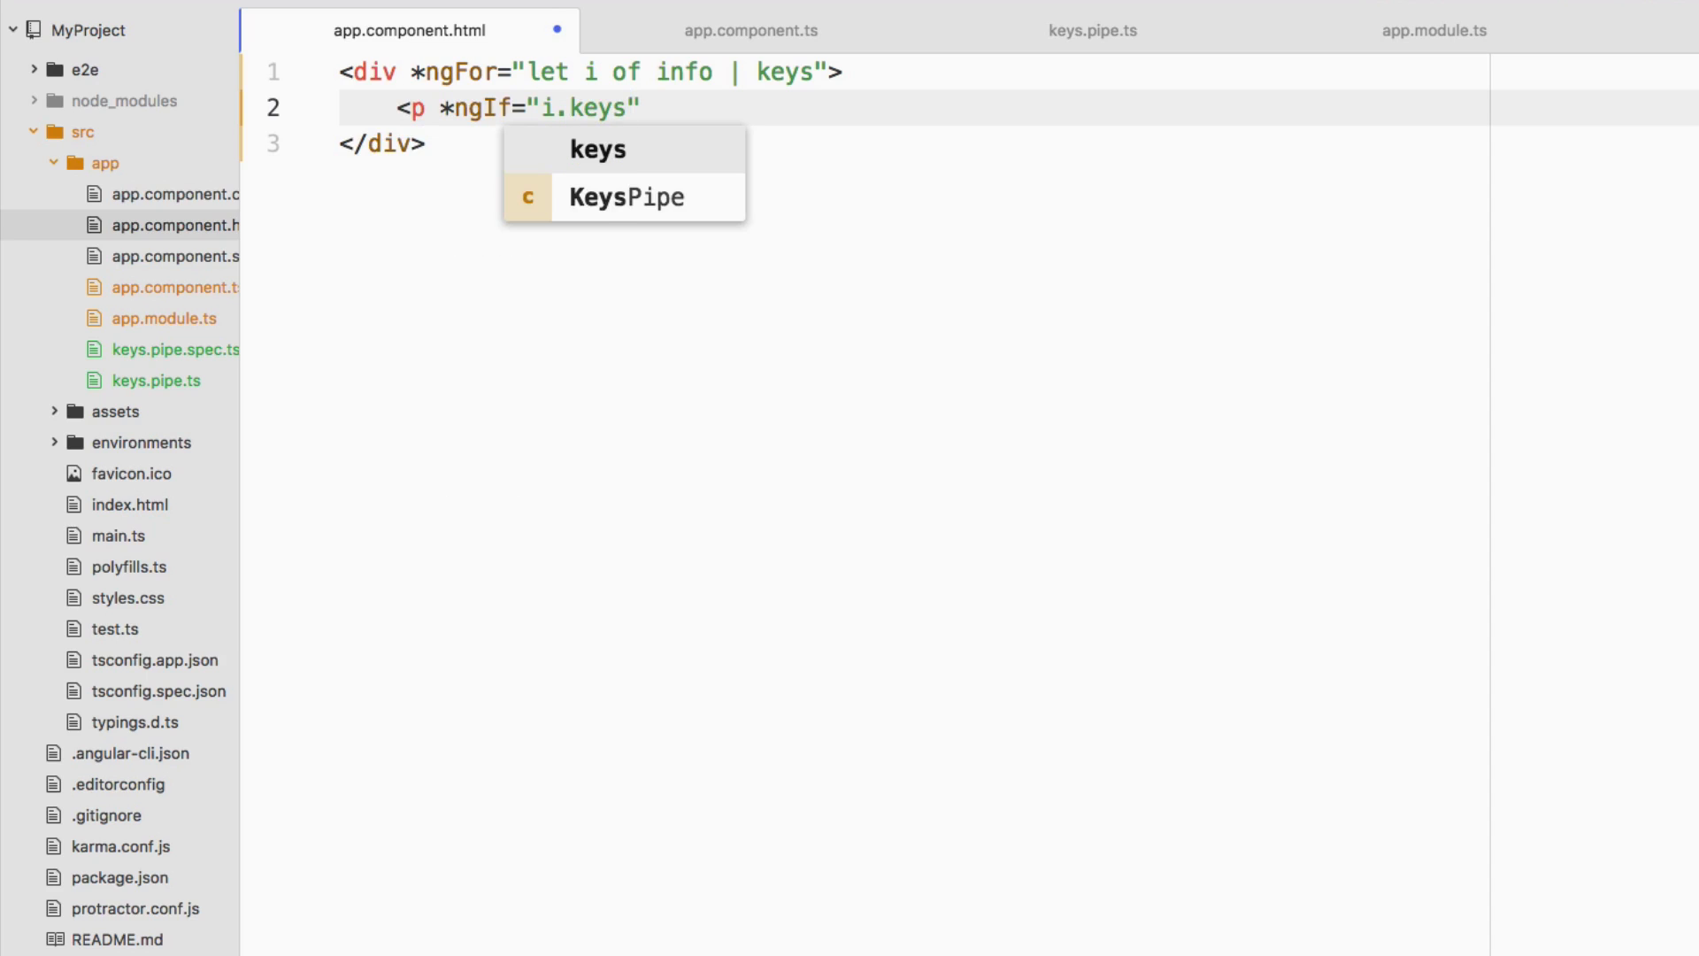
key("Backspace")
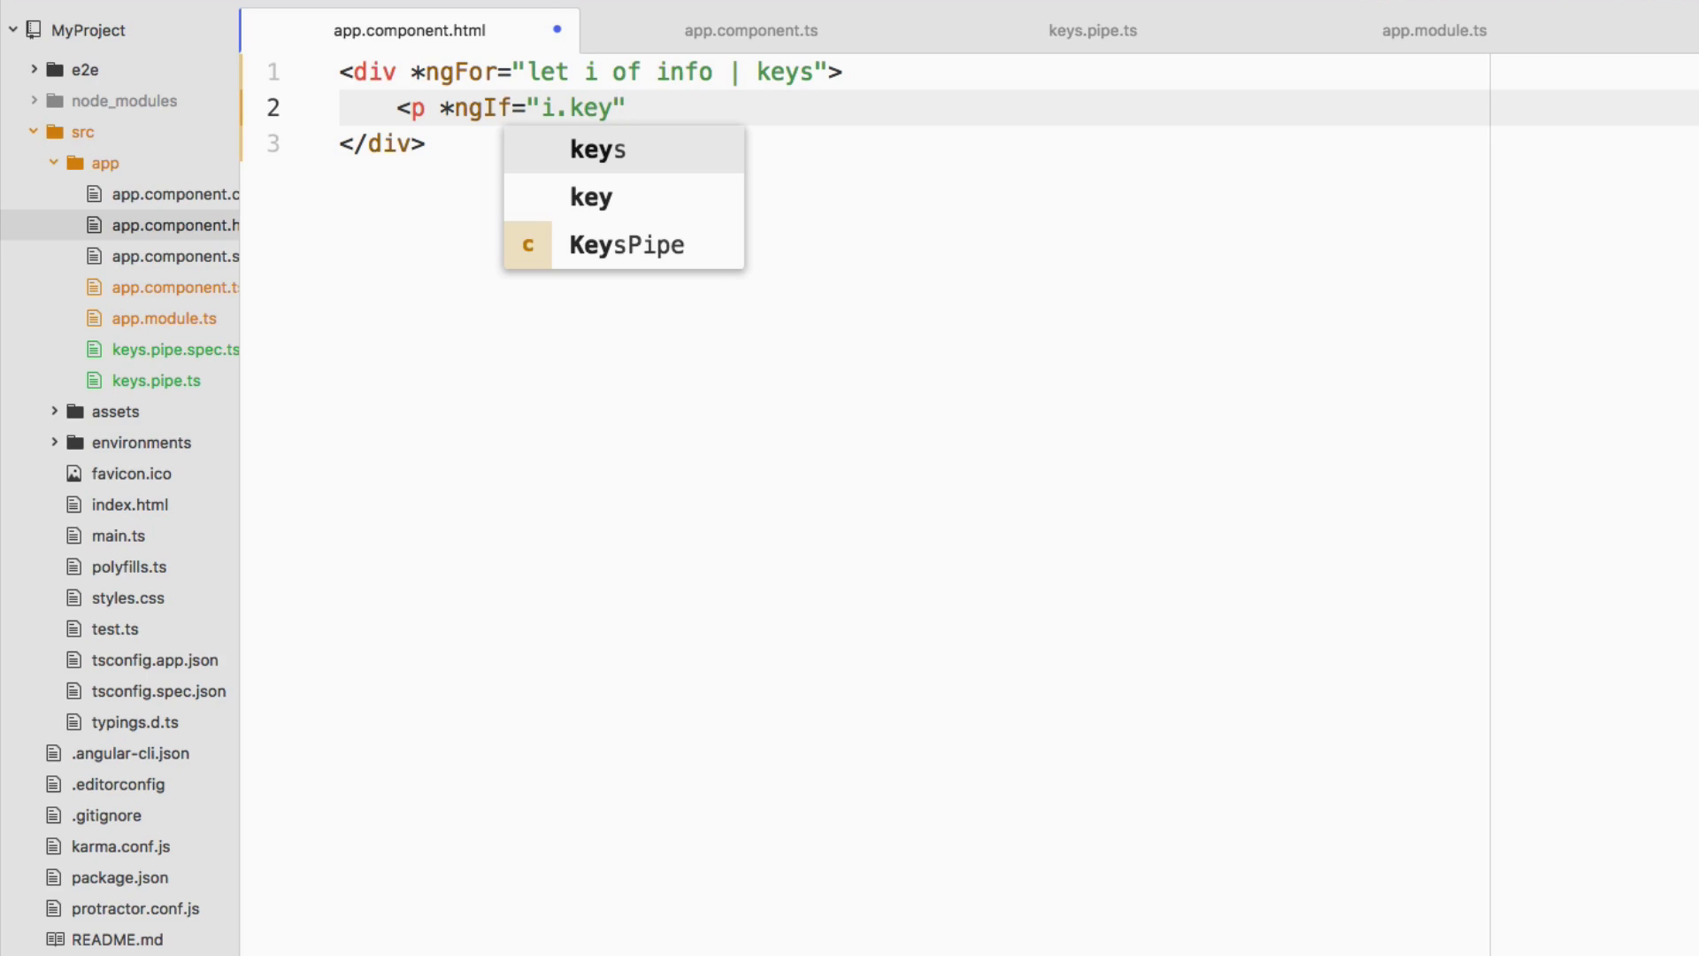
type("!=")
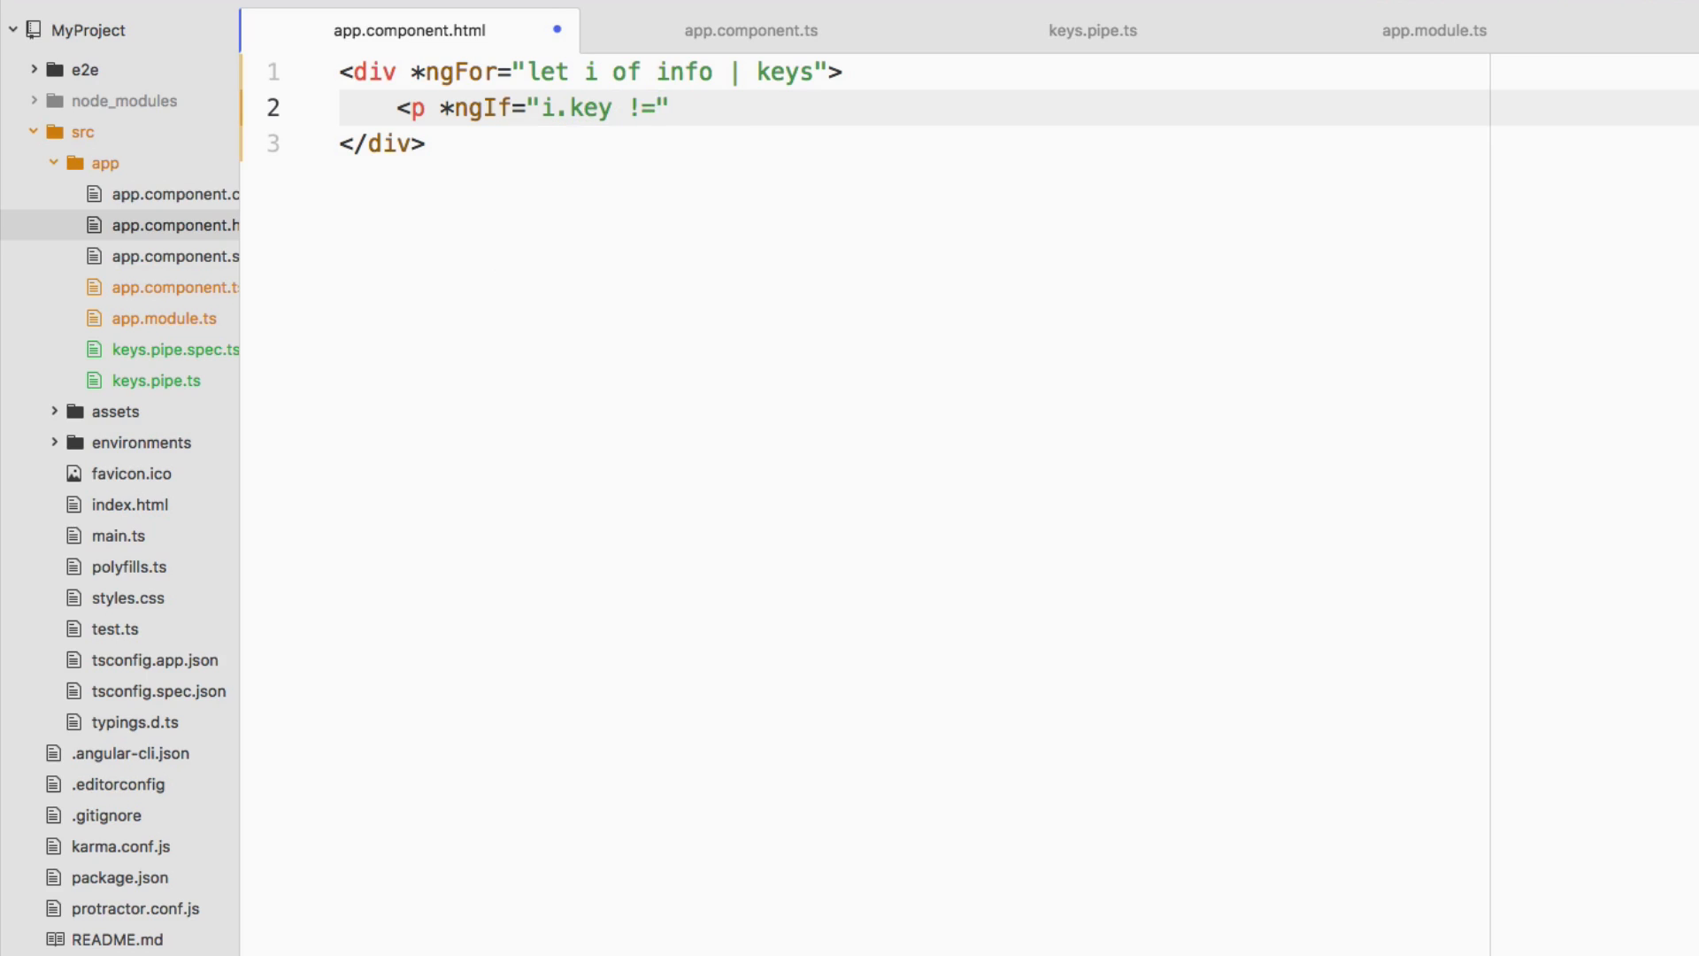
key("Backspace")
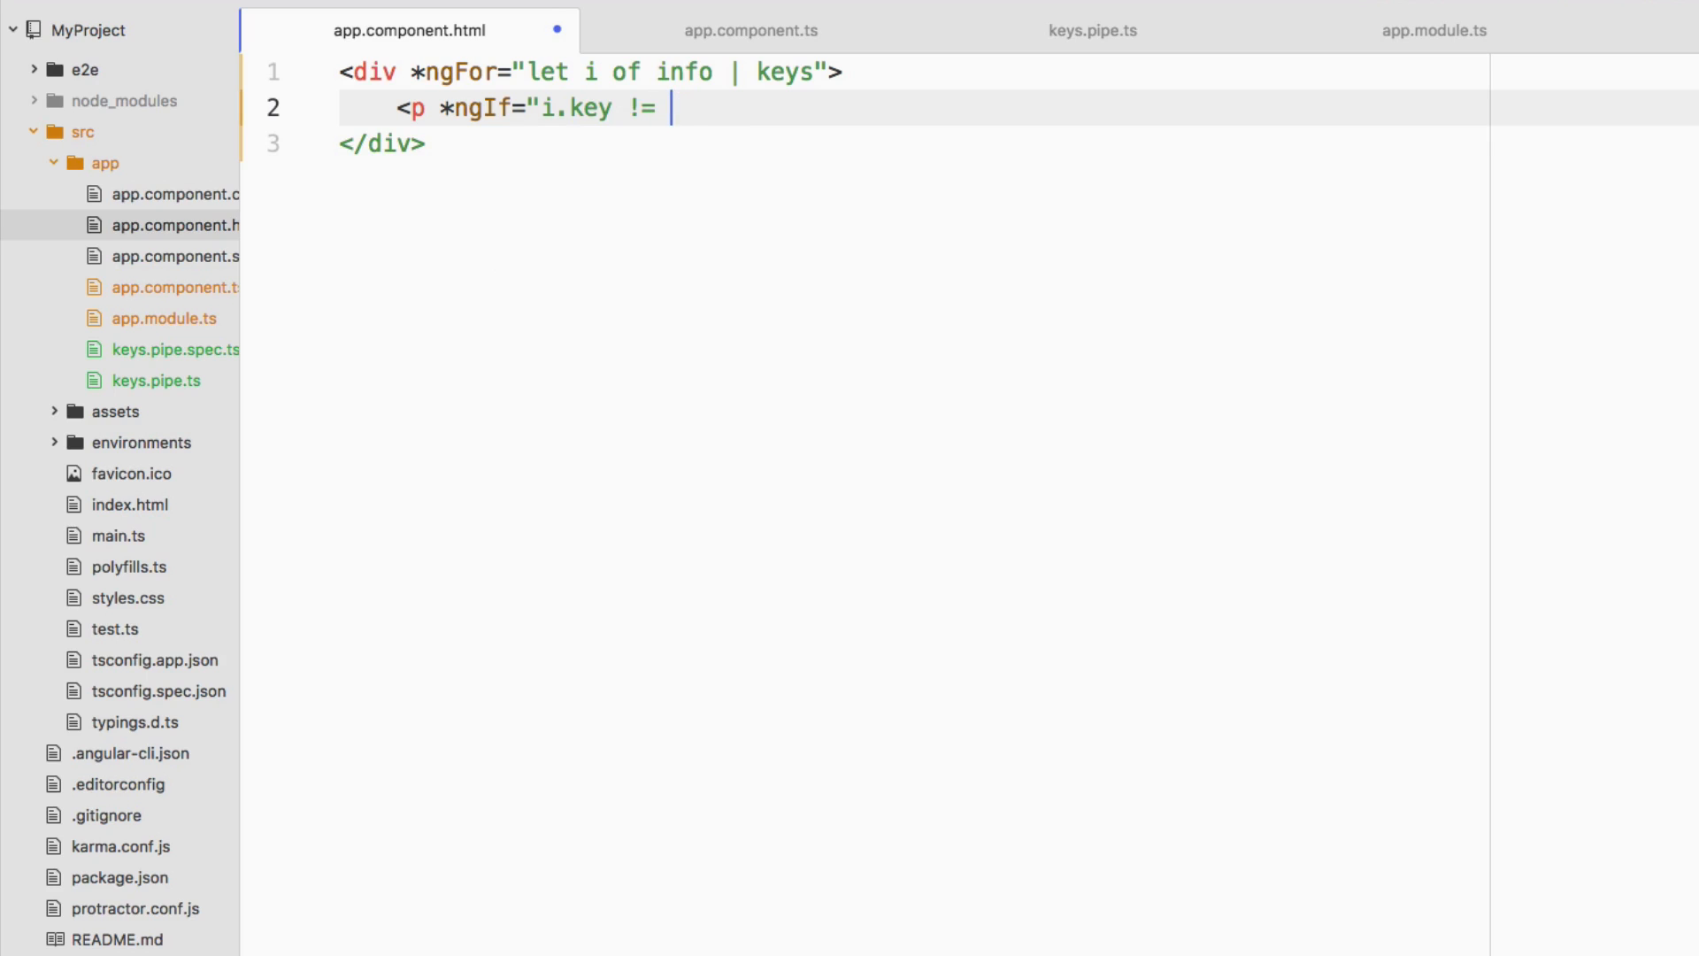
type("'urls'")
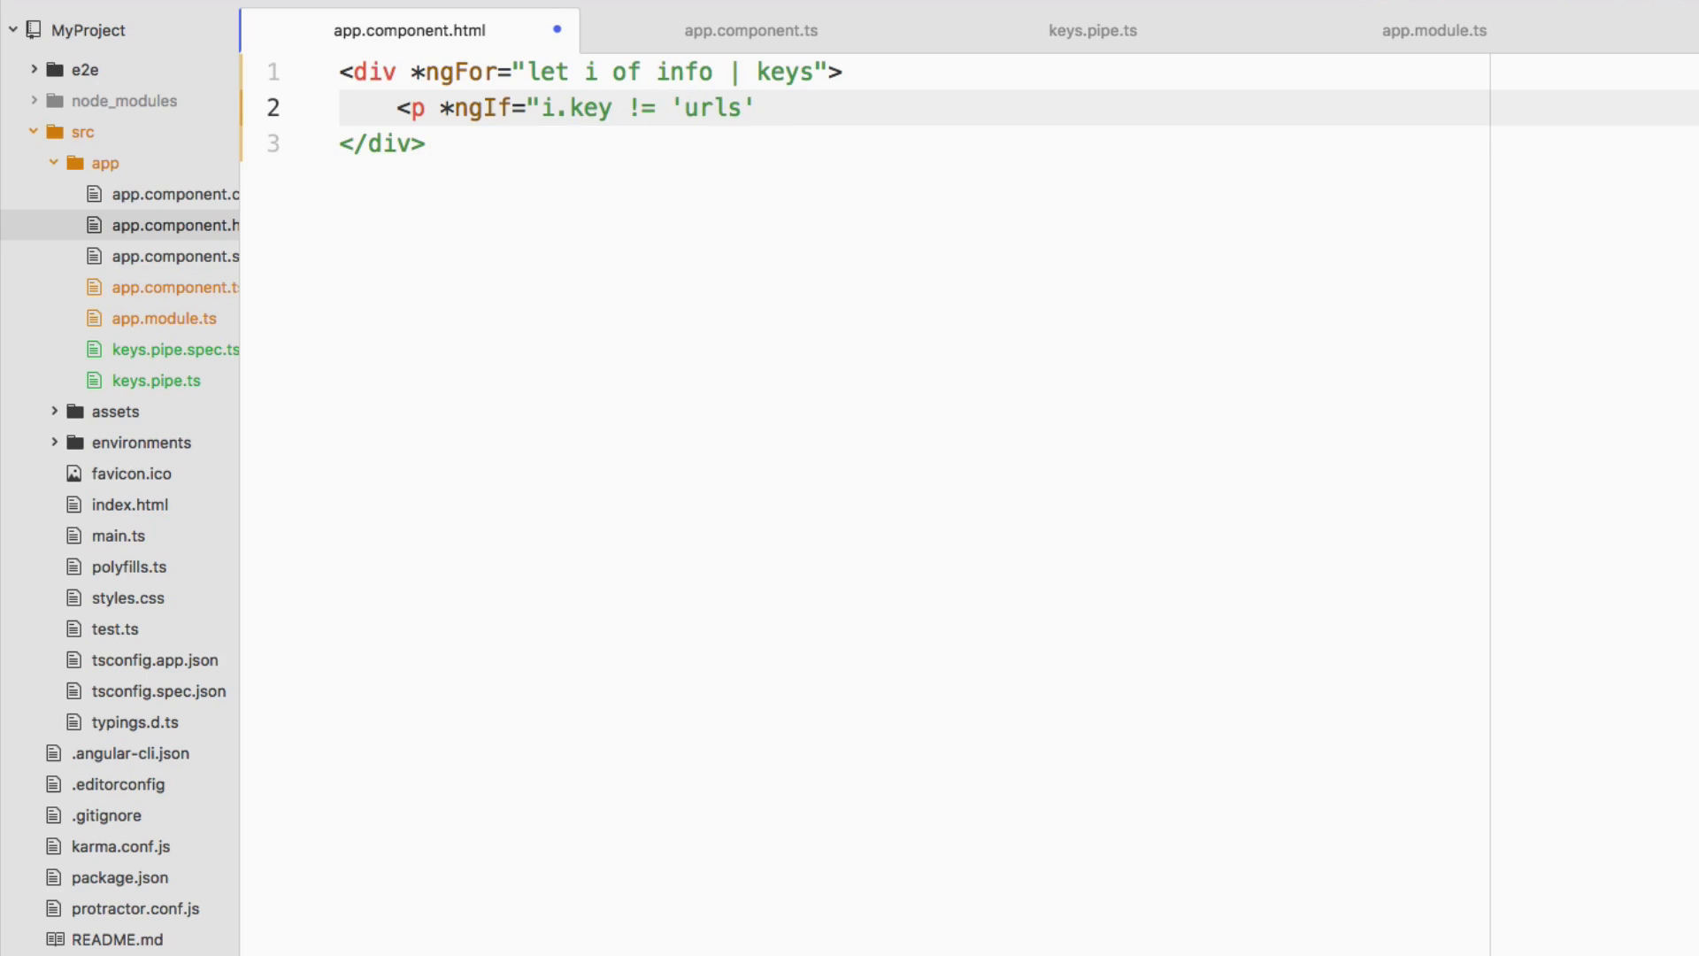
type("\"")
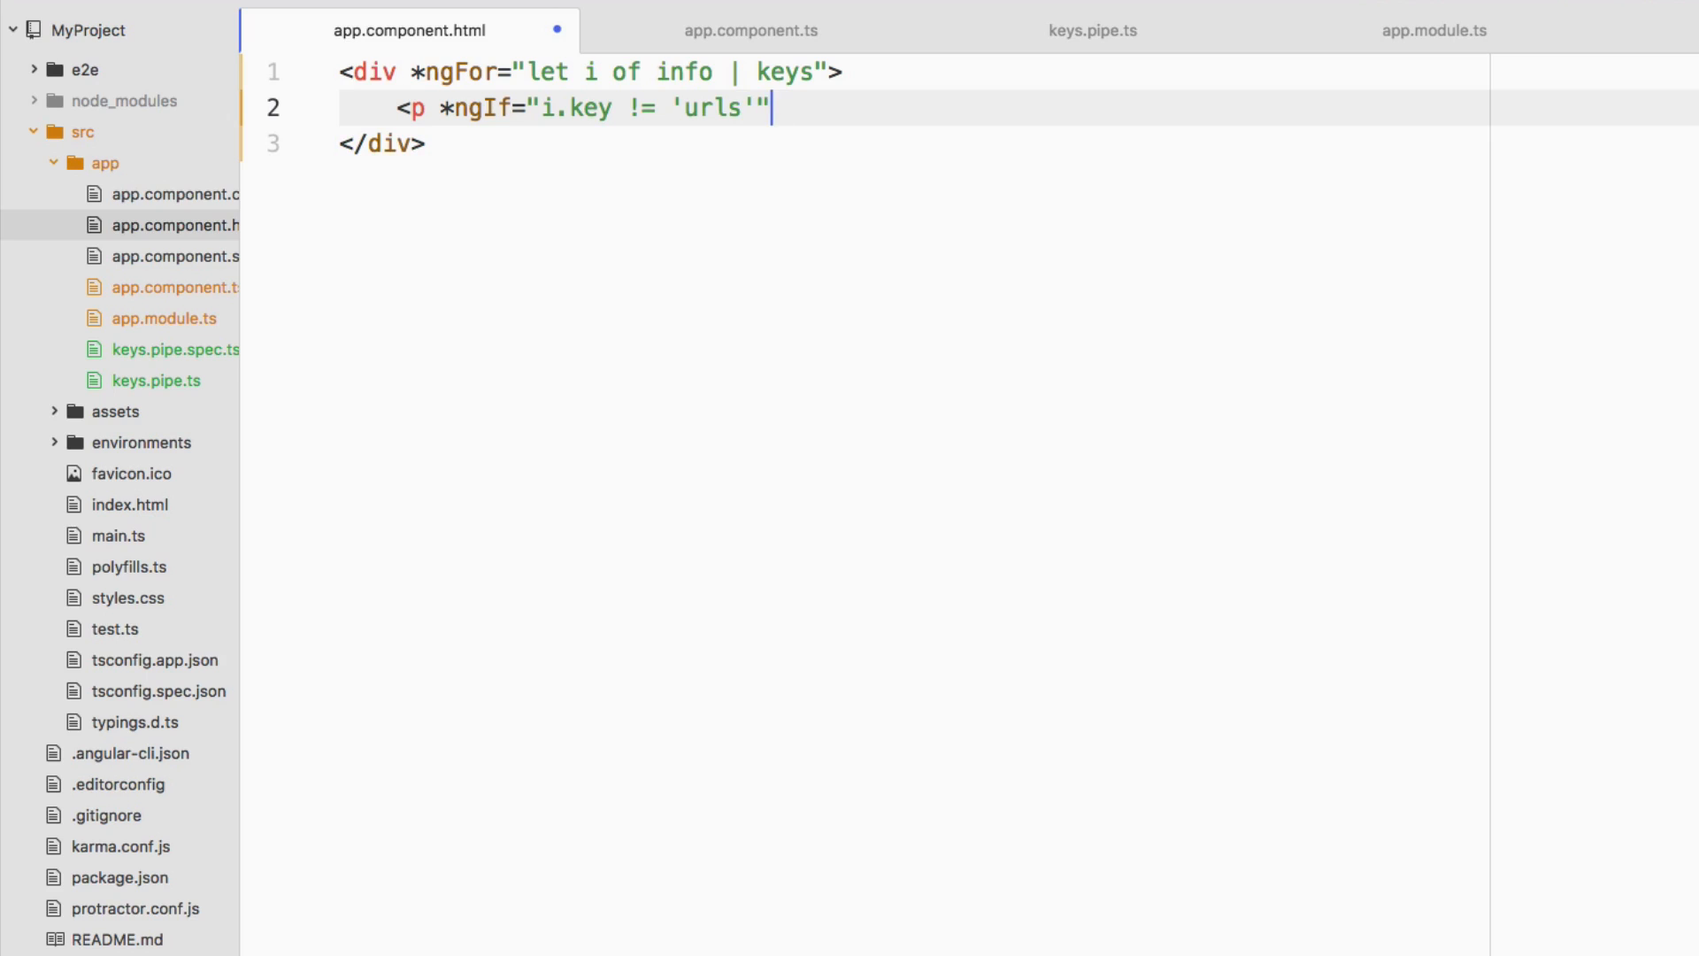
Print {{ i.key }}: {{ i.value }} in the paragraph and close it with </p>
type(">{{}}")
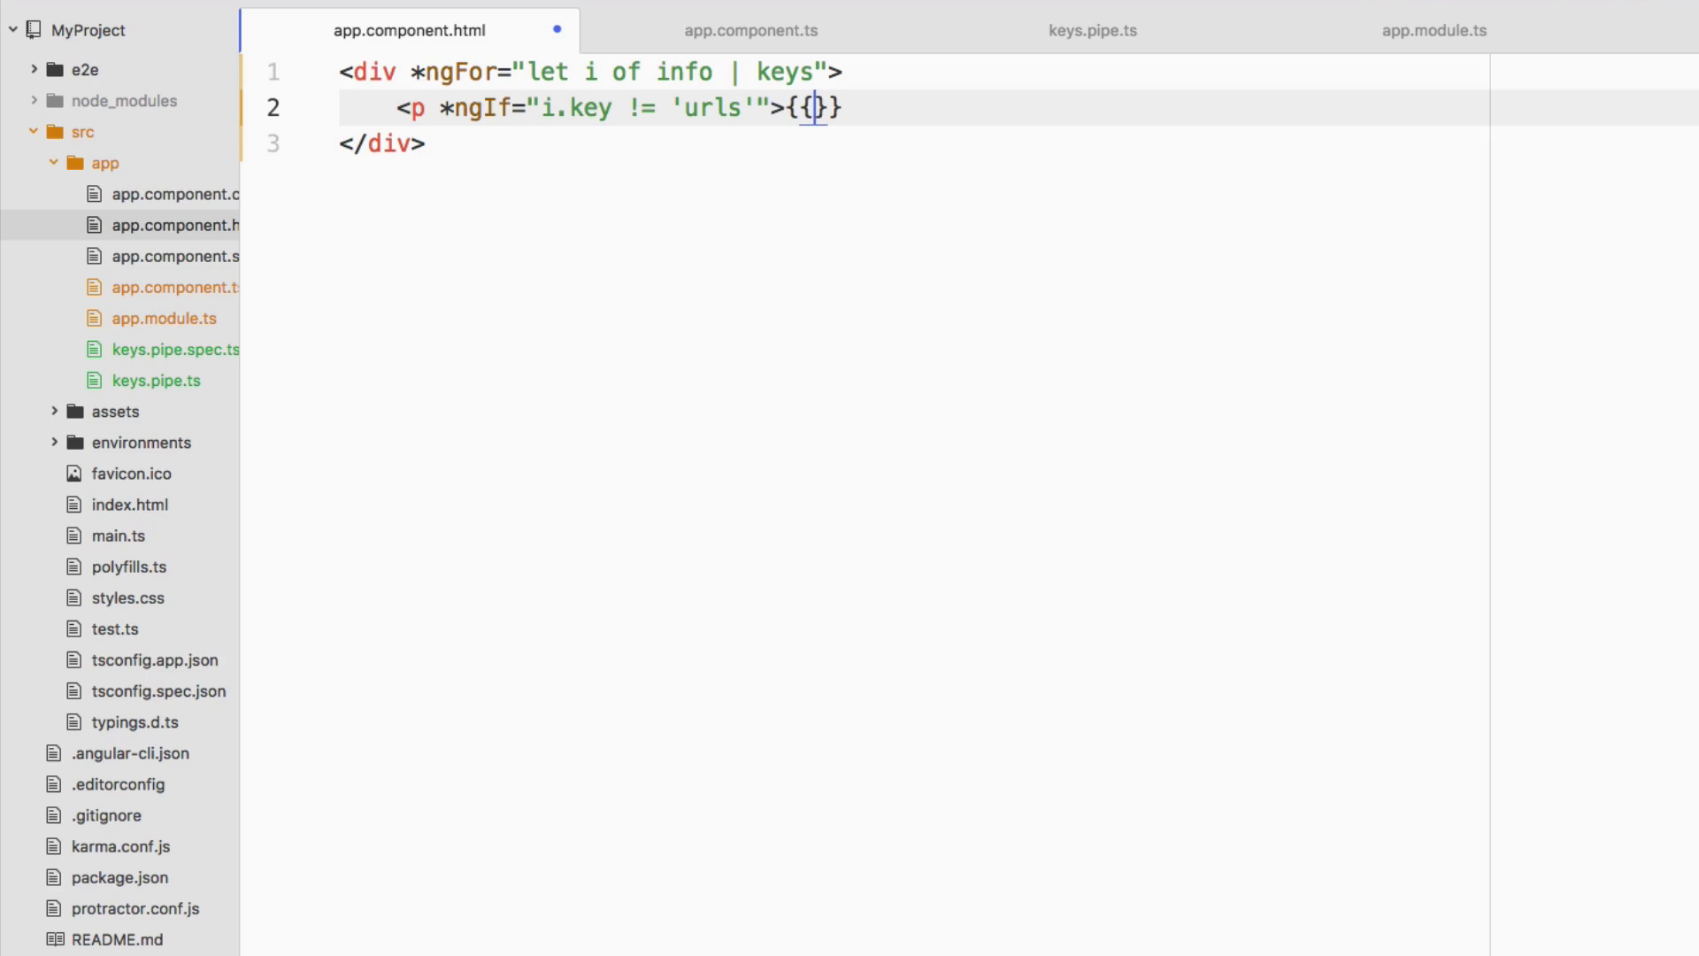
type("i.key")
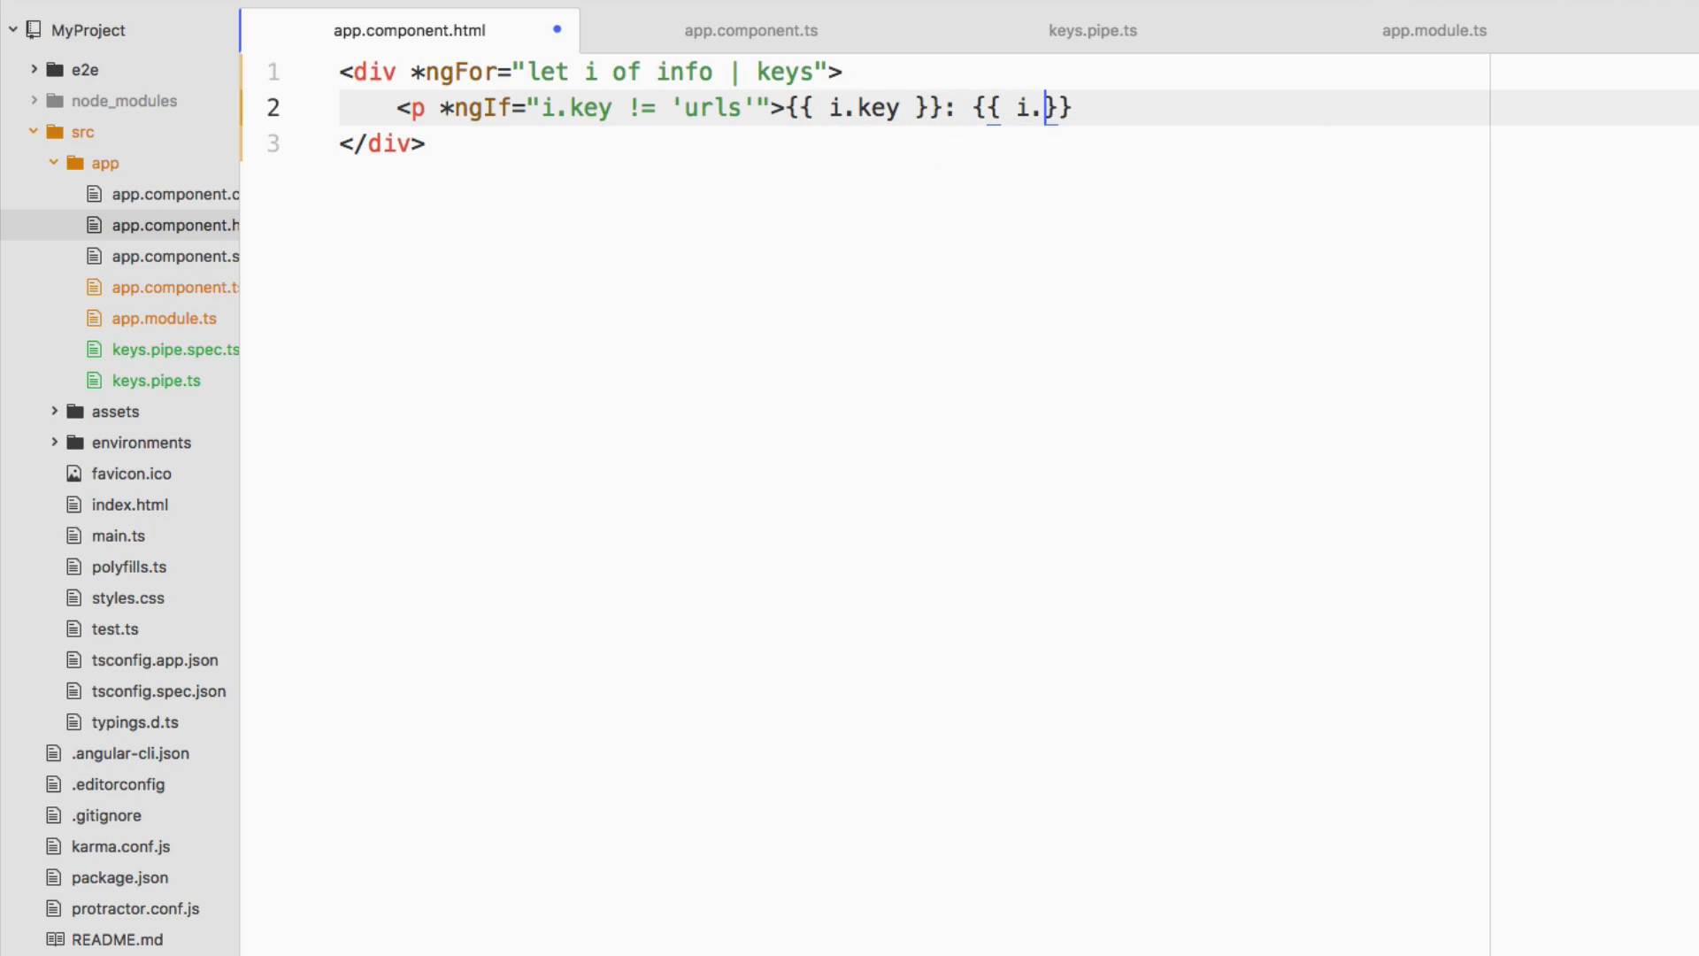
type("value }}")
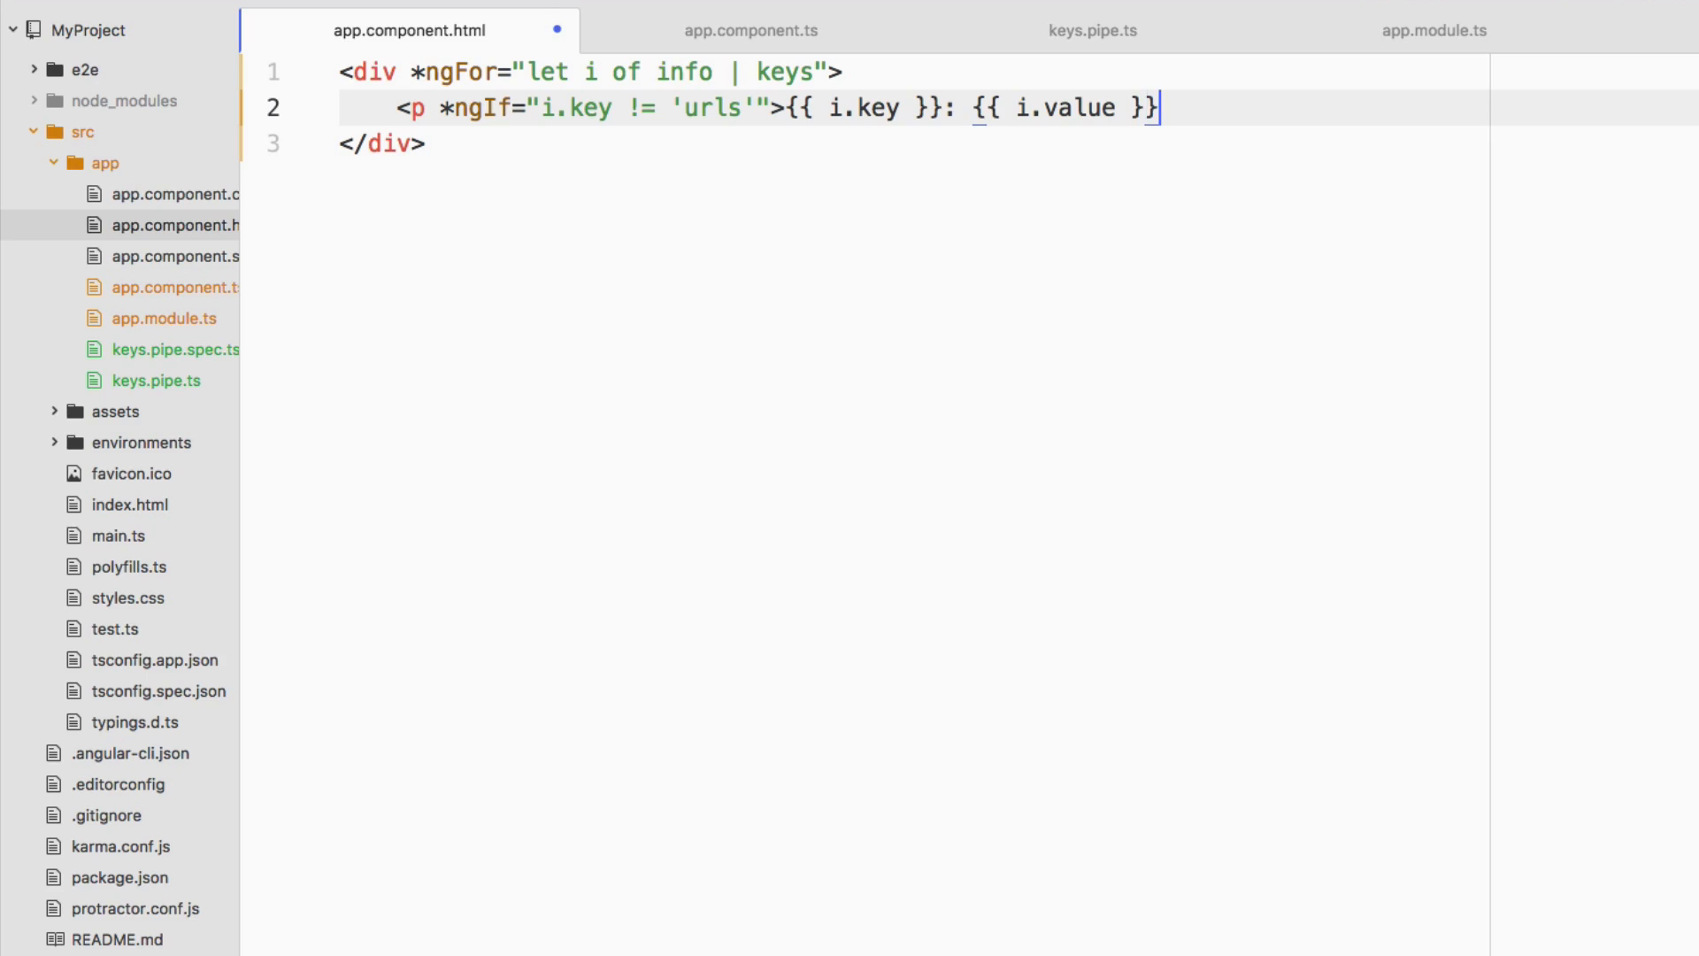
type("</p>")
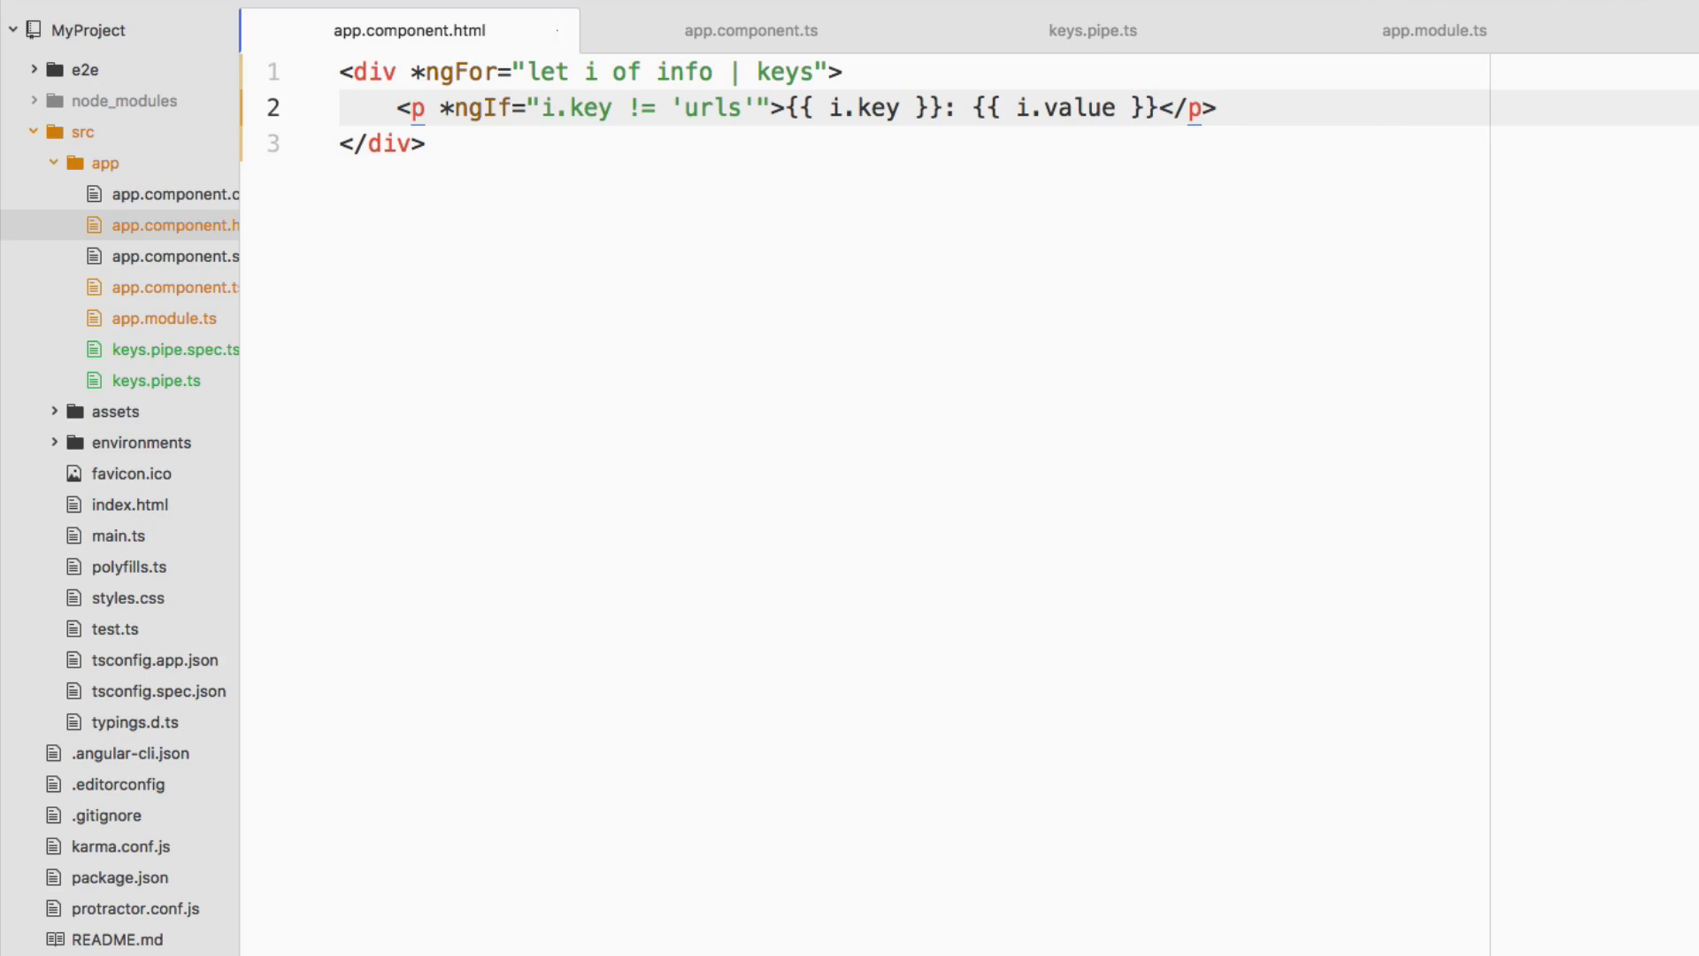
mouse_move(750, 31)
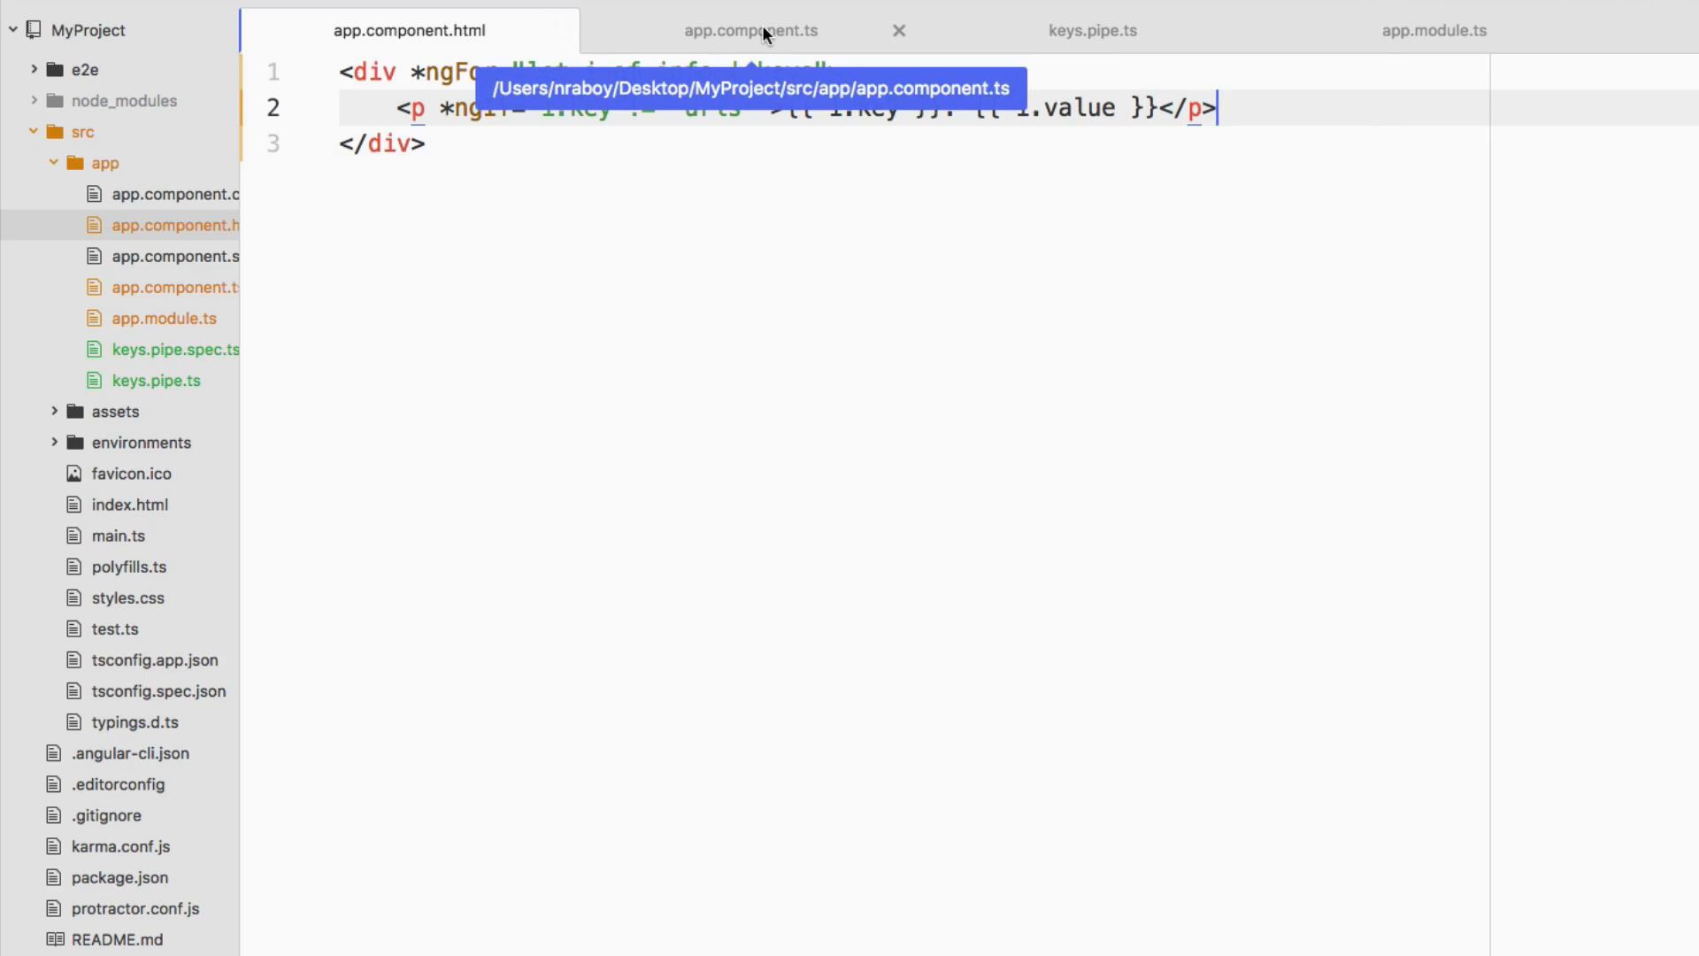
Switch to app.component.ts and select the urls array inside the info object
left_click(751, 30)
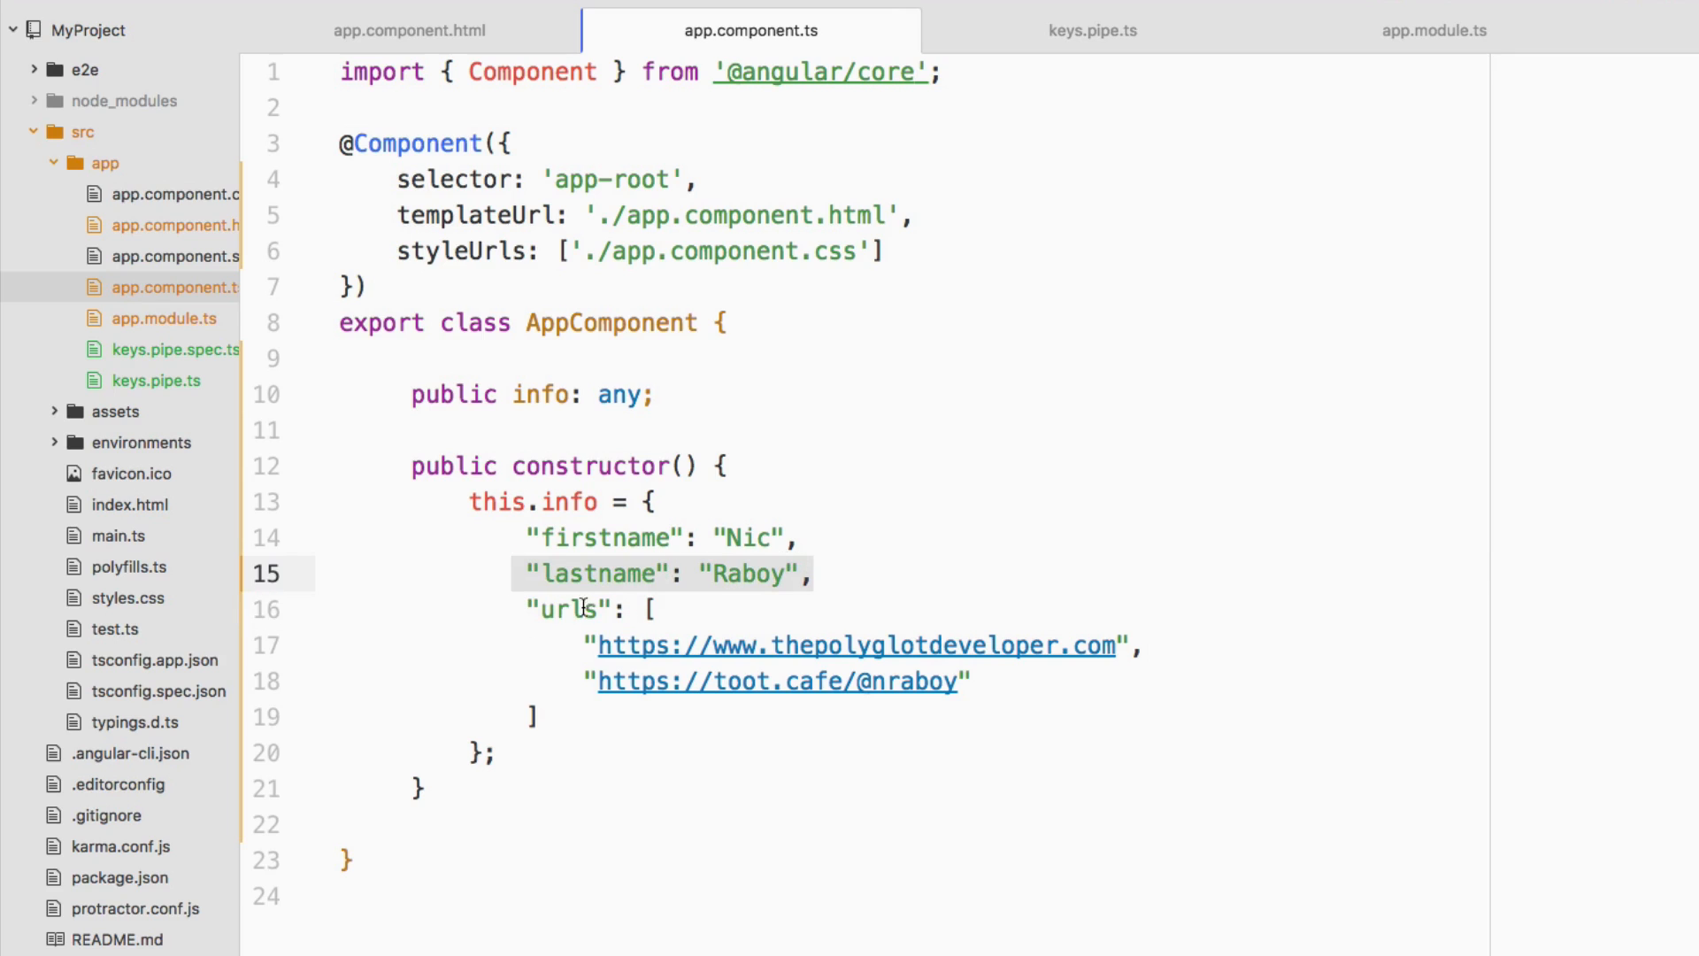
left_click(526, 609)
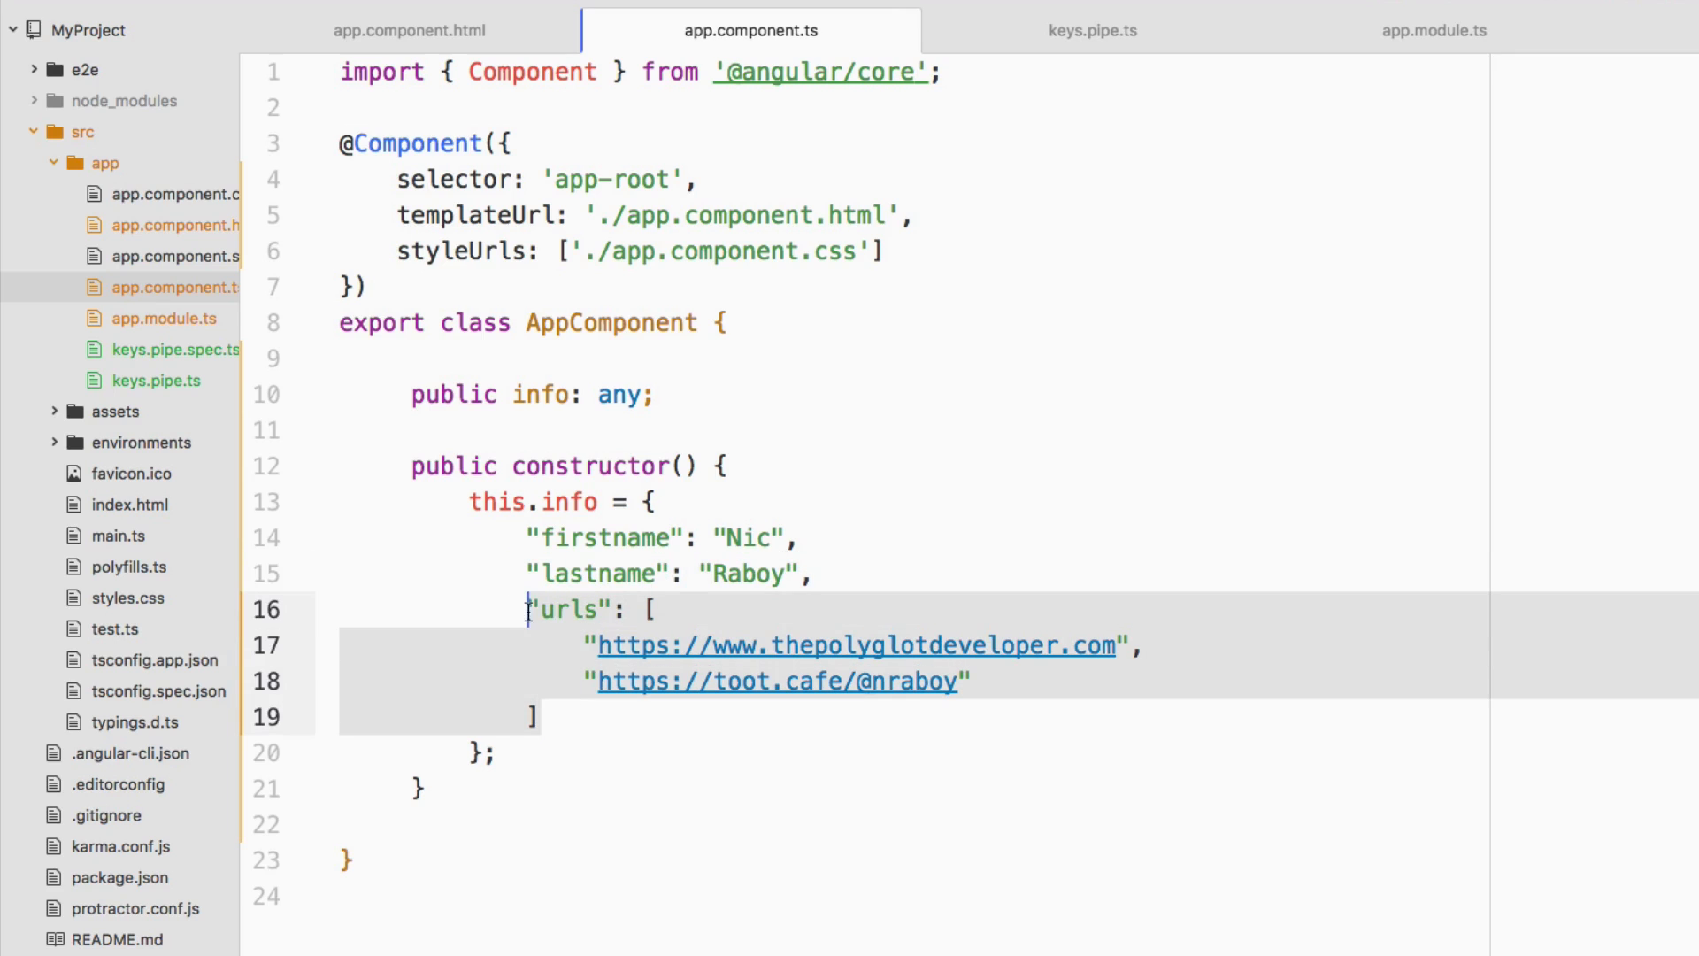
left_click(409, 30)
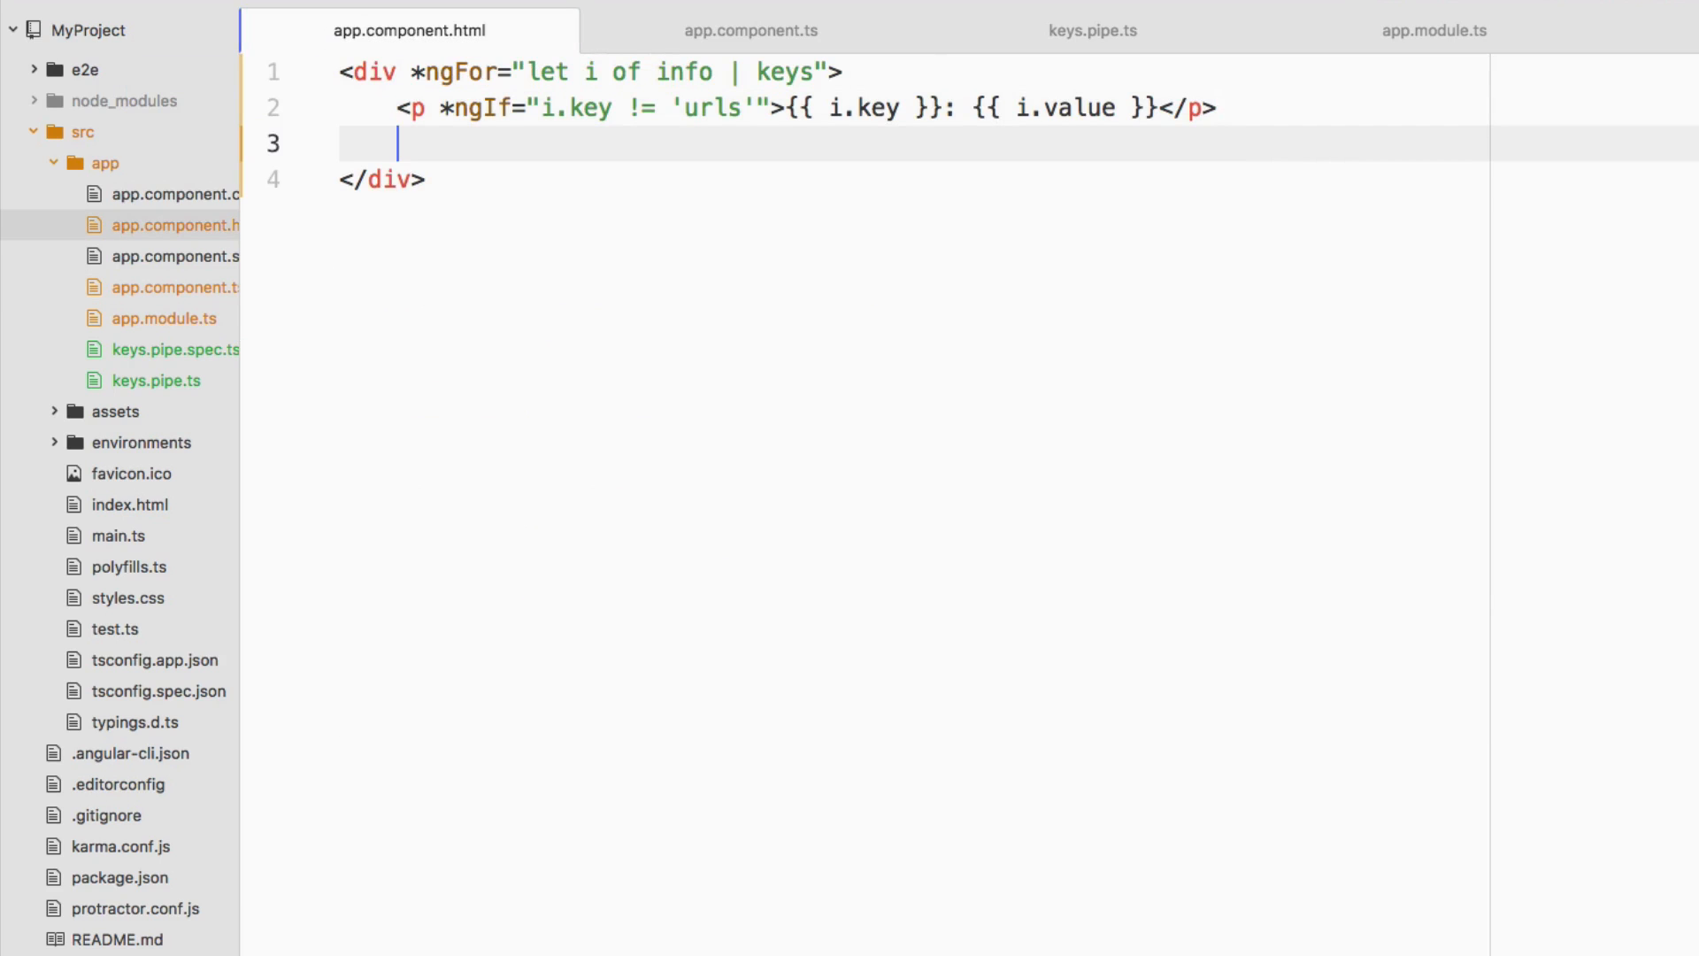
Add a div with *ngIf="i.key == 'urls'" so it renders only for the urls key
type("<div")
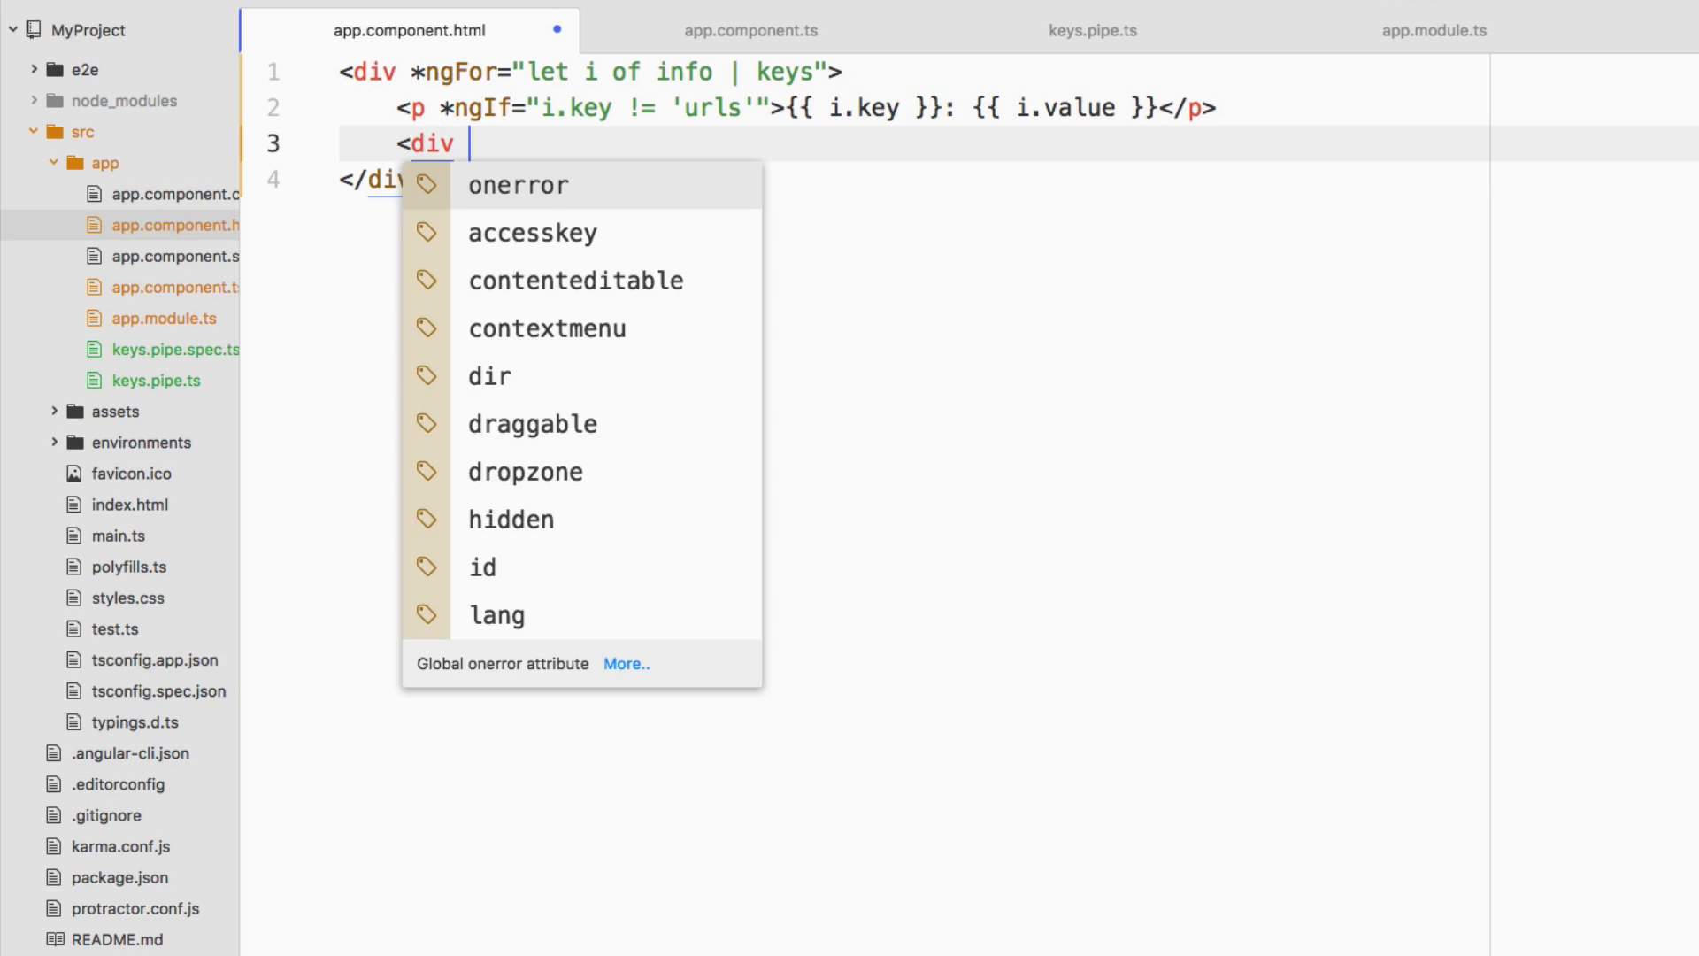
type("*ngIf")
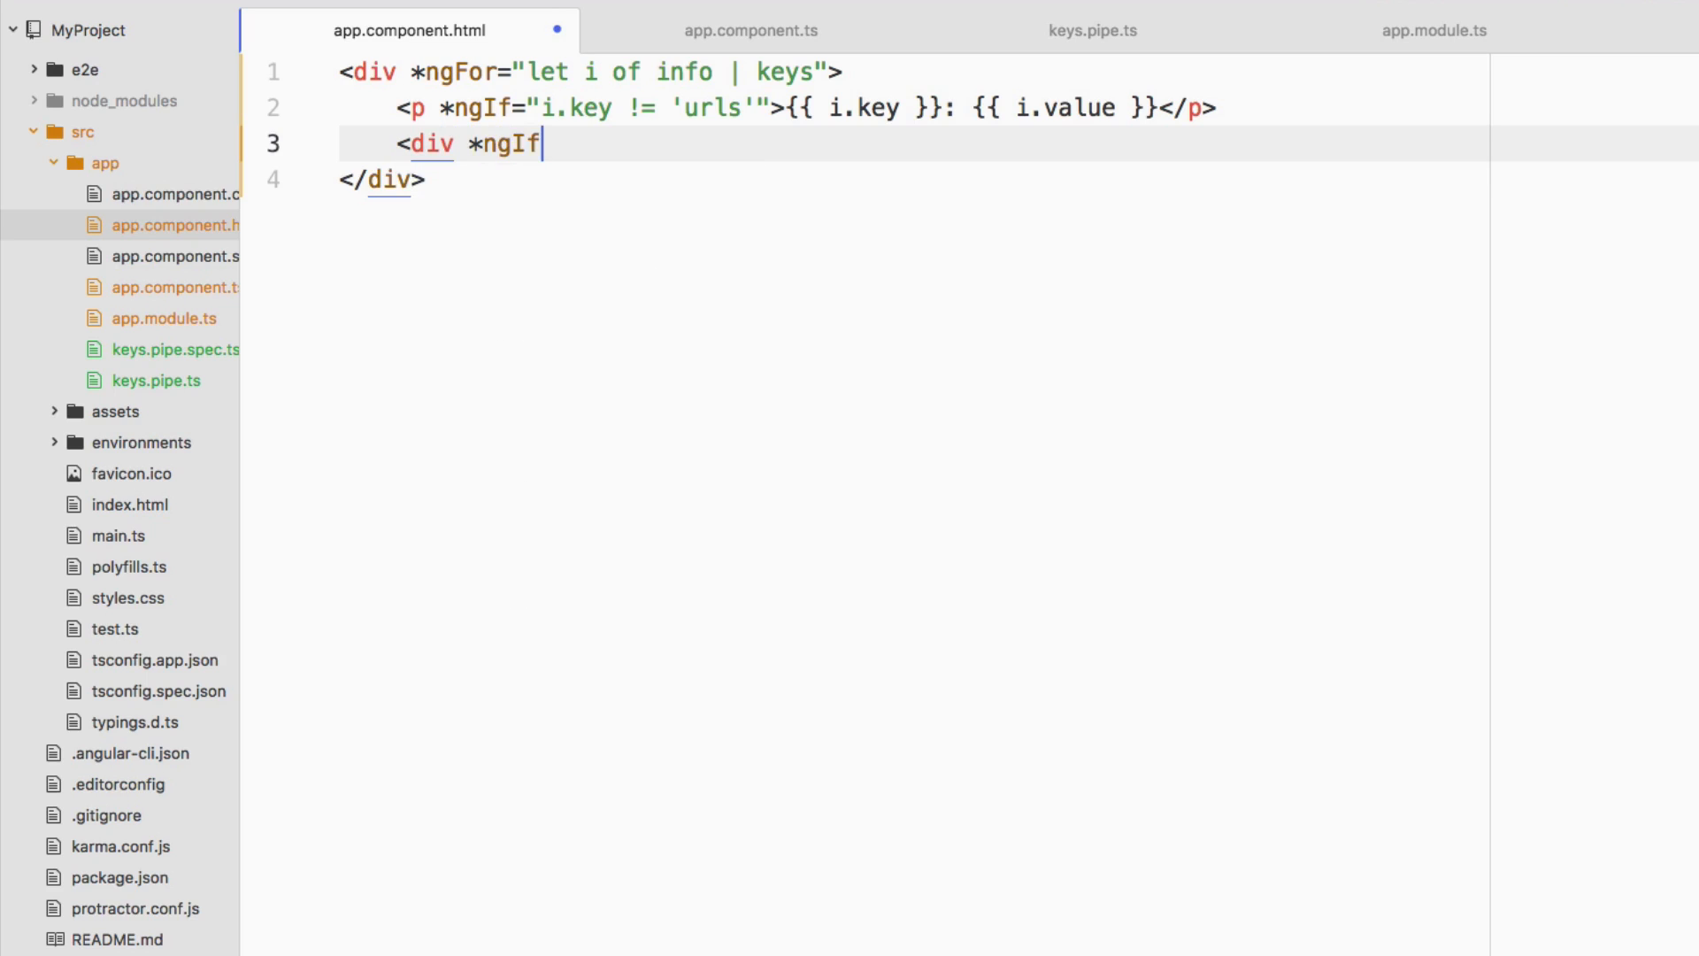
type("=\"i.")
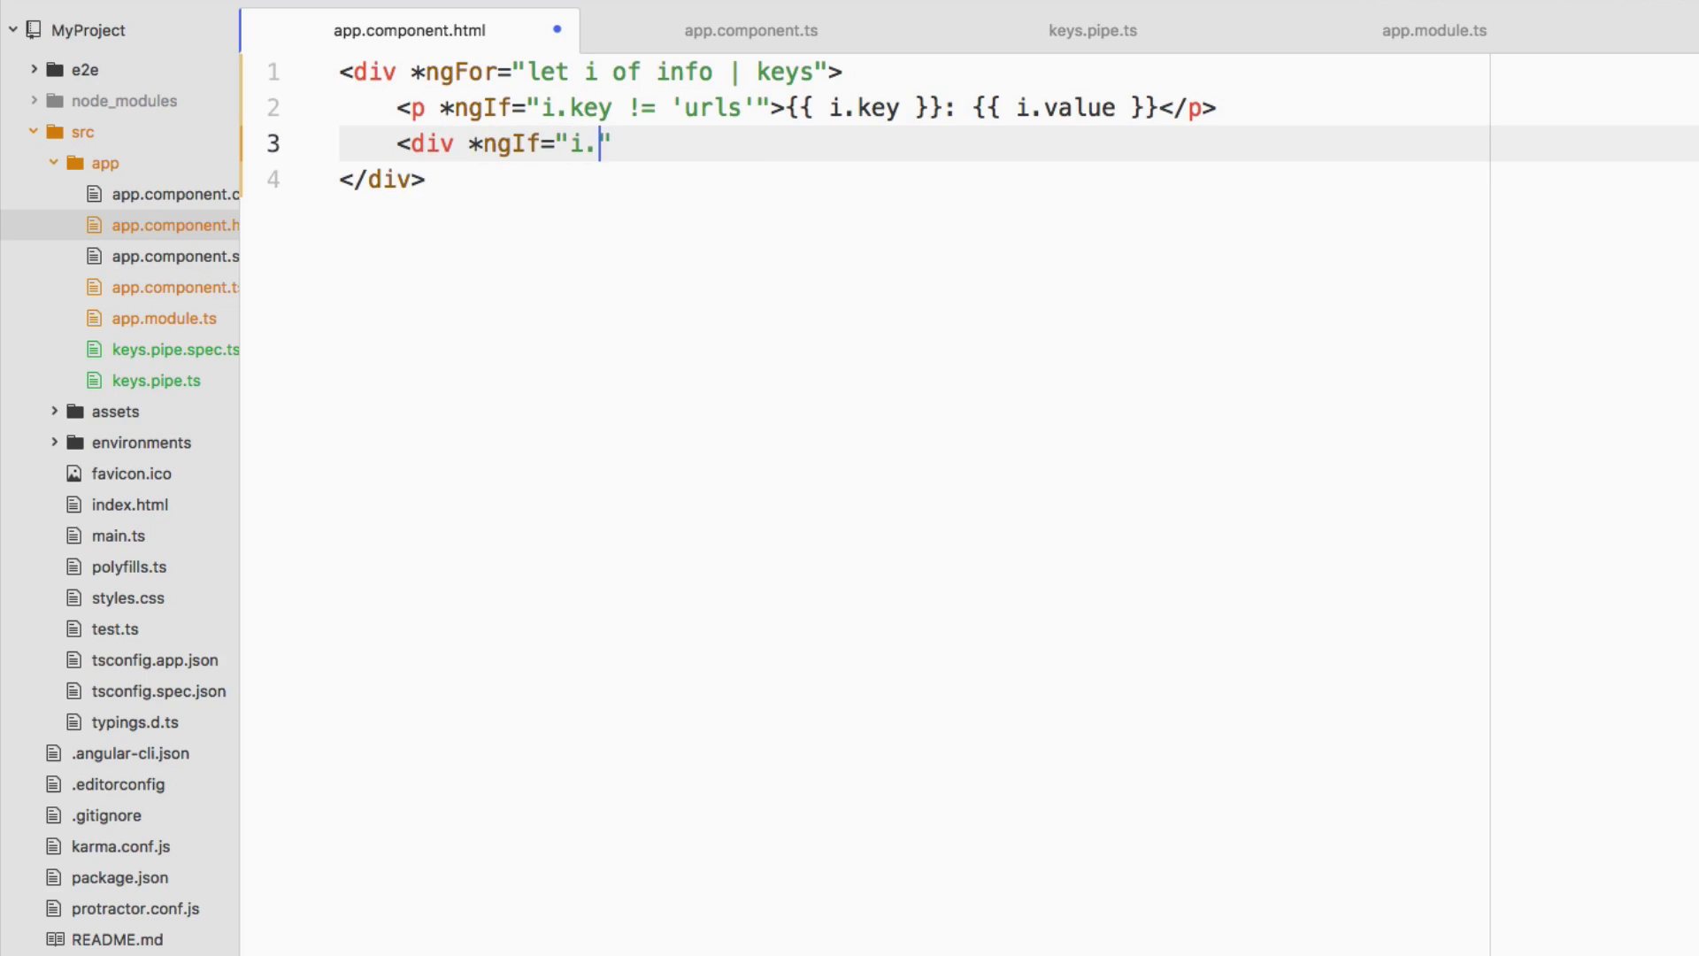
type("key")
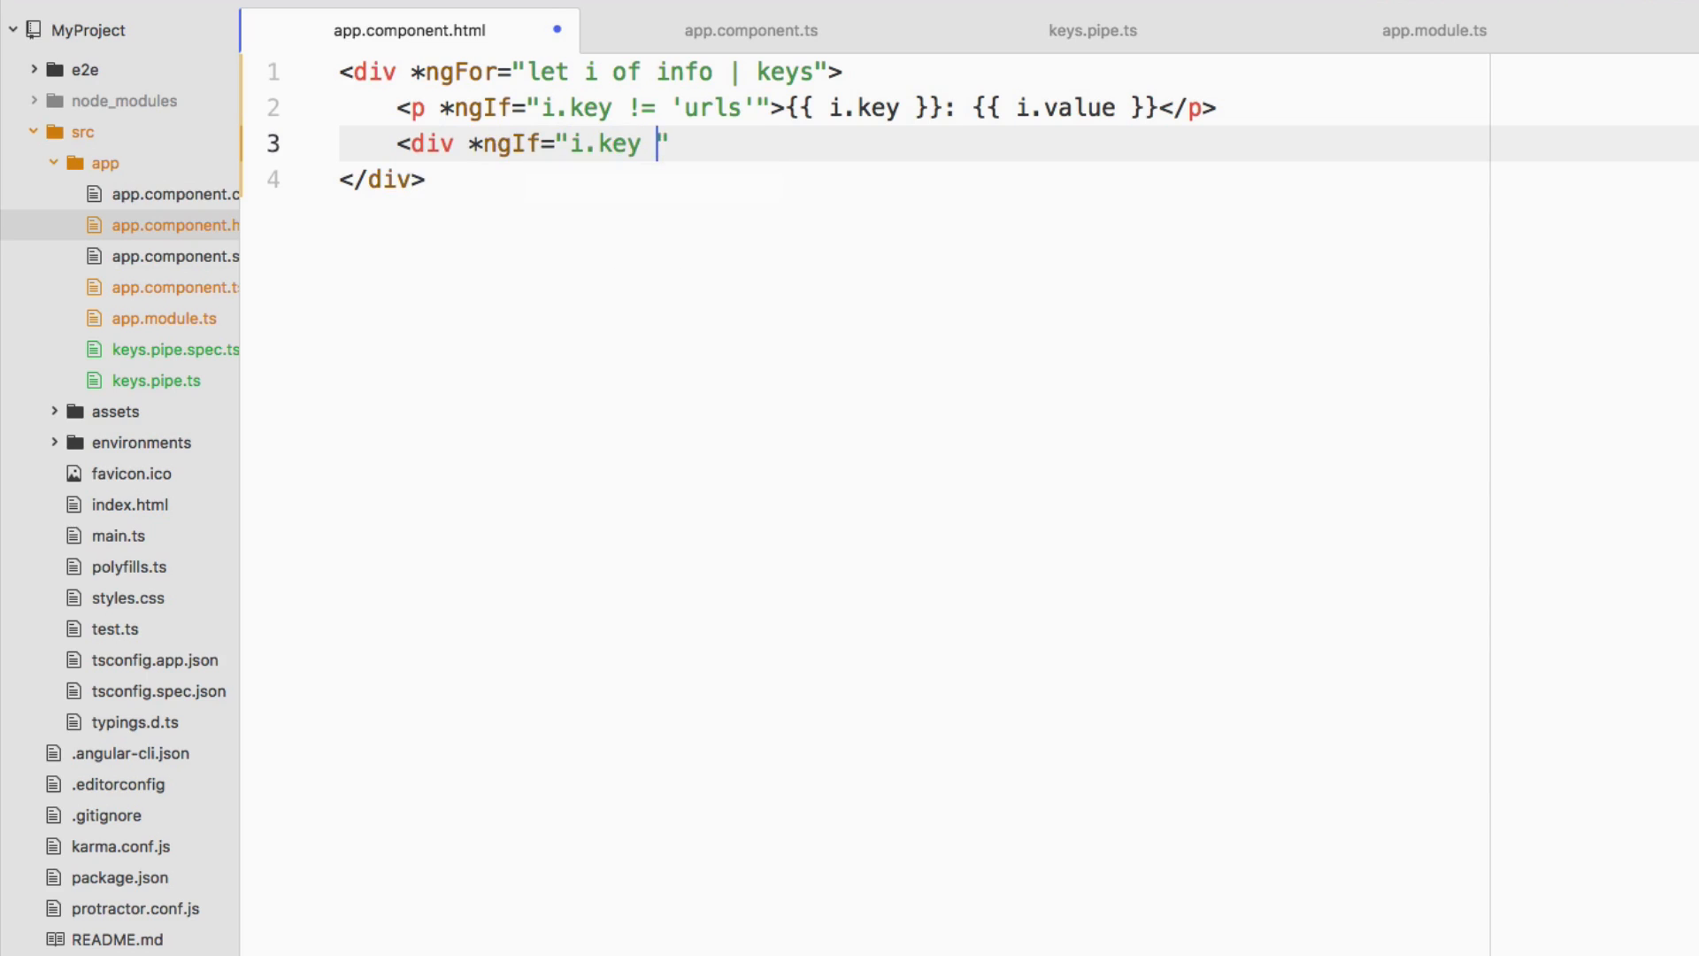
type("== 'urls'")
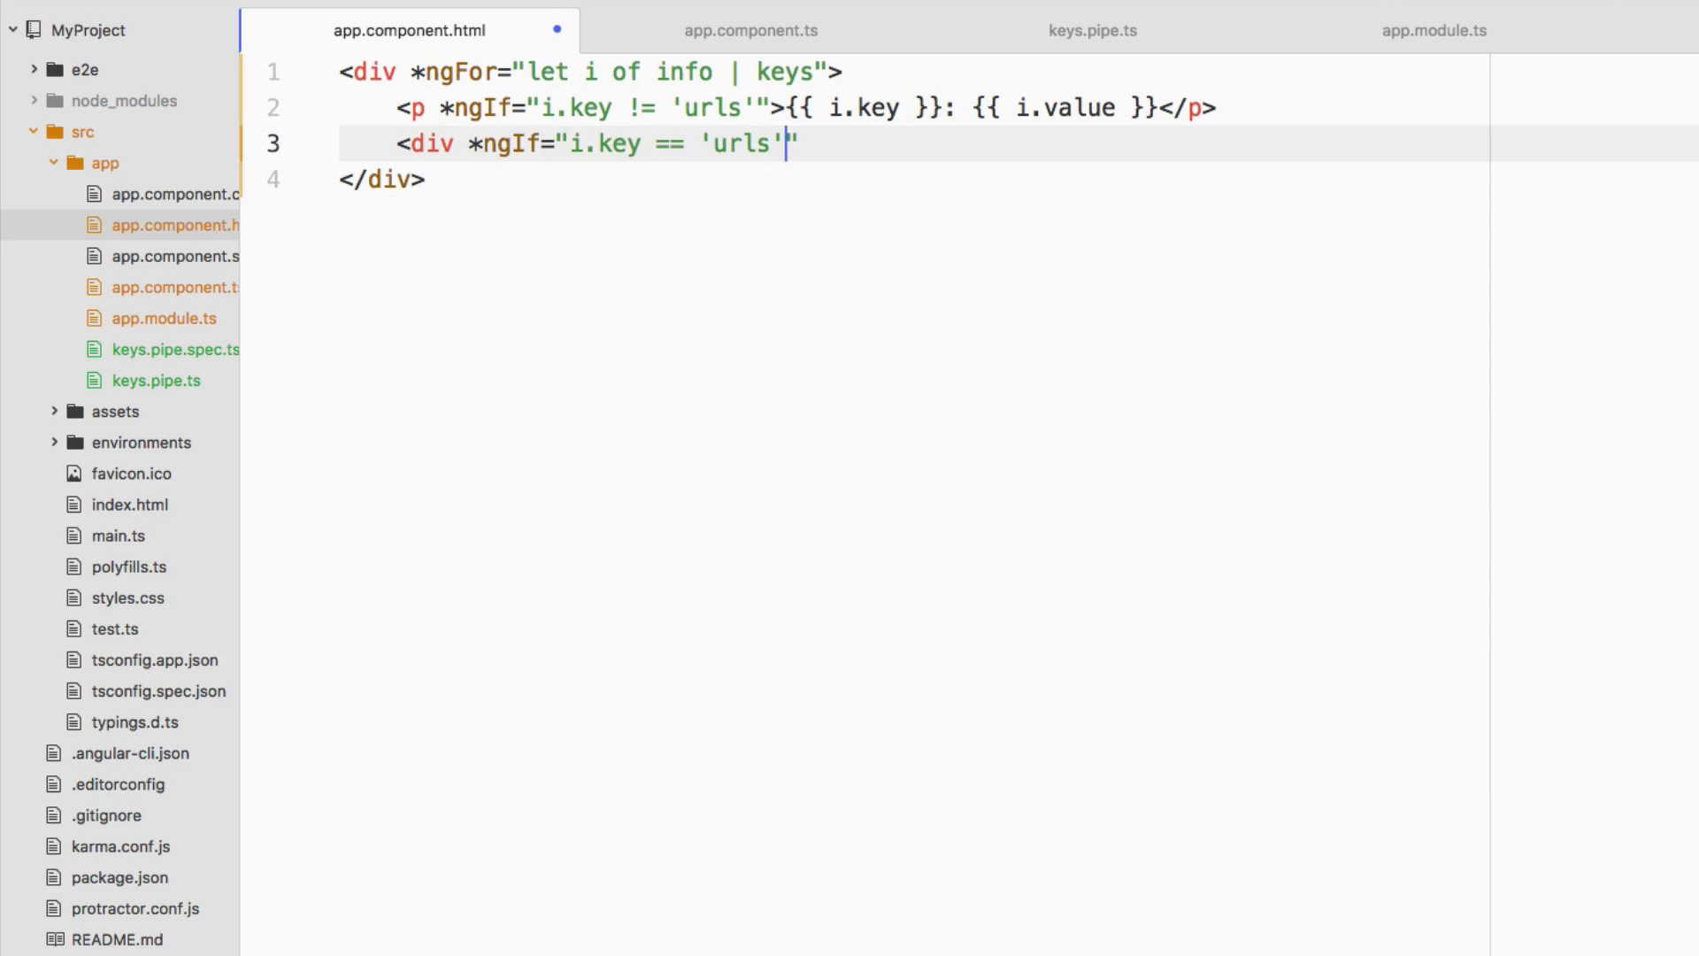
type("\"")
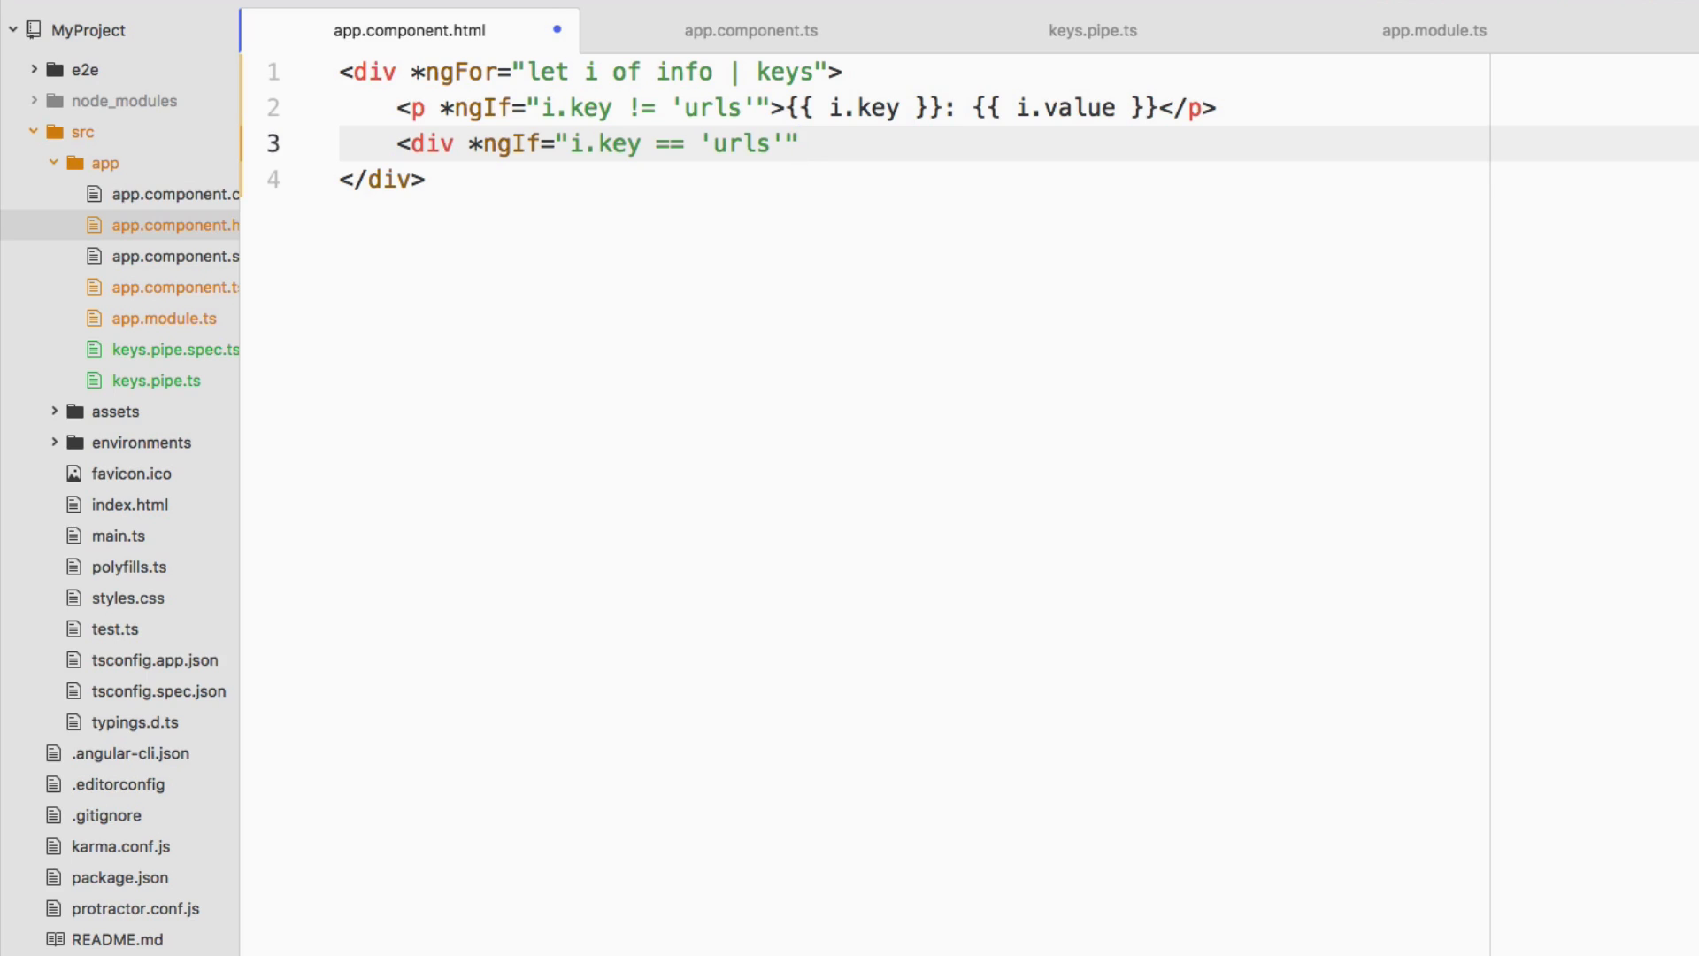
type(">")
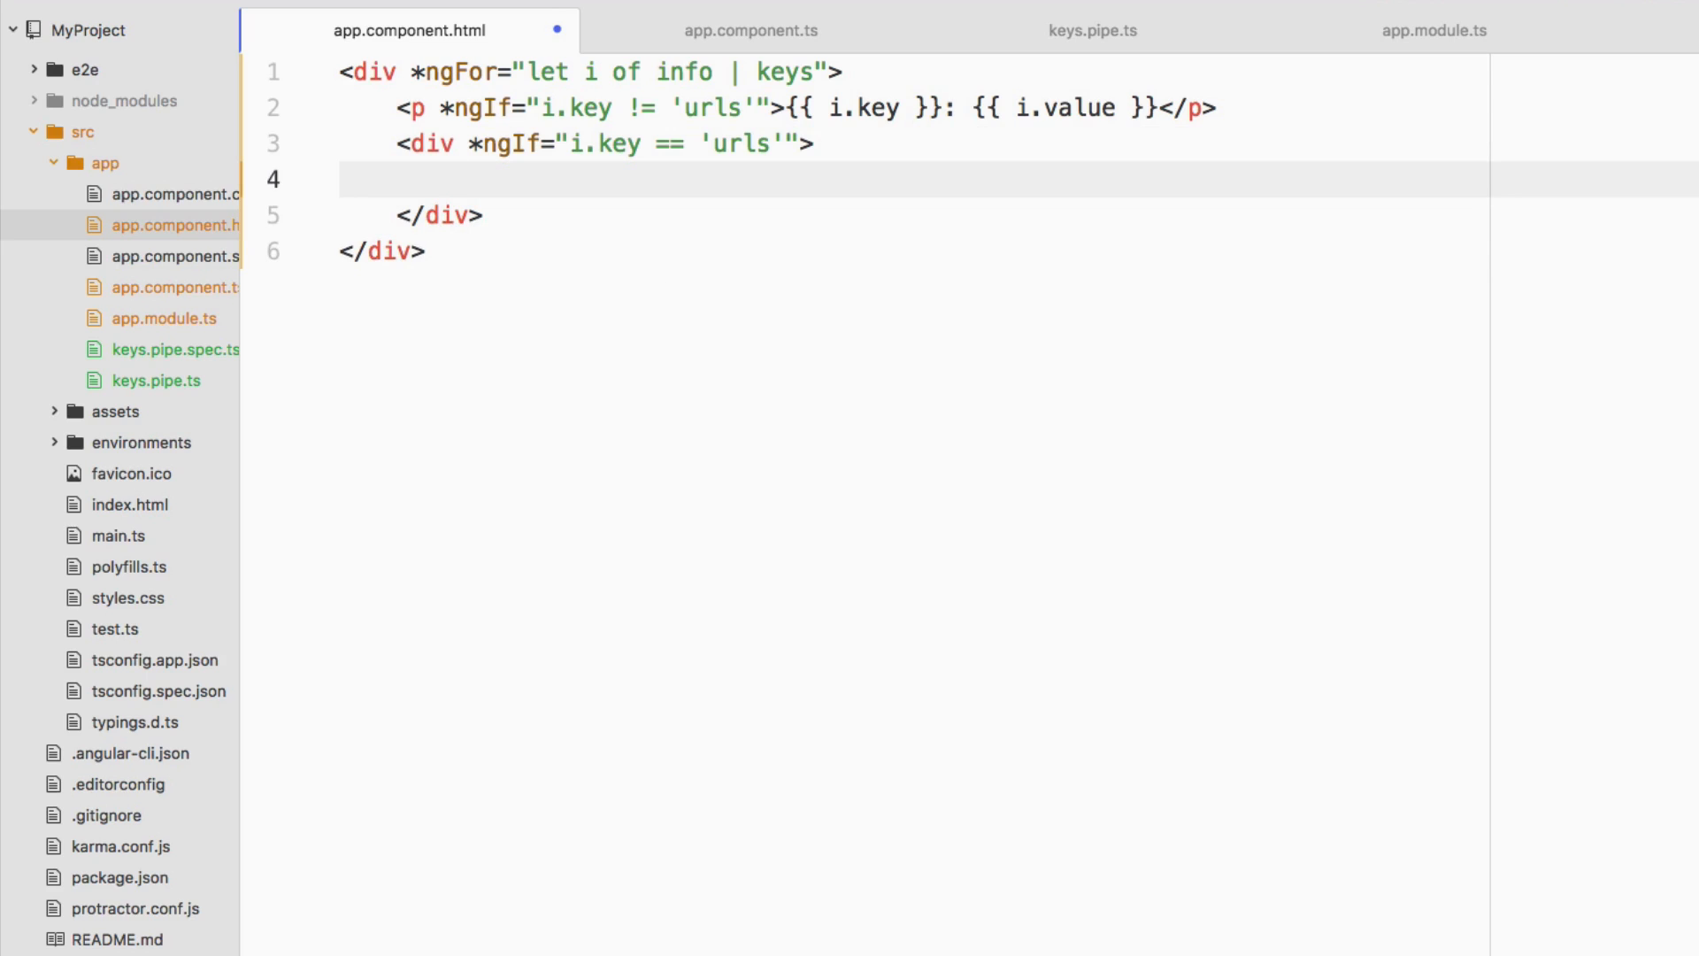
Inside that div add a paragraph reading "urls:" as the list heading
type("<p")
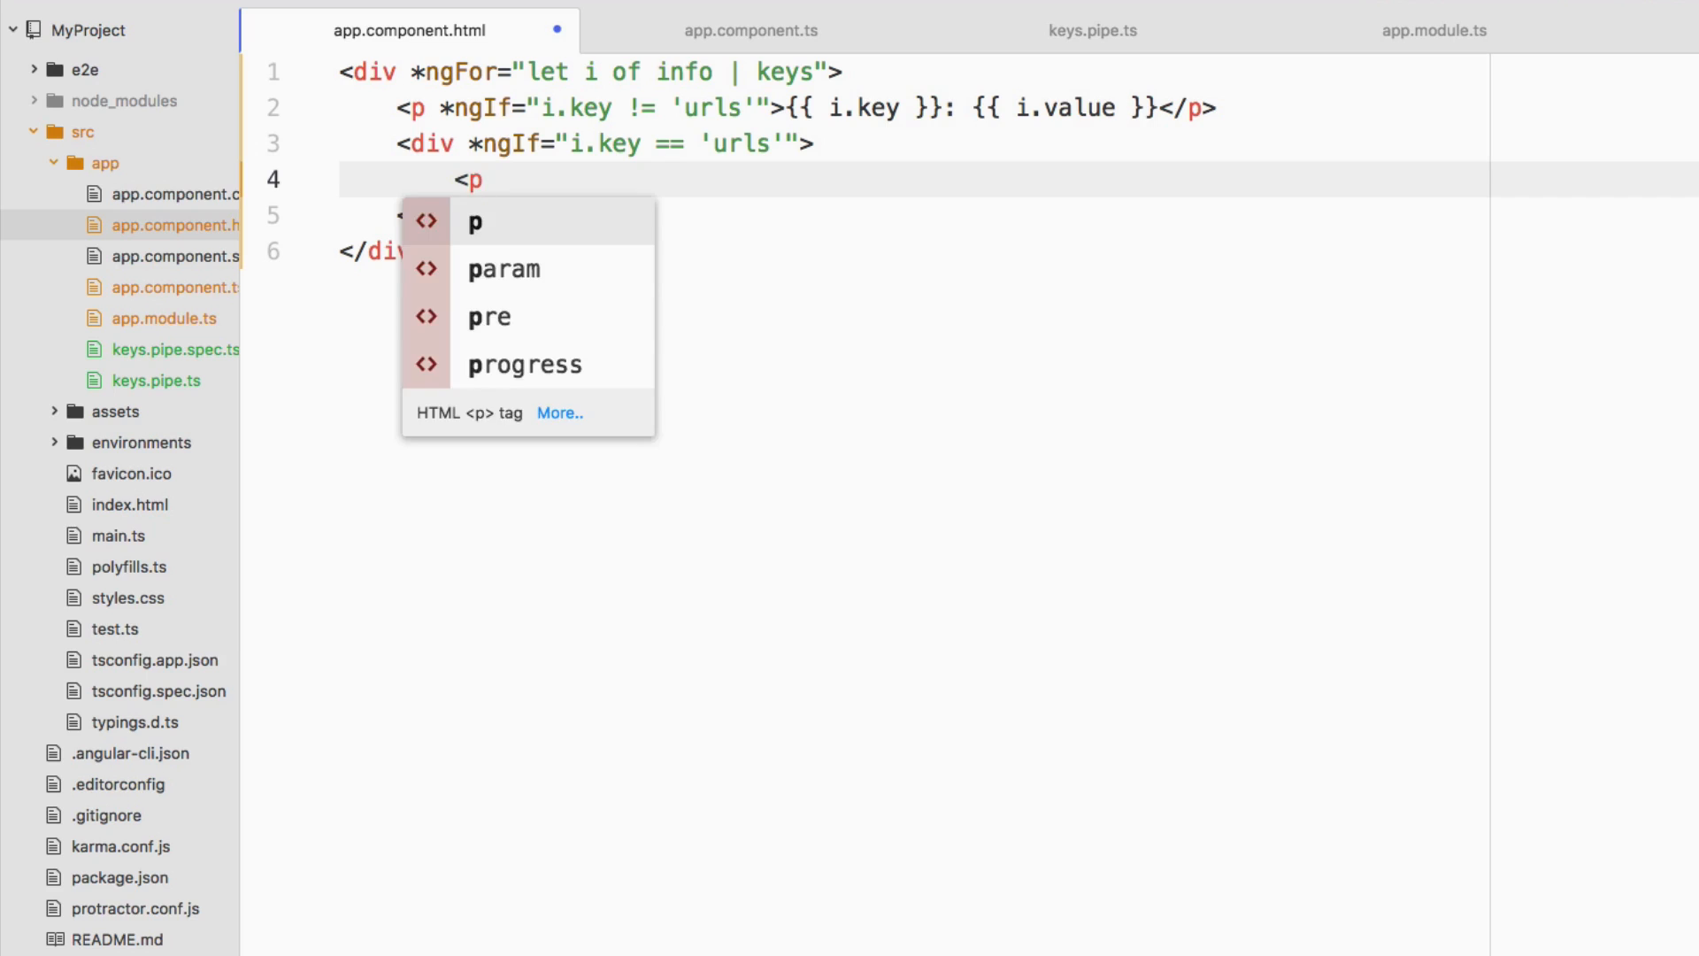
type(">urls")
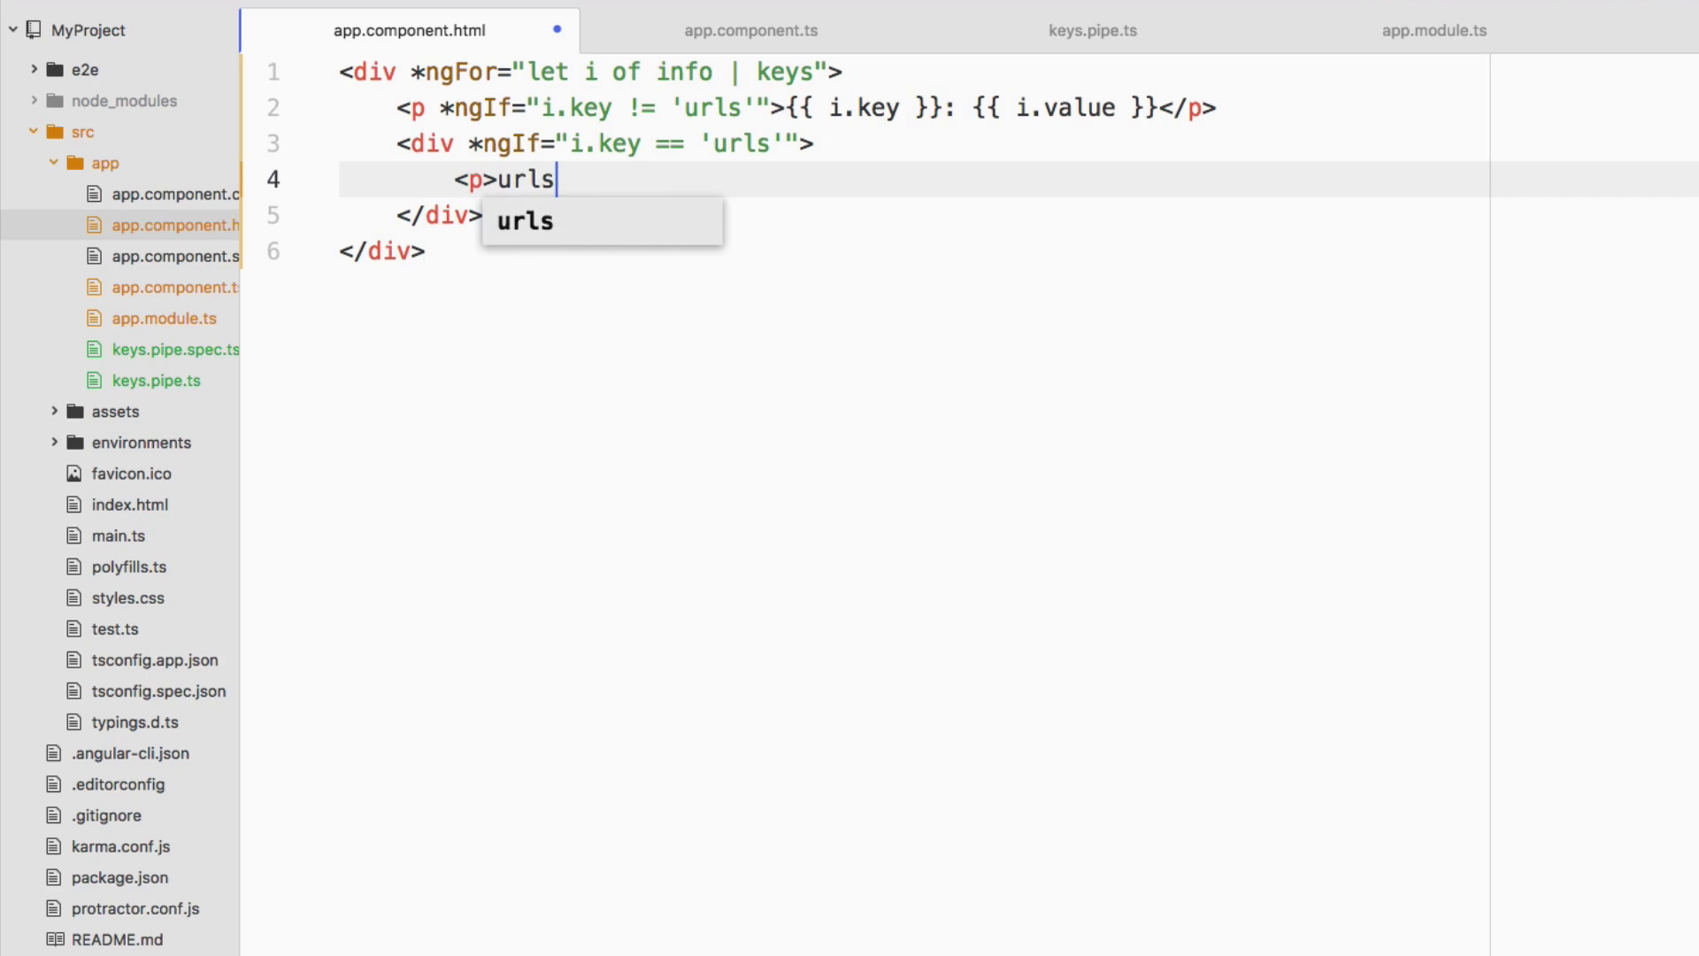
type(":</p")
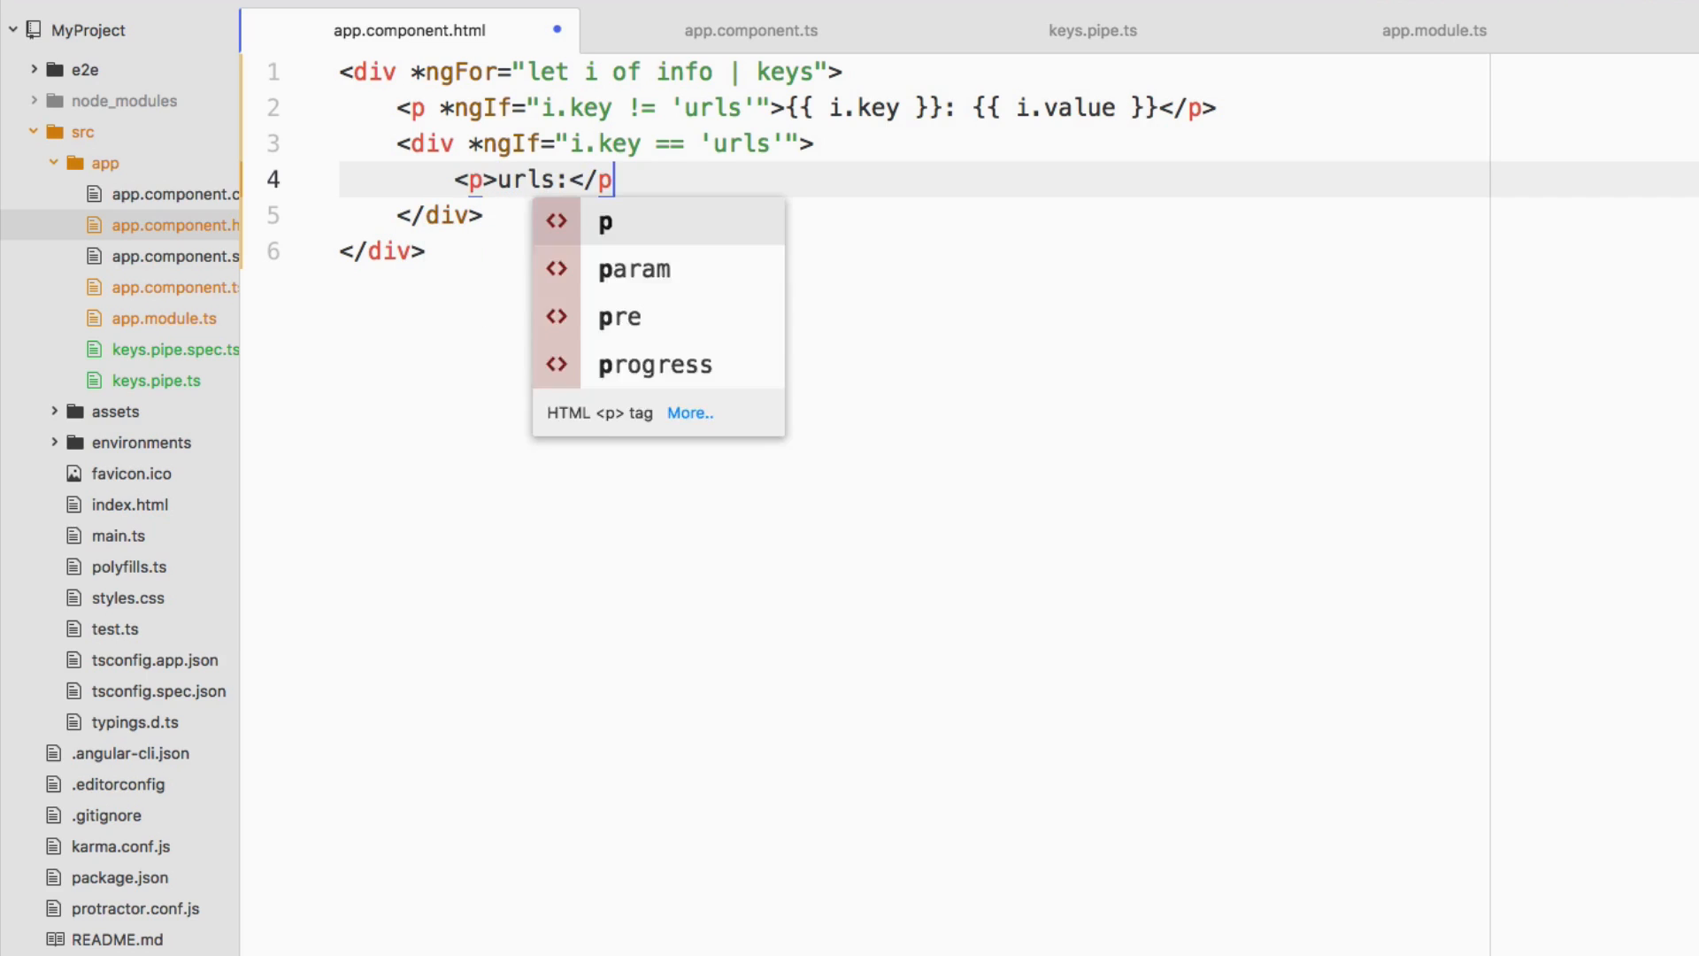
key("enter")
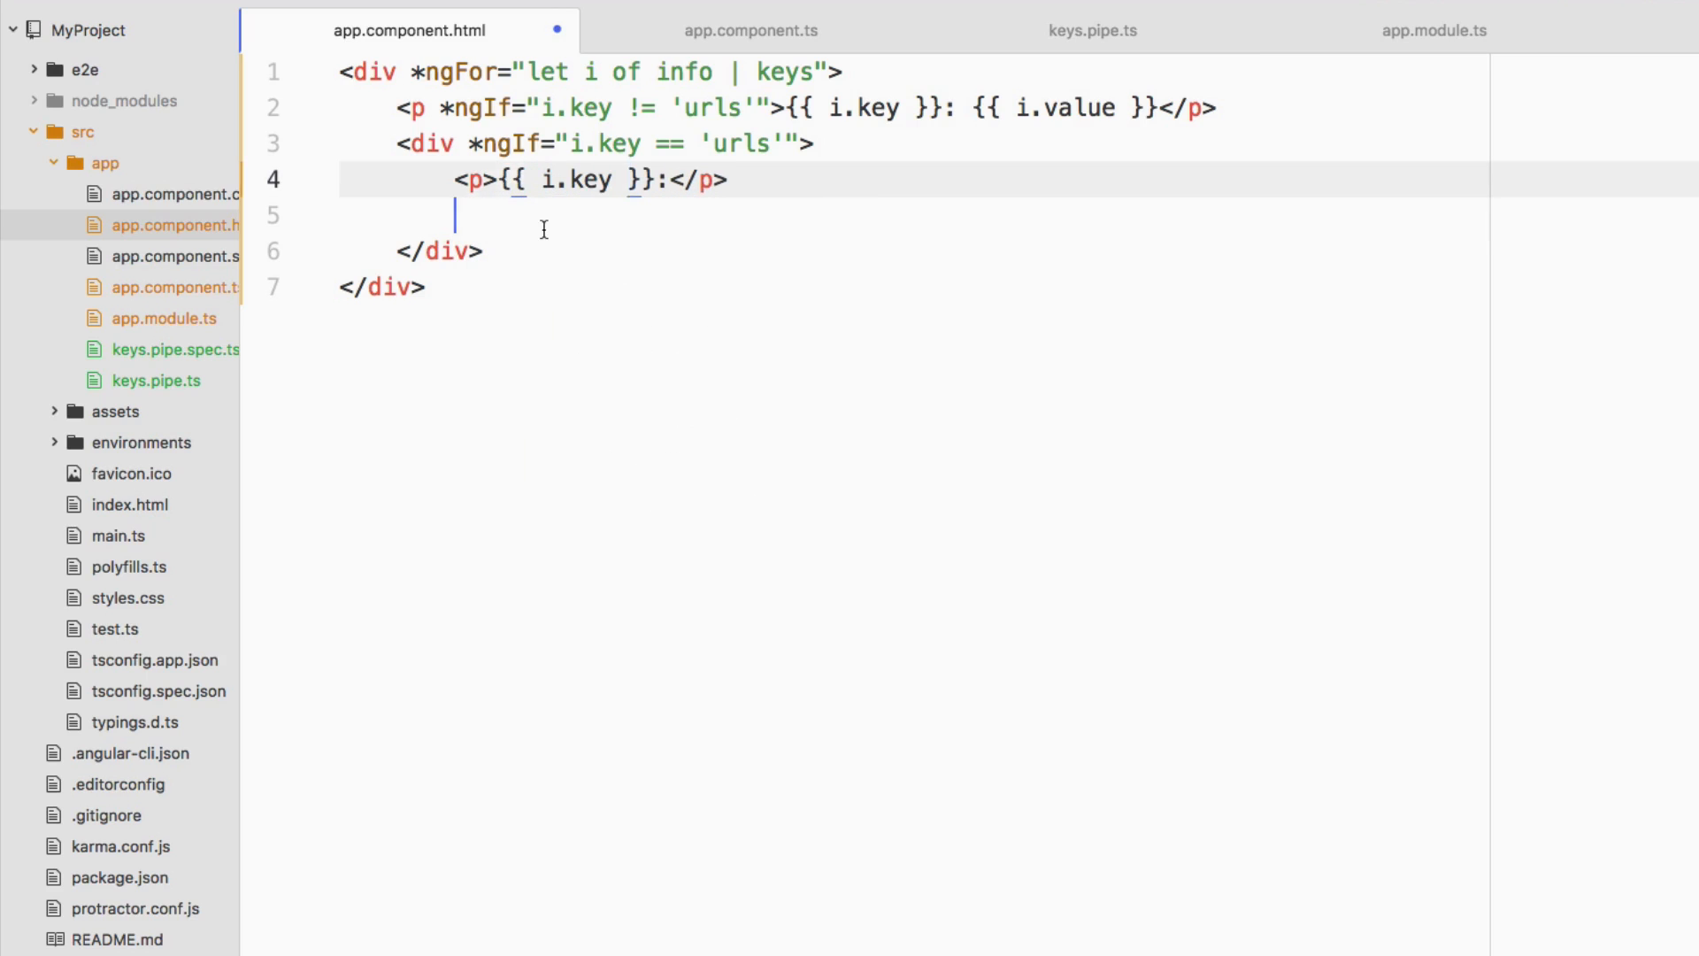
Add <ul><li *ngFor="let url of i.value">{{ url }}</li></ul> inside the urls block
type("<u")
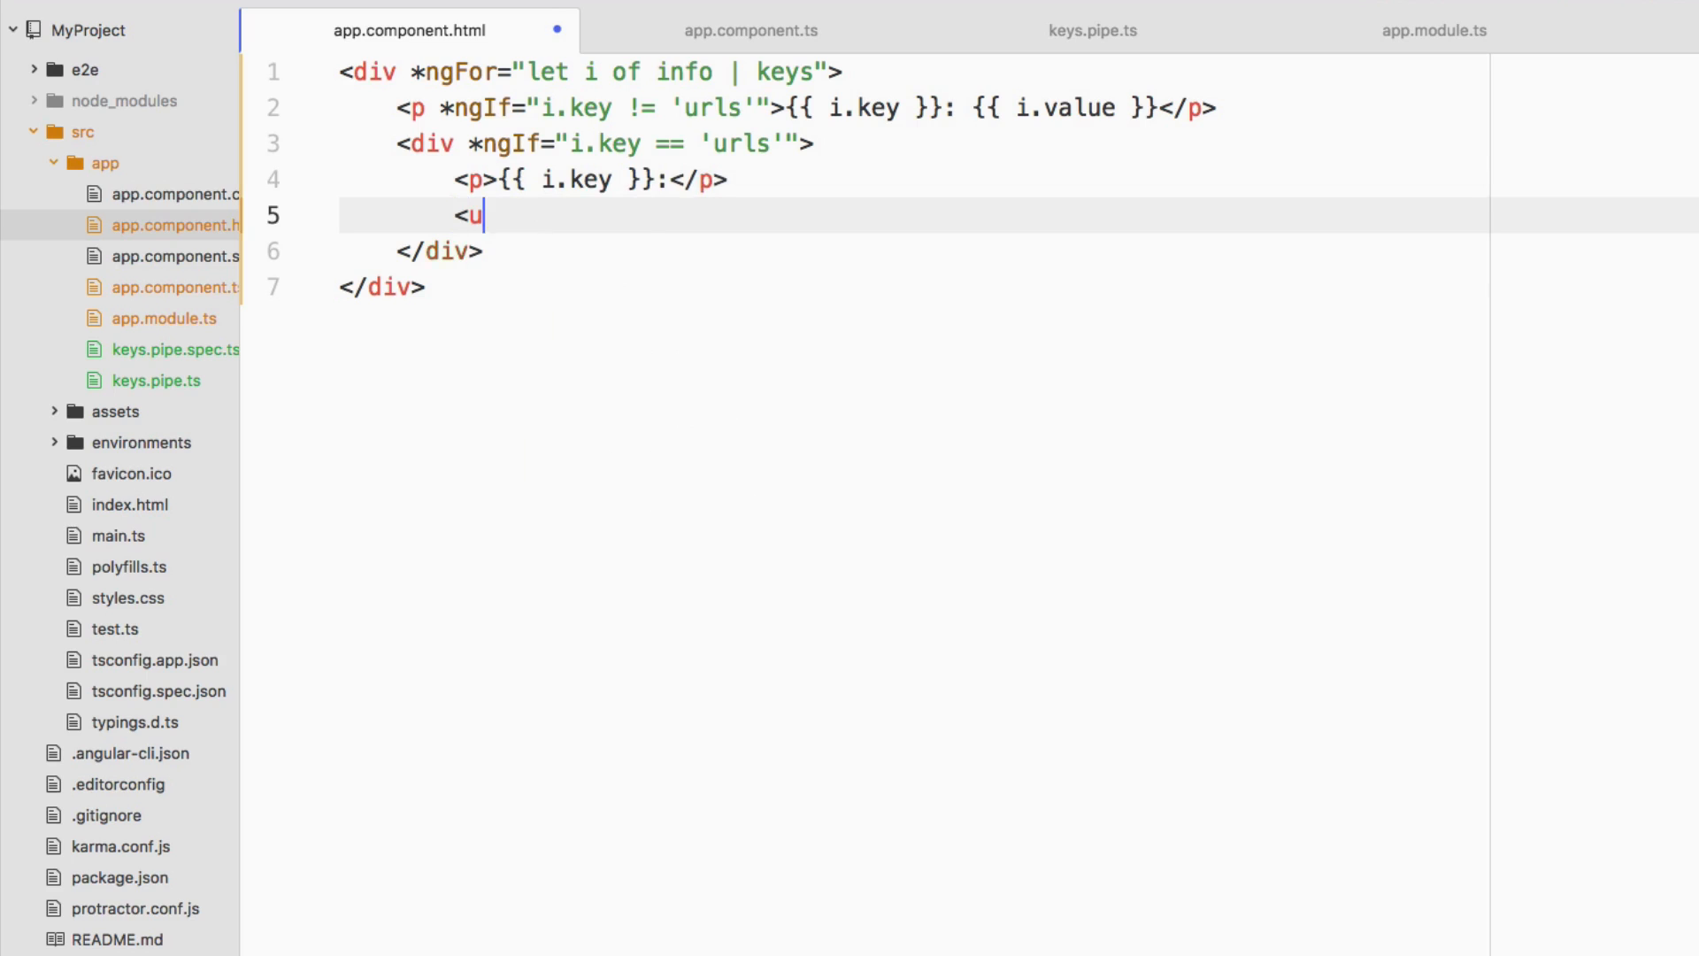
type("l>")
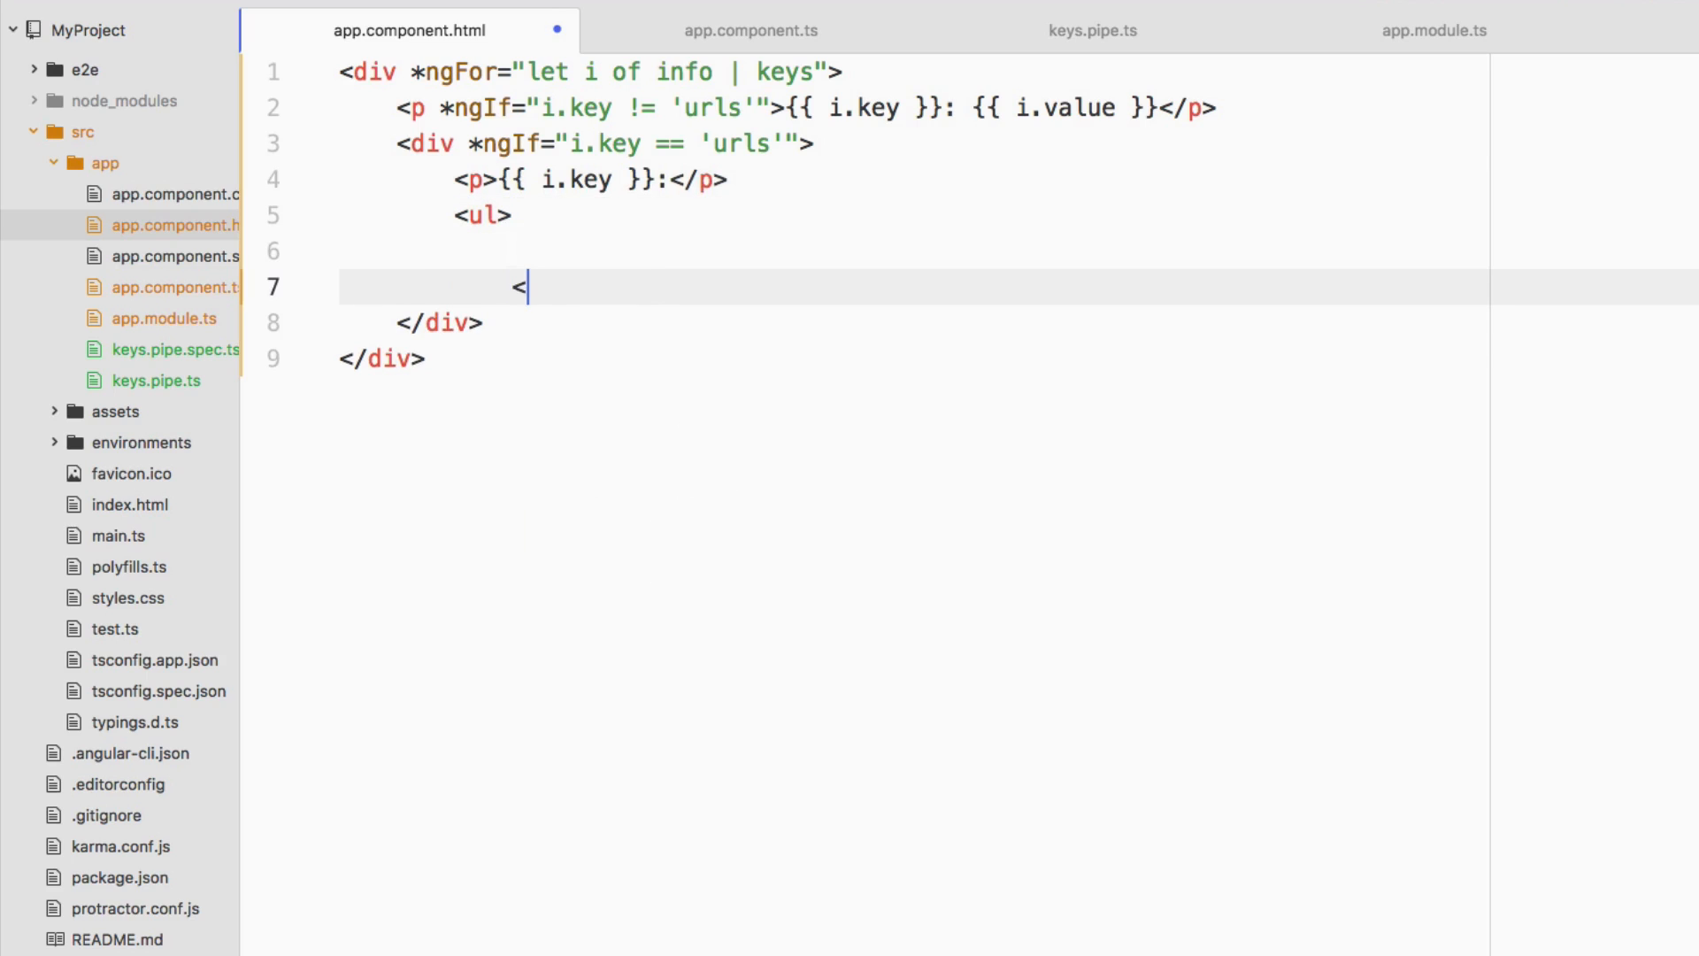
type("/ul>")
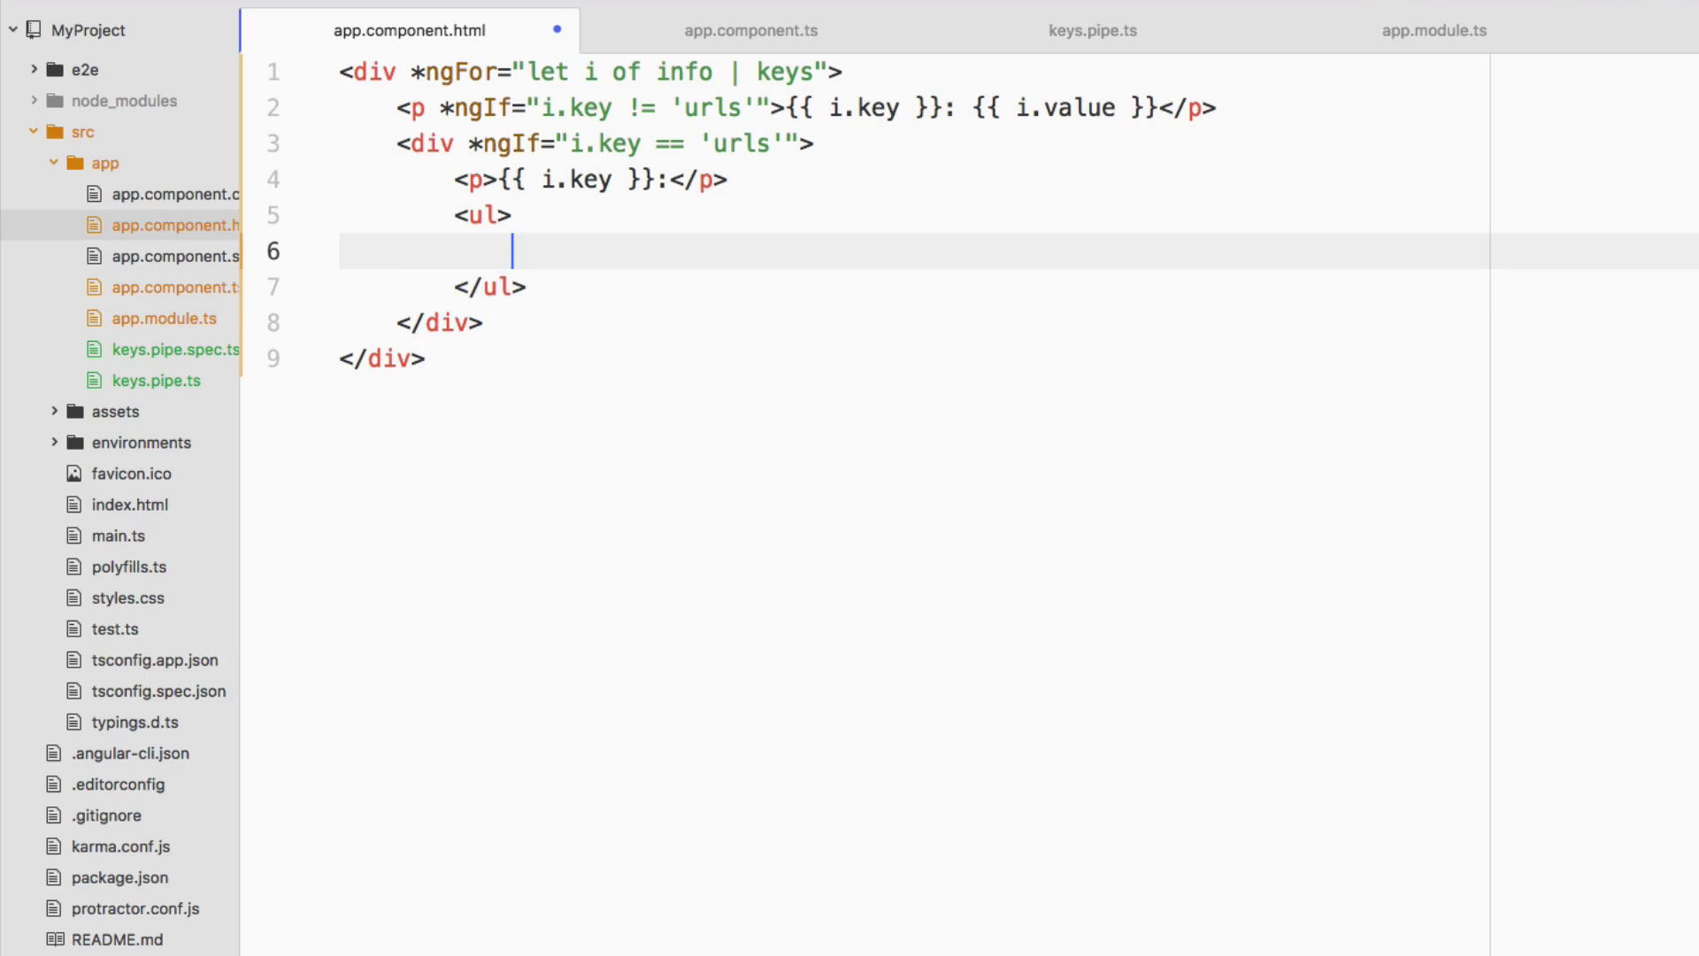
type("<li *ngFor=\"let")
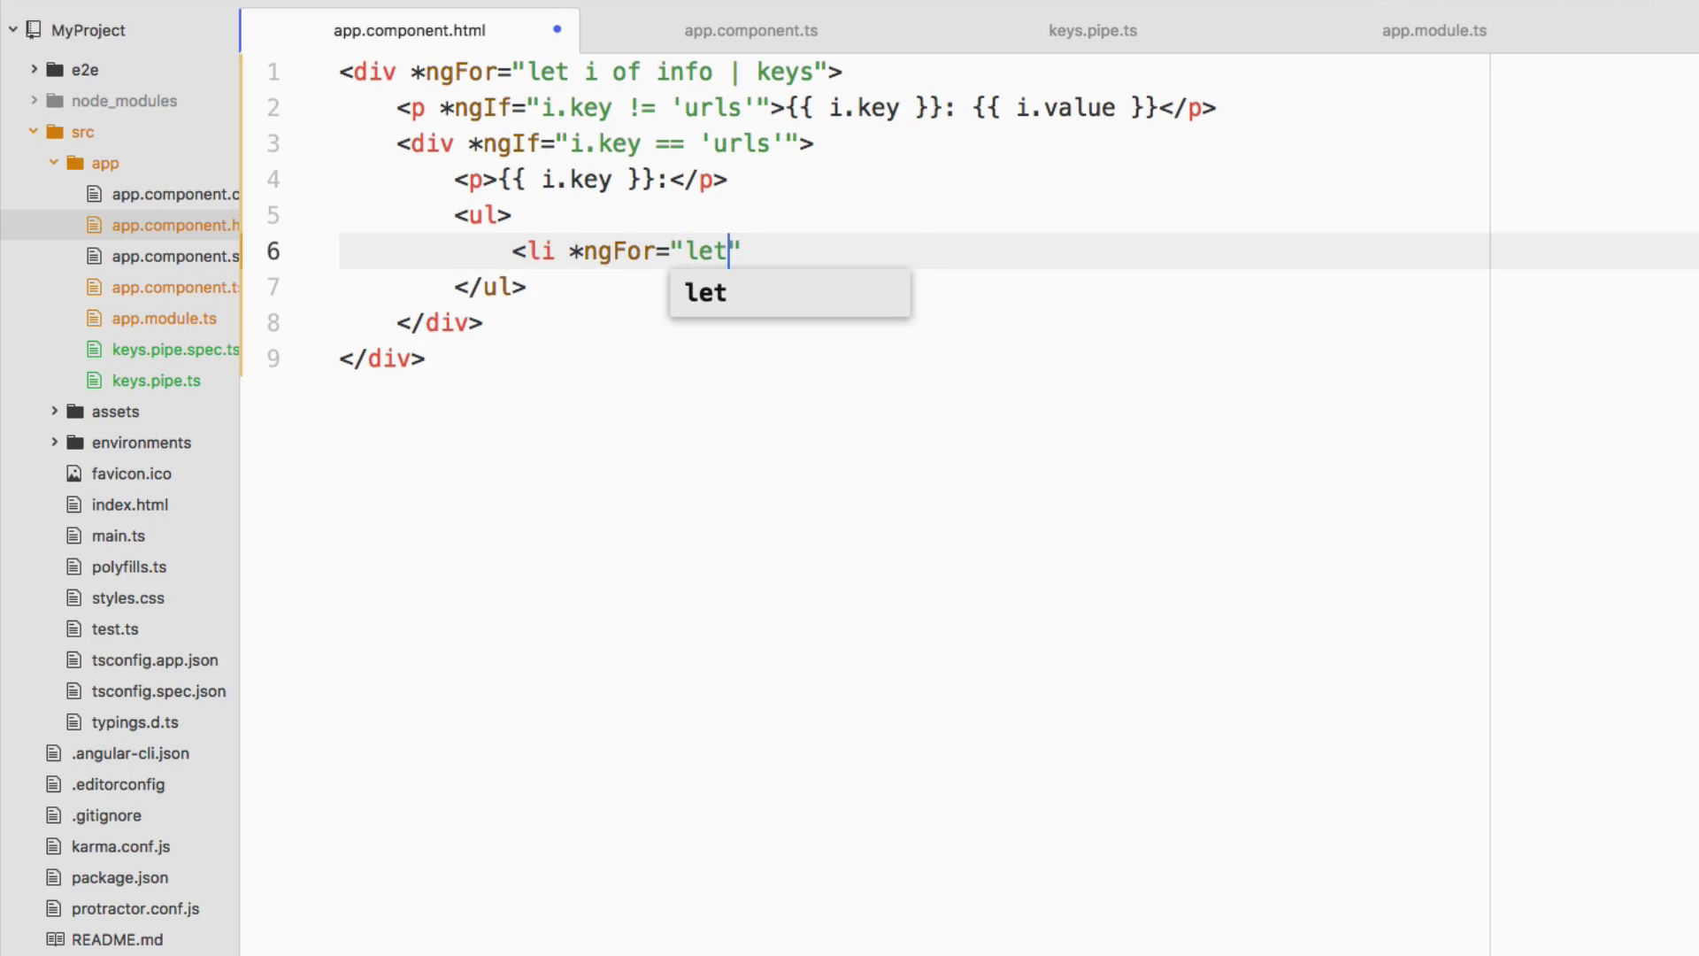
type("url of urls")
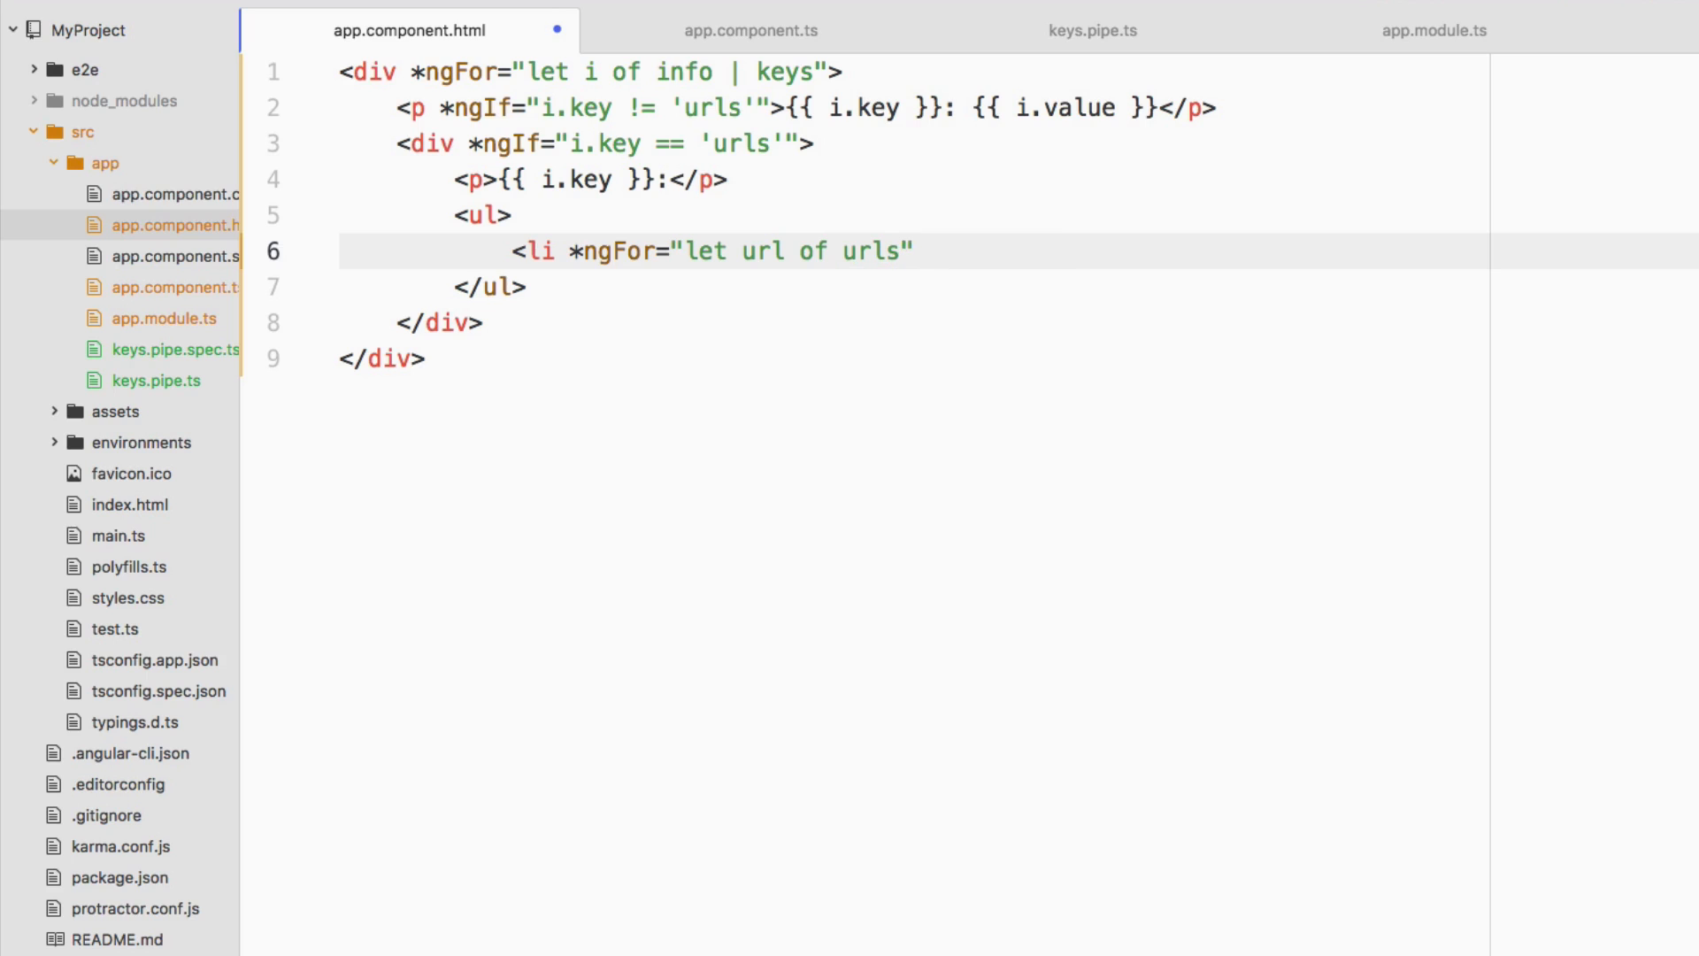
type(">")
type("<")
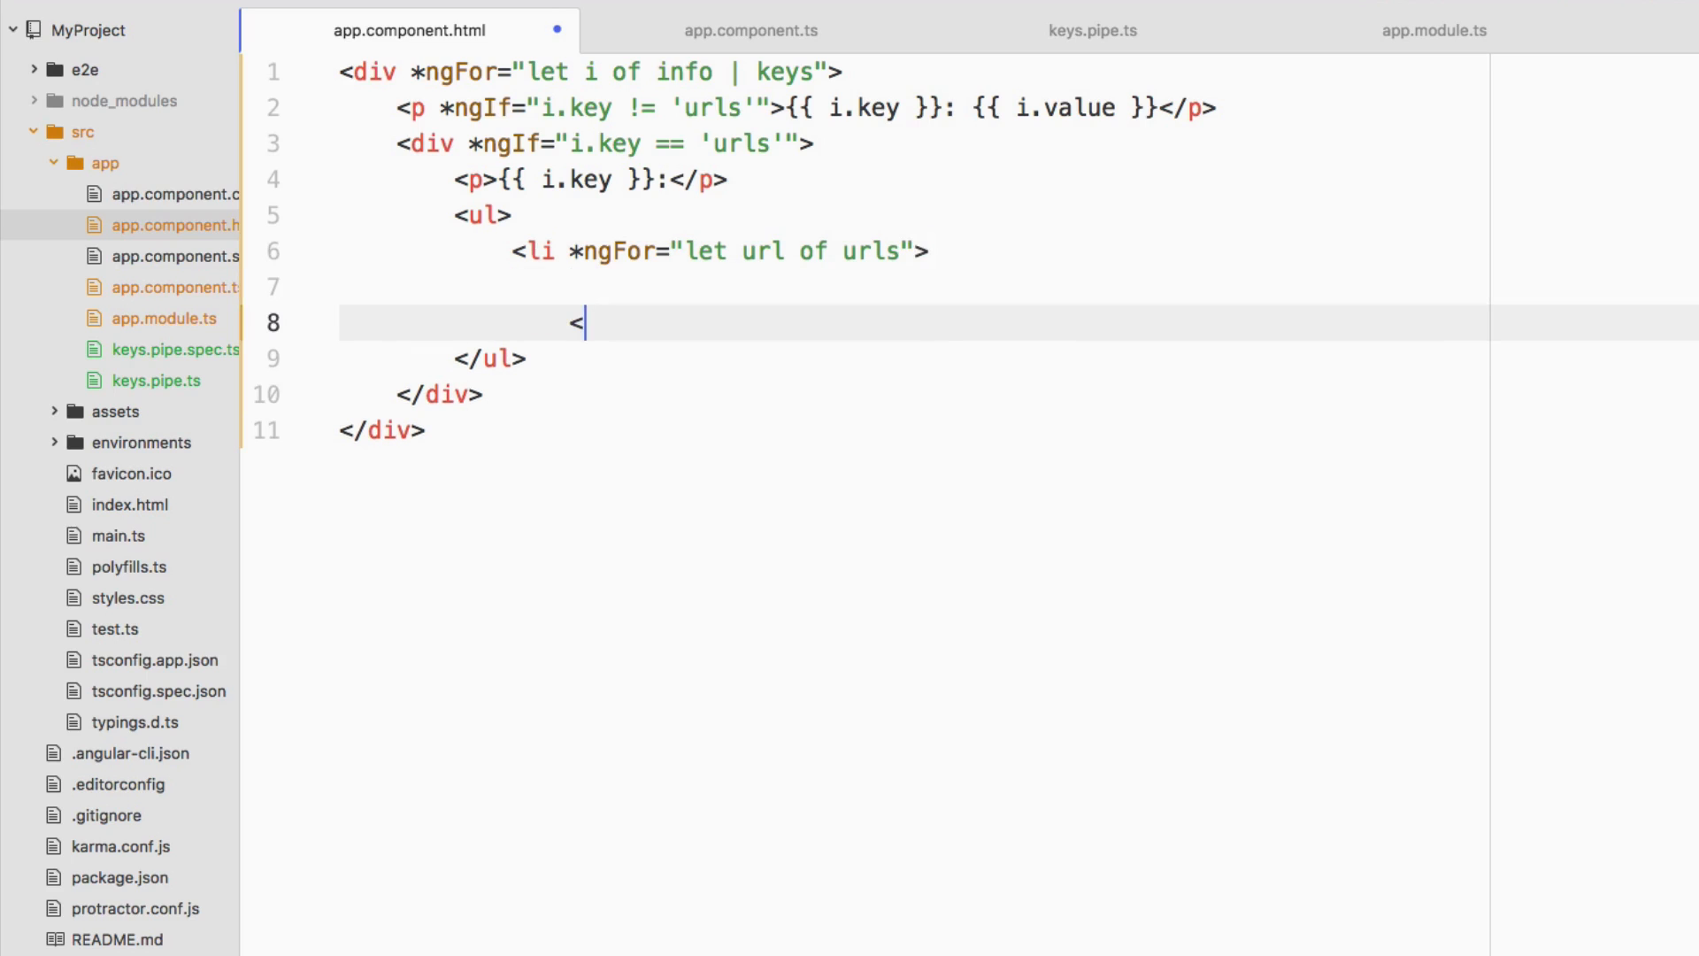
type("/li>")
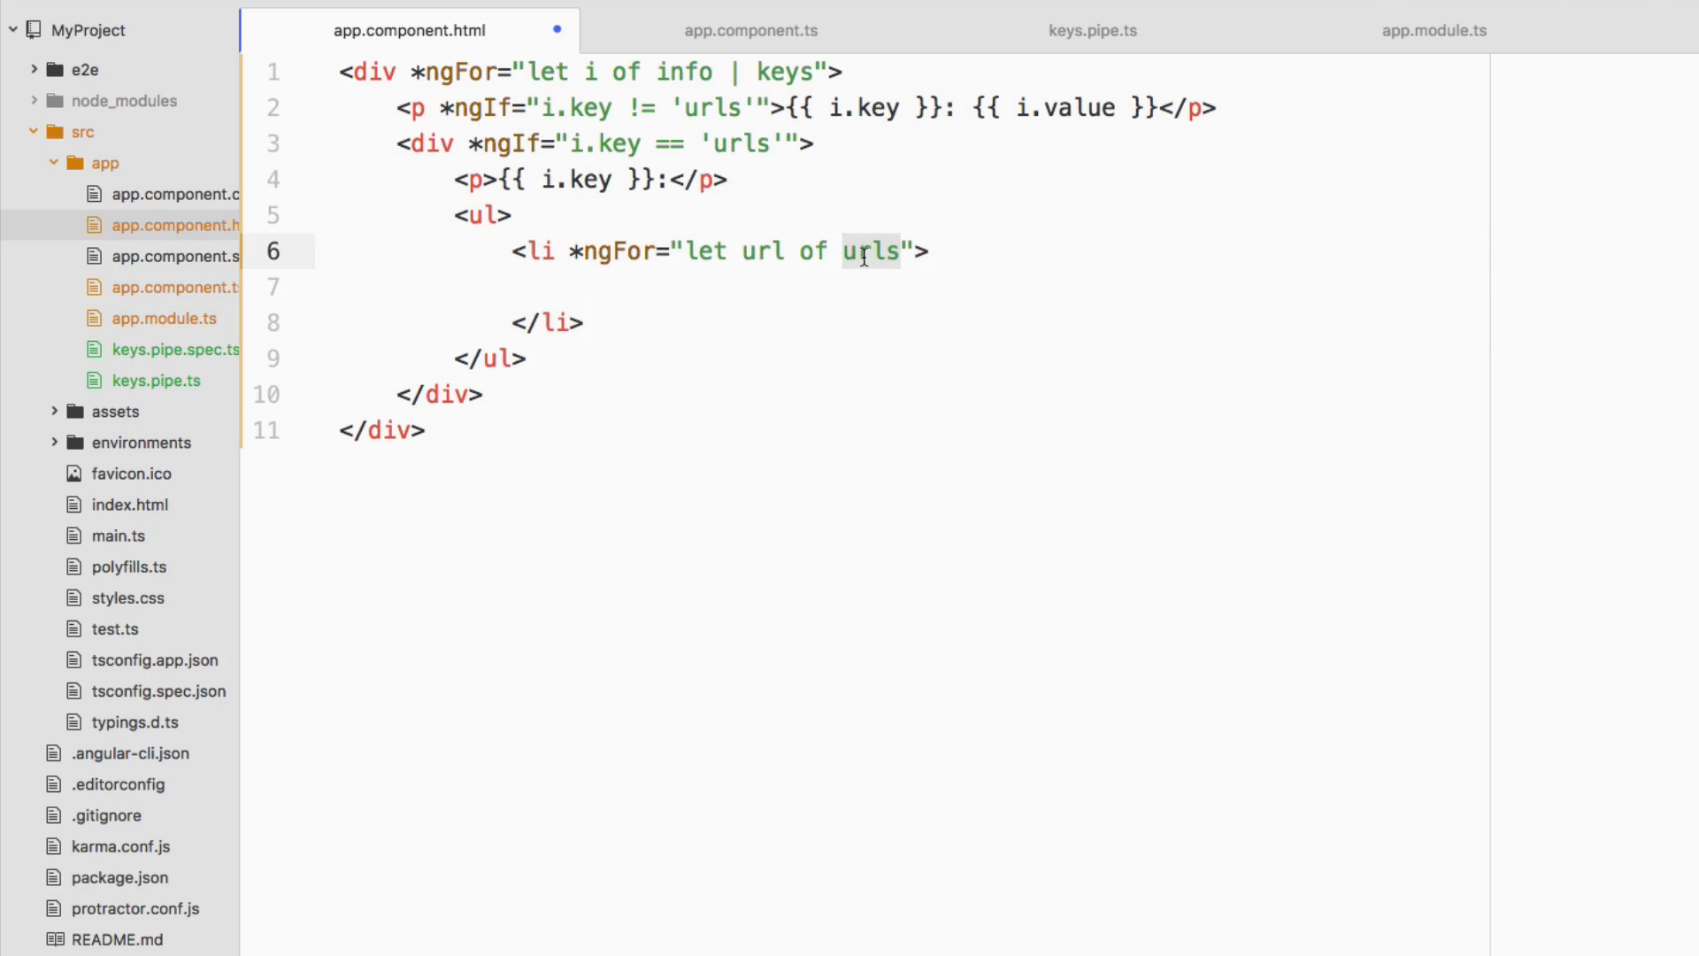
type("i.value")
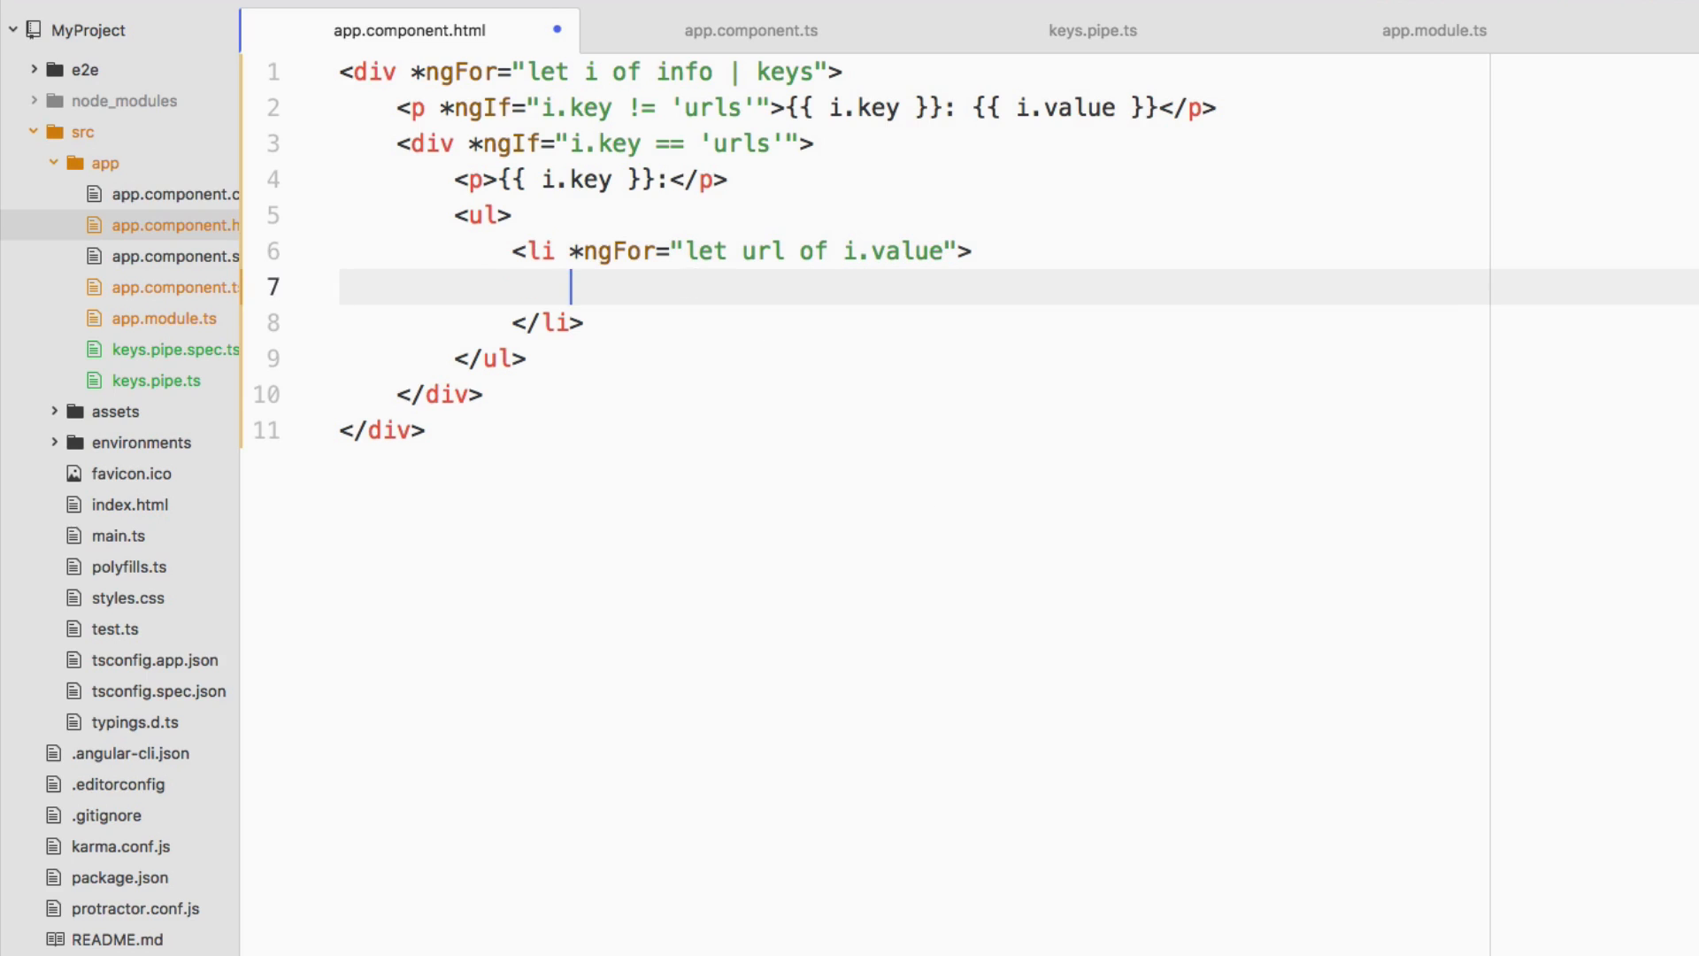
type("{{ url }}")
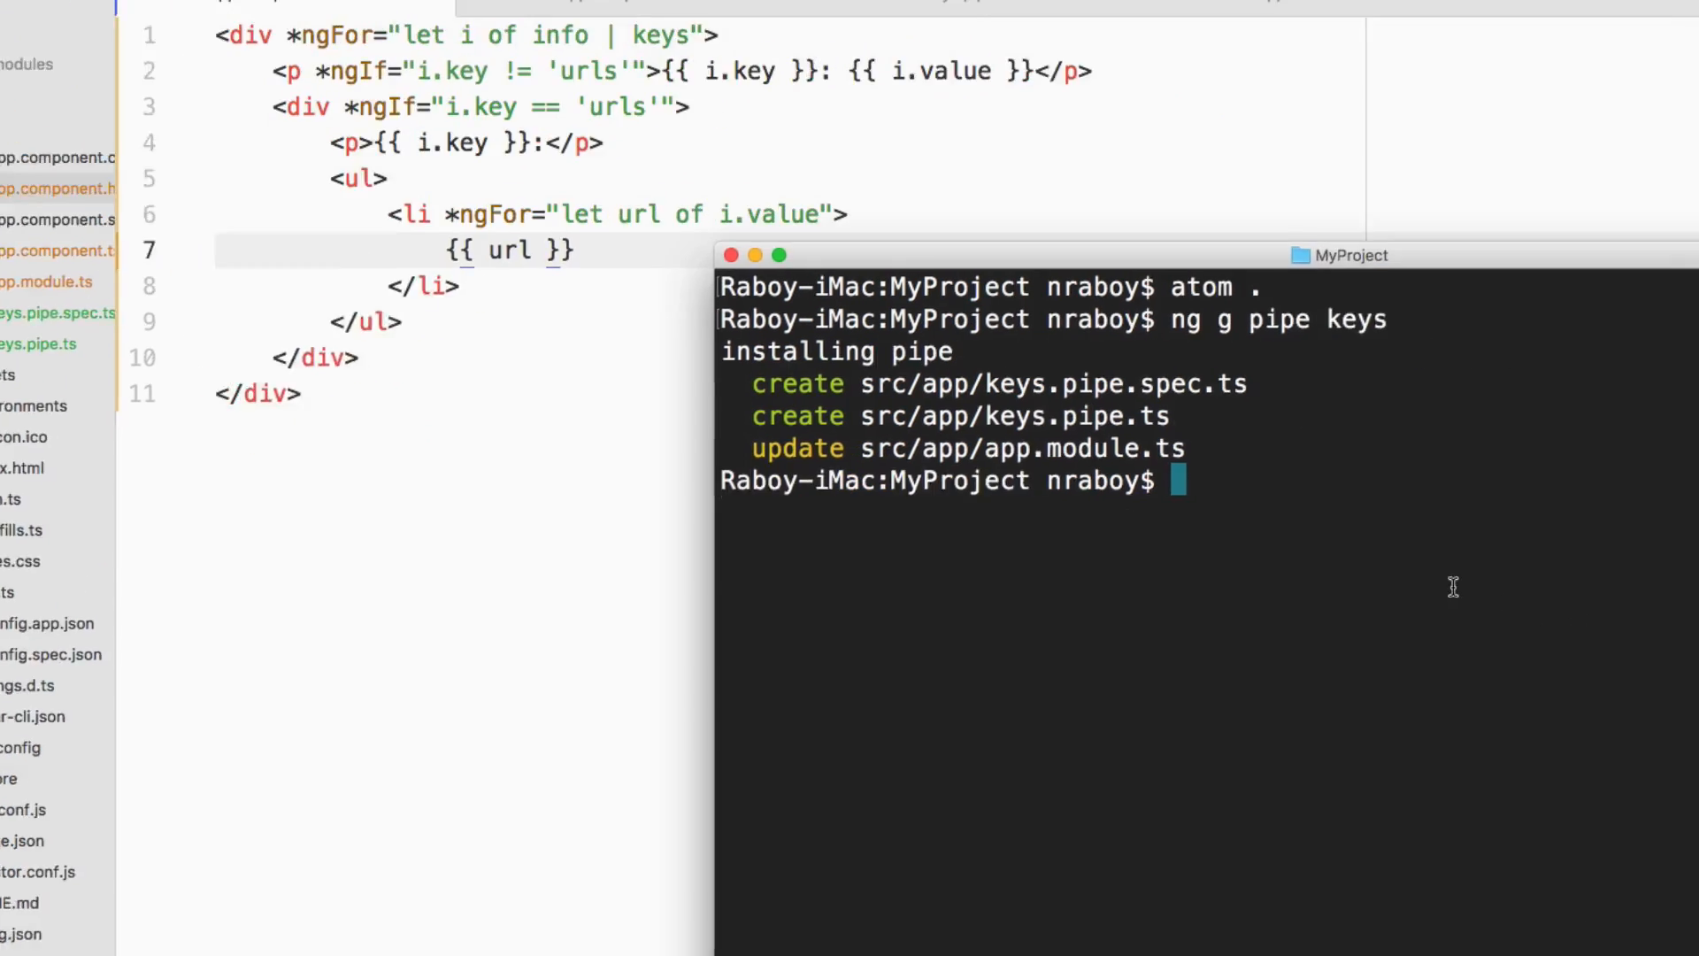
Run ng serve in Terminal to start the development server
type("ng serve")
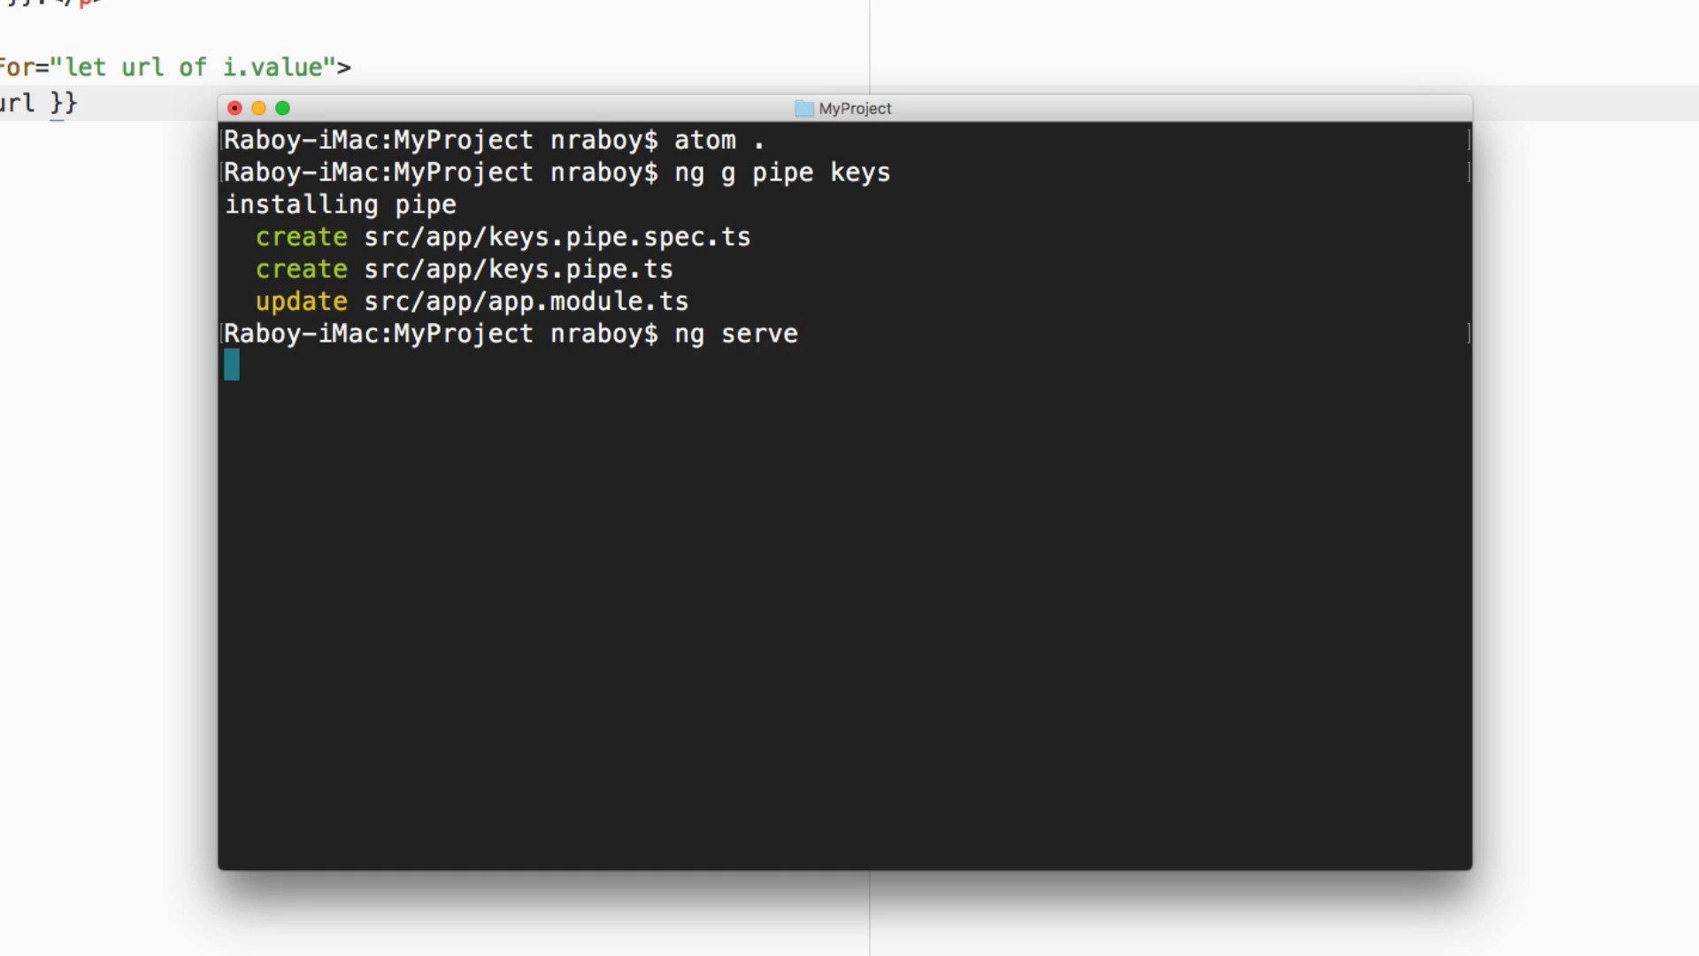
key("Return")
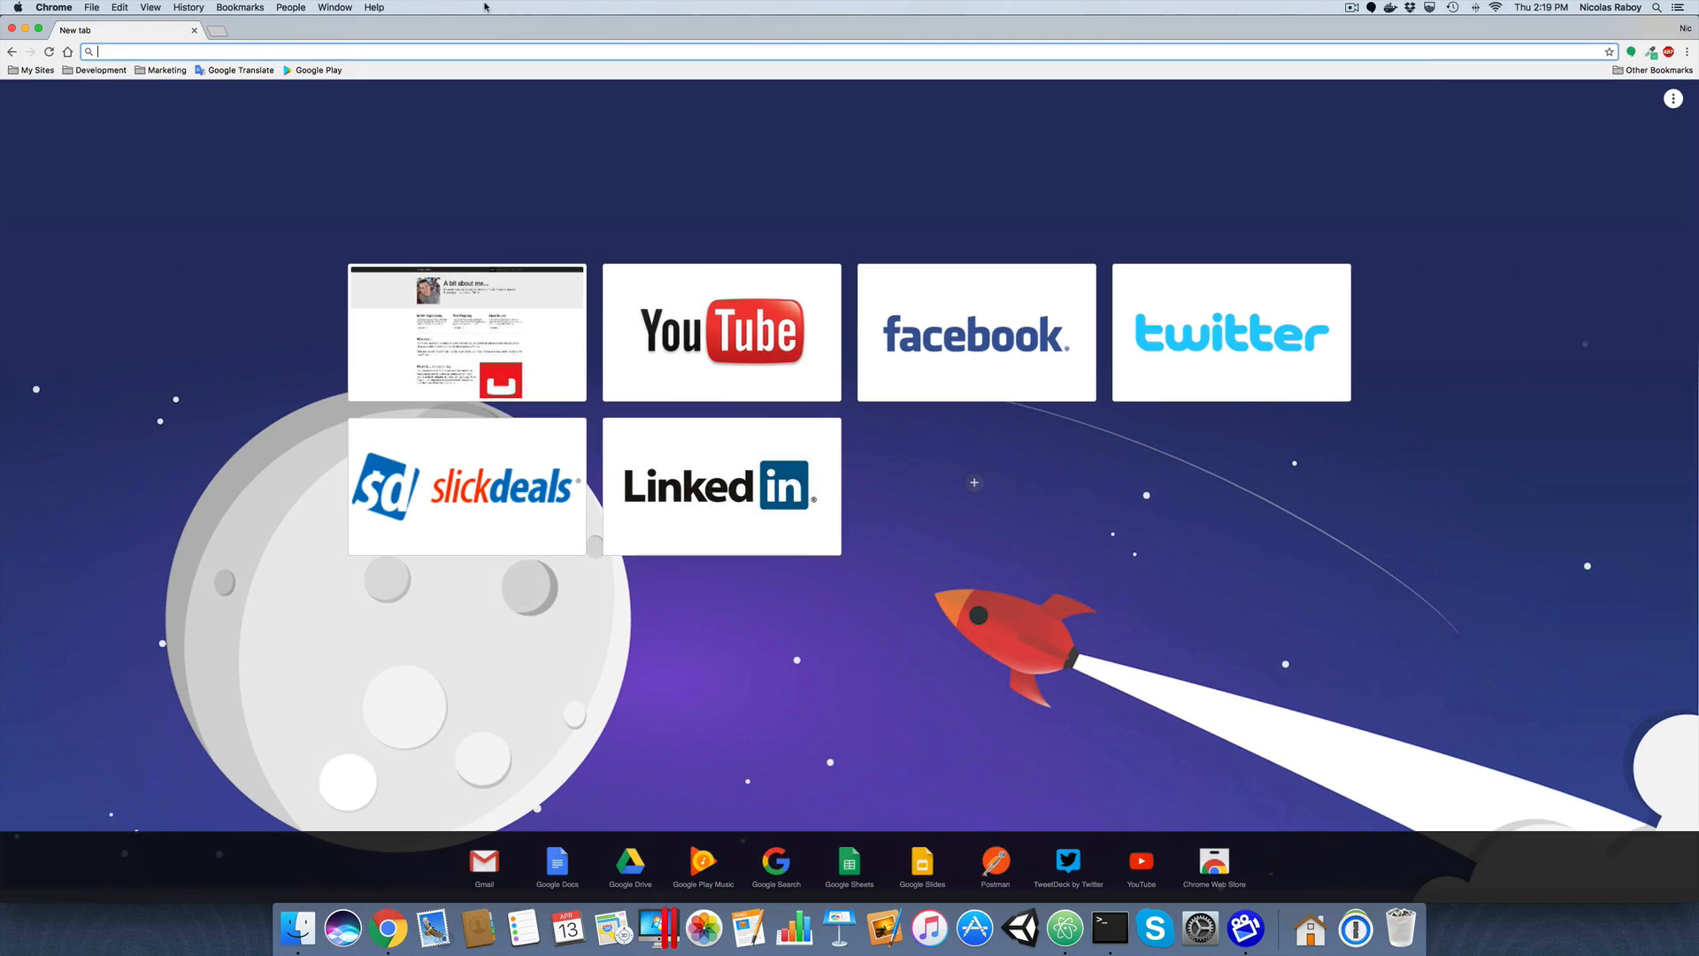
Navigate Chrome to localhost:4200 to view the rendered firstname, lastname and urls list
type("localhost:4200")
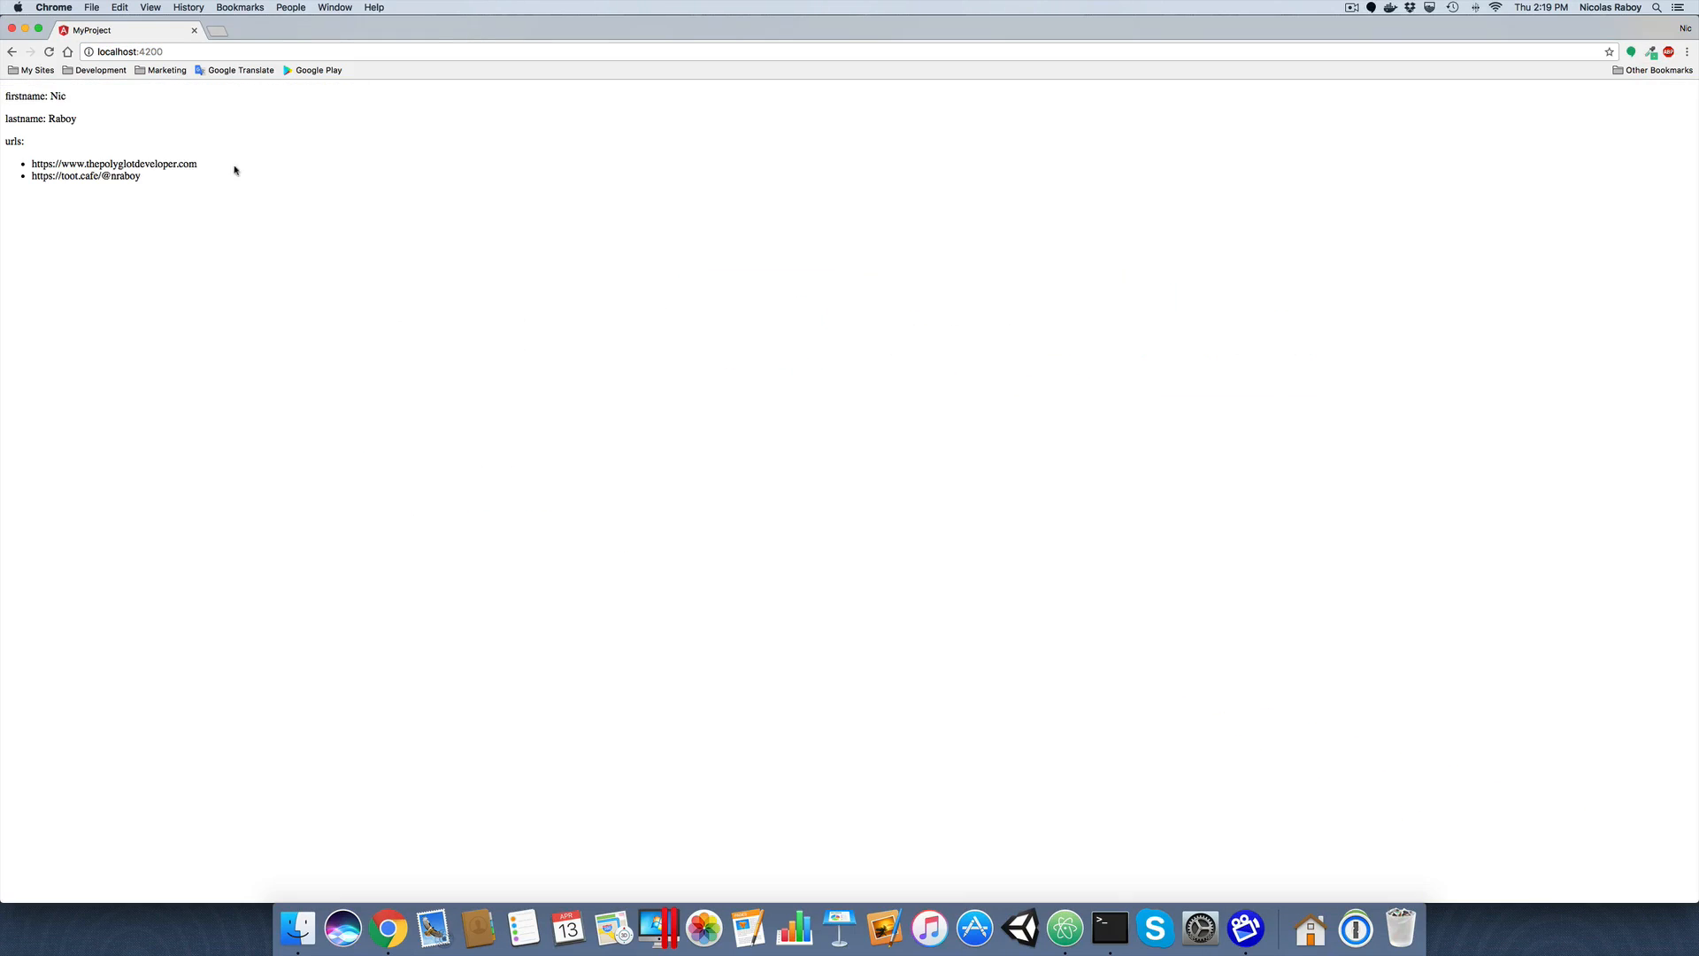
mouse_move(128, 214)
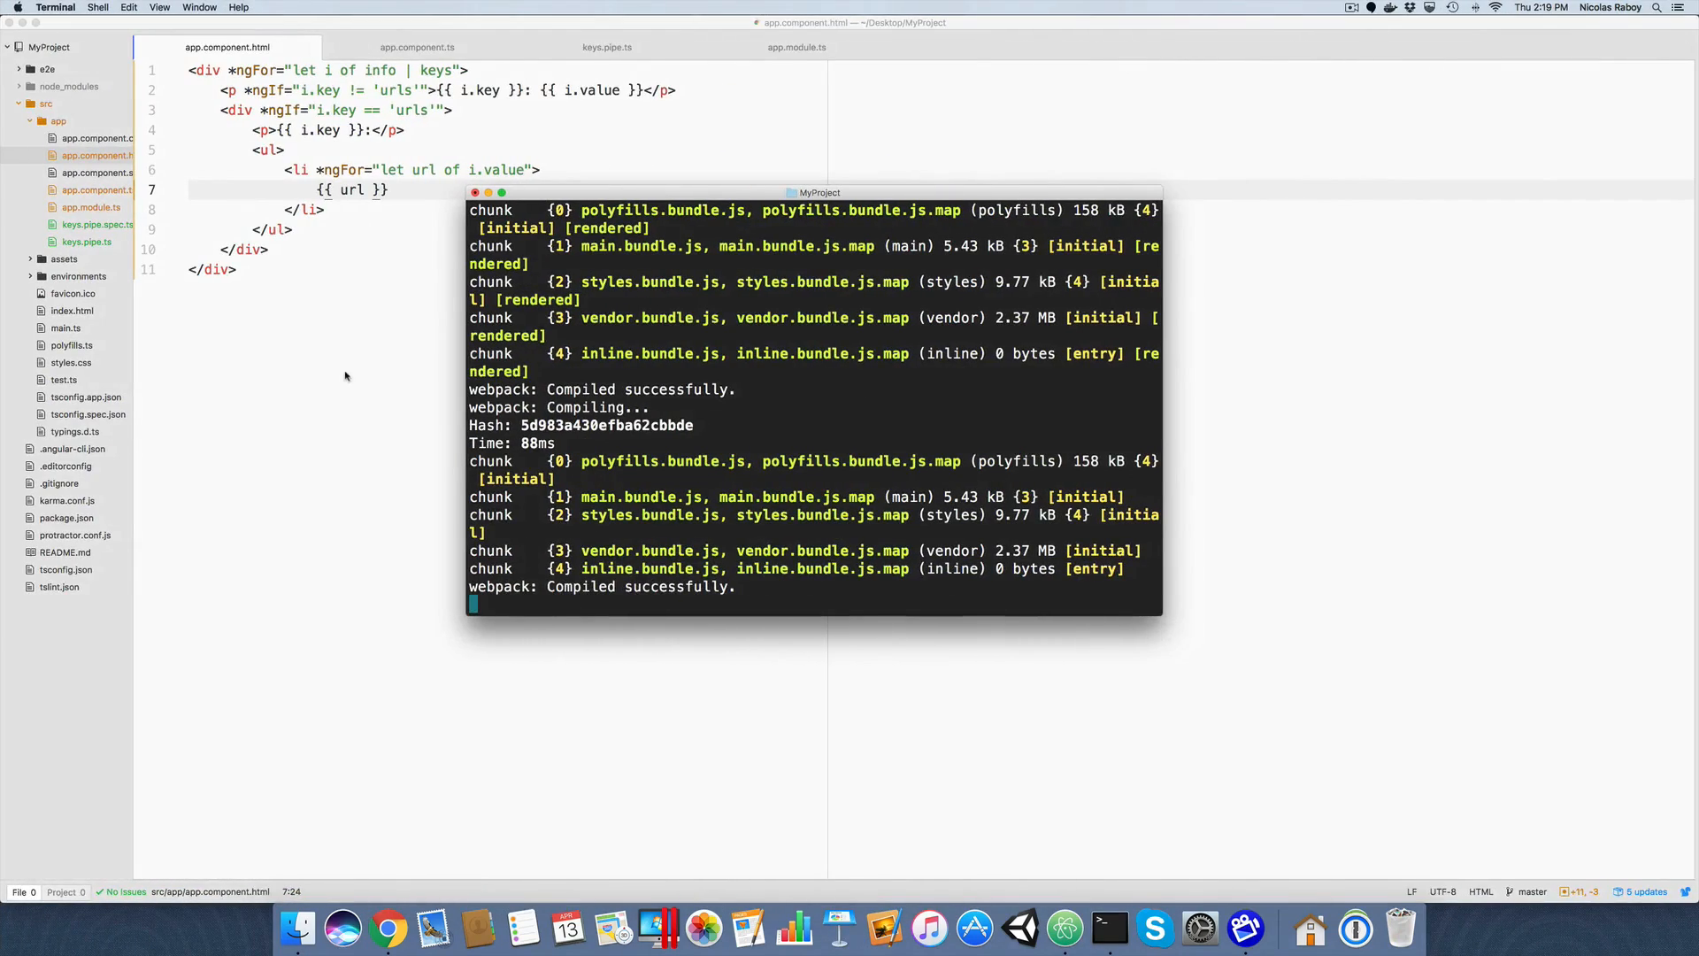
Add a job: "" entry to this.info in app.component.ts between lastname and urls
left_click(416, 46)
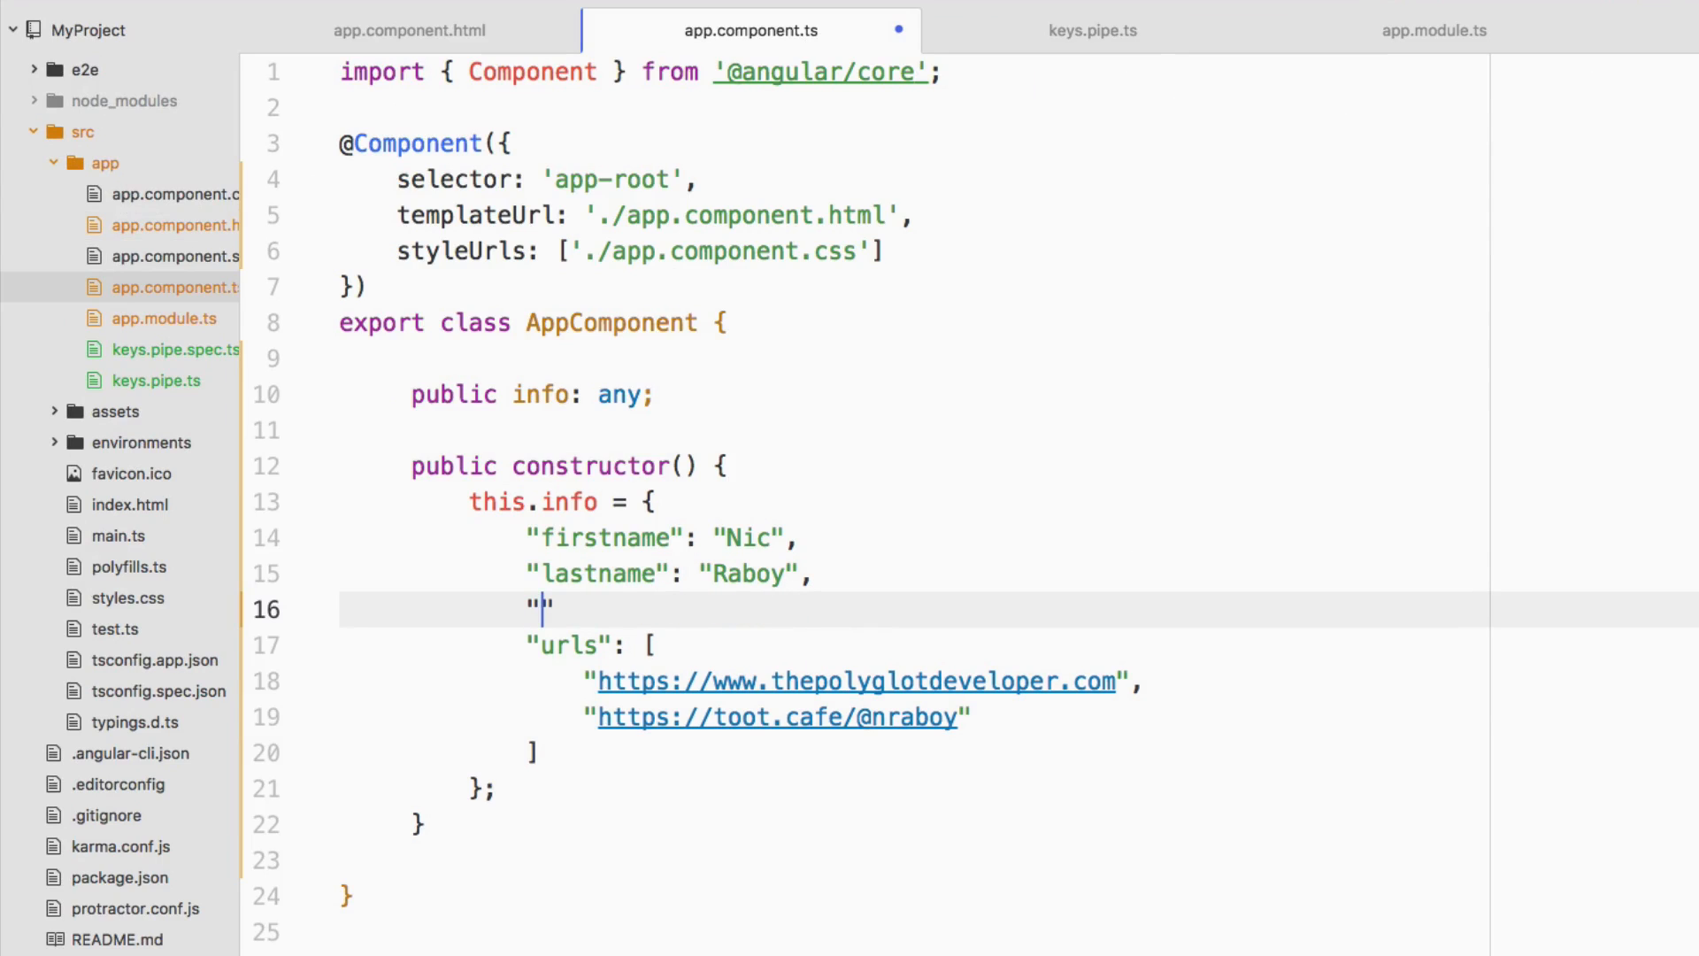
type("job")
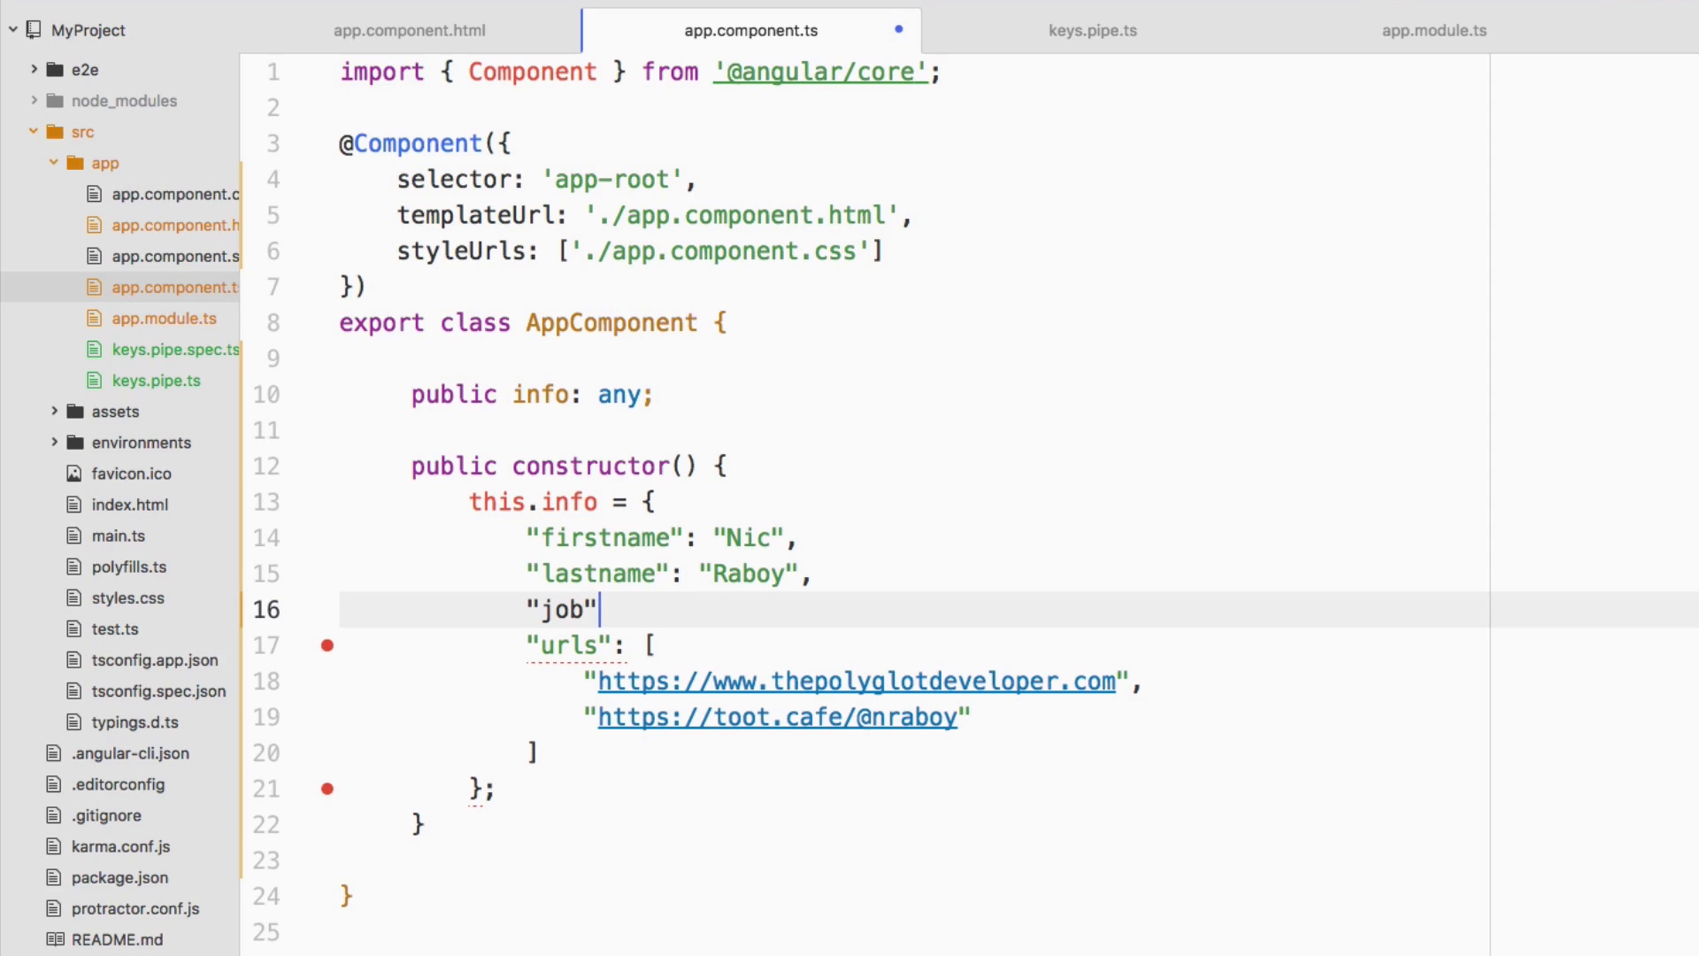
type(": \"\"")
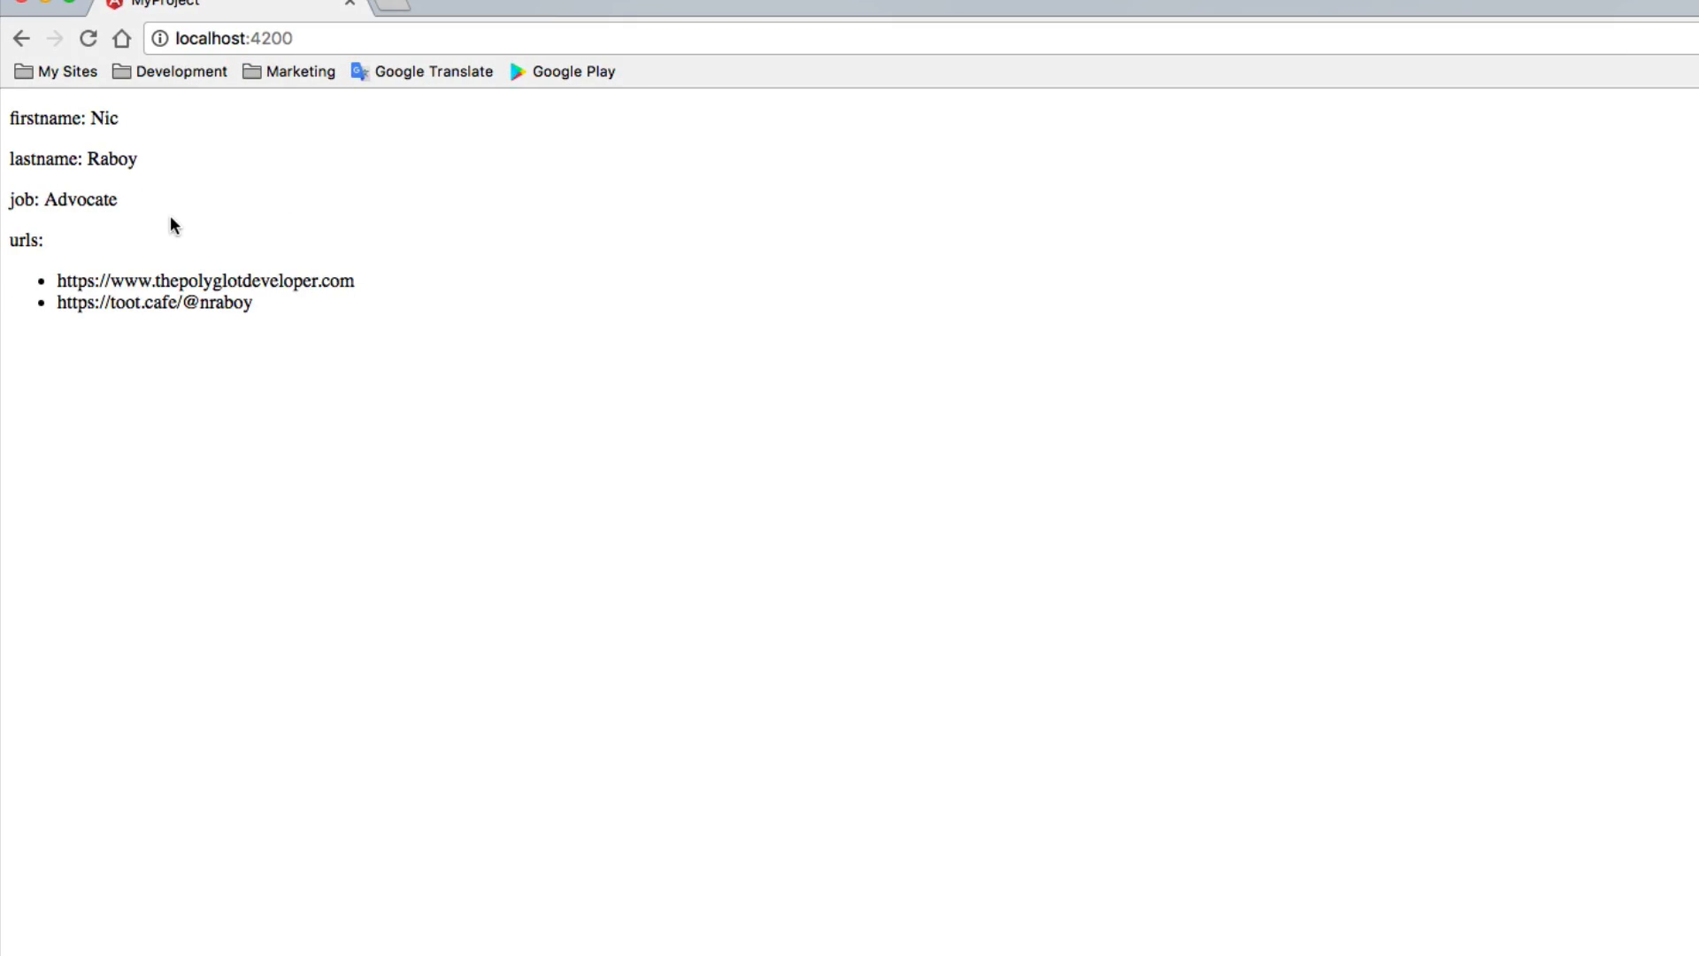
mouse_move(129, 228)
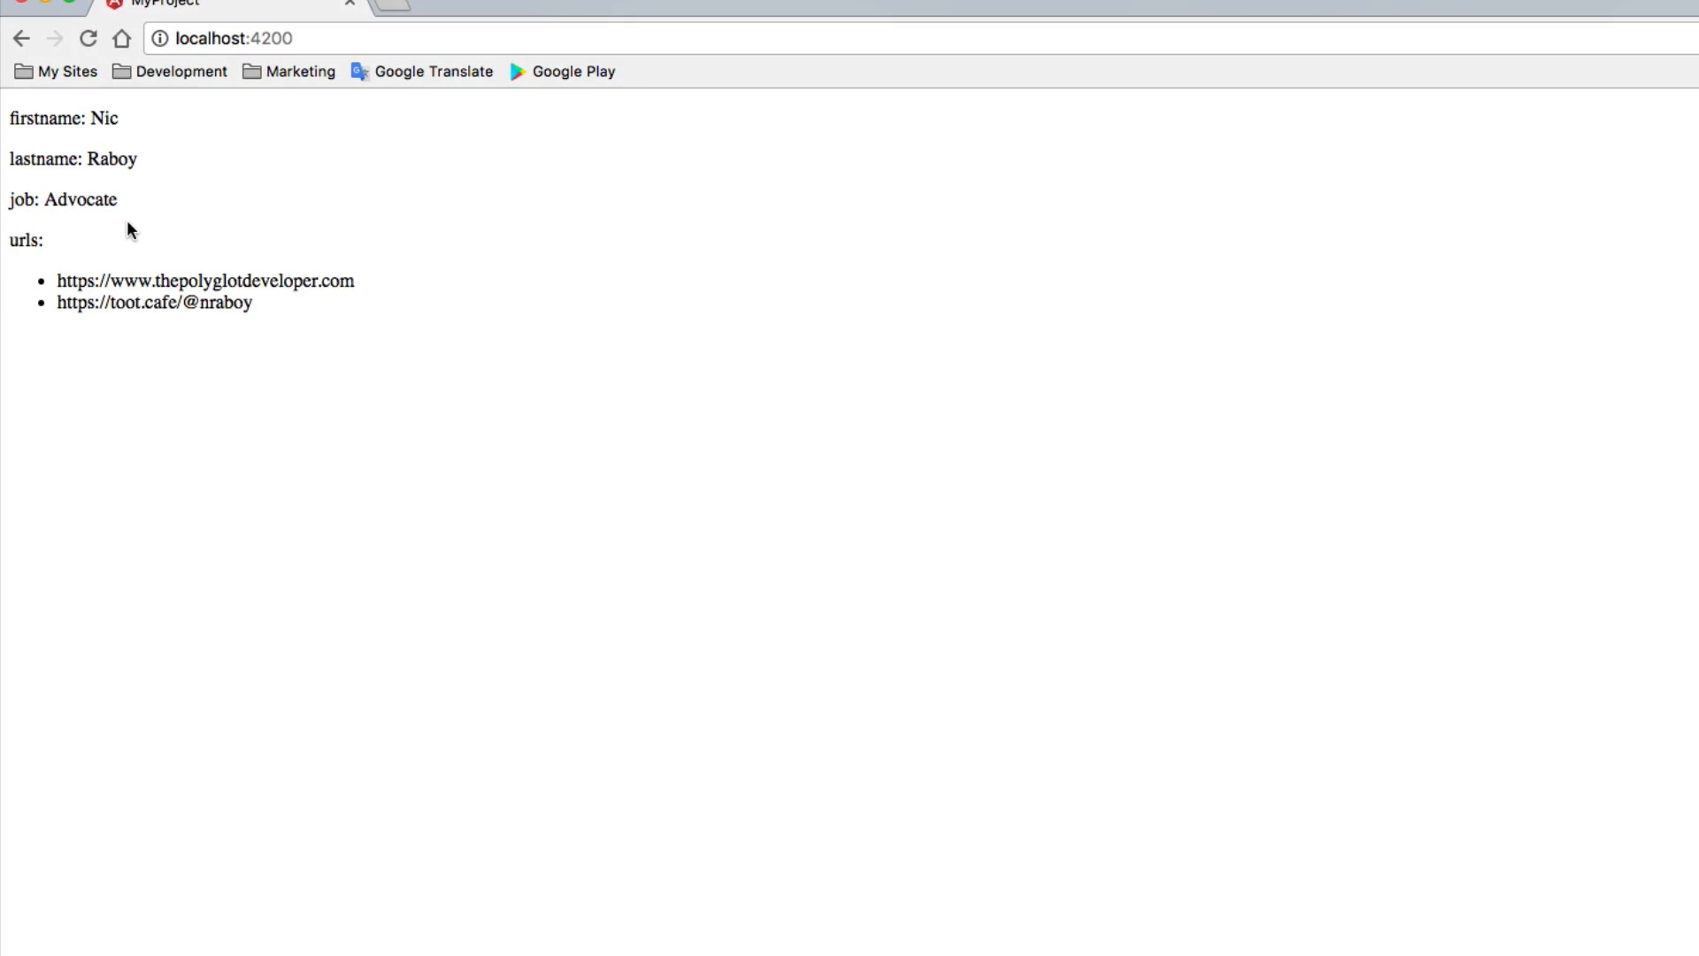
mouse_move(378, 608)
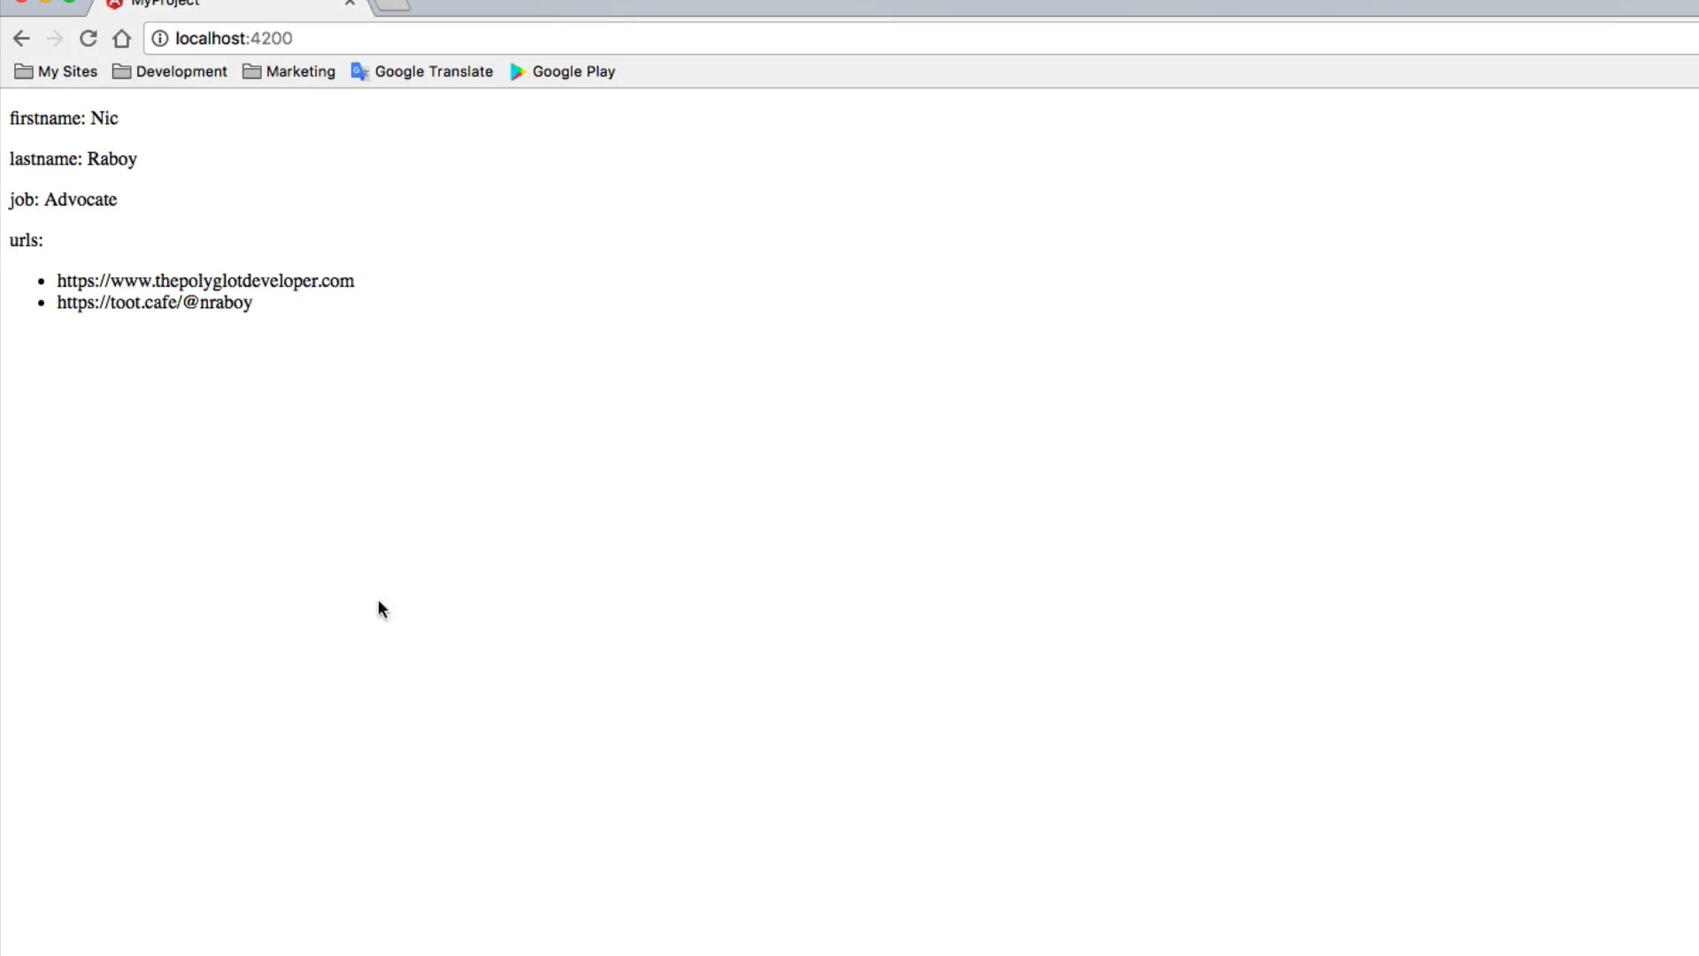
mouse_move(235, 248)
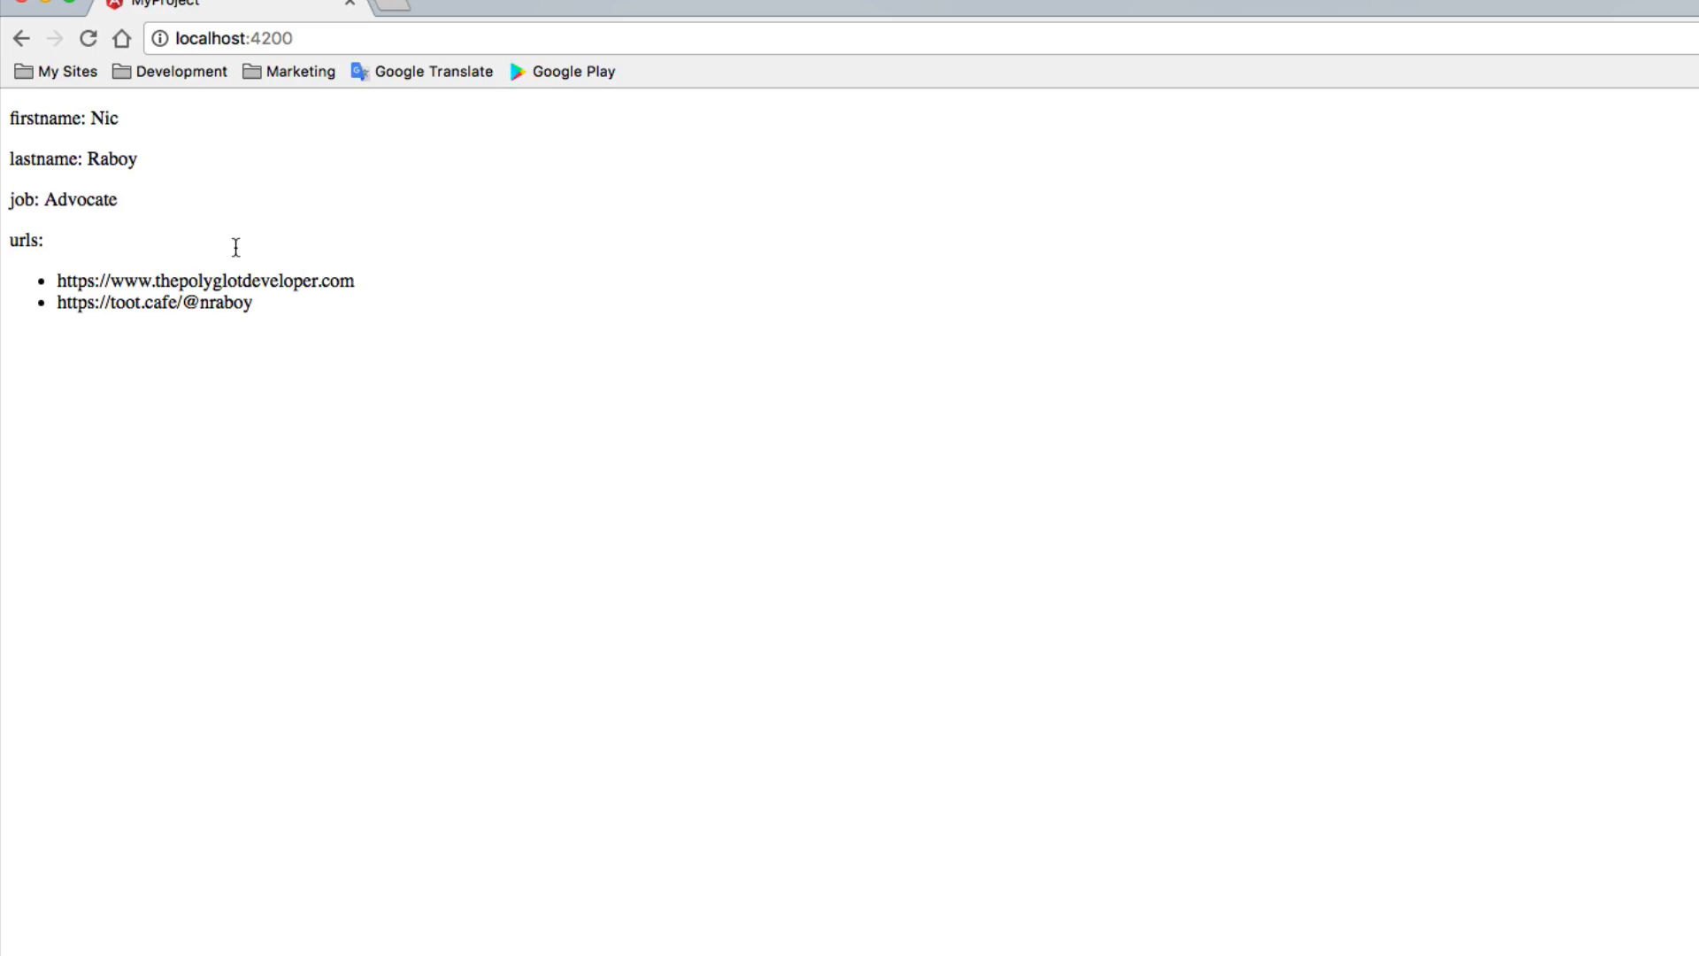
mouse_move(287, 419)
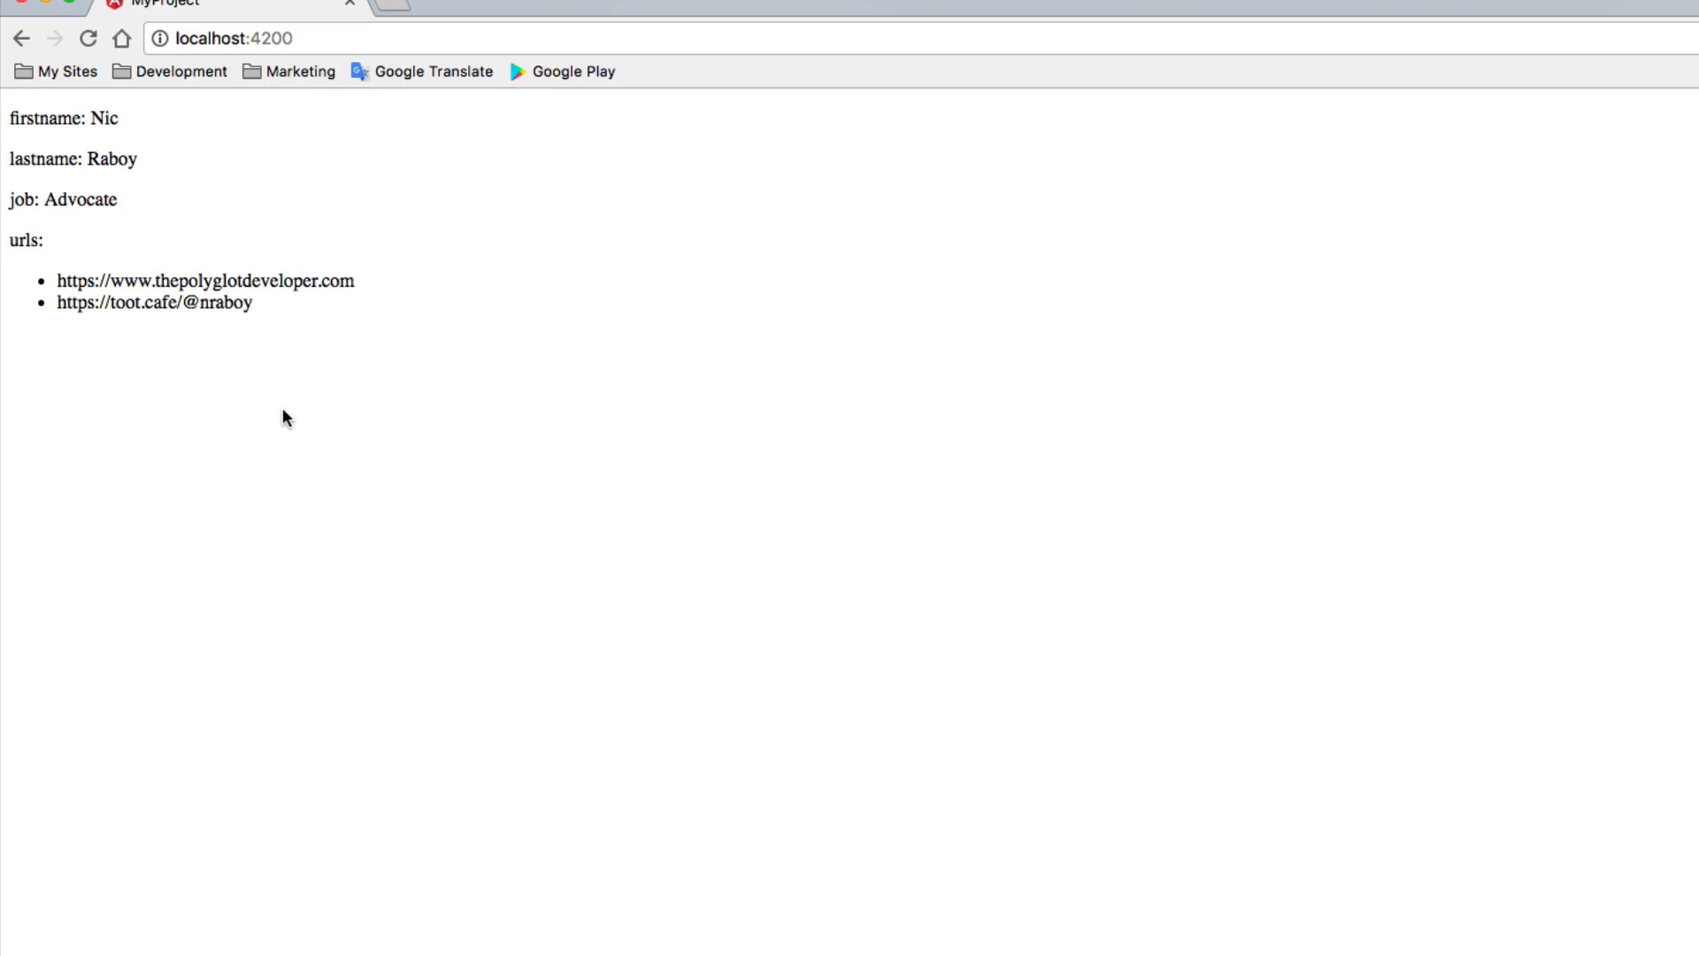
mouse_move(485, 554)
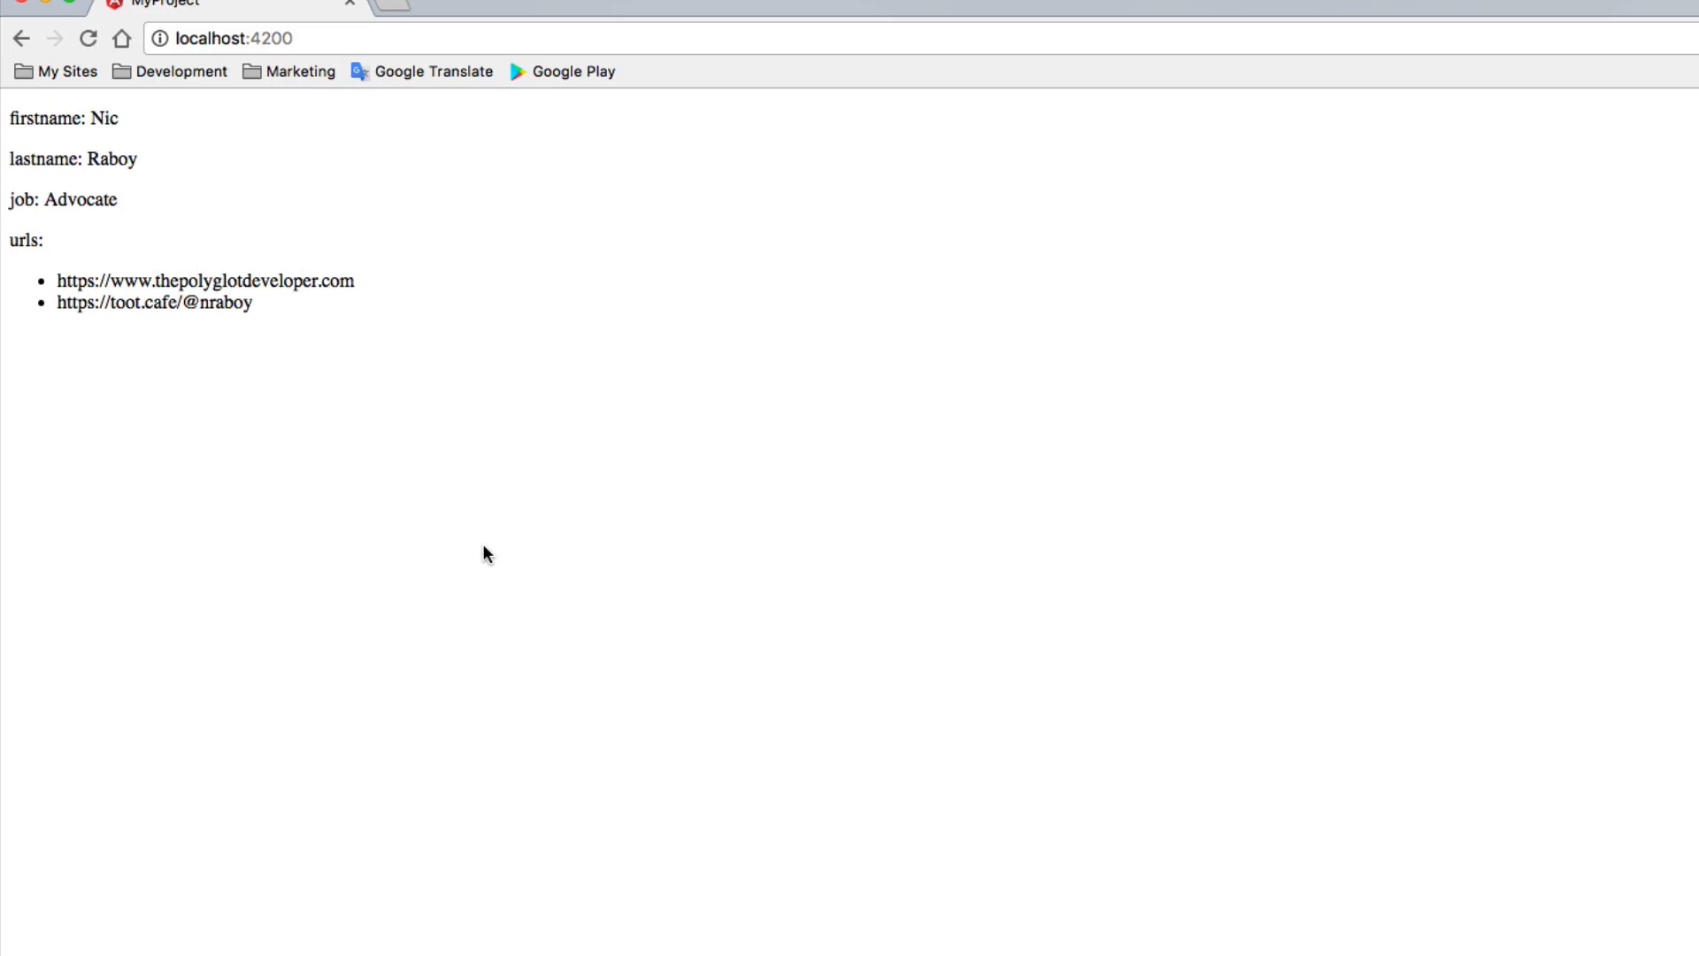
mouse_move(338, 469)
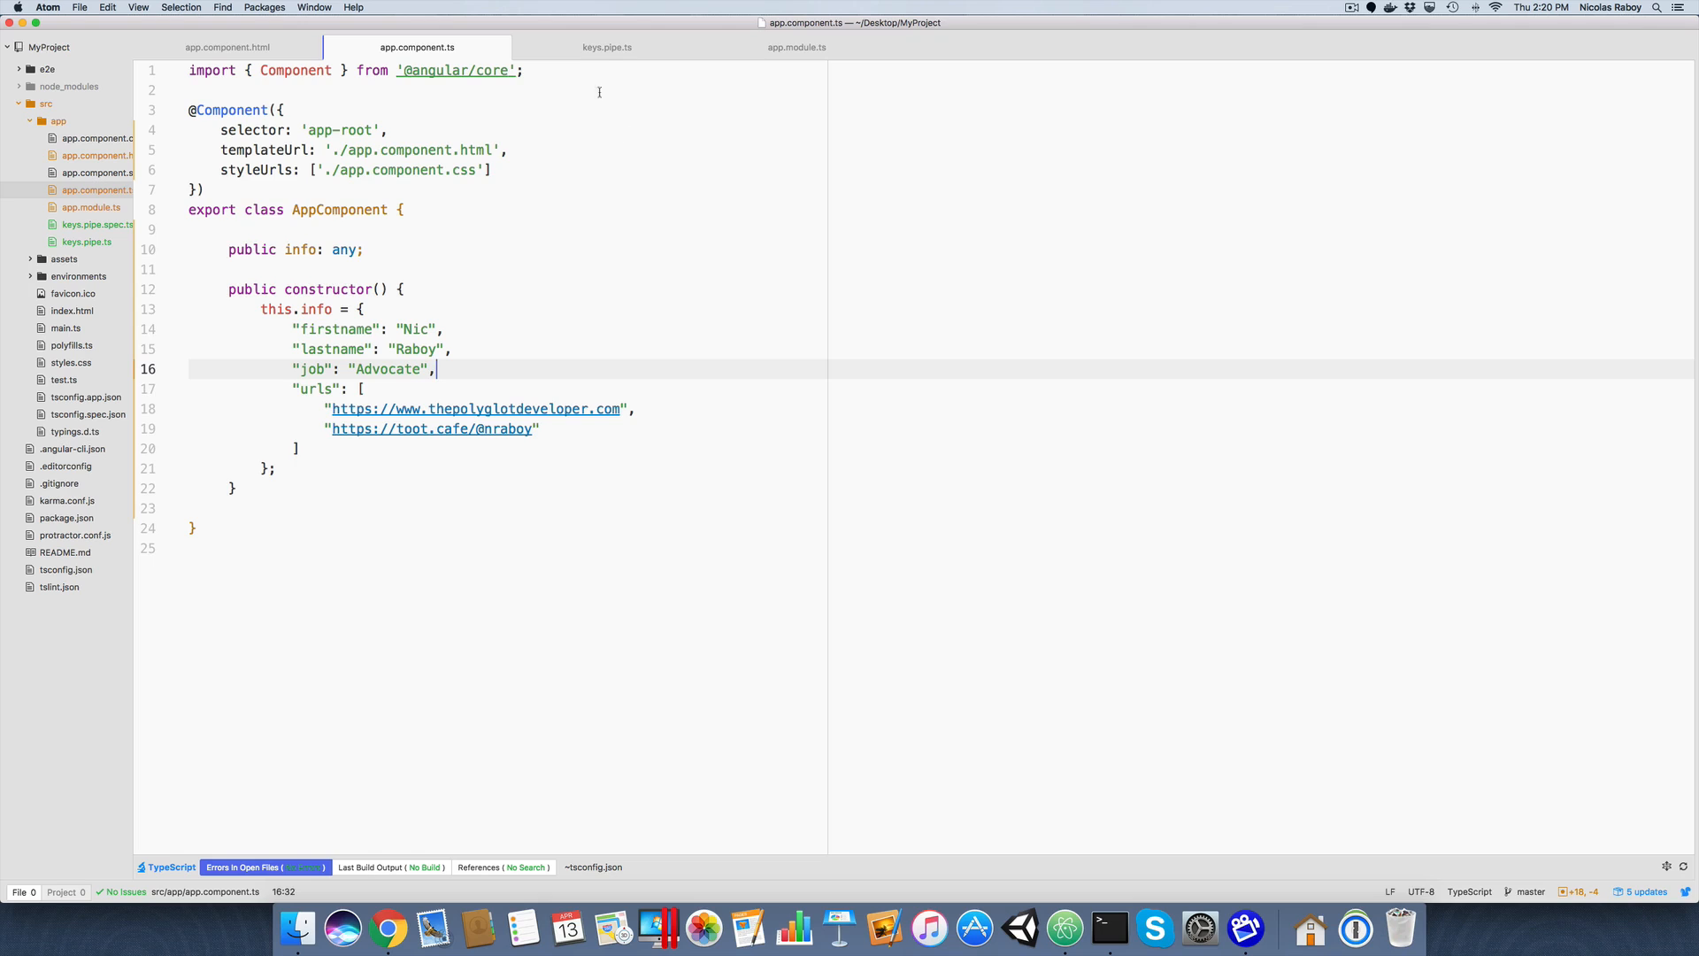
Return to Atom and open the keys.pipe.ts tab to review the pipe code
left_click(607, 46)
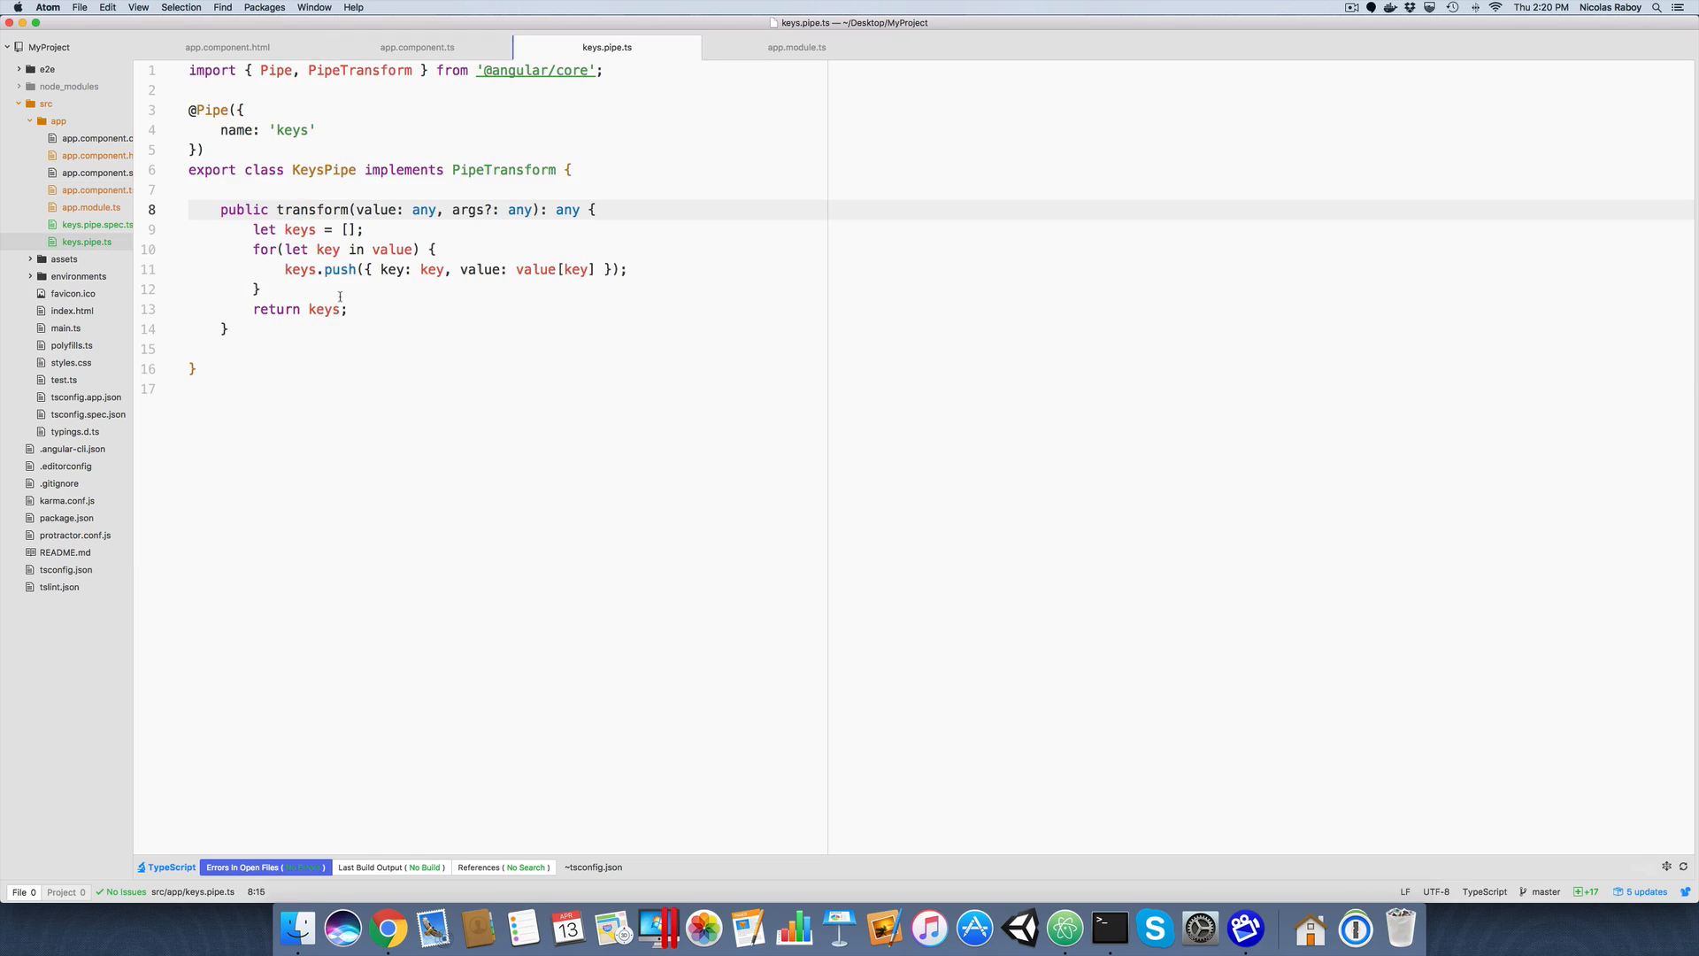